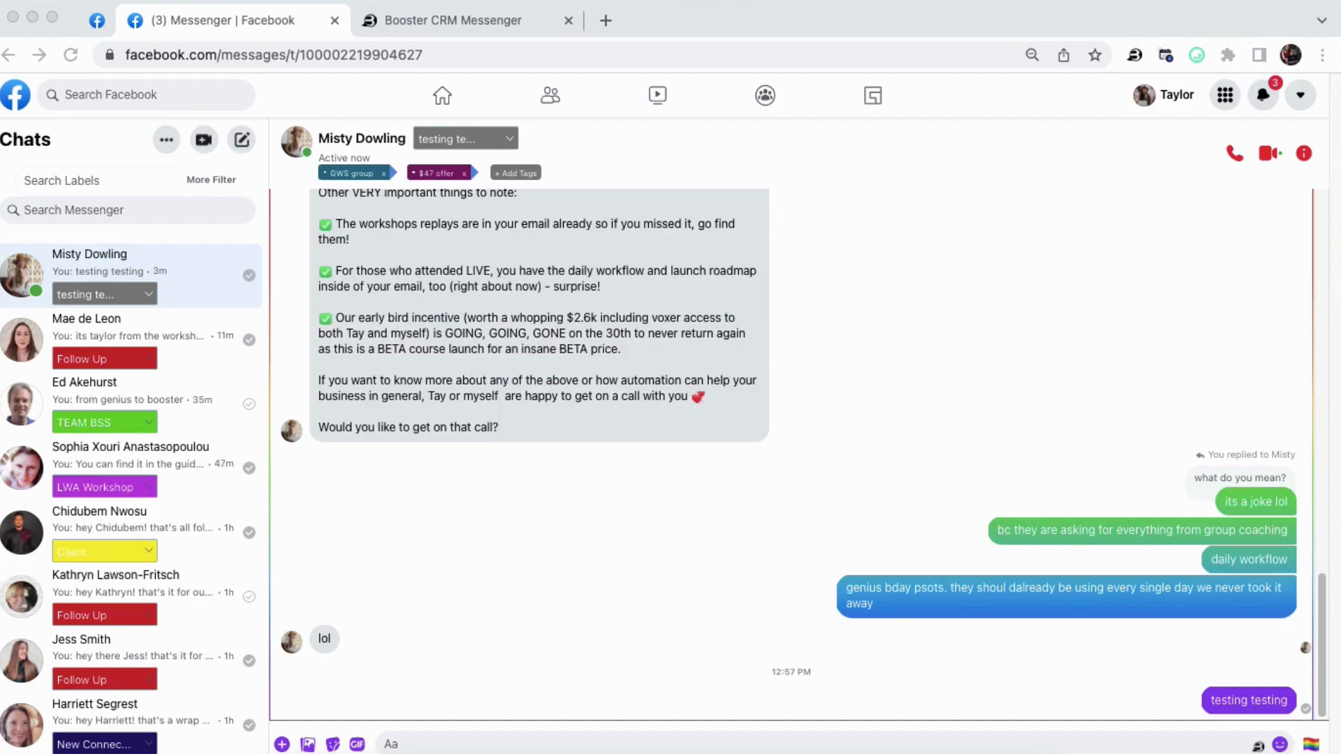
# Browse the available tags for the conversation, then back out without choosing one
pyautogui.scroll(-3)
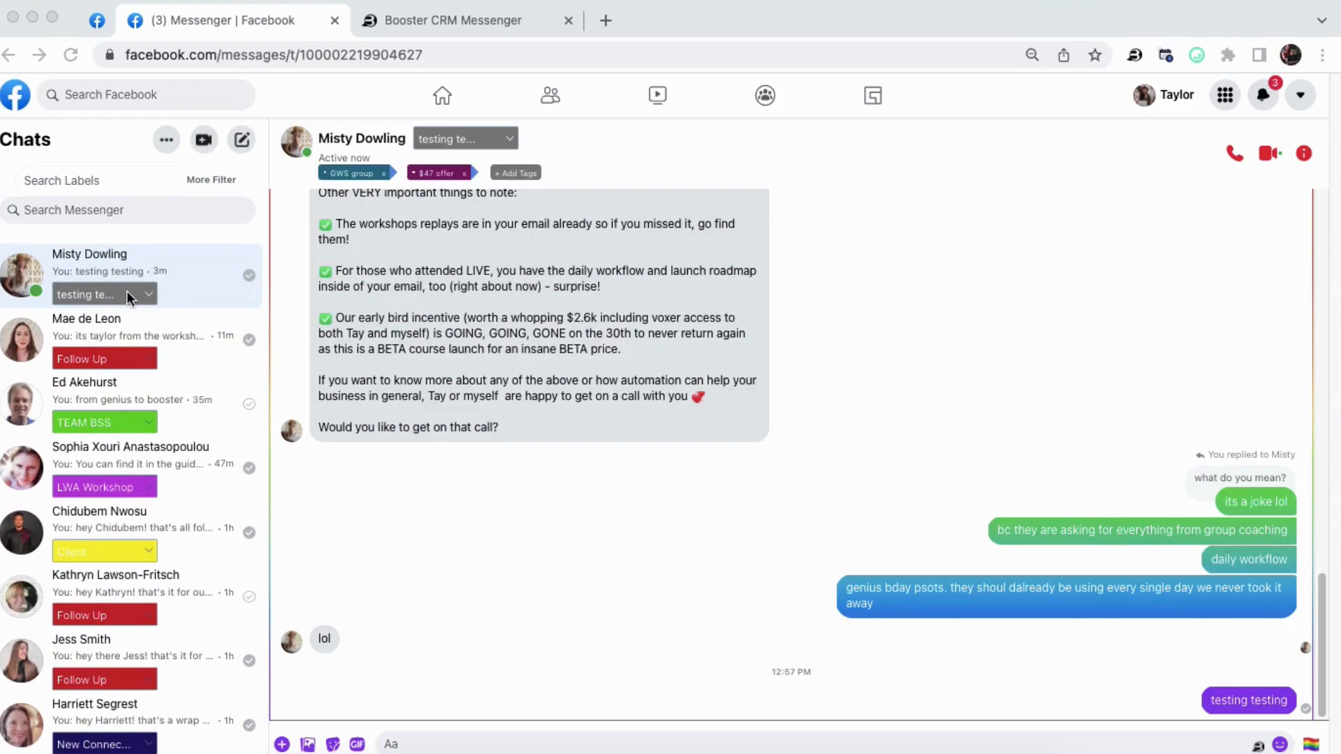
pyautogui.moveTo(124, 706)
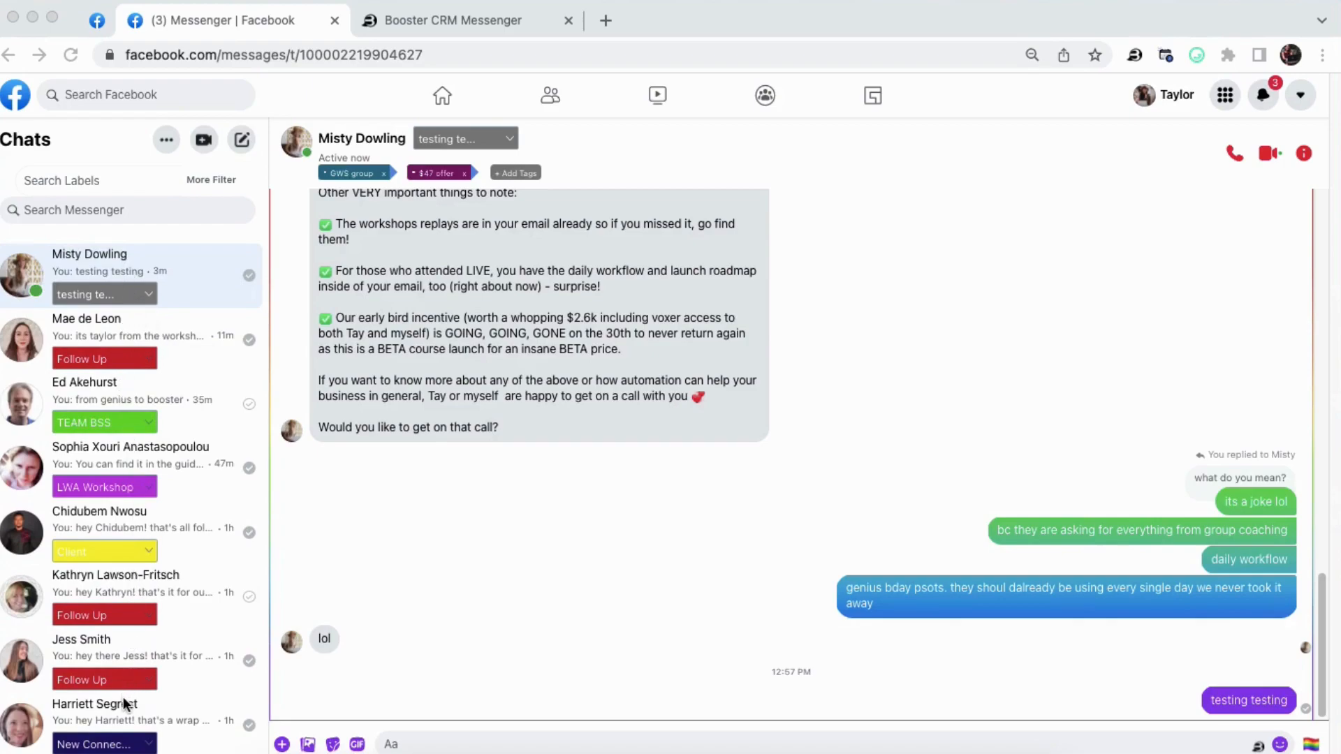
pyautogui.moveTo(109, 706)
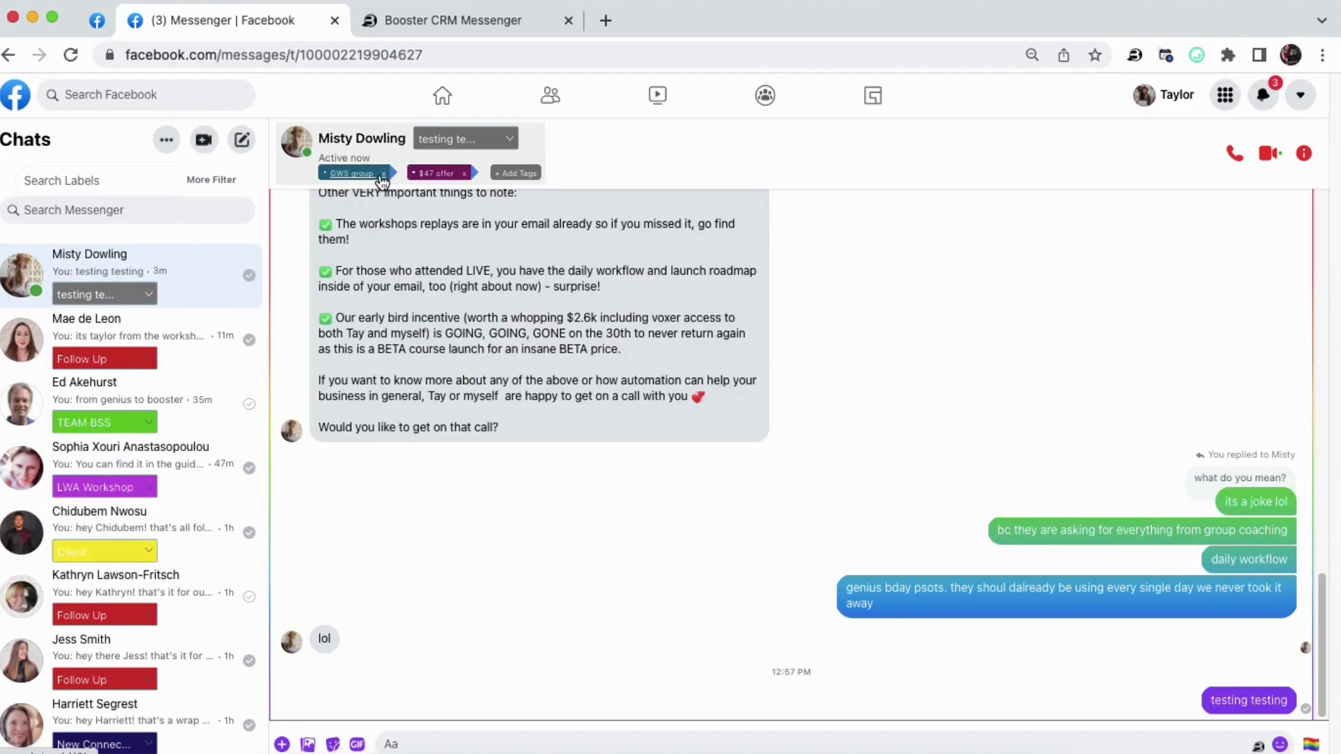
pyautogui.click(516, 172)
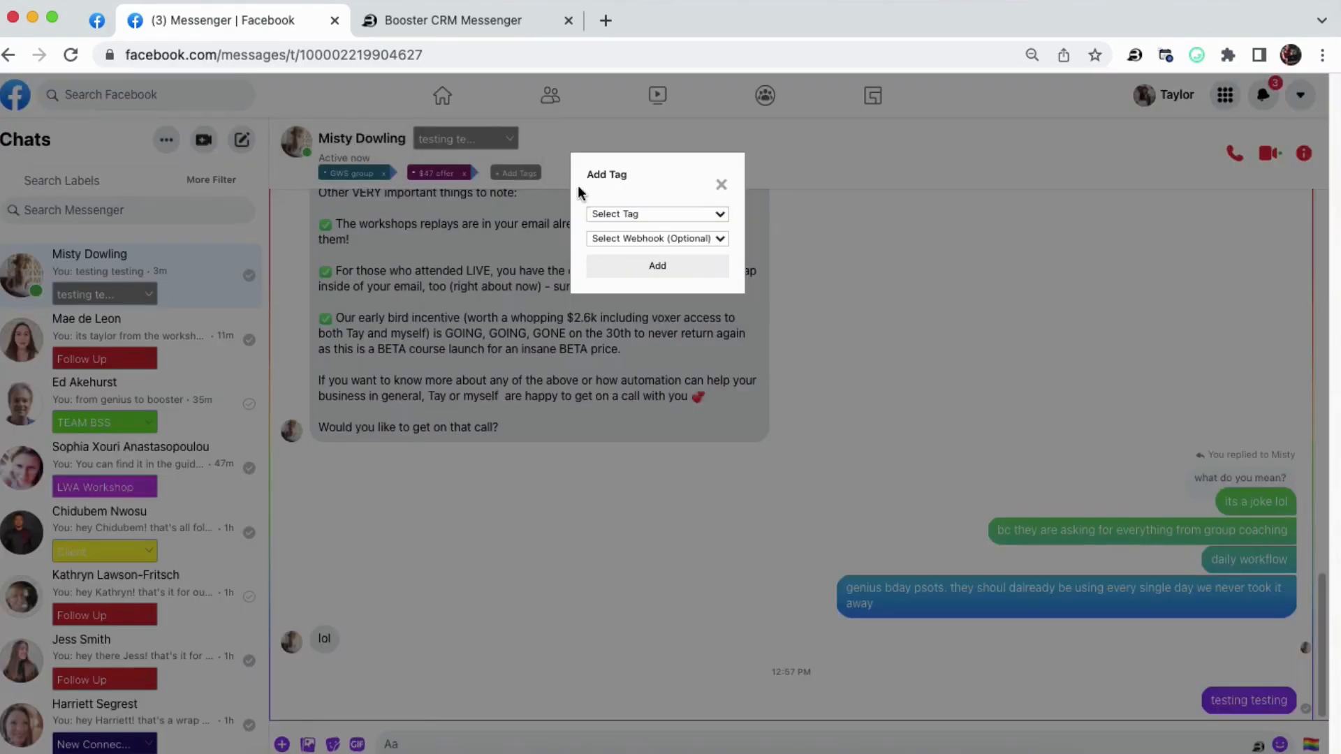
pyautogui.click(657, 214)
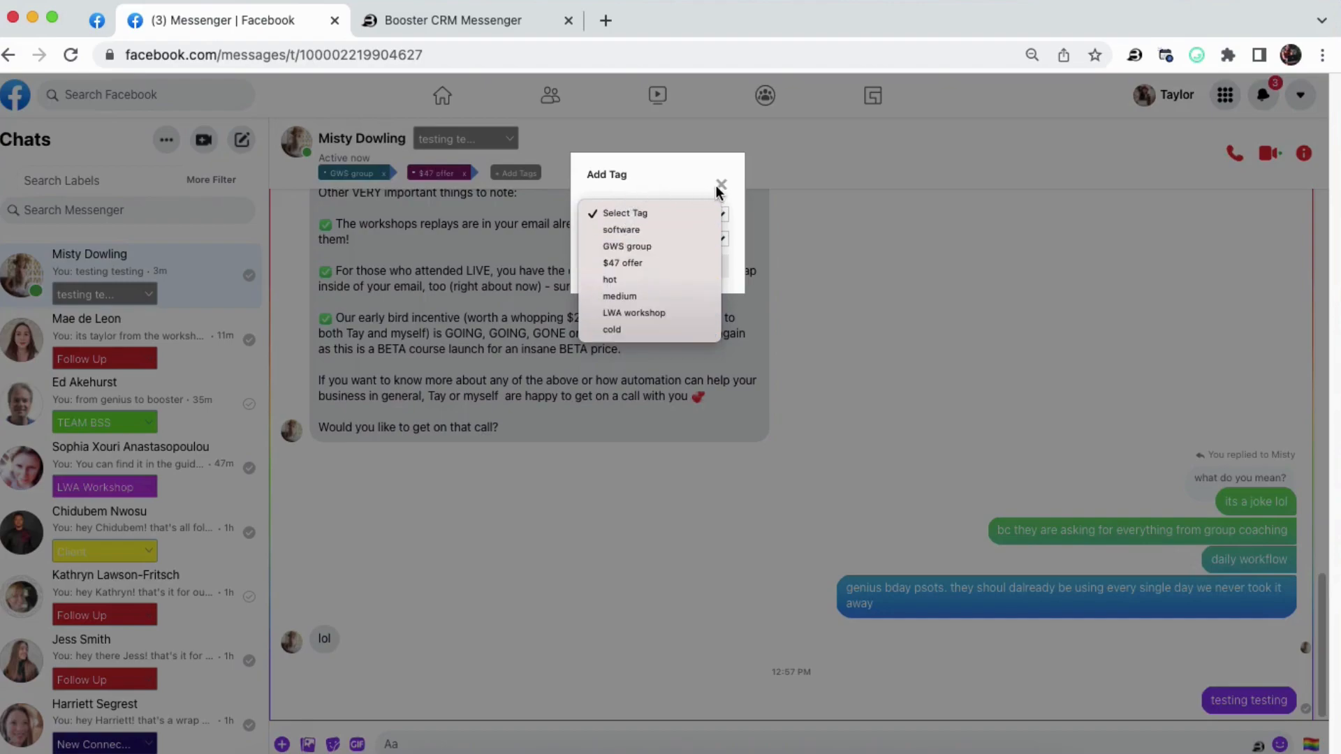
pyautogui.click(721, 185)
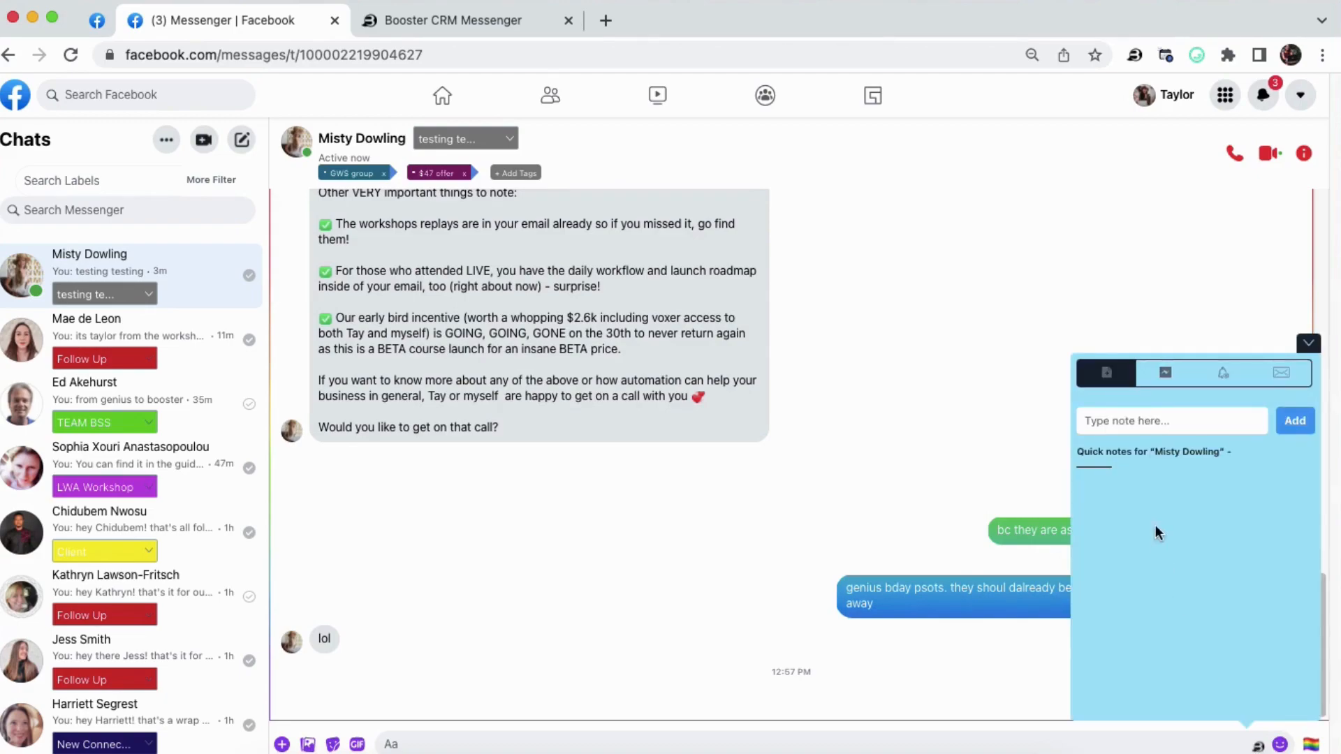
pyautogui.moveTo(1314, 717)
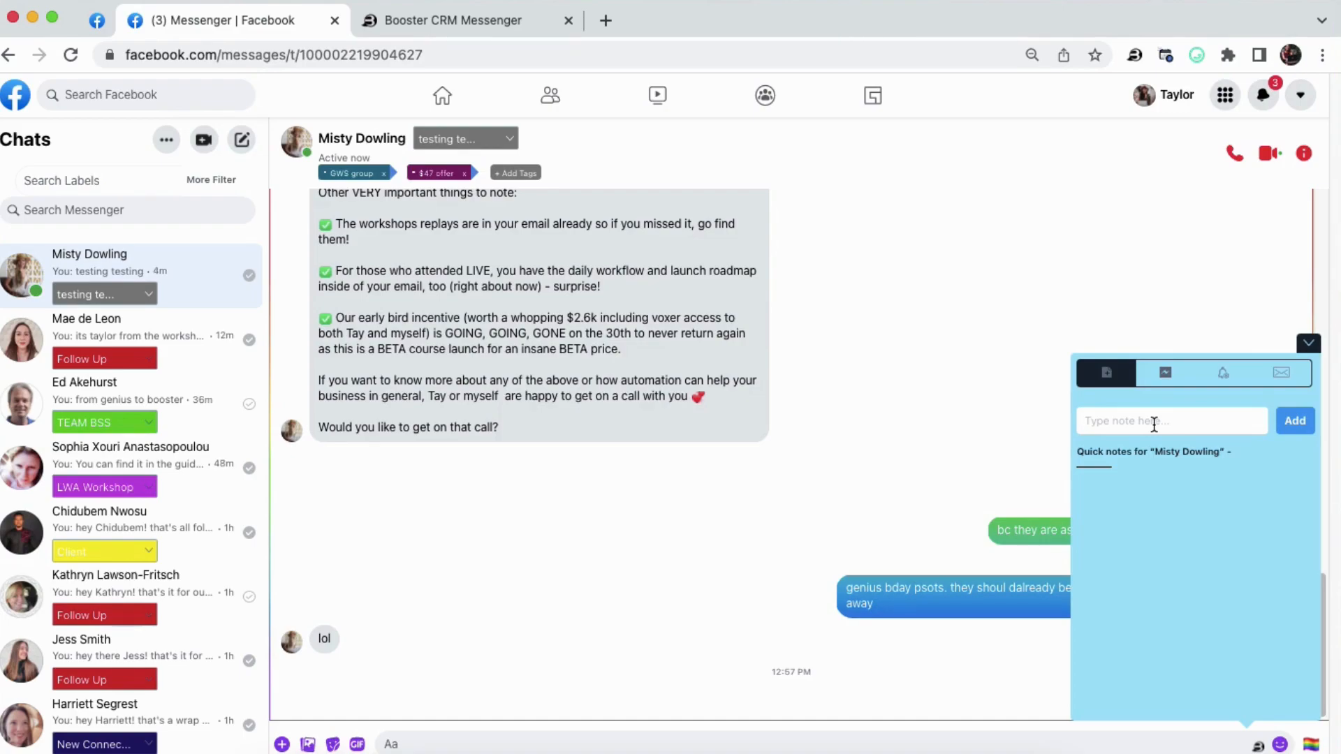
pyautogui.write('FU in 2')
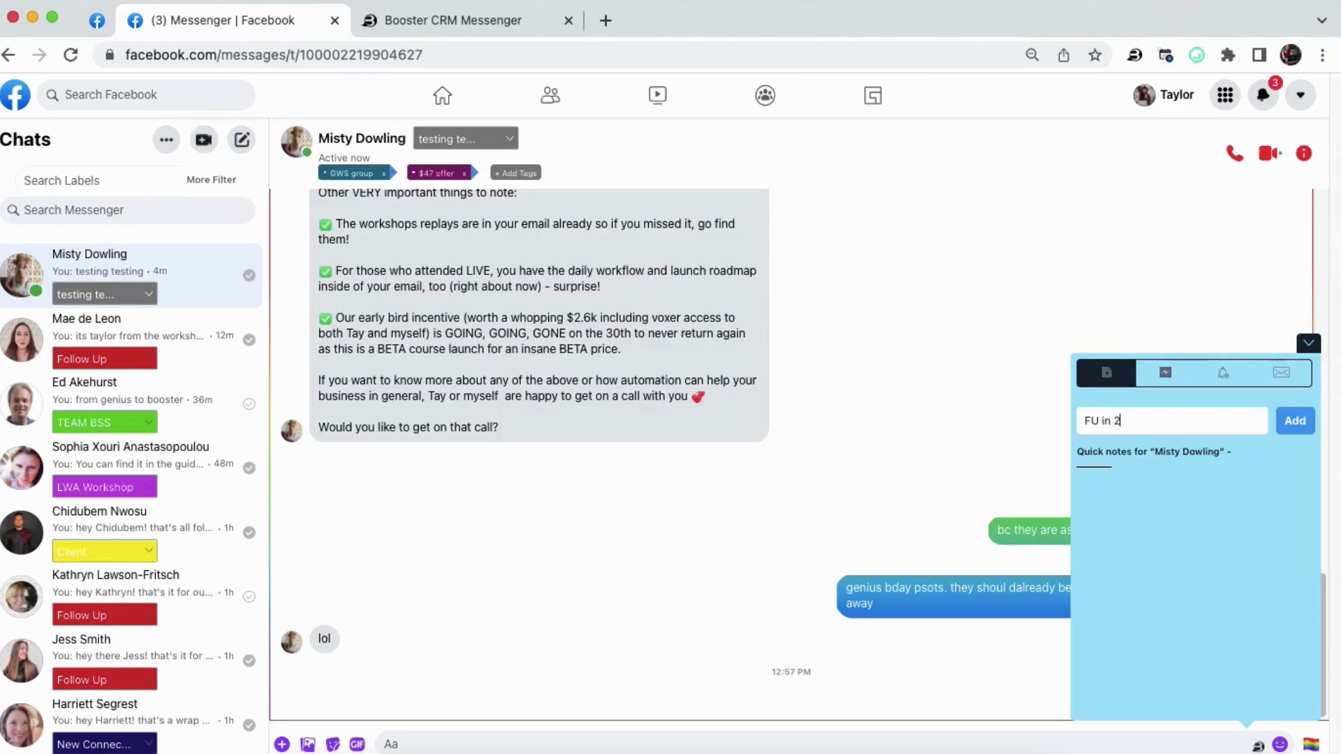
pyautogui.write('weeks')
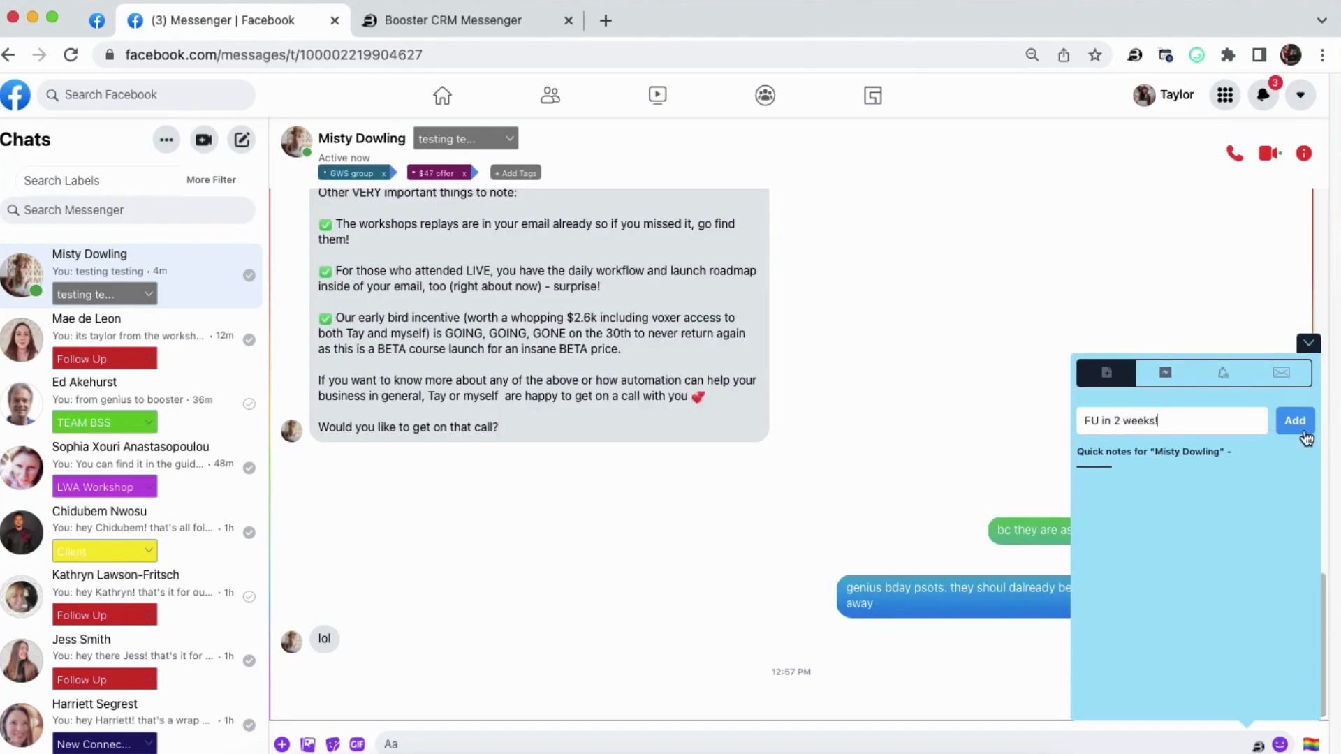
pyautogui.click(1294, 420)
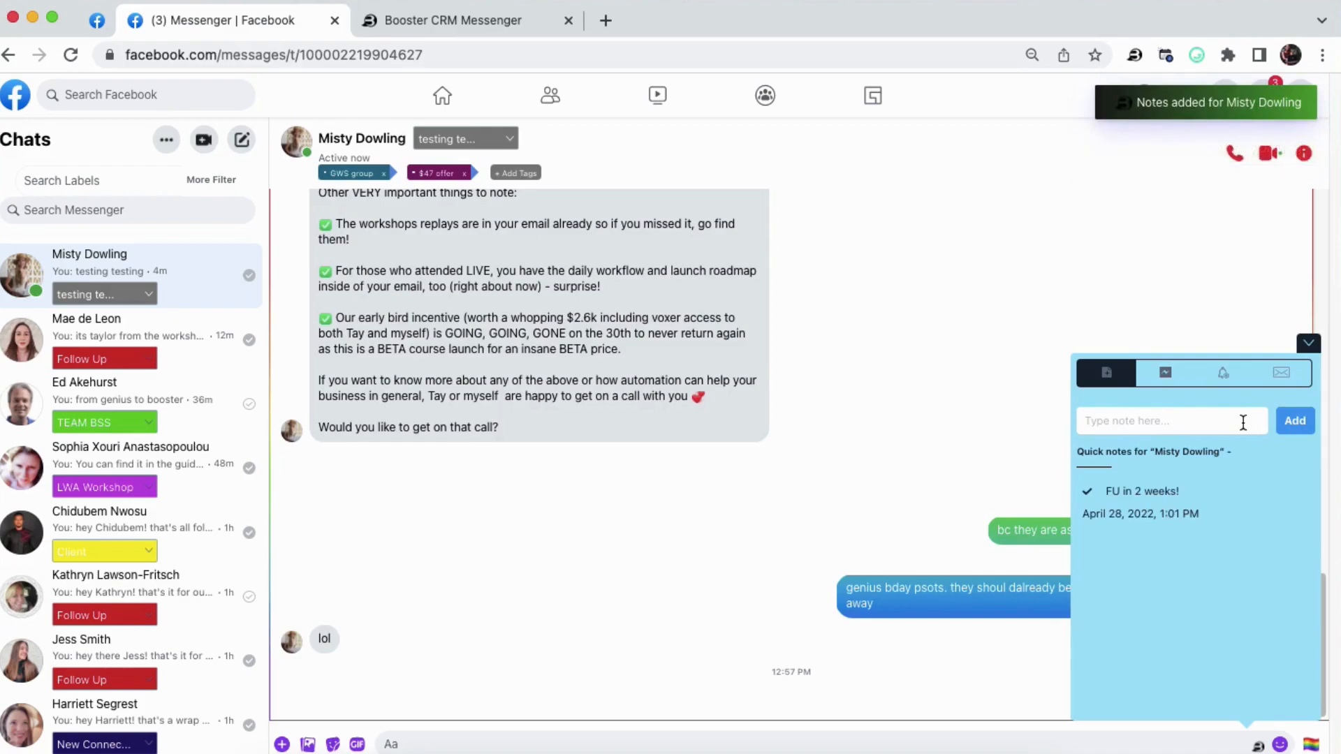
pyautogui.write('pain points right h')
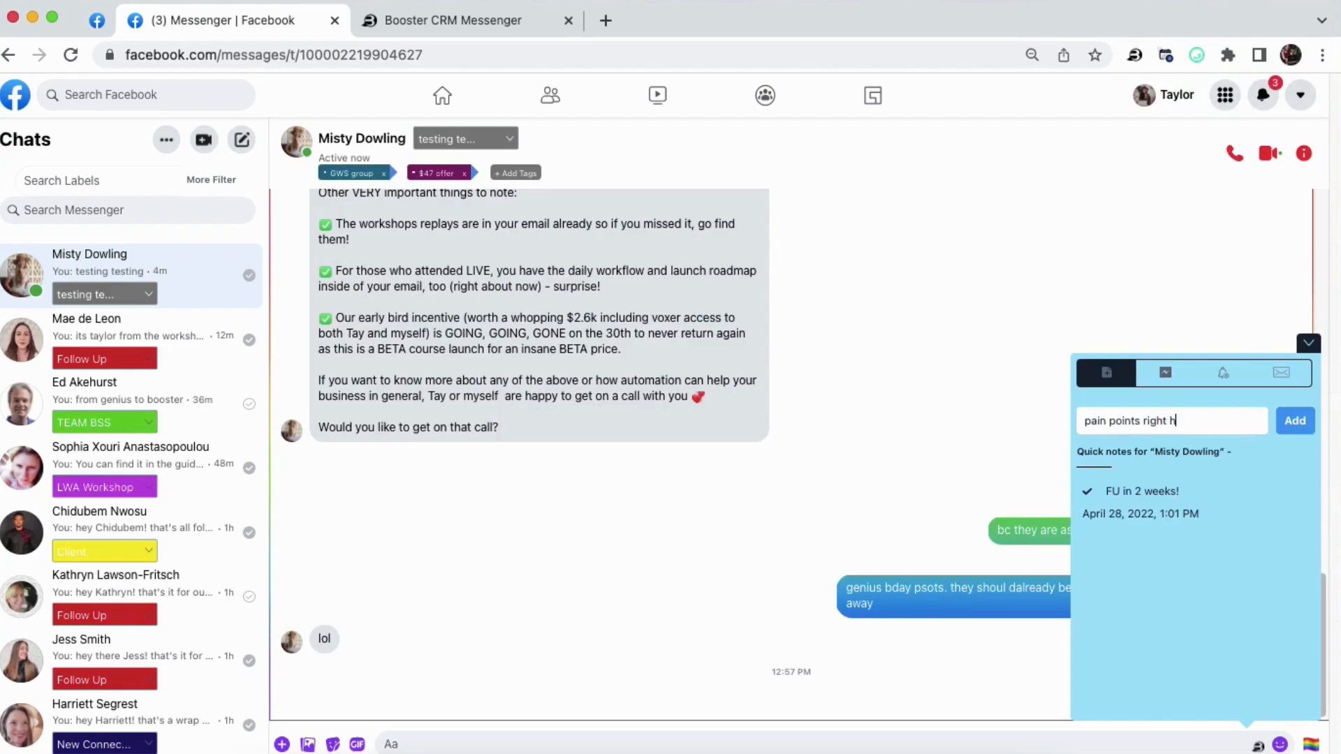
pyautogui.click(1294, 420)
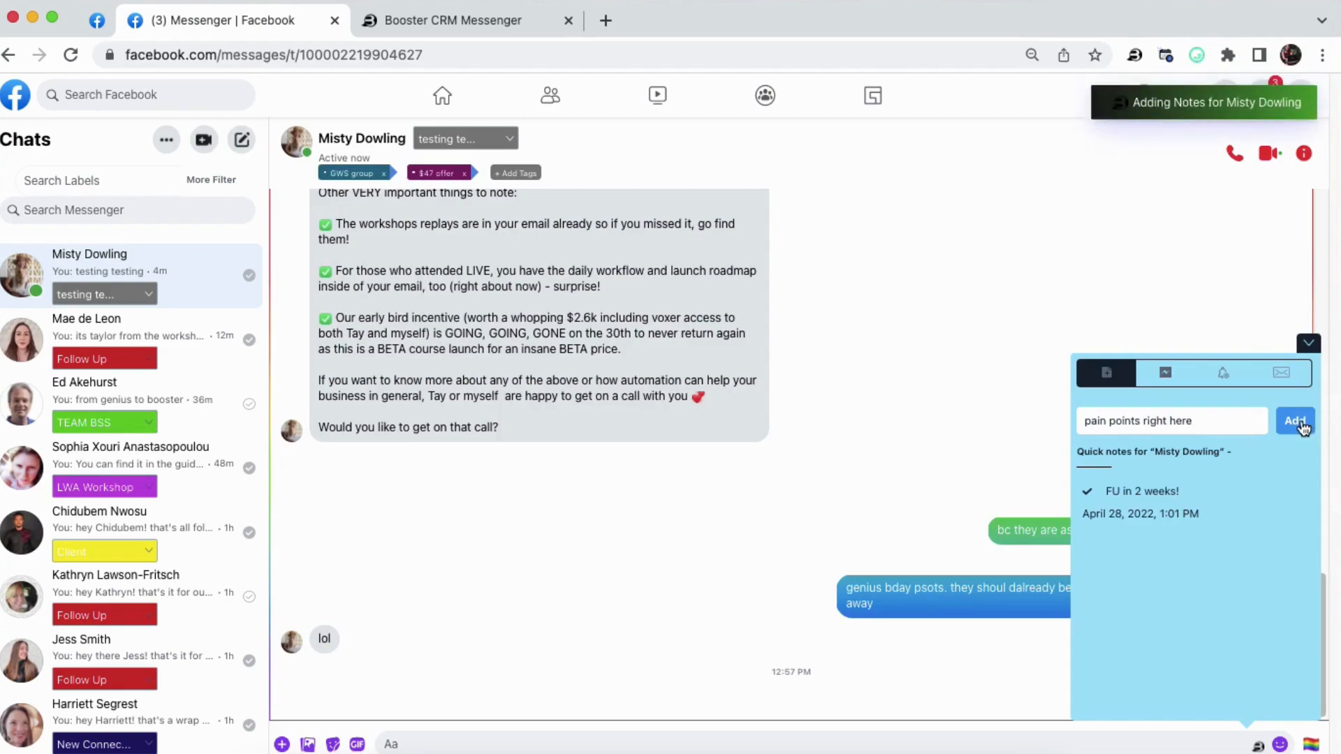
pyautogui.click(1294, 421)
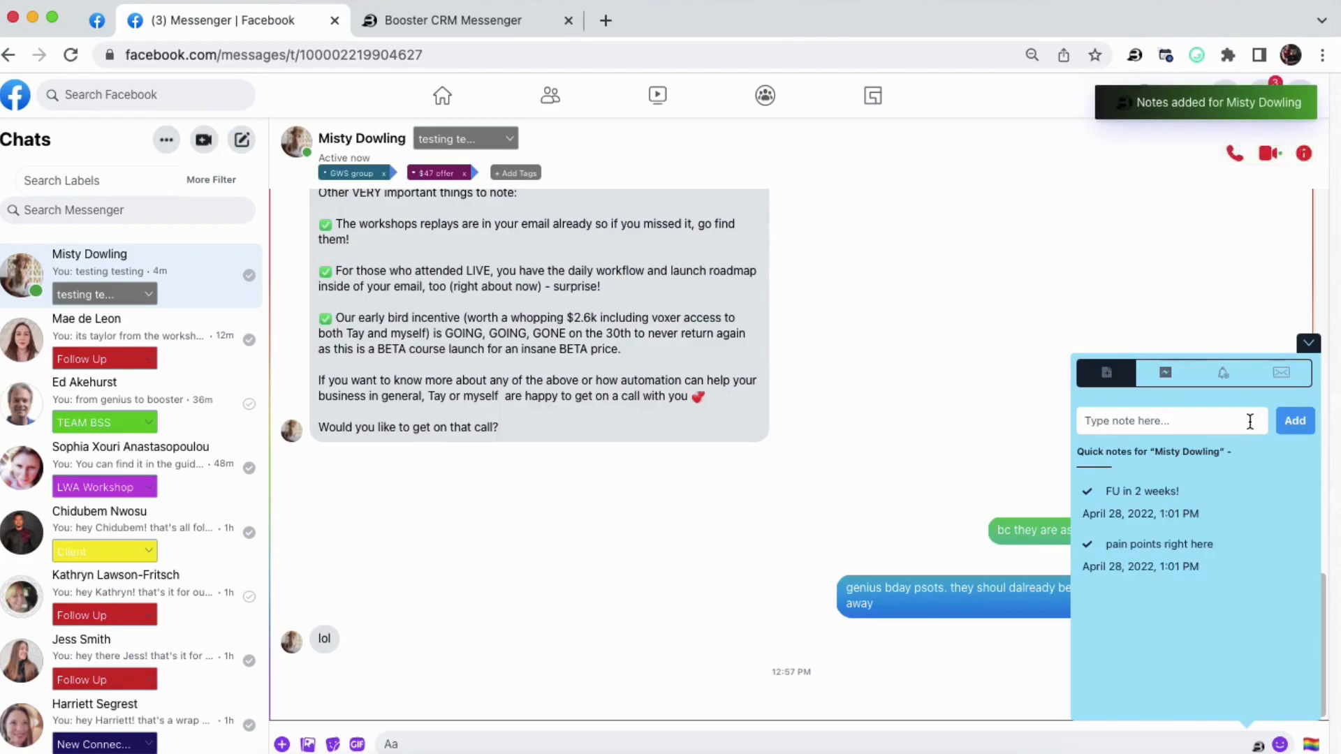
# Browse the saved message templates for the Trust-Building Q's question
pyautogui.click(1165, 373)
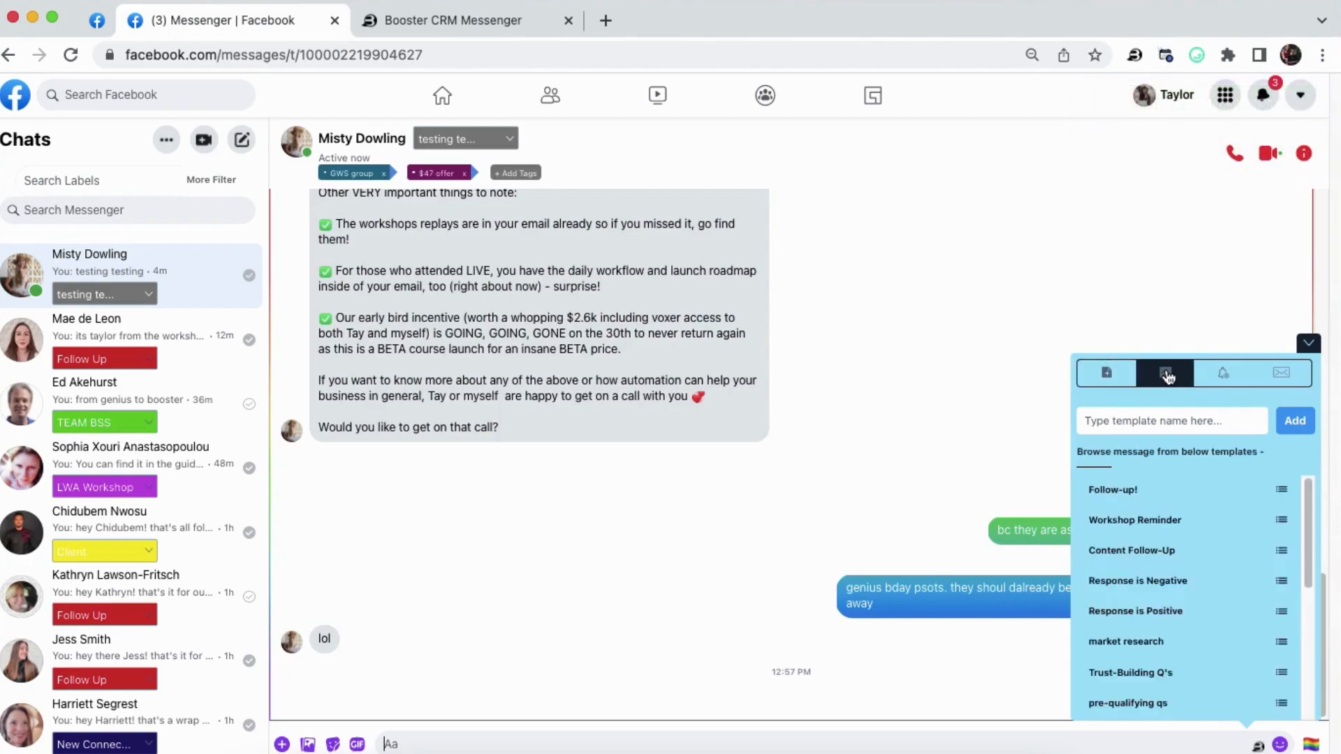
pyautogui.moveTo(1168, 379)
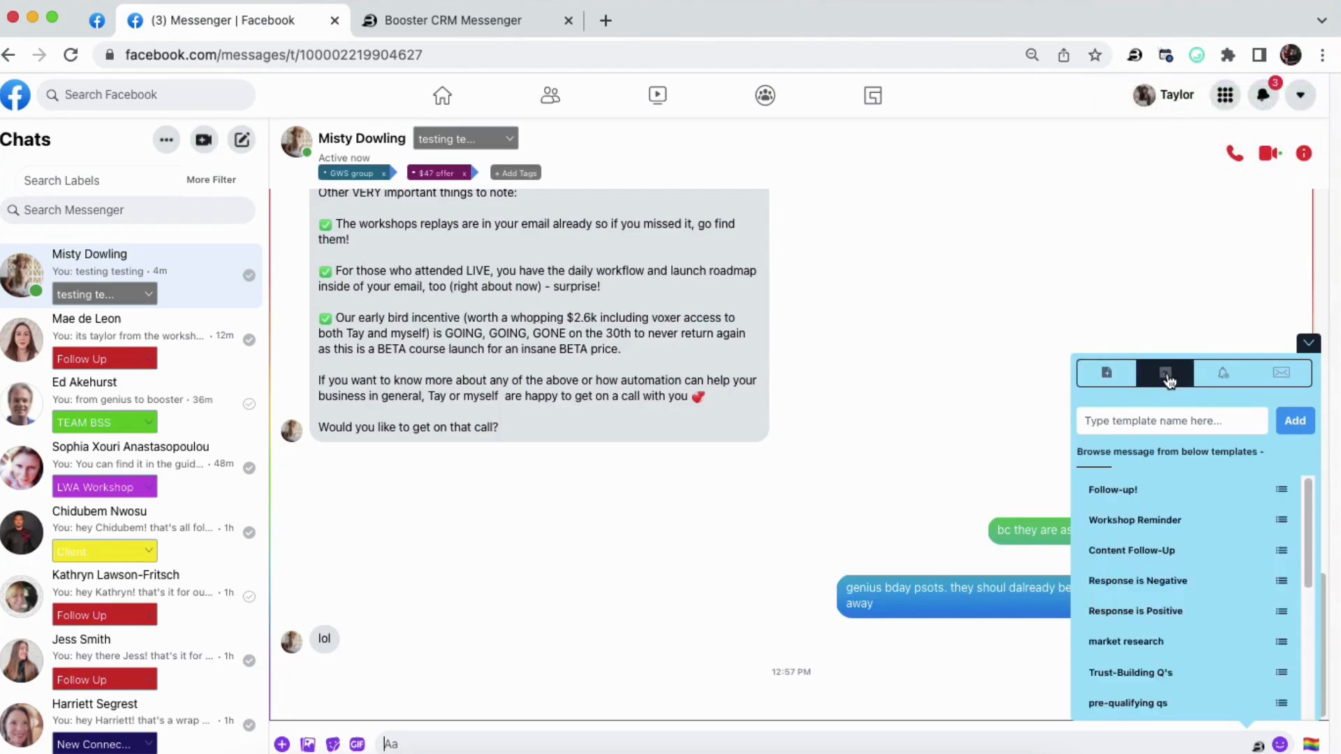
pyautogui.scroll(-3)
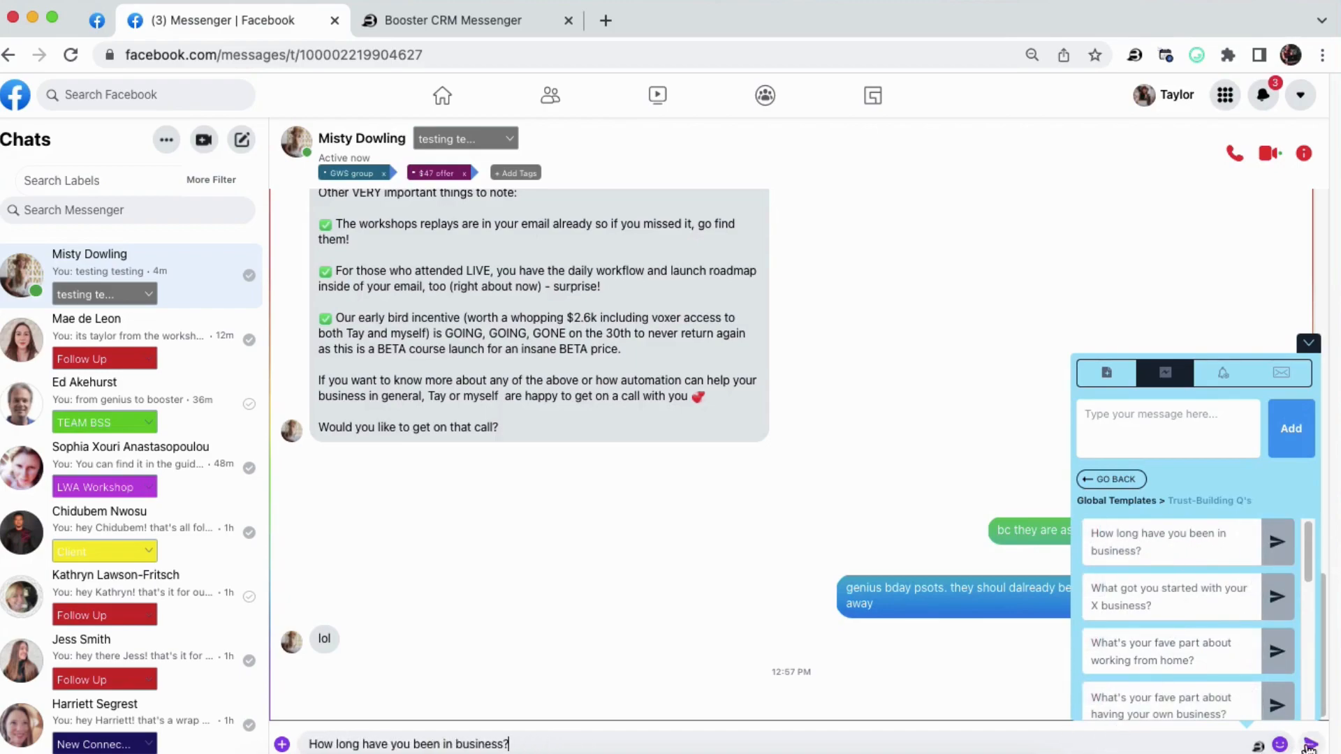
pyautogui.moveTo(1307, 744)
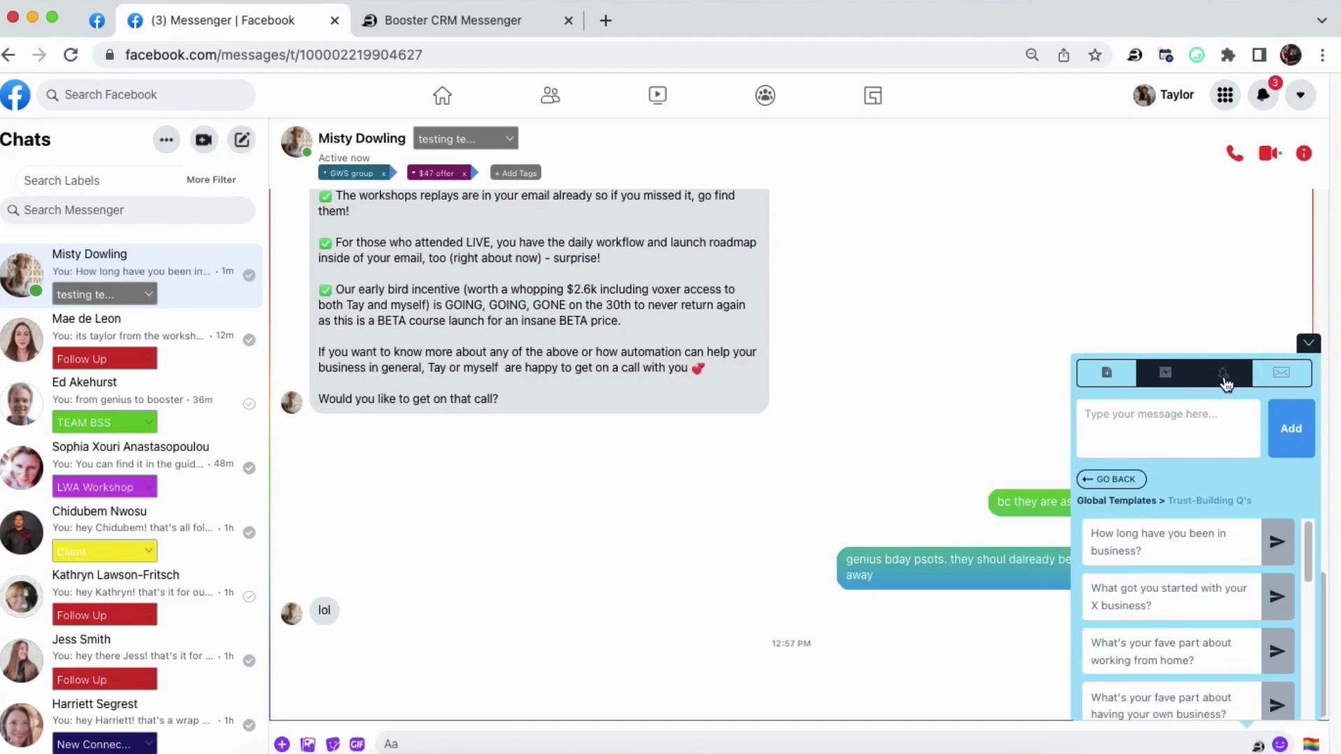
# Draft a reminder with subject "FU in 2 weeks" and message "FU in 2 weeks about proposal"
pyautogui.click(1222, 373)
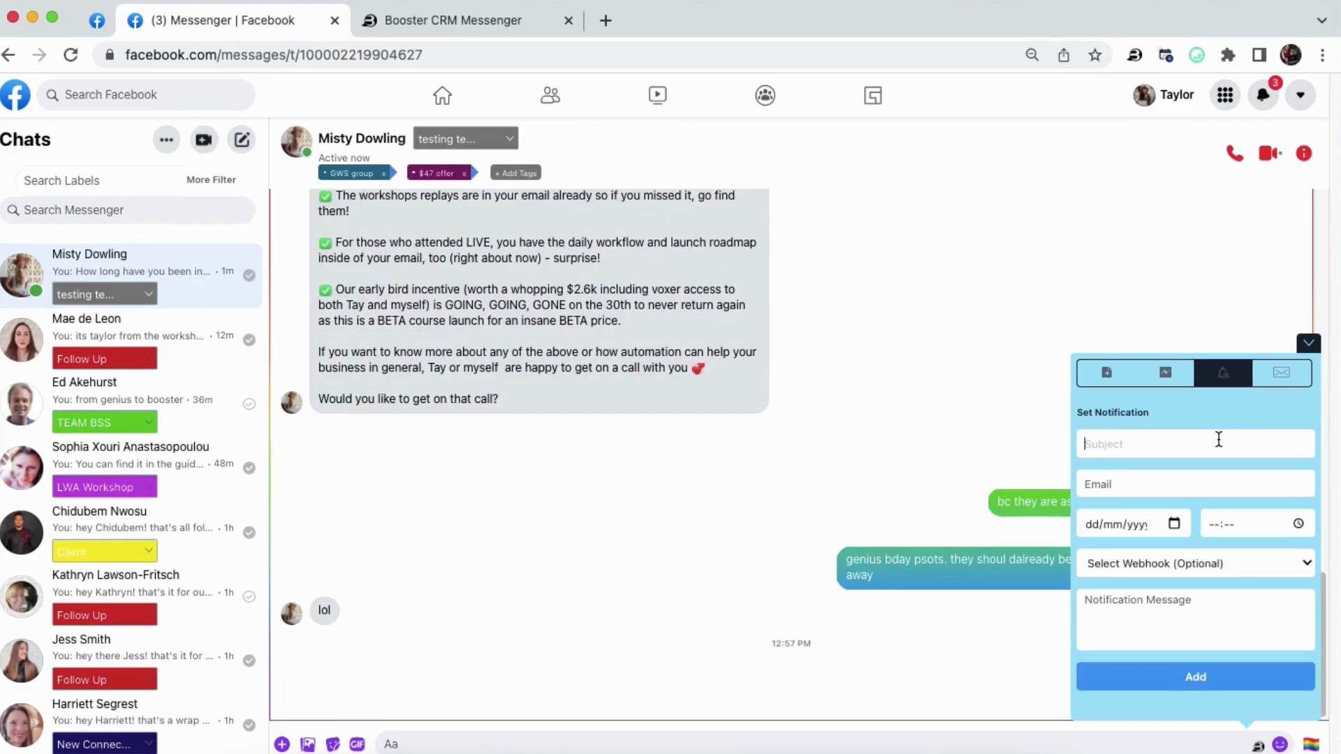
pyautogui.write('FU in 2 weeks')
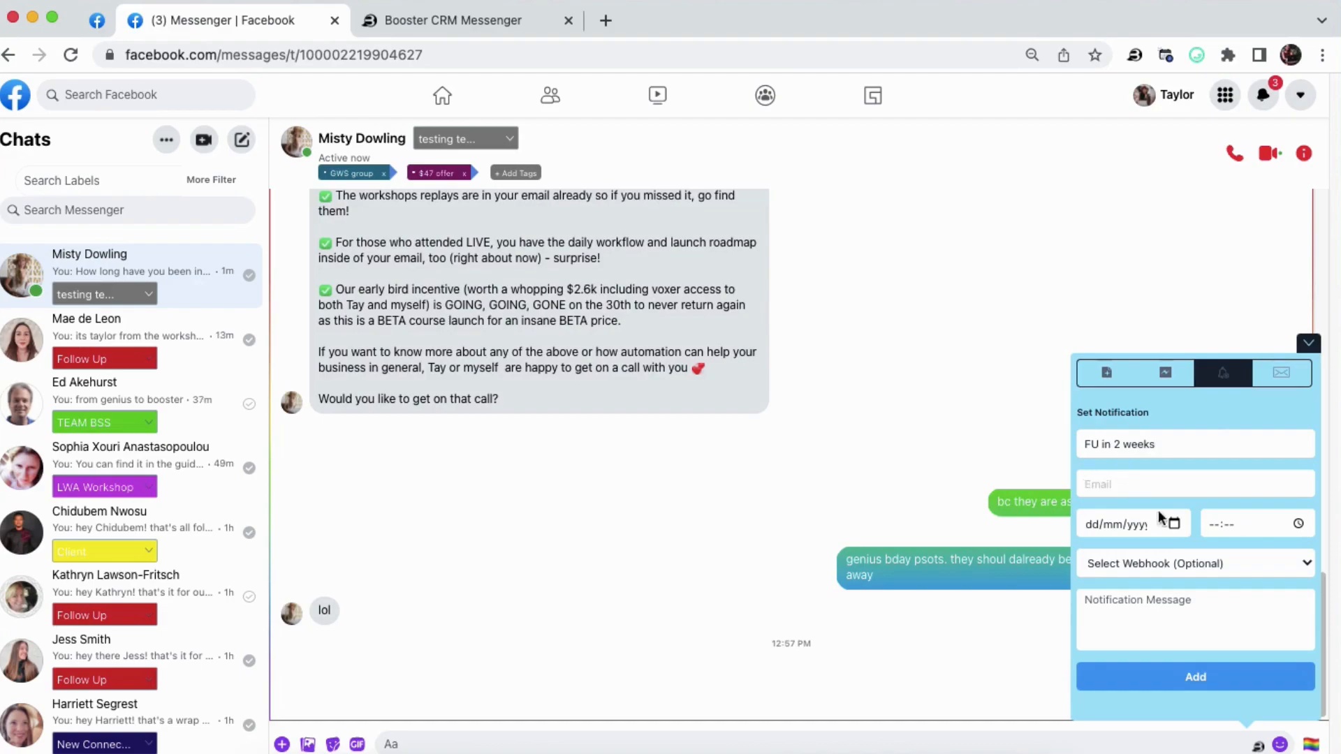
pyautogui.click(1115, 524)
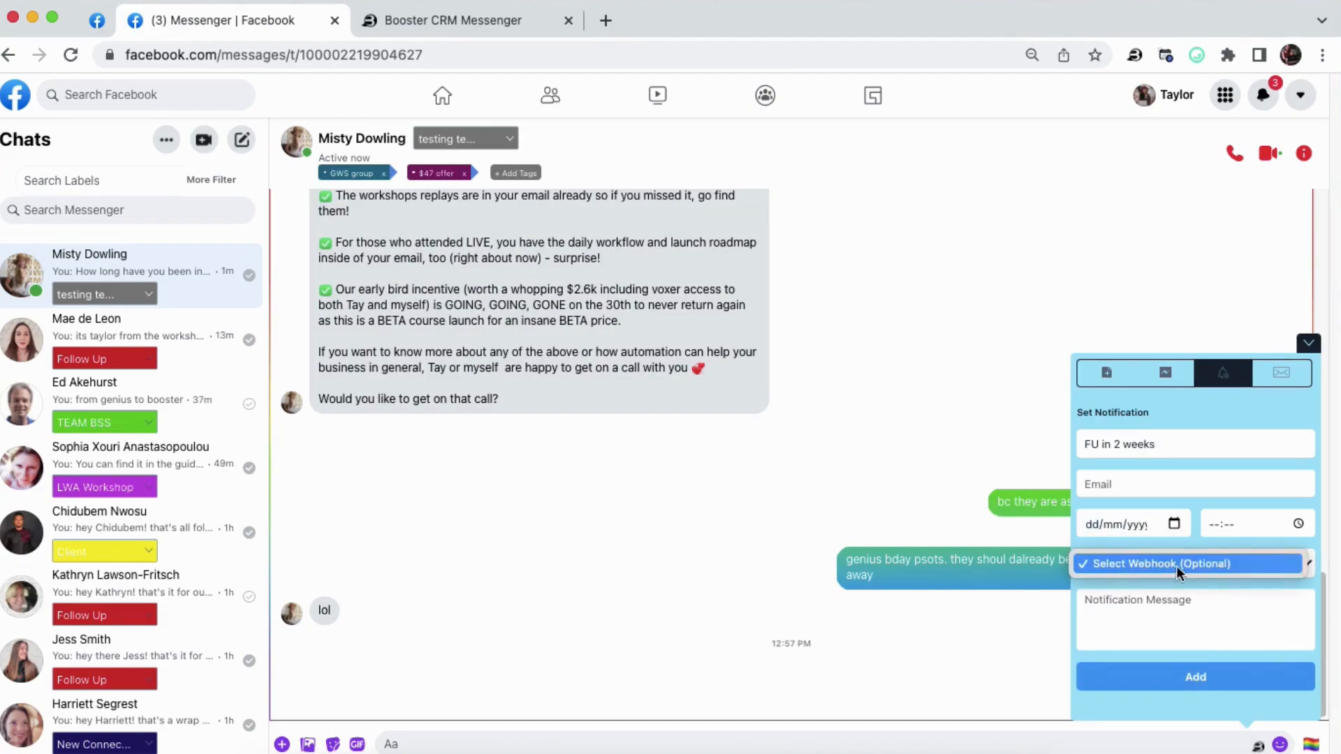
pyautogui.moveTo(1129, 573)
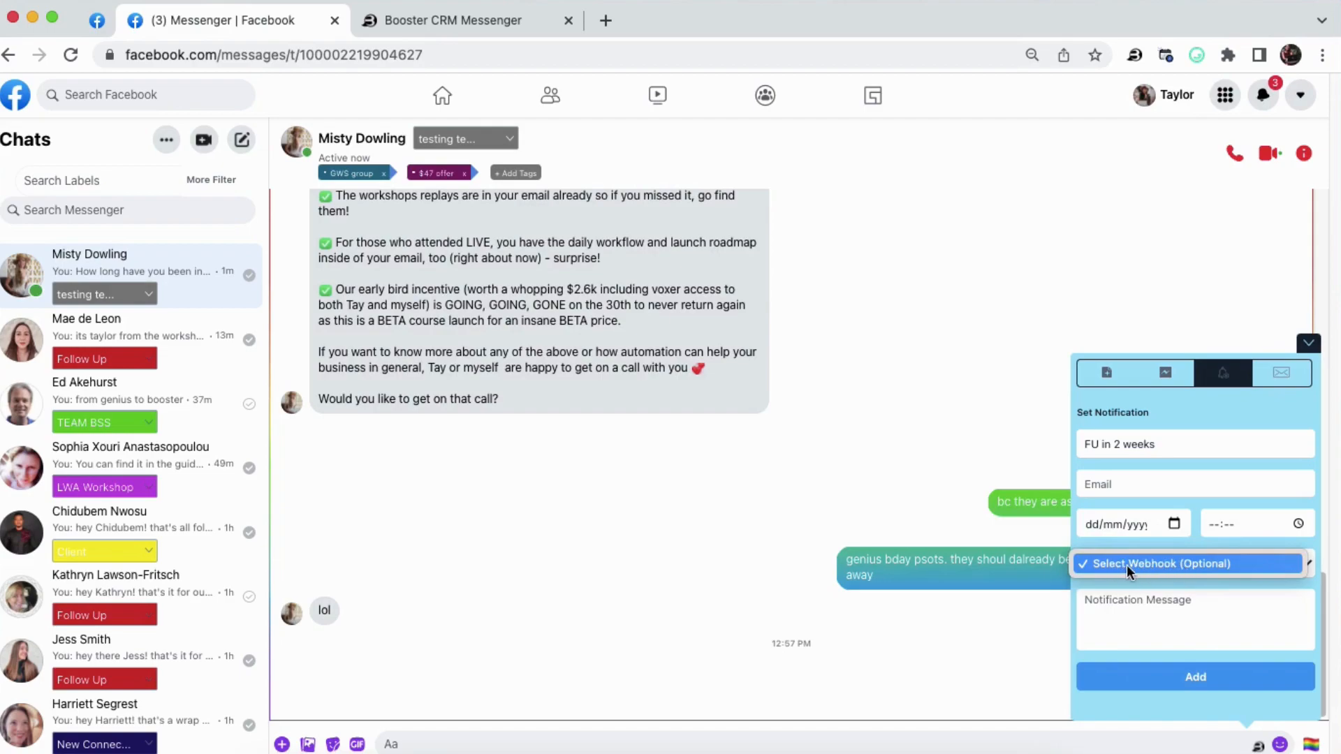
pyautogui.moveTo(1169, 571)
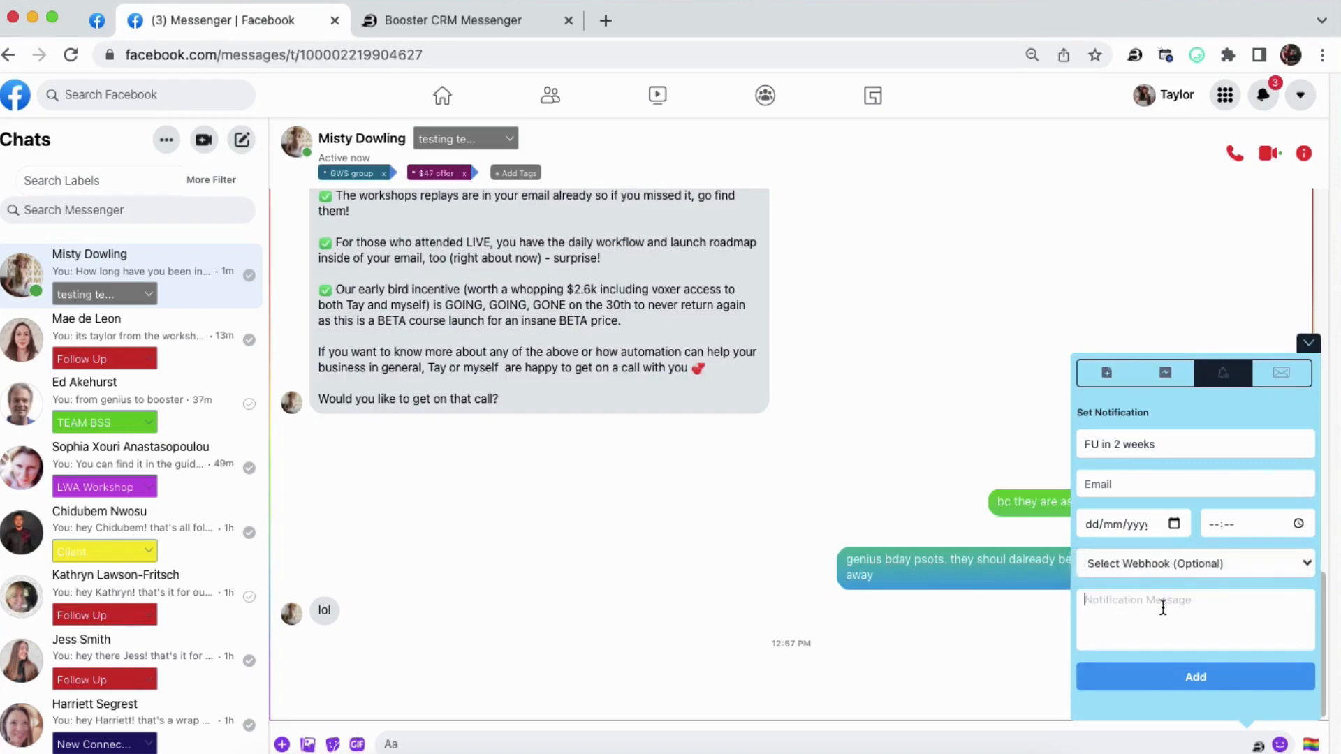
pyautogui.write('FU in 2 weeks about proposal')
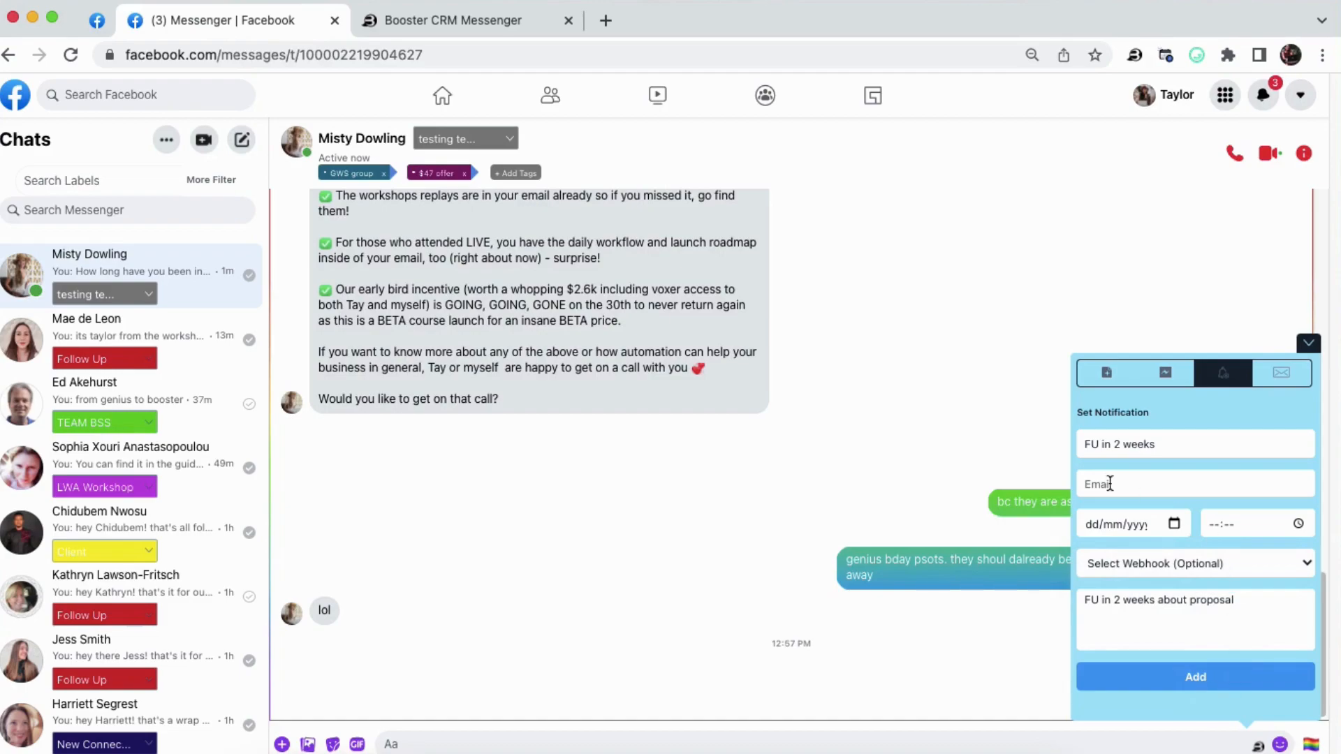
pyautogui.moveTo(1268, 433)
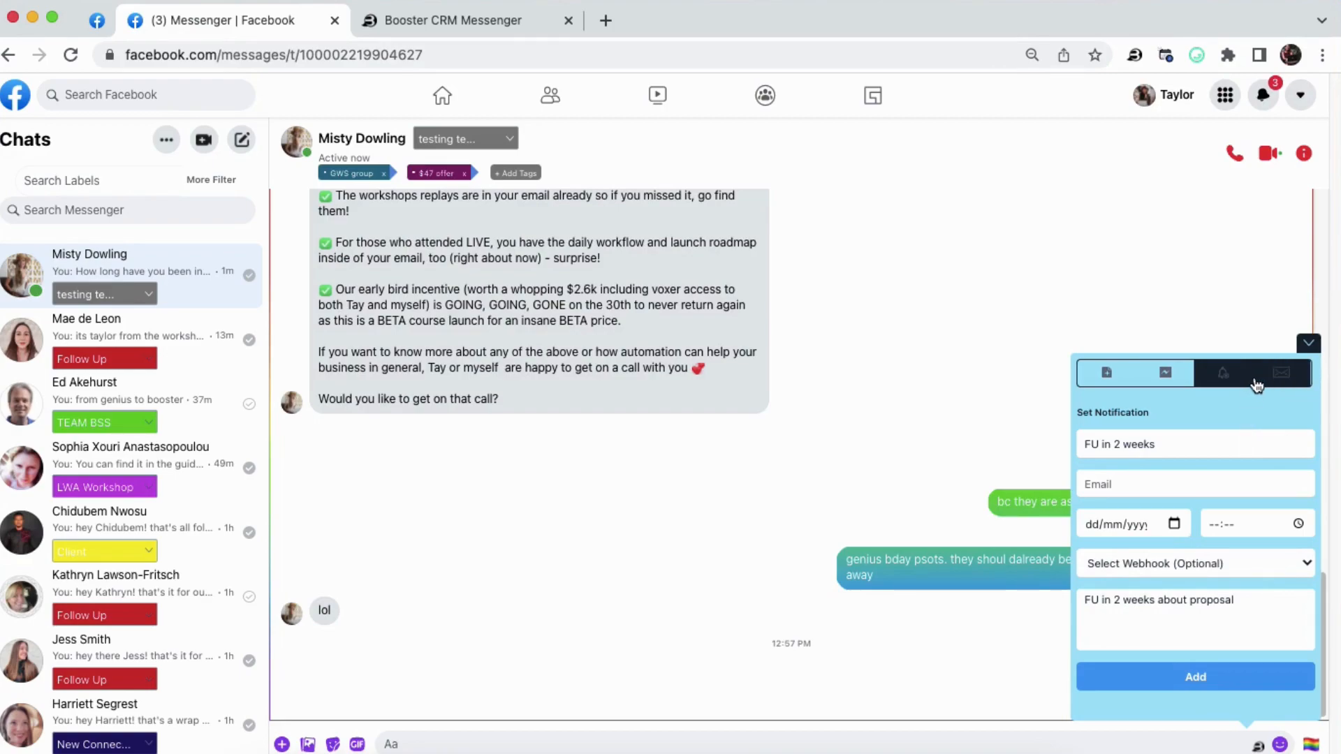
pyautogui.click(1281, 371)
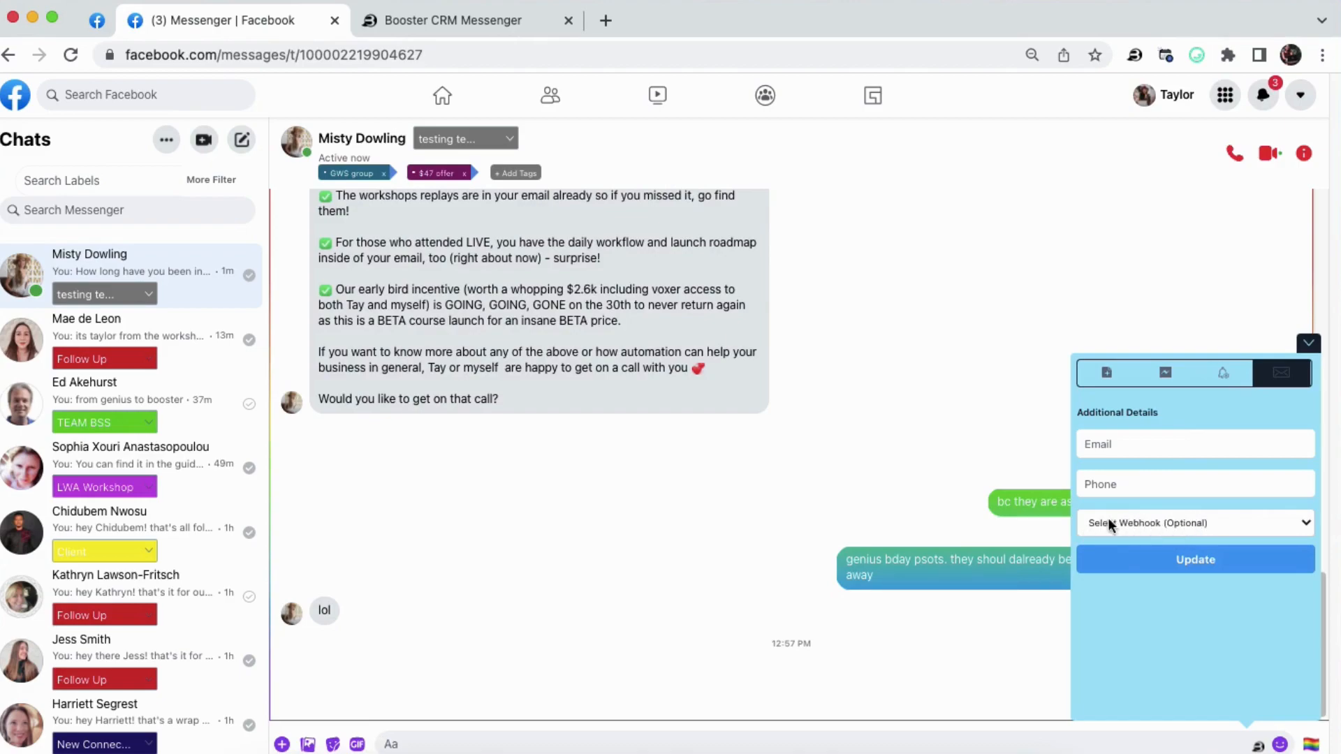
pyautogui.moveTo(1193, 527)
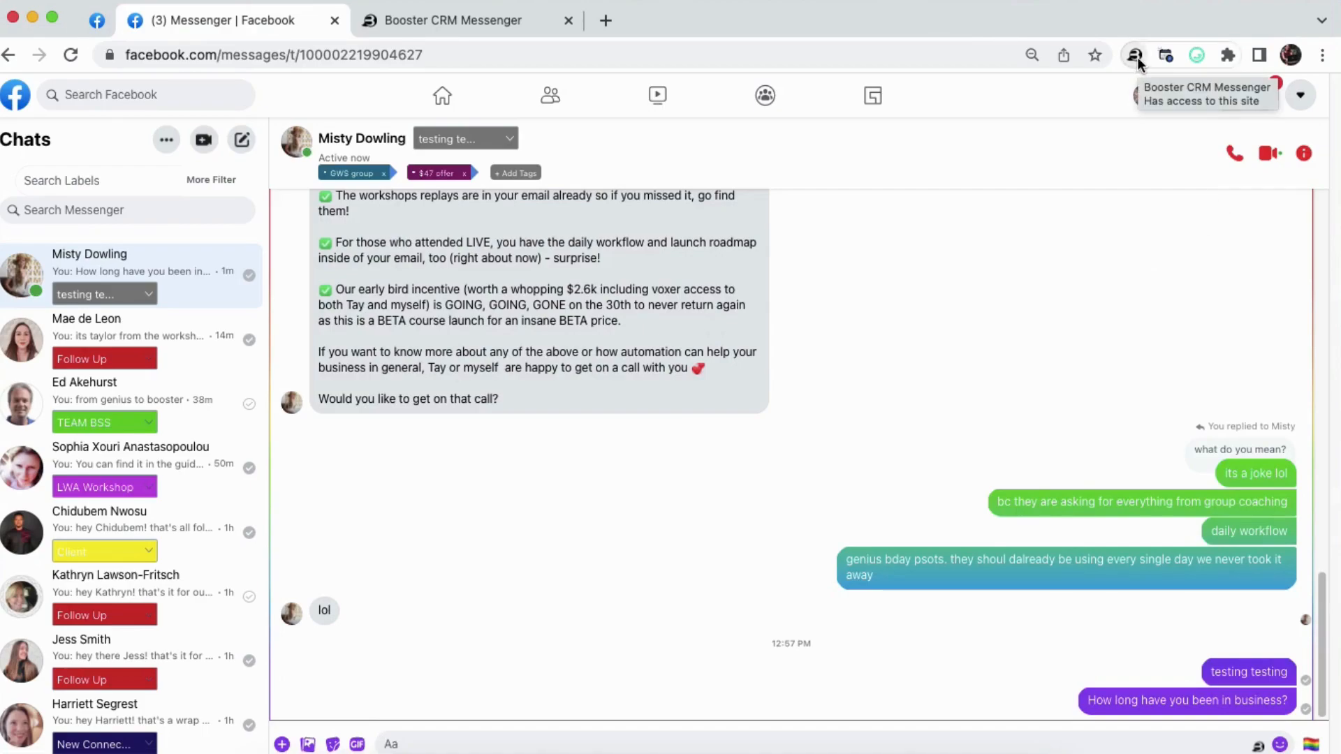
pyautogui.click(1134, 54)
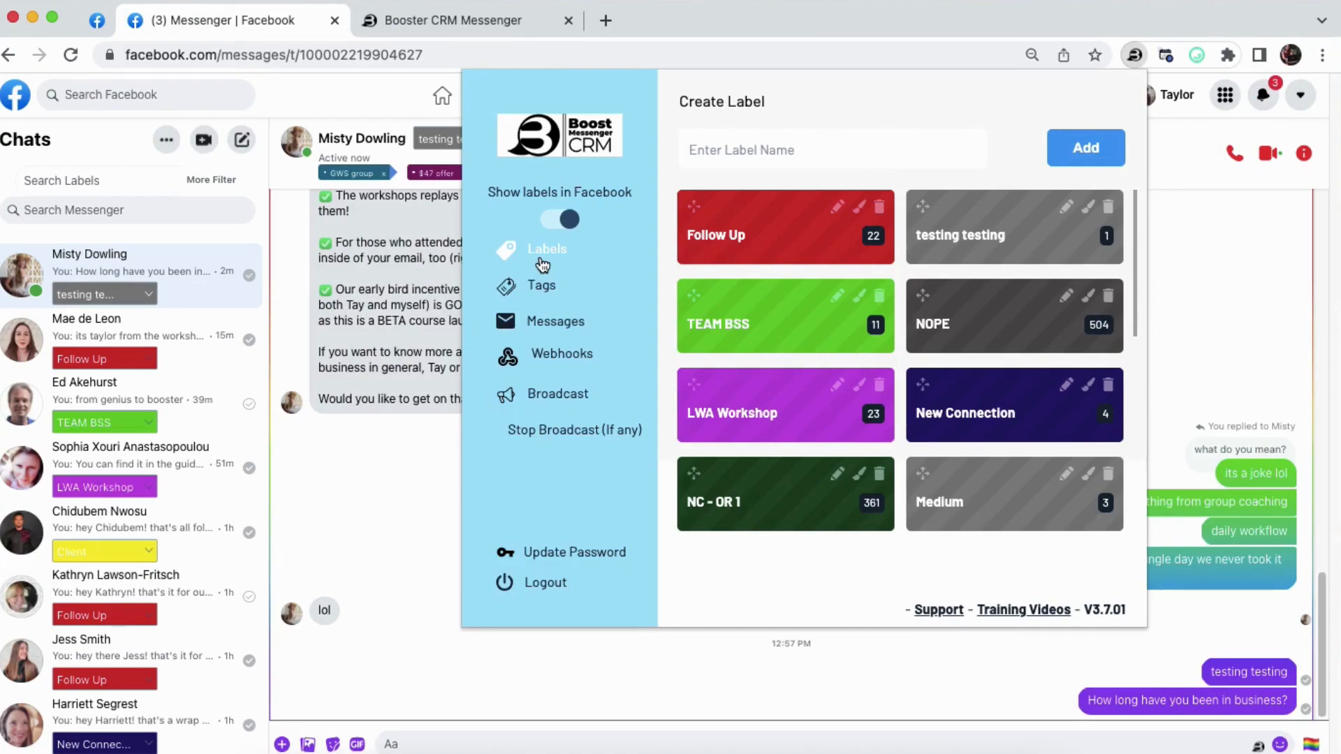
pyautogui.moveTo(982, 346)
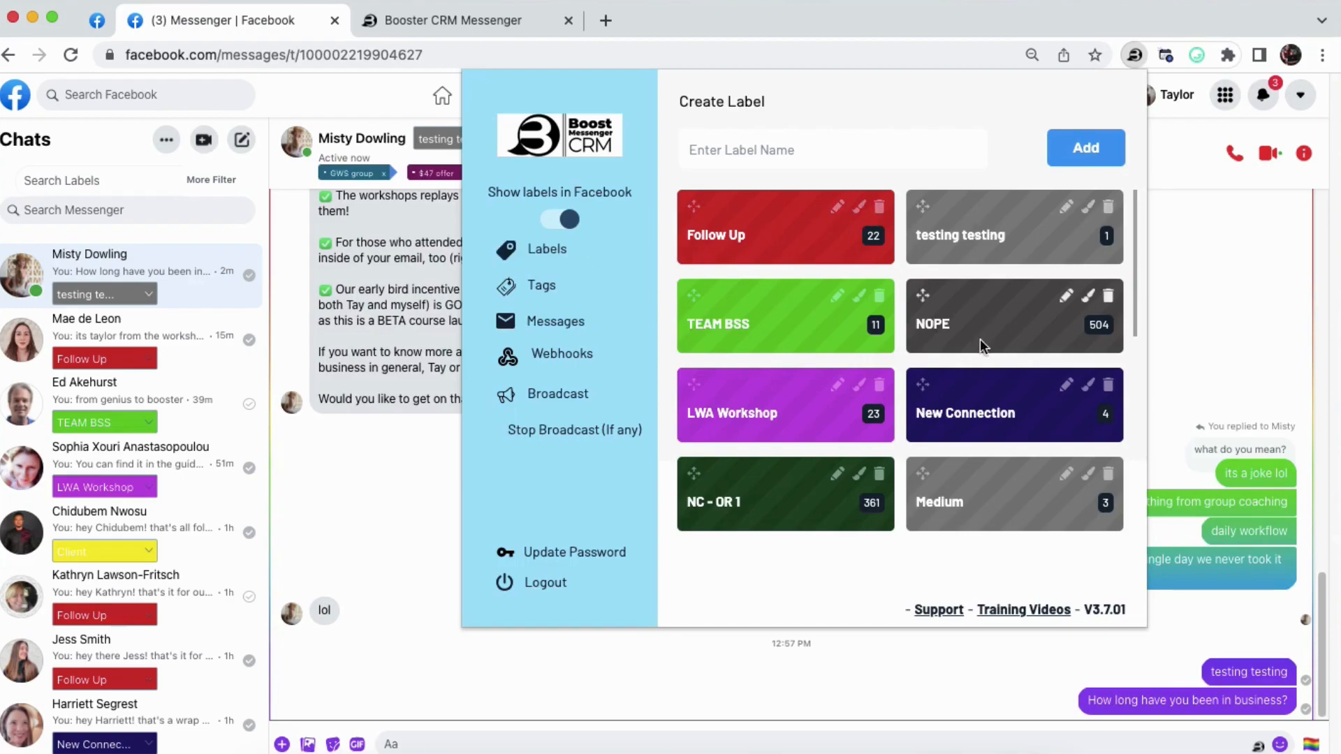
pyautogui.scroll(-3)
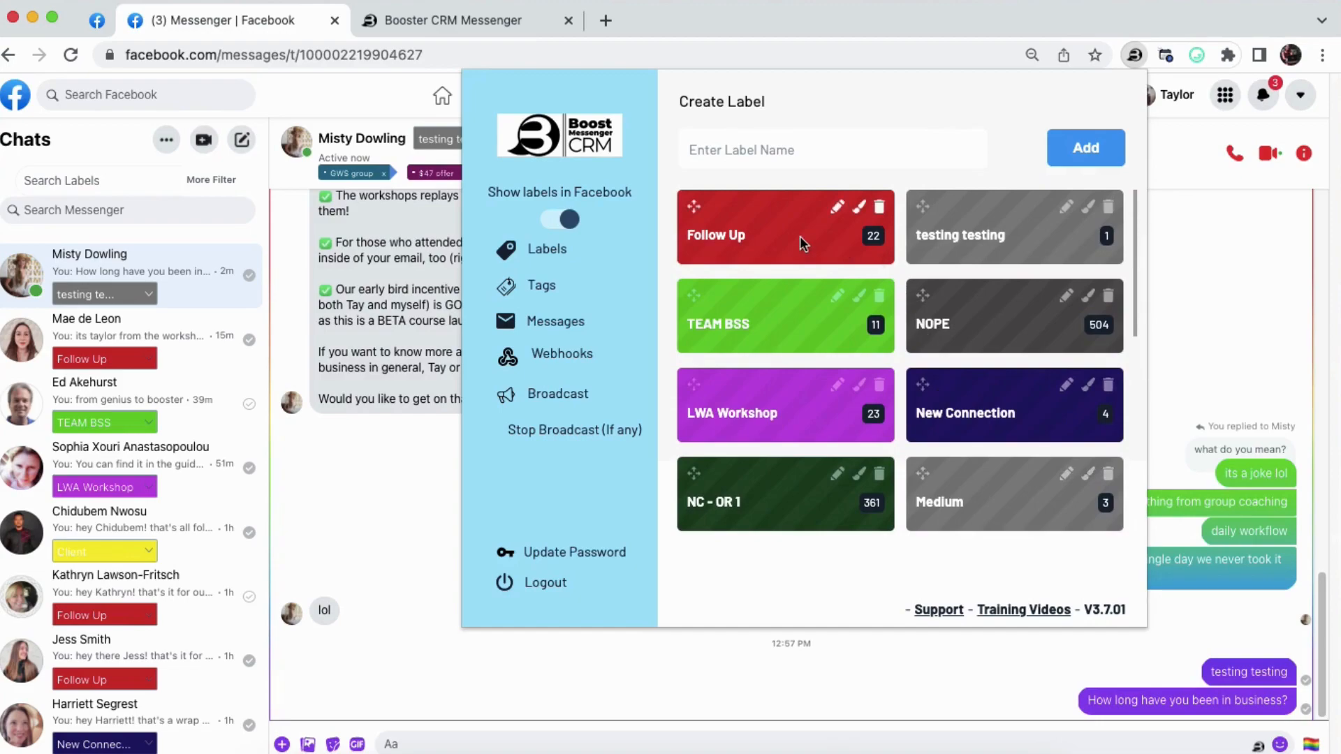
pyautogui.moveTo(894, 411)
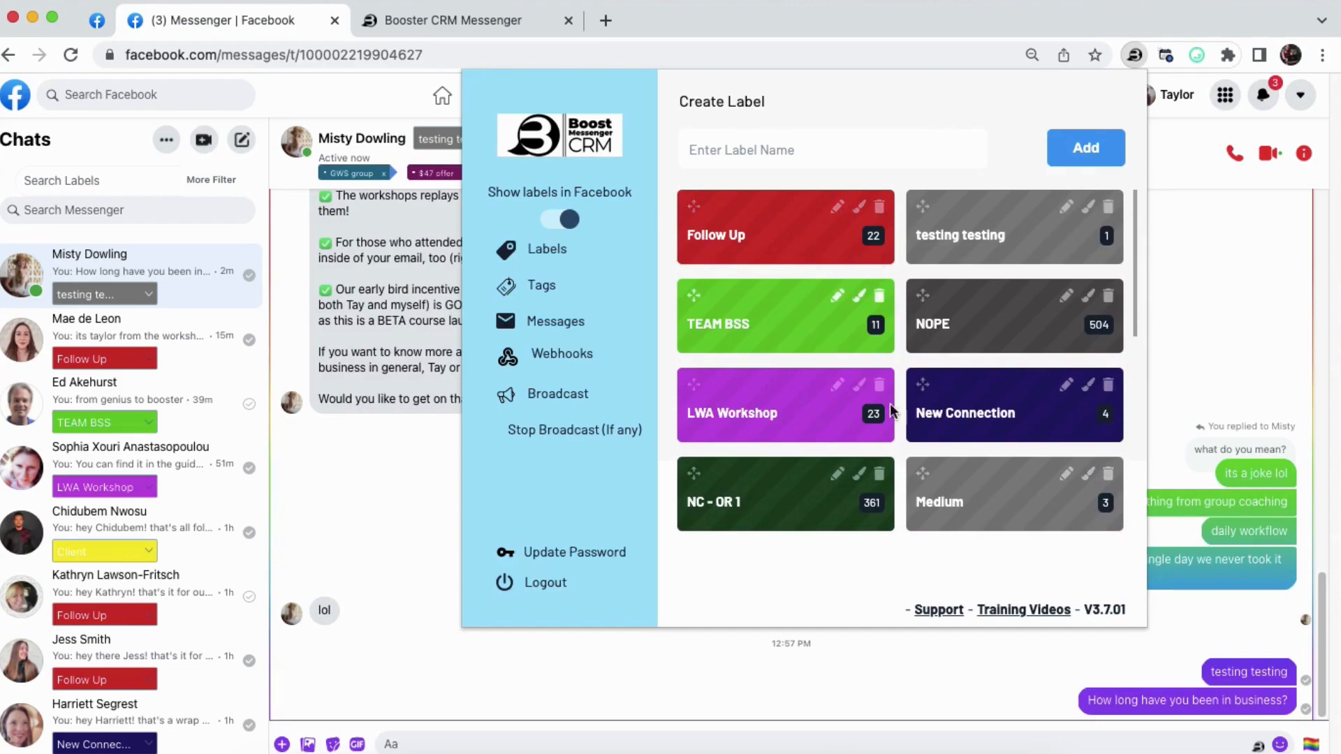
pyautogui.moveTo(813, 185)
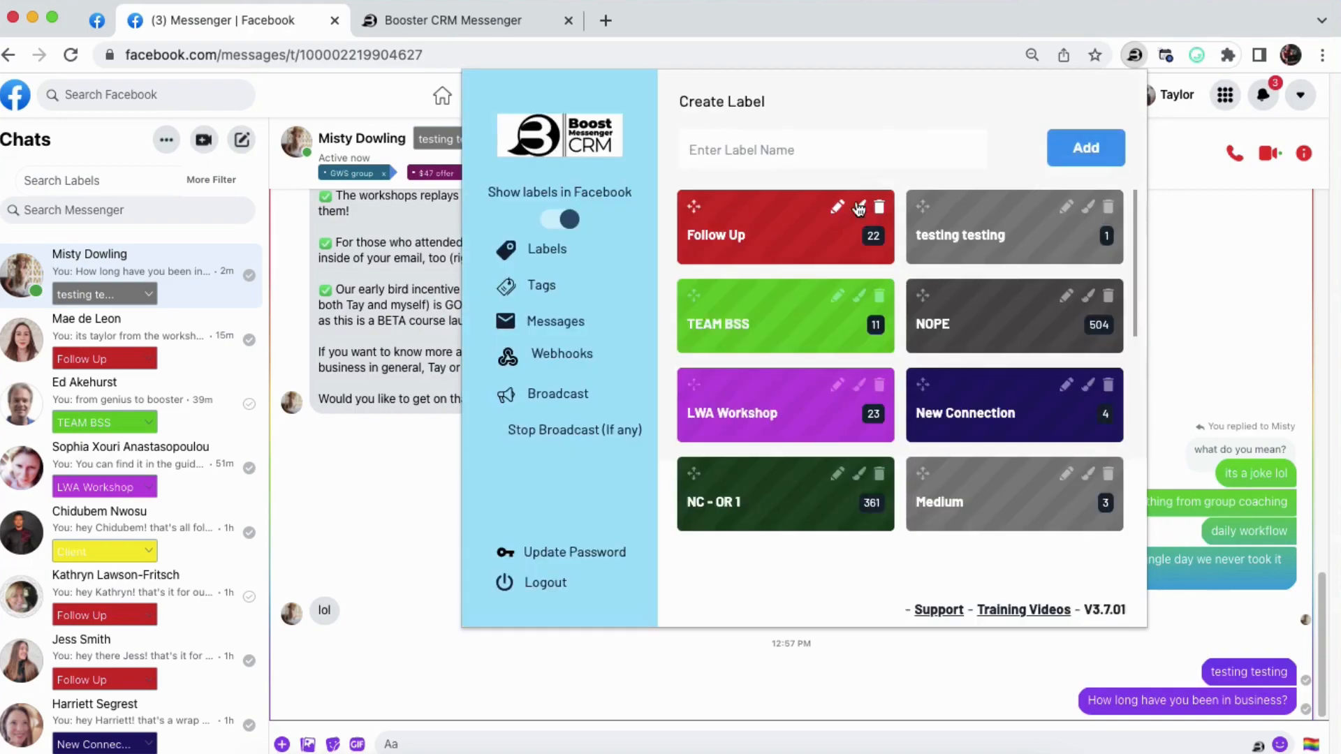
# Give the Follow Up label a darker red colour
pyautogui.click(836, 208)
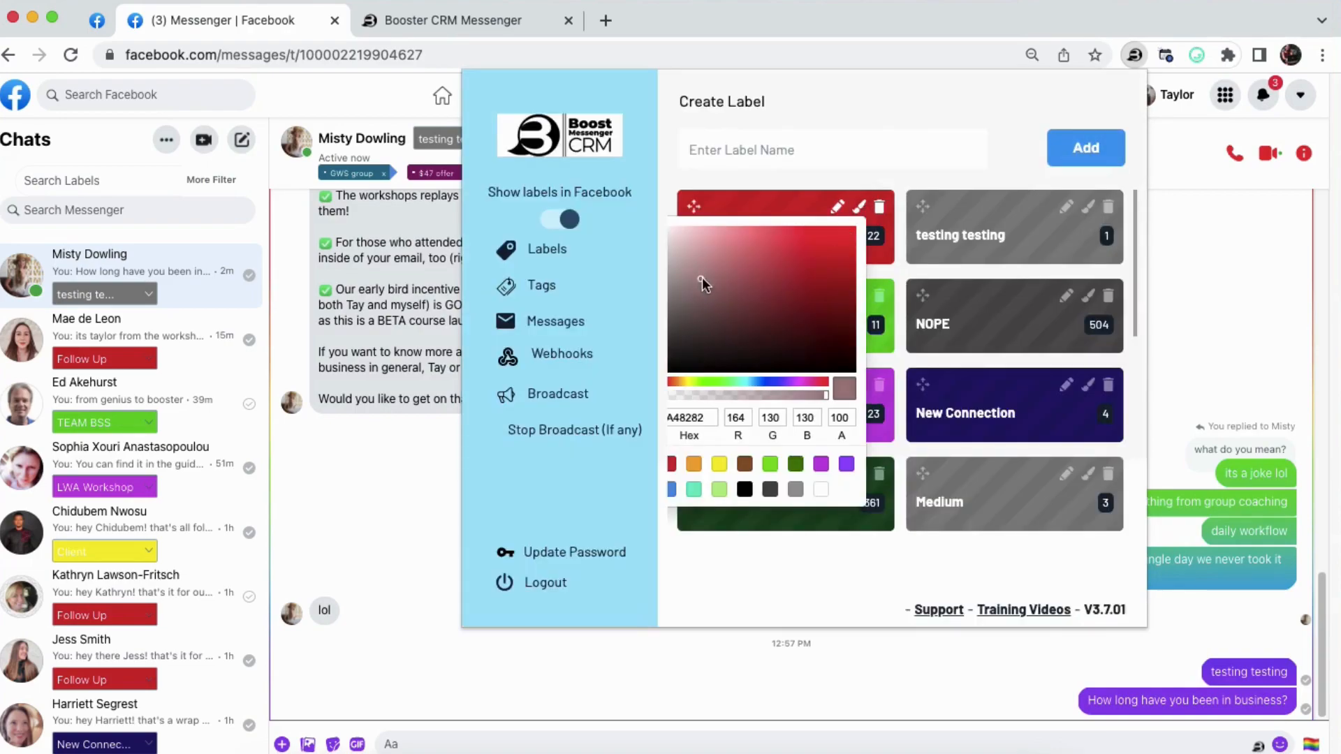
pyautogui.click(851, 324)
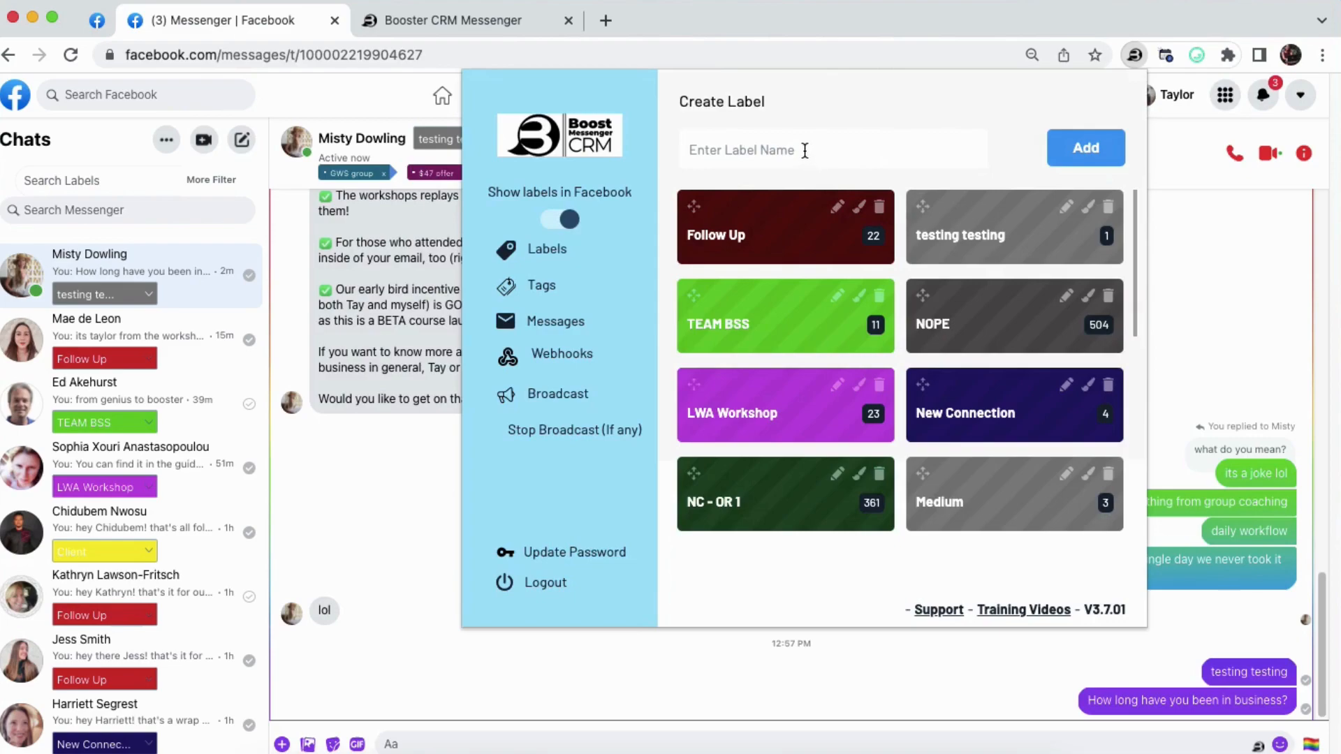
# Create a new label named Test
pyautogui.write('Test')
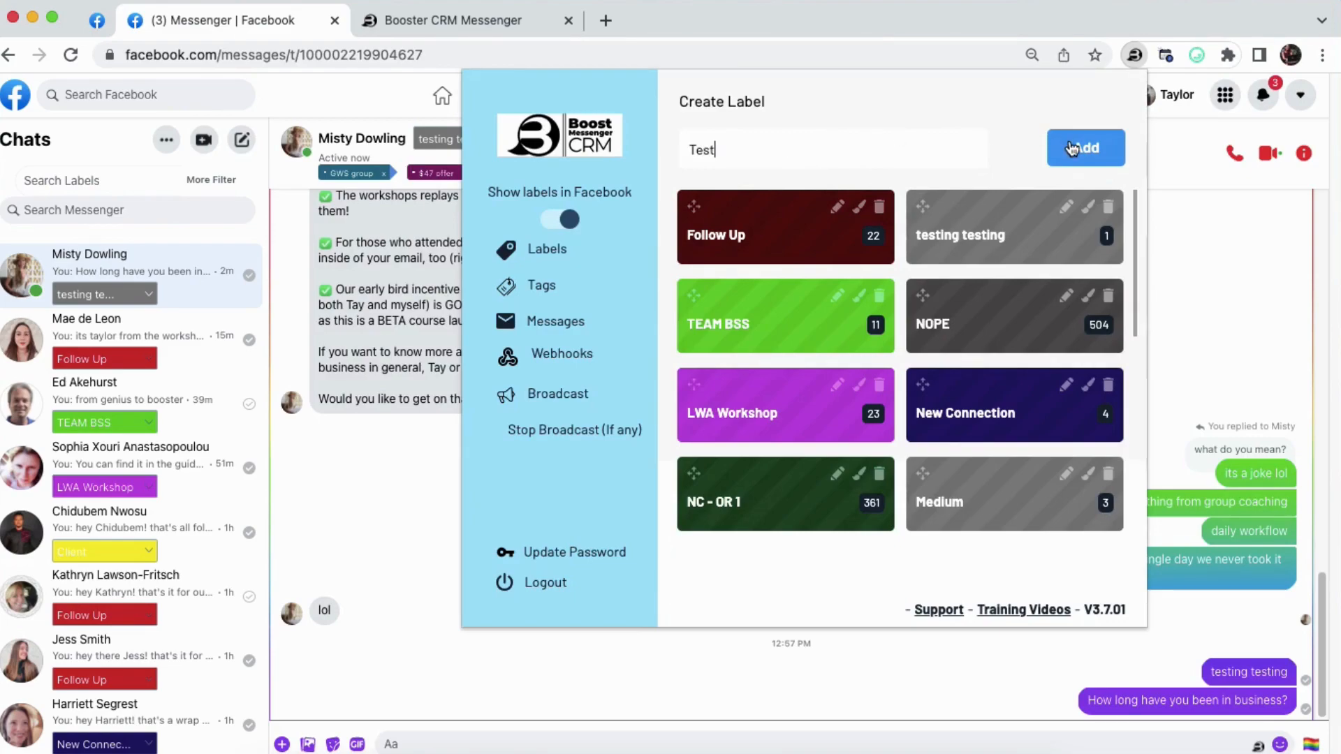
pyautogui.click(1086, 146)
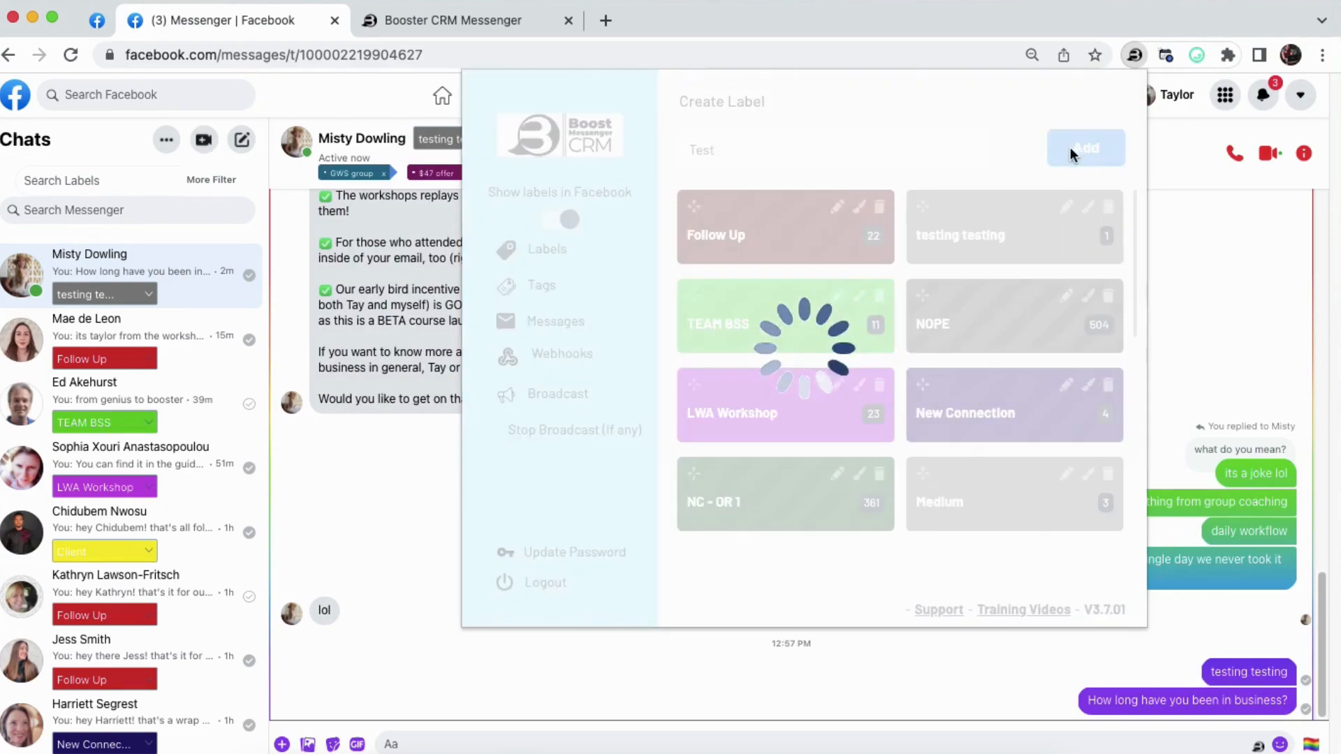
pyautogui.click(1086, 147)
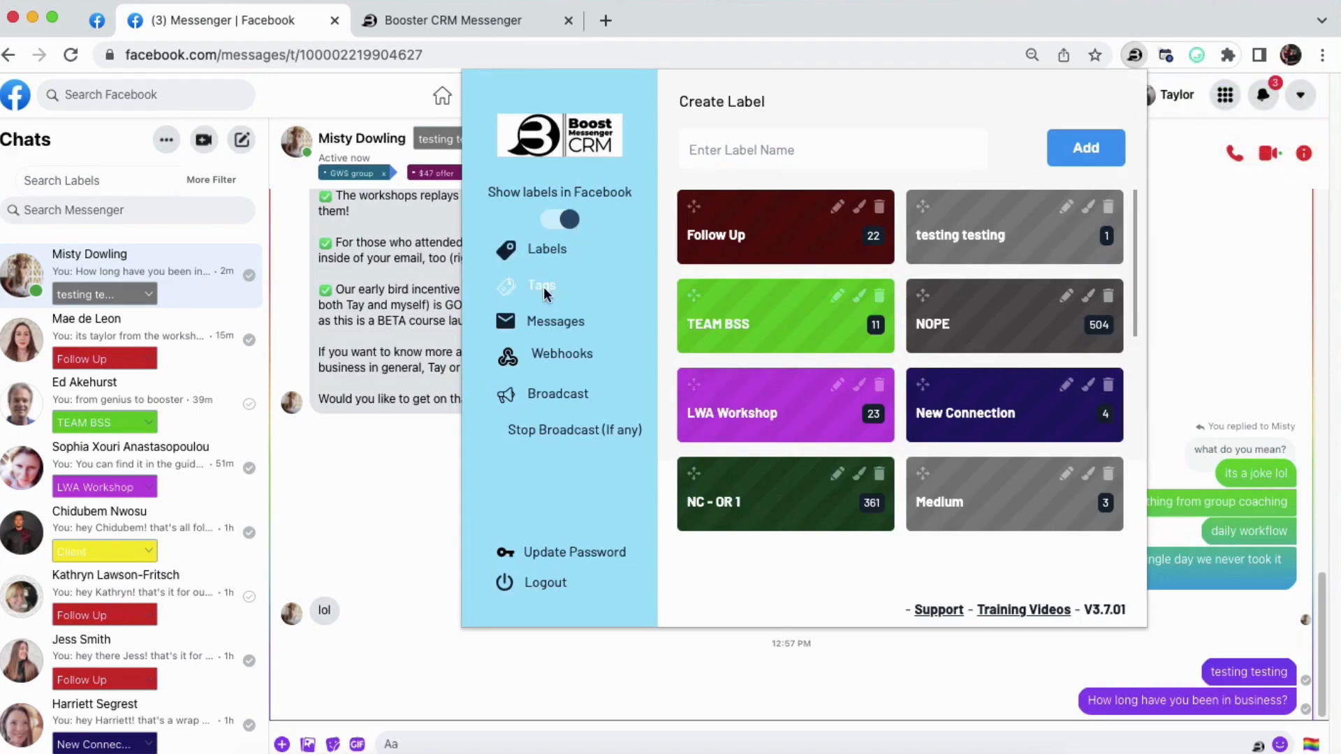
# Add a new tag named test to the tags collection alongside software, hot and cold
pyautogui.click(540, 285)
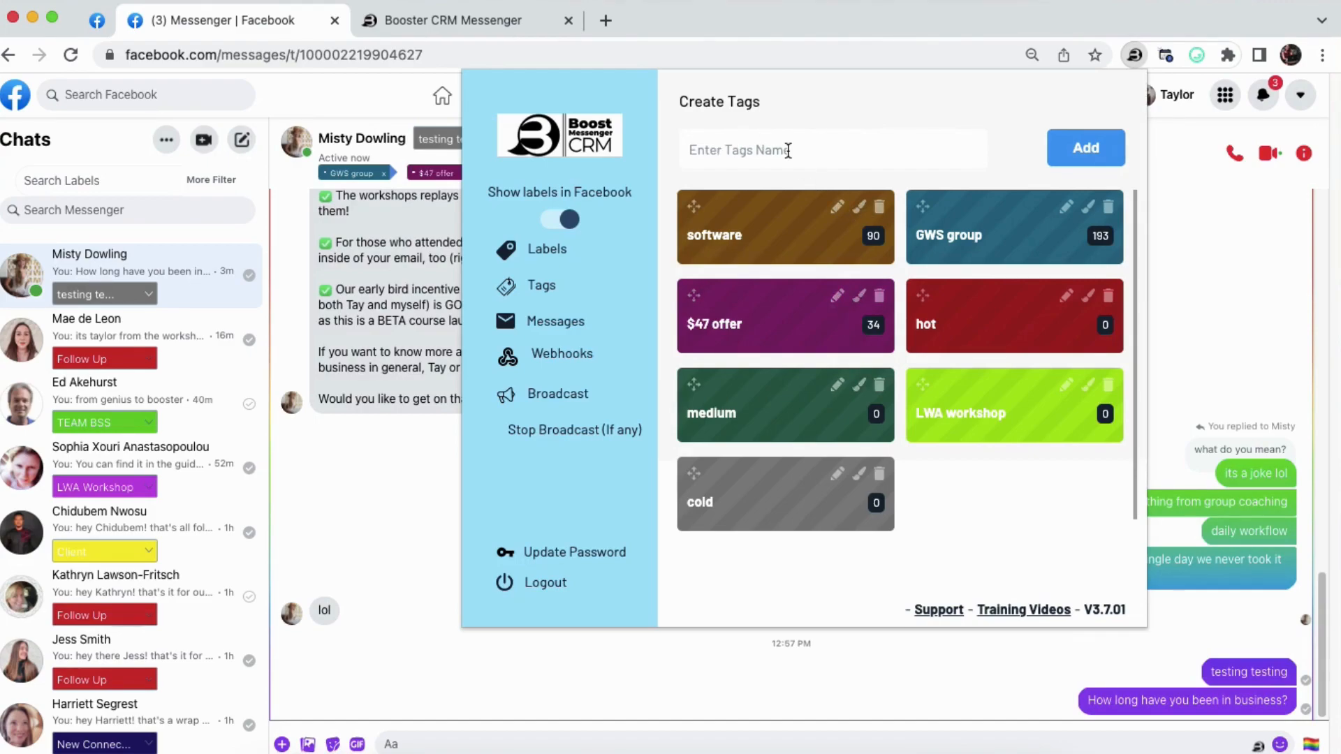
pyautogui.write('test')
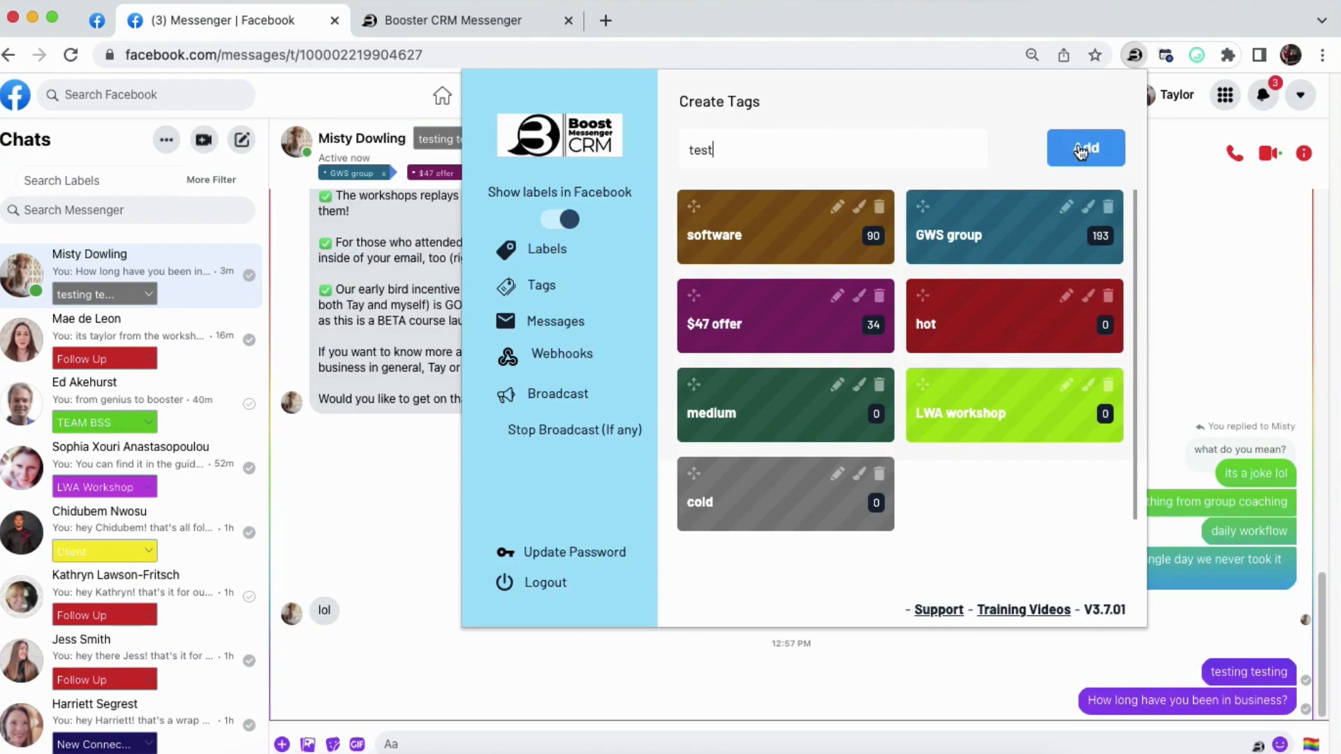
pyautogui.click(1087, 149)
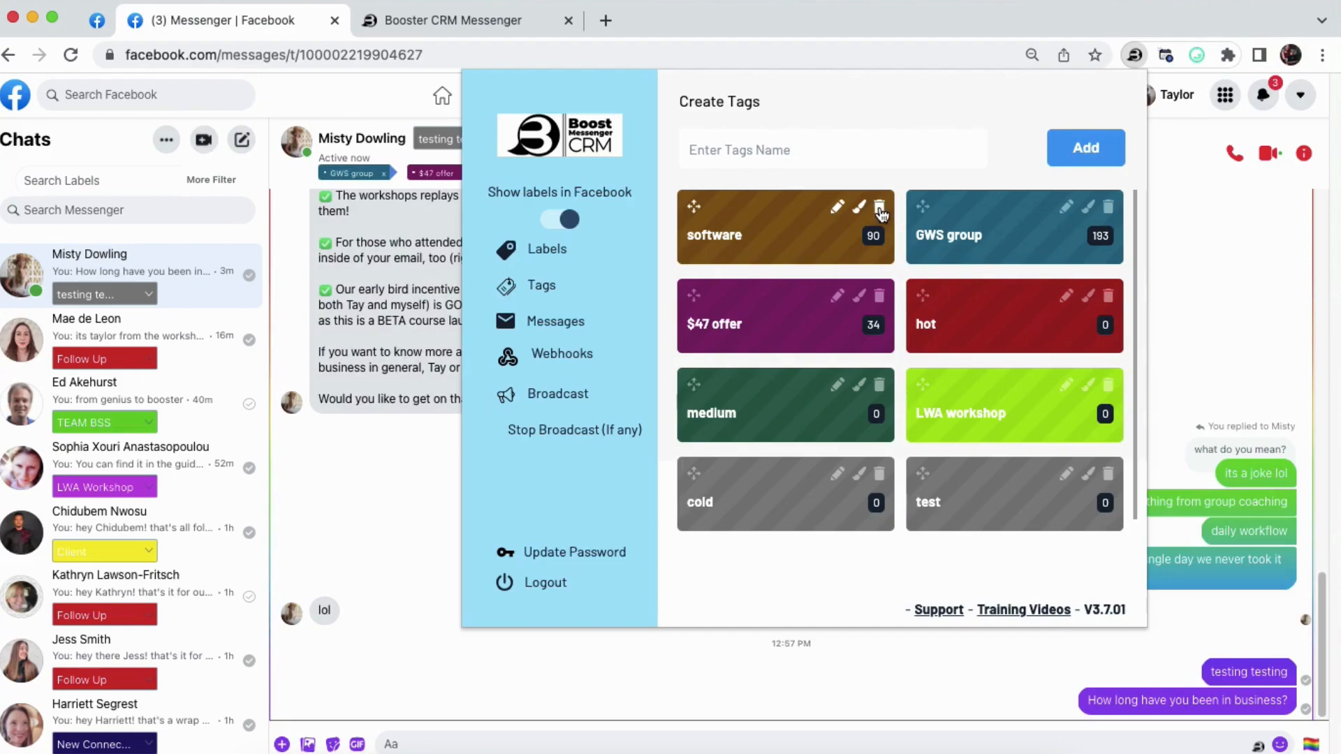
pyautogui.moveTo(570, 290)
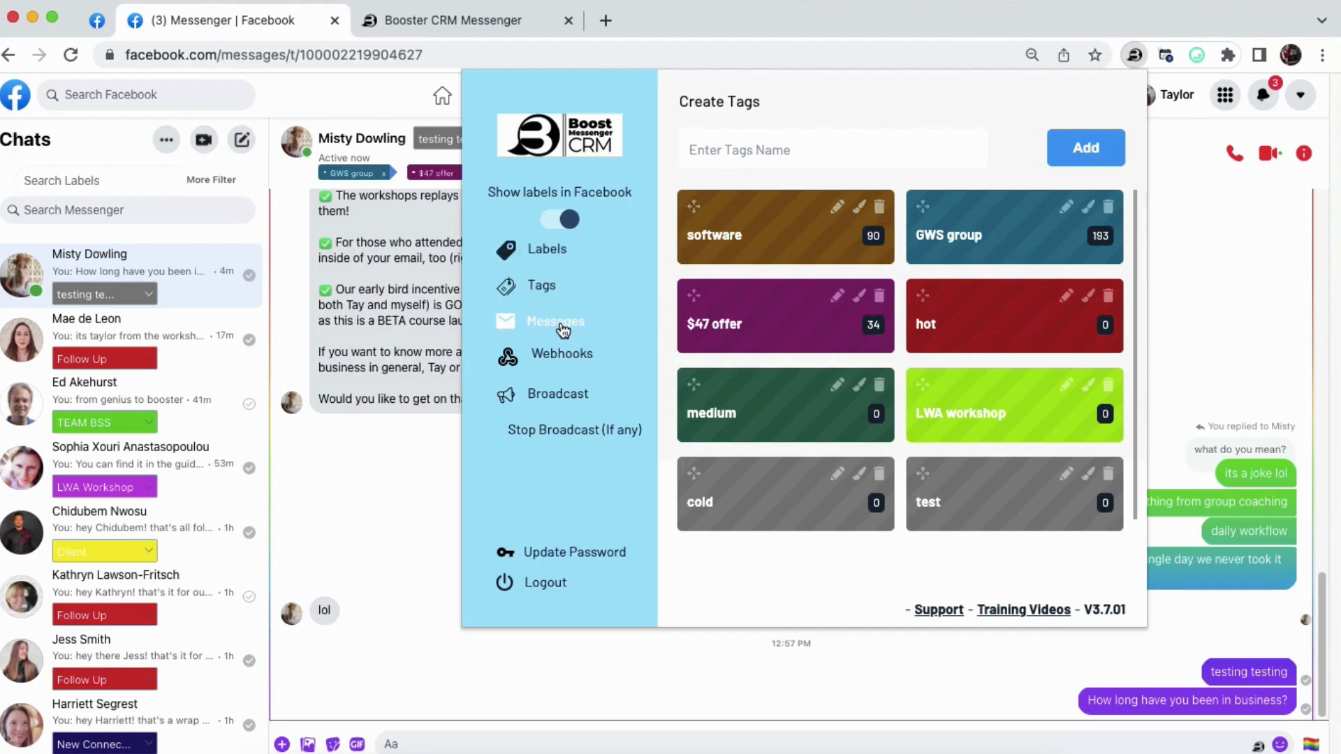
pyautogui.moveTo(555, 330)
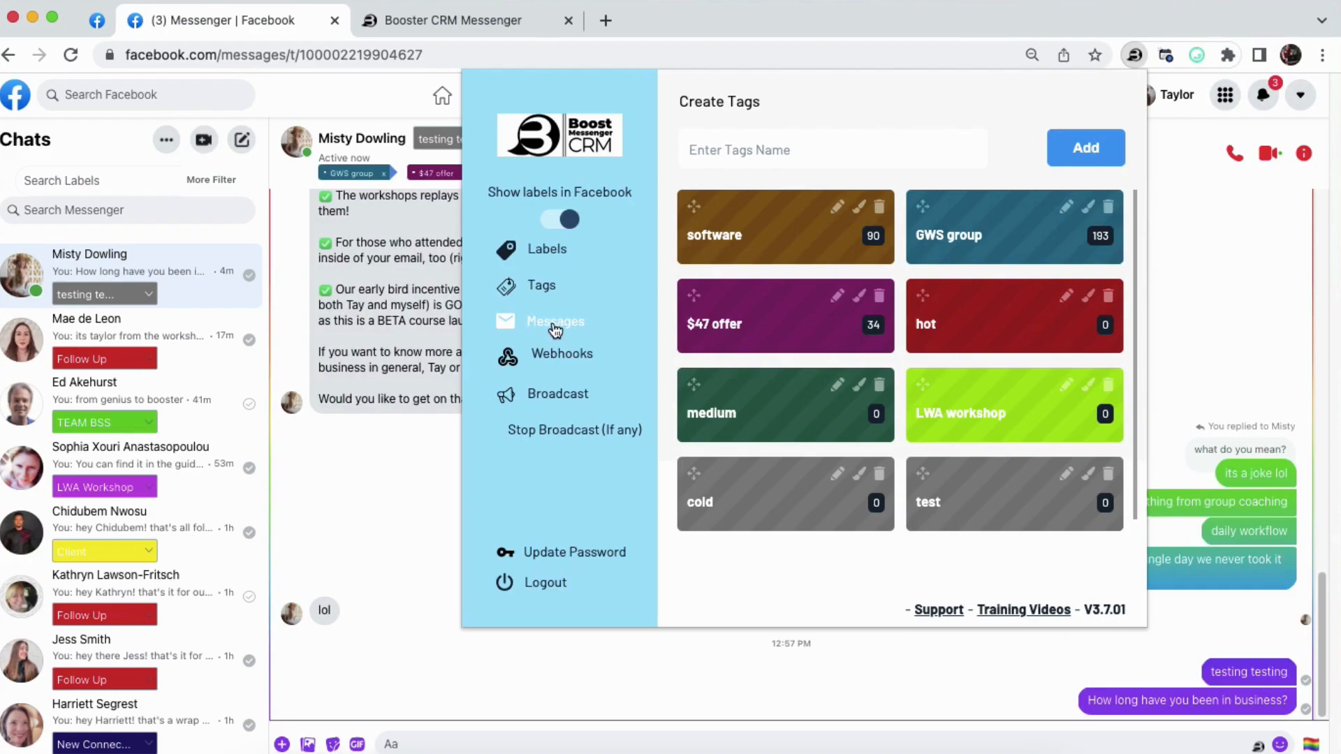
# Show the full dashboard's Friends page with 3519 total, 1753 labeled and 1766 unlabeled
pyautogui.click(453, 20)
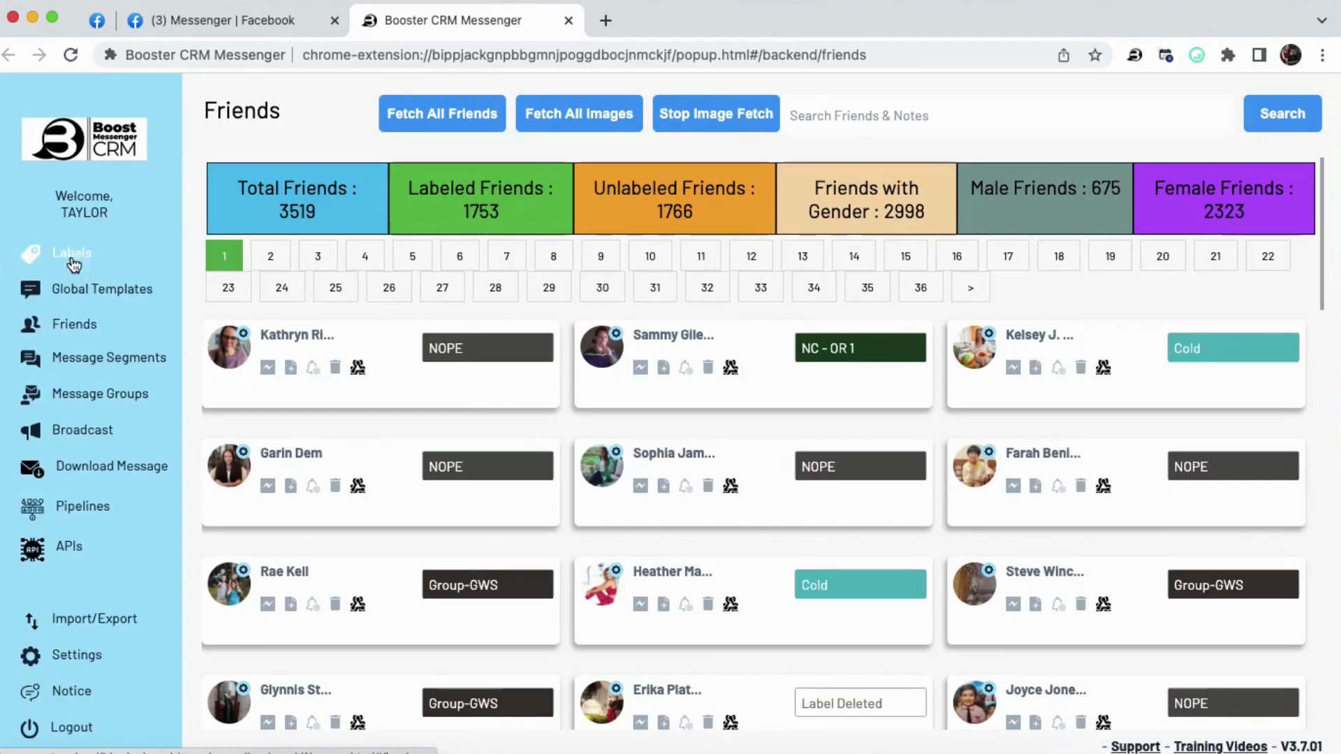
pyautogui.moveTo(74, 296)
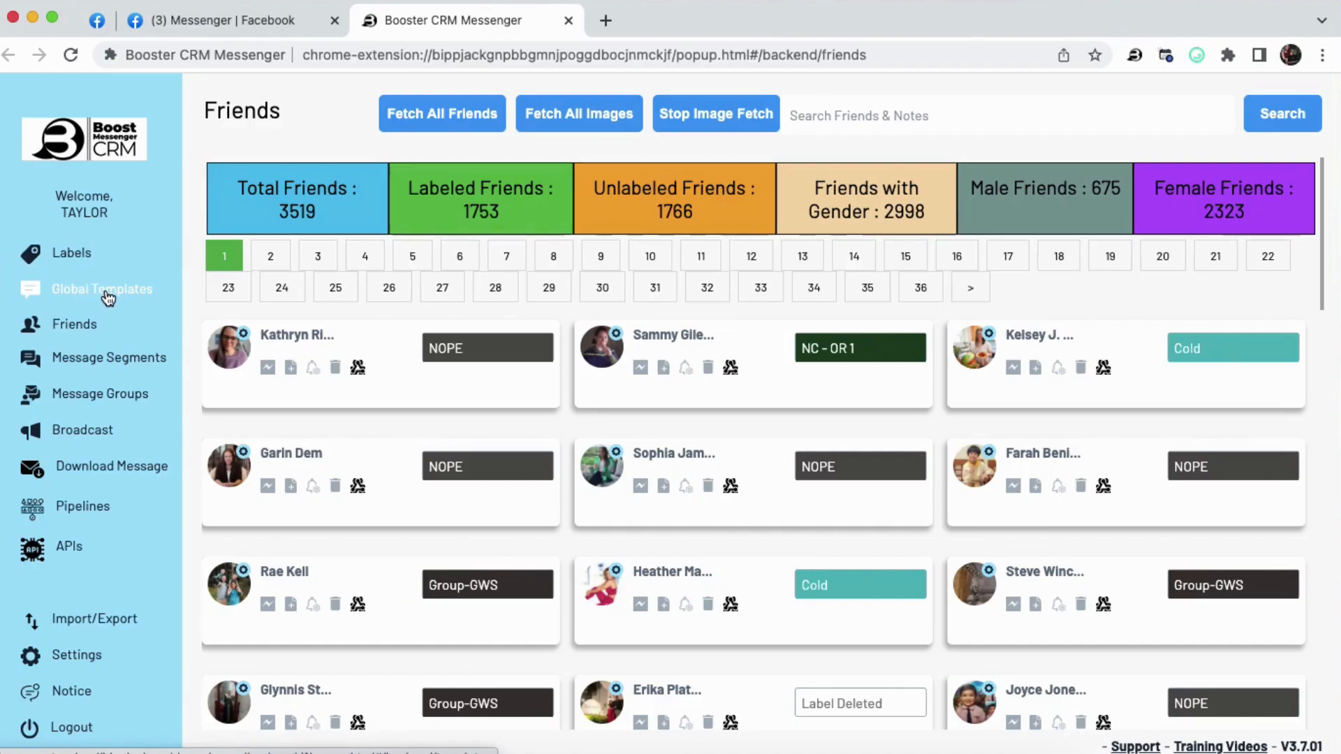
# Review the Global Templates cards such as Follow-up!, Workshop Reminder and market research
pyautogui.click(101, 288)
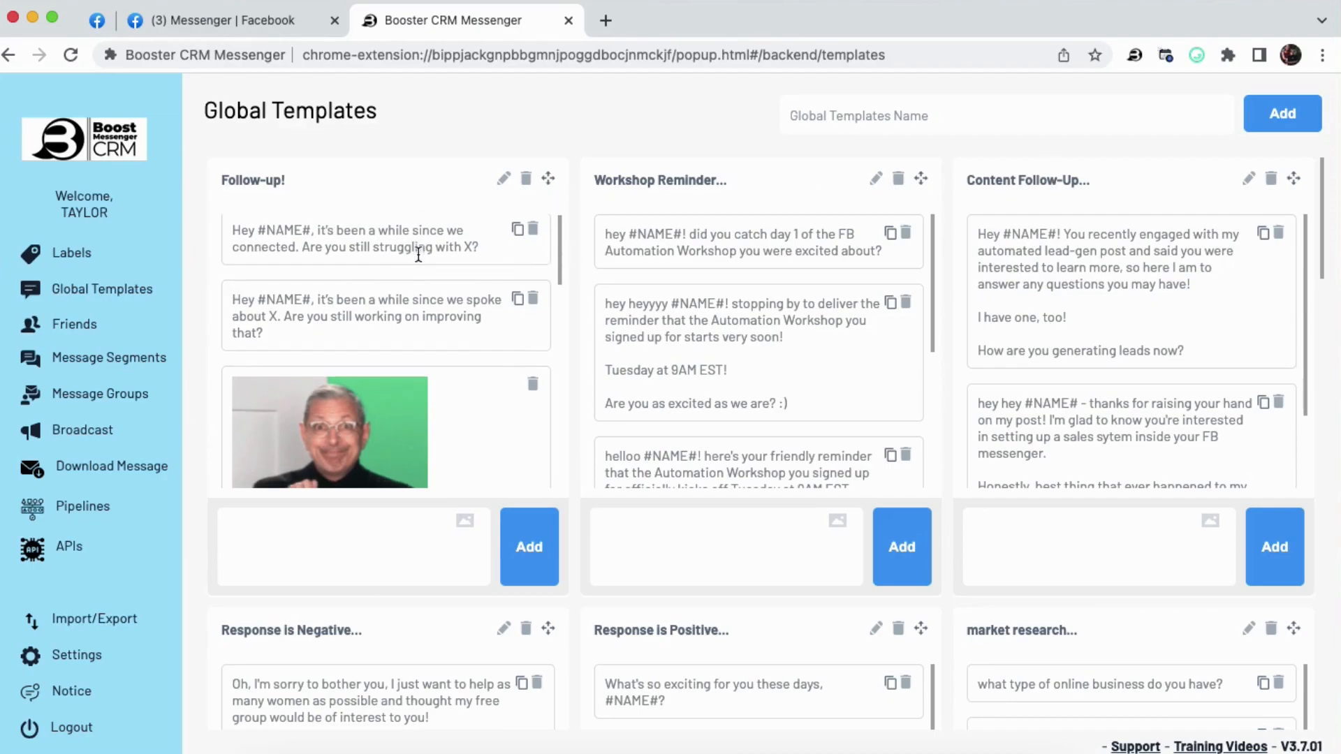
pyautogui.scroll(-3)
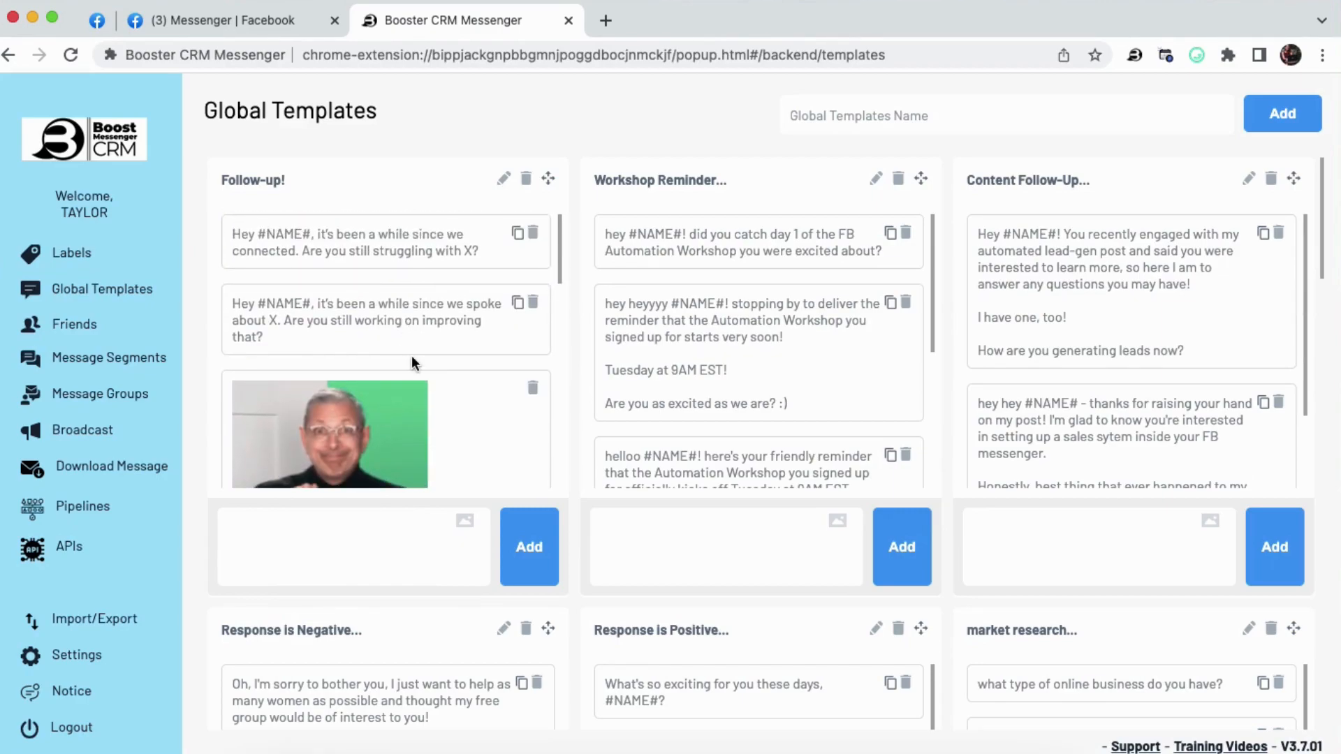
pyautogui.moveTo(584, 191)
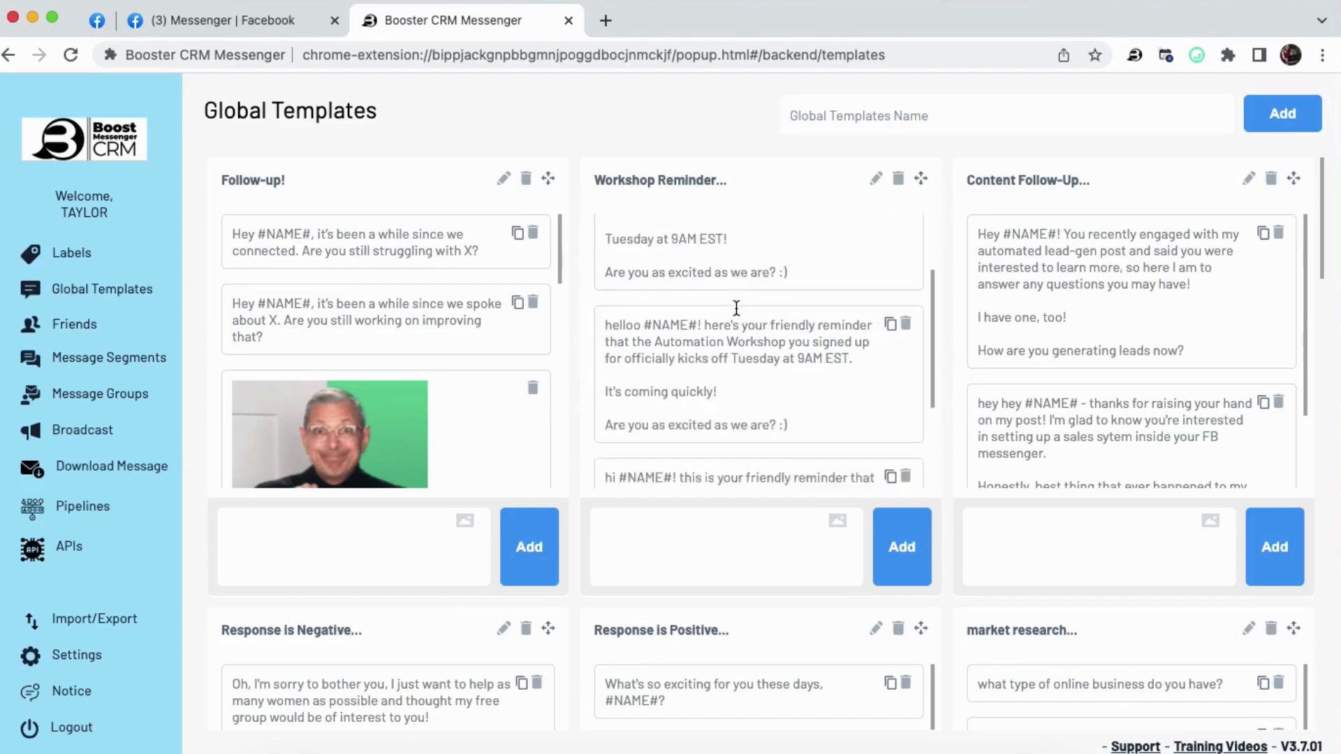
pyautogui.scroll(-3)
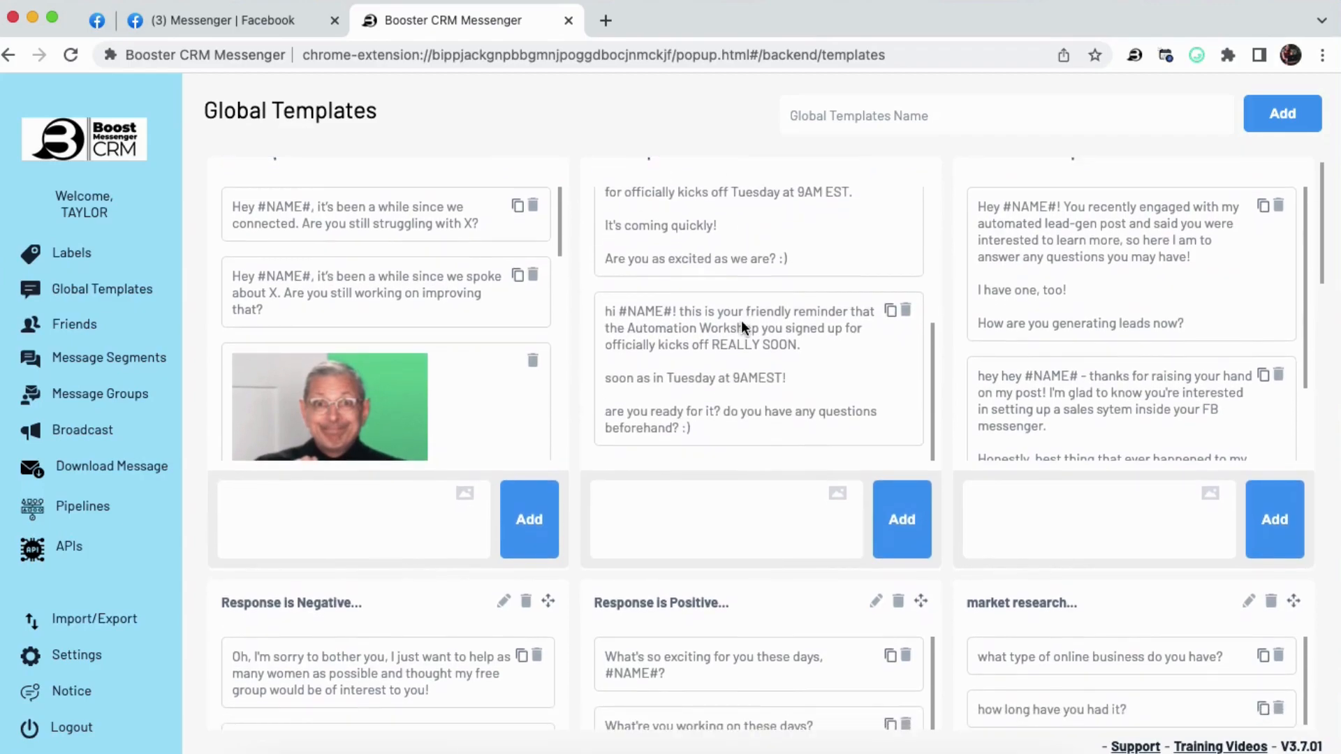
pyautogui.moveTo(741, 323)
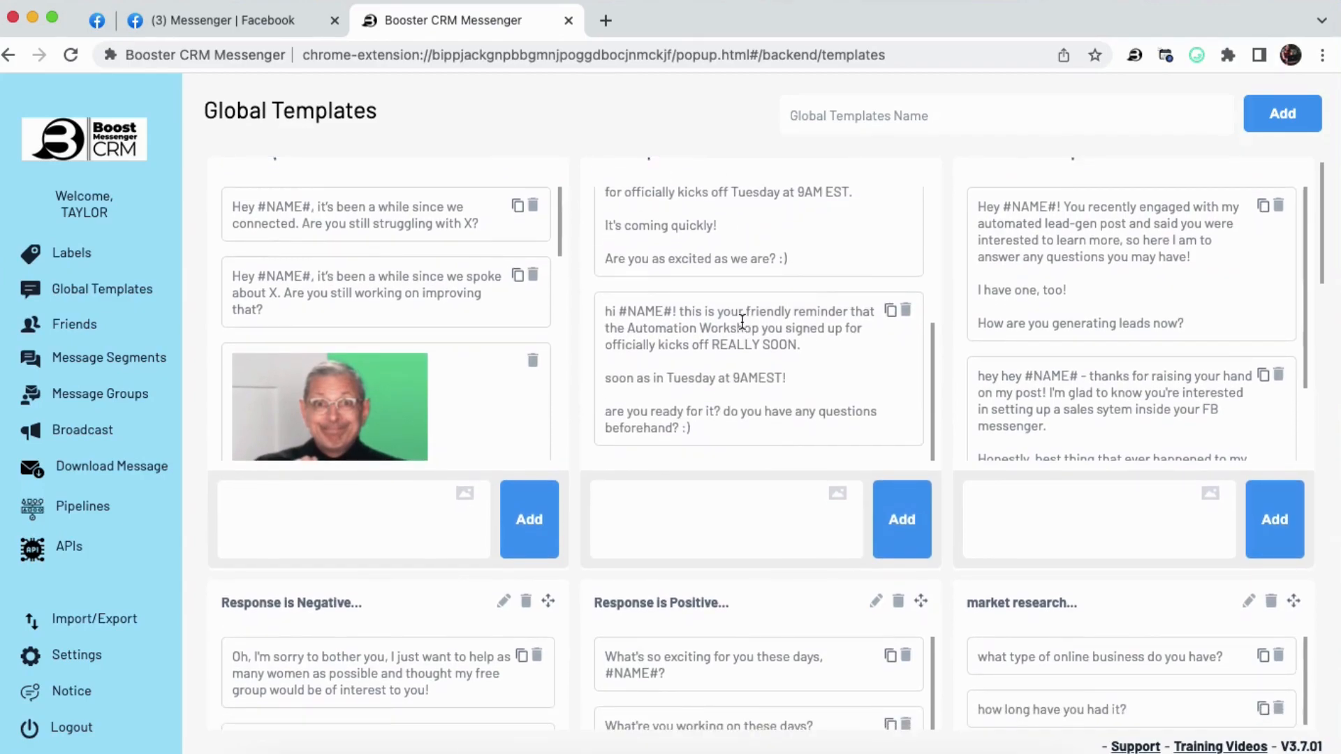
pyautogui.scroll(-3)
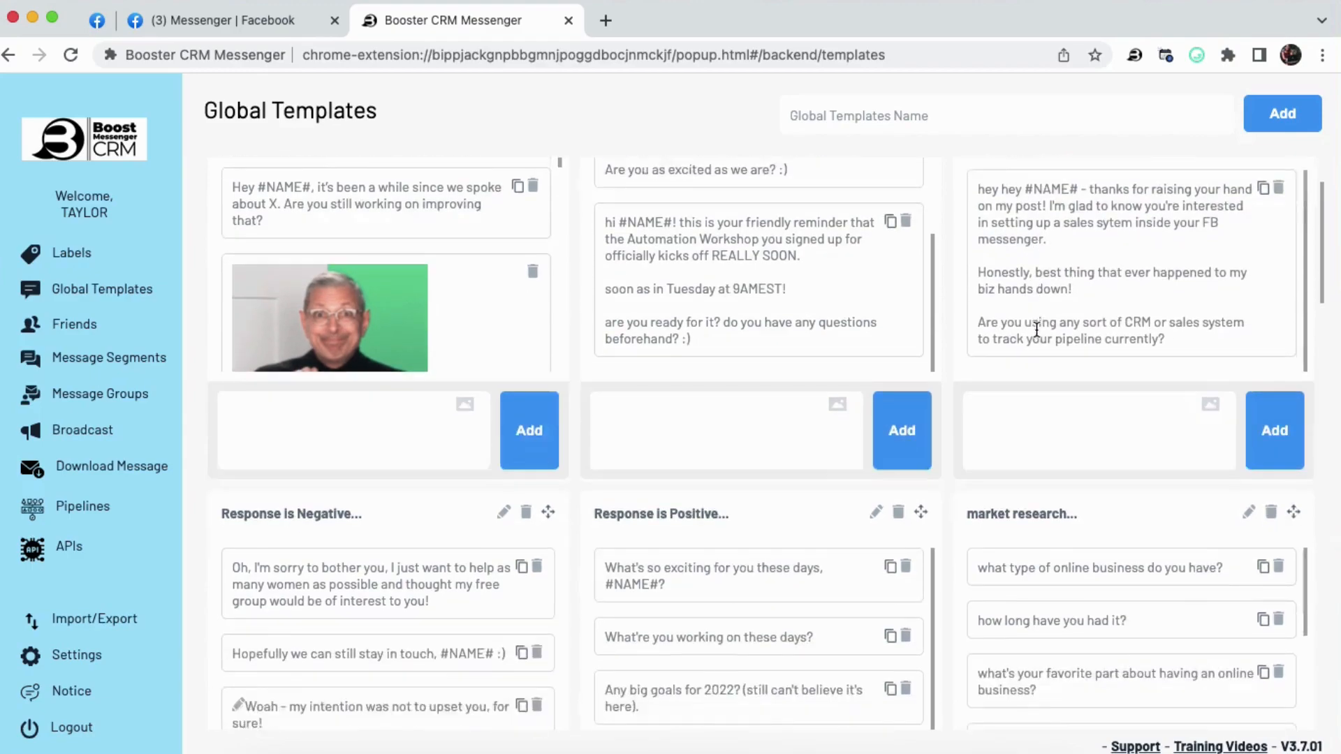
pyautogui.scroll(-3)
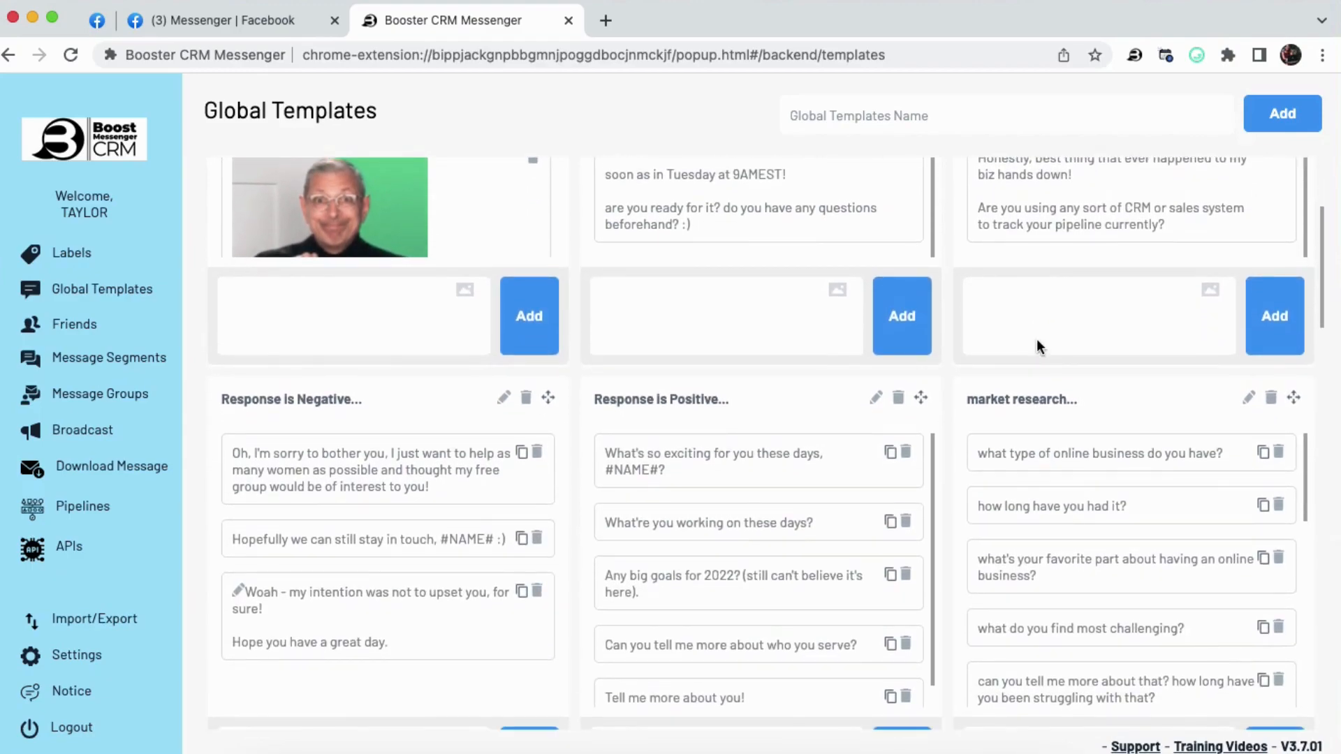
pyautogui.moveTo(424, 422)
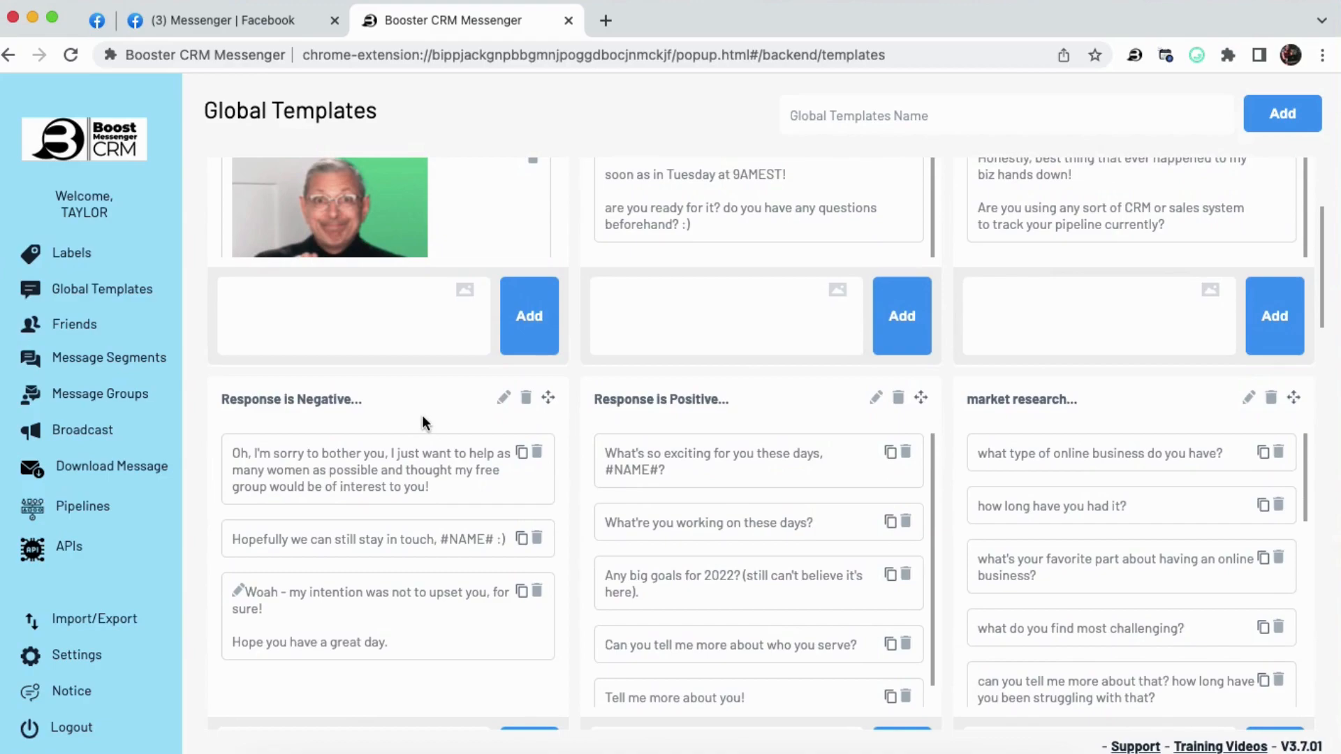
pyautogui.scroll(-3)
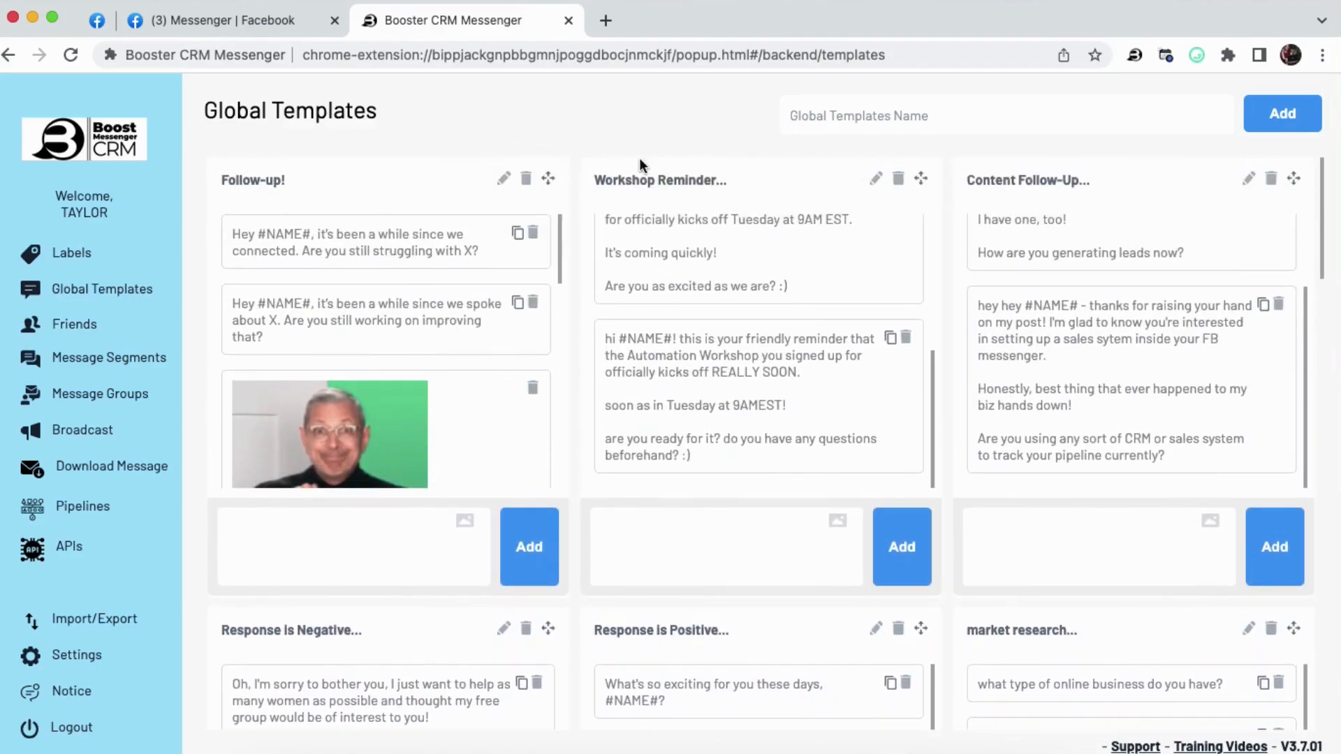
pyautogui.scroll(-3)
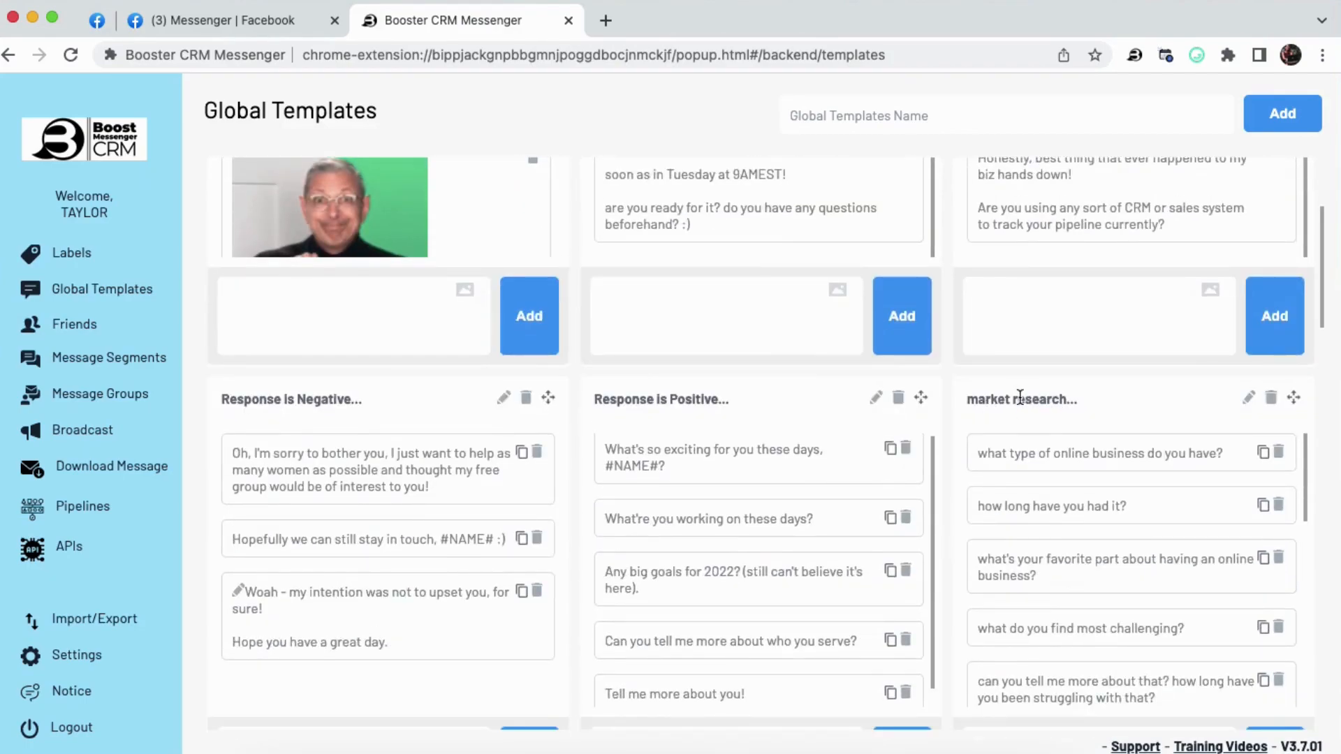
pyautogui.scroll(-3)
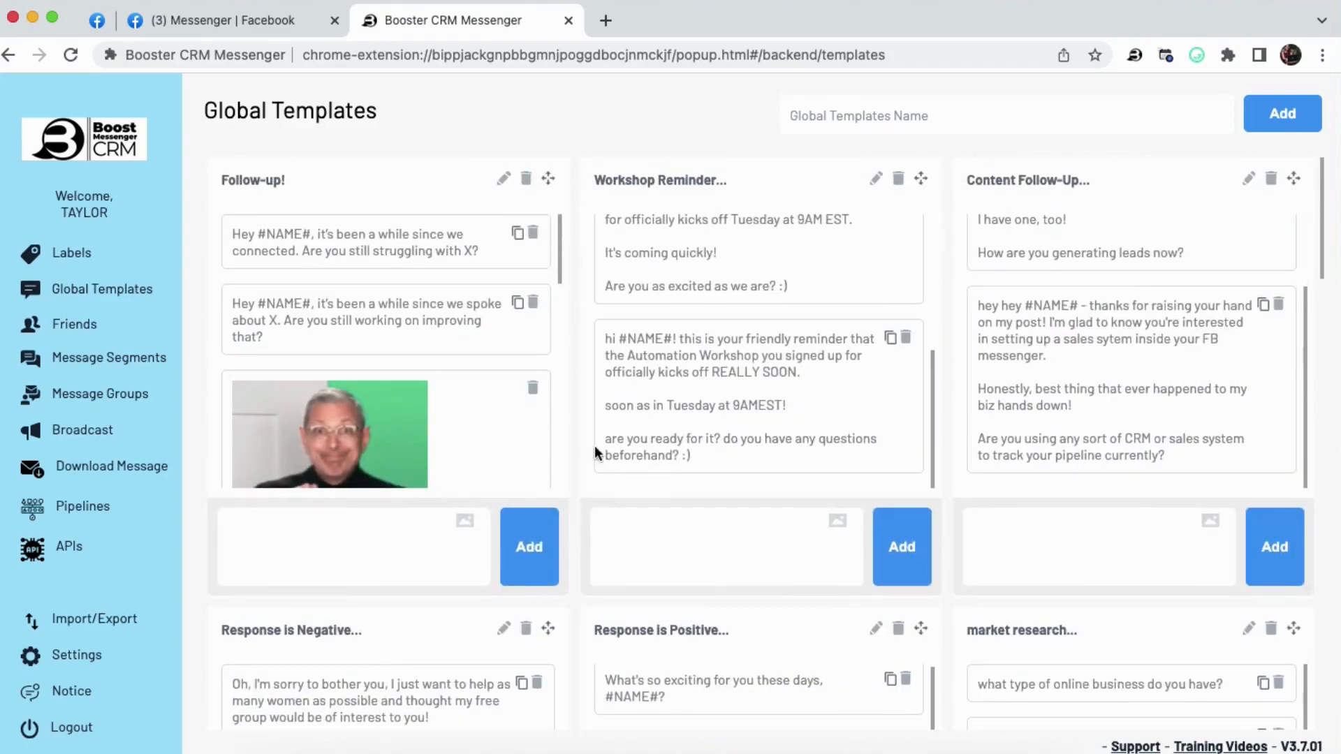
pyautogui.moveTo(582, 349)
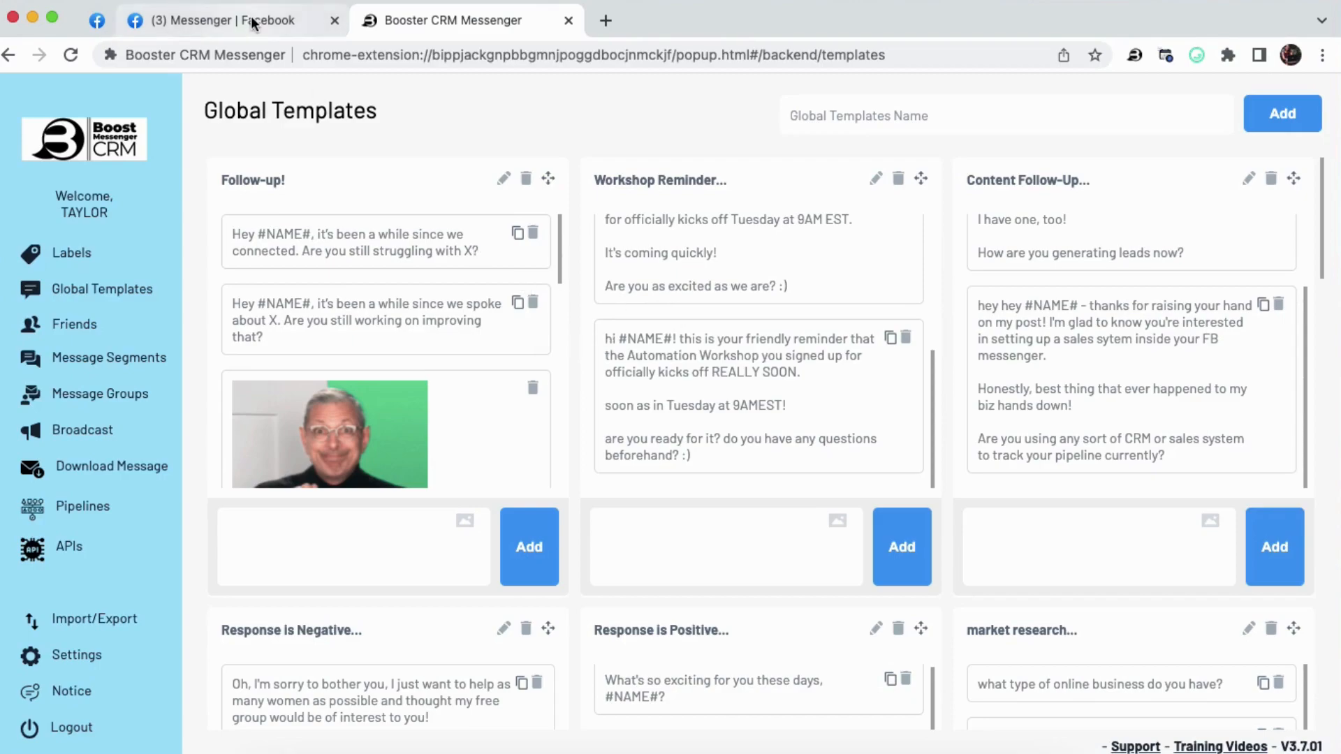
# Show the saved templates list in the Messenger chat panel, then return to the Friends page
pyautogui.click(226, 20)
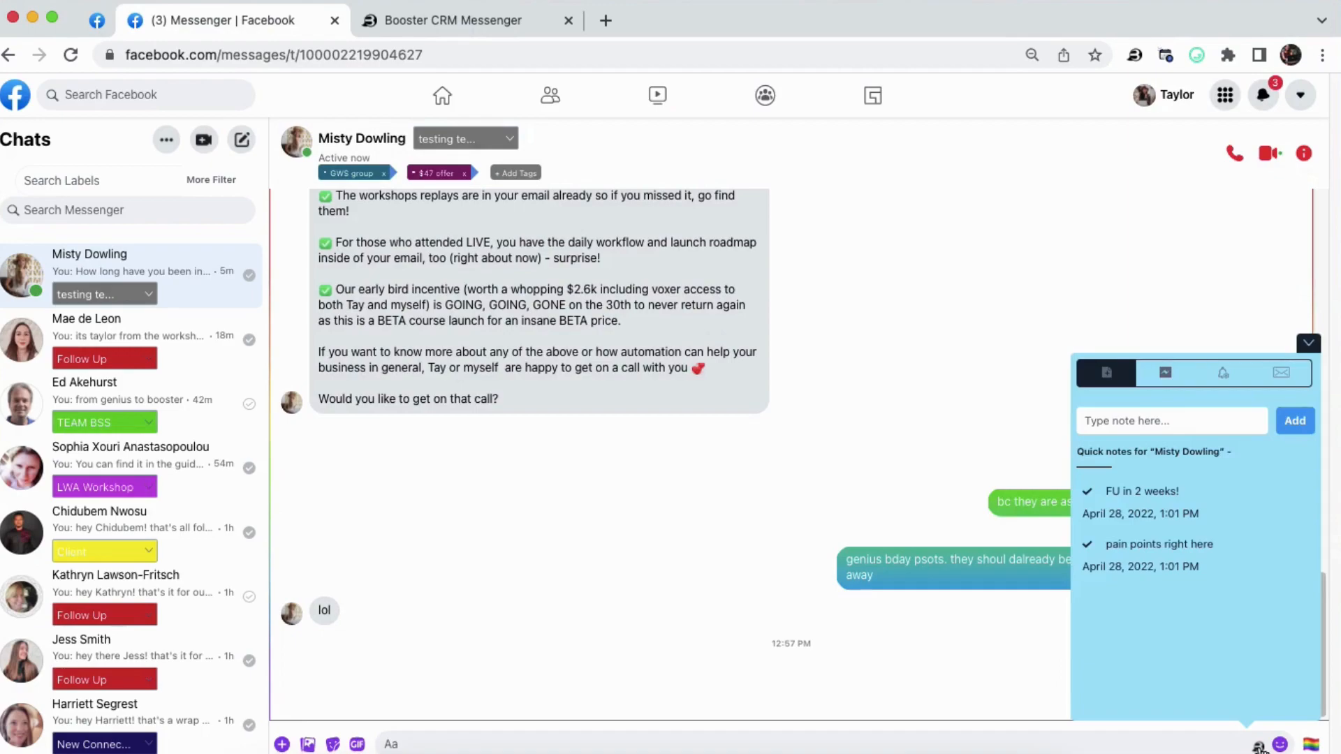
pyautogui.click(1164, 372)
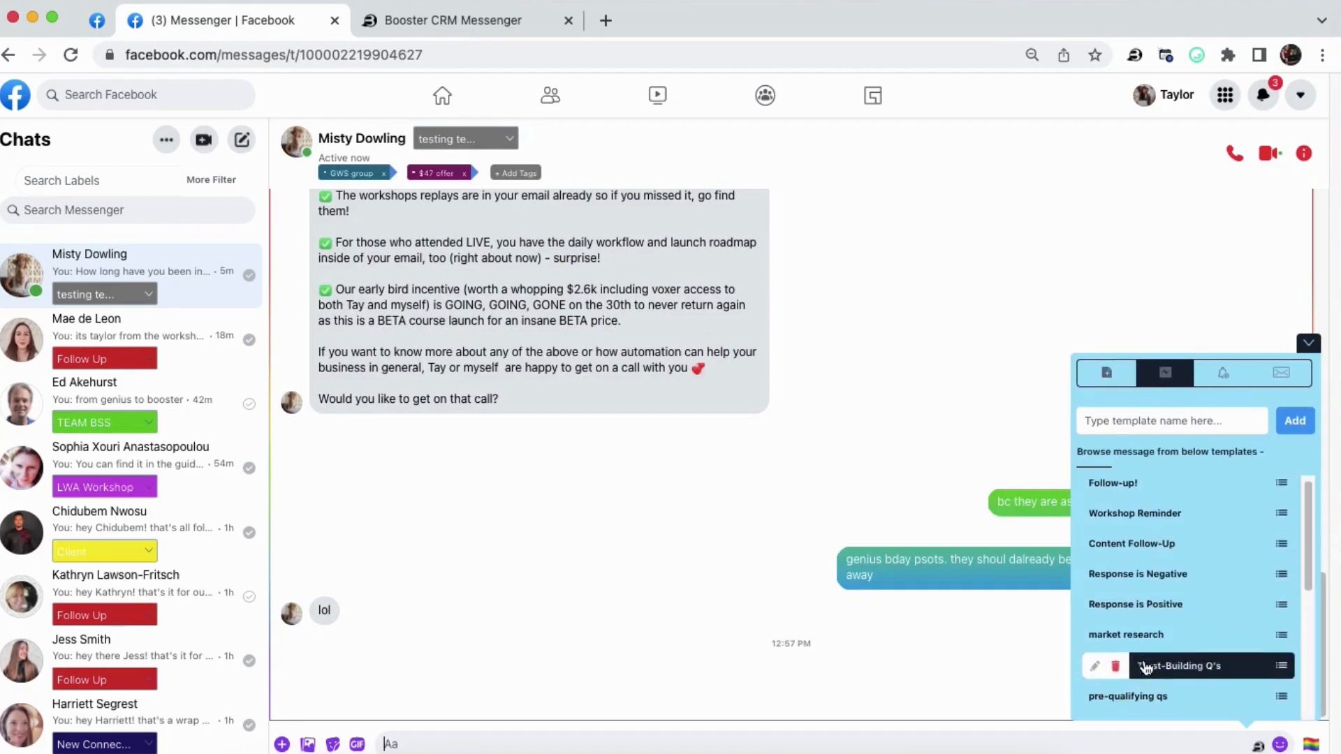
pyautogui.scroll(-3)
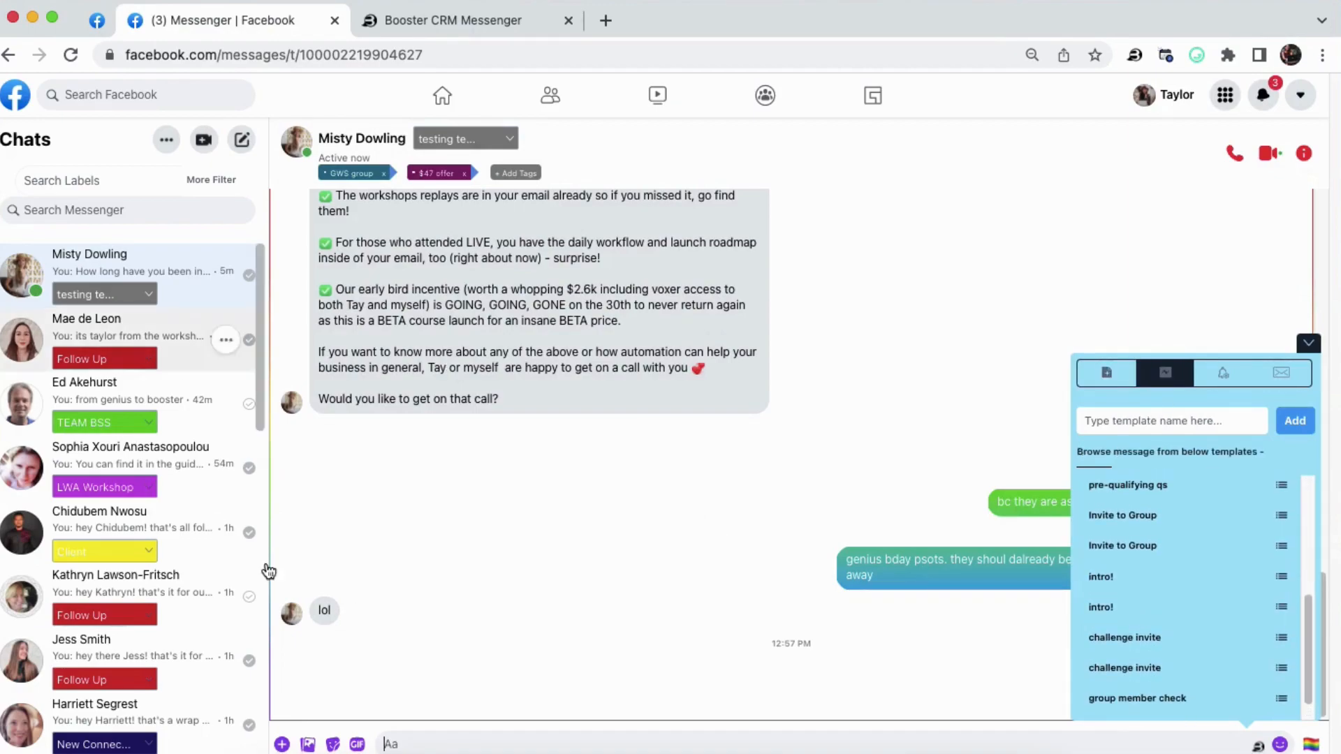
pyautogui.click(453, 19)
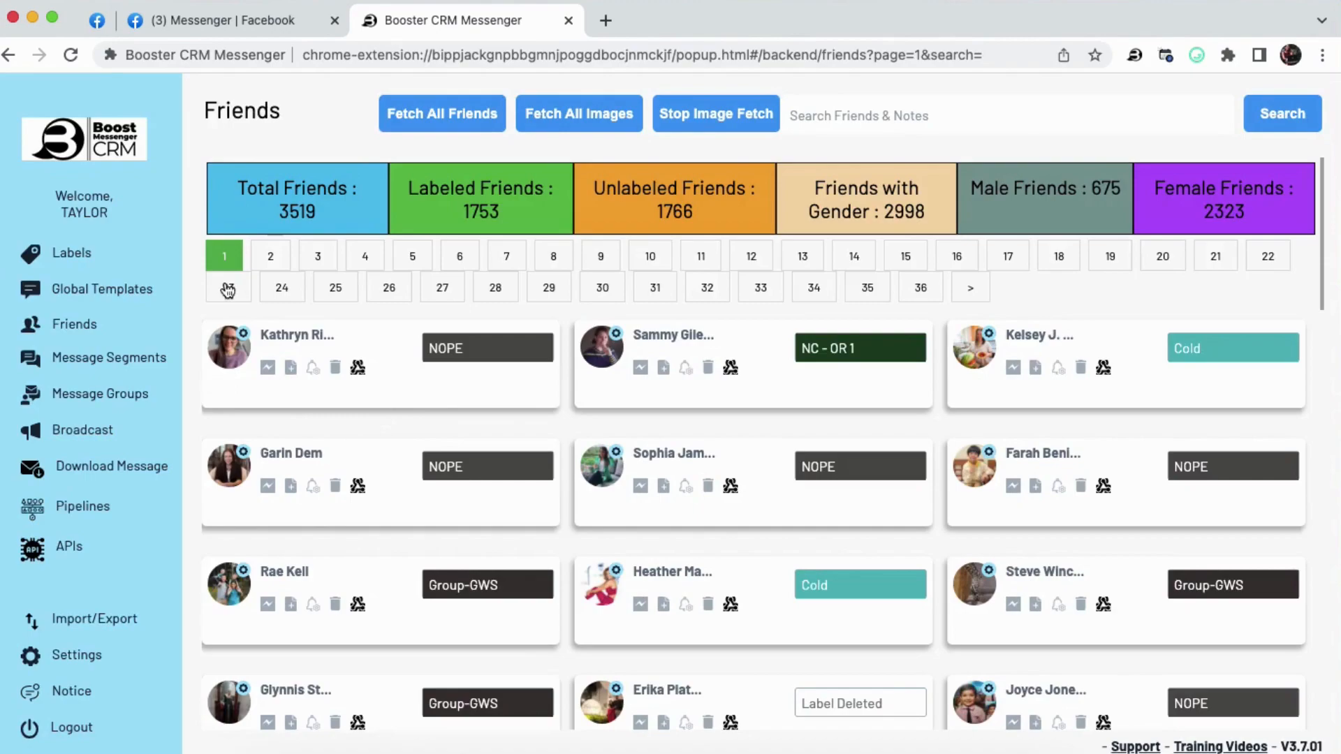
pyautogui.moveTo(709, 202)
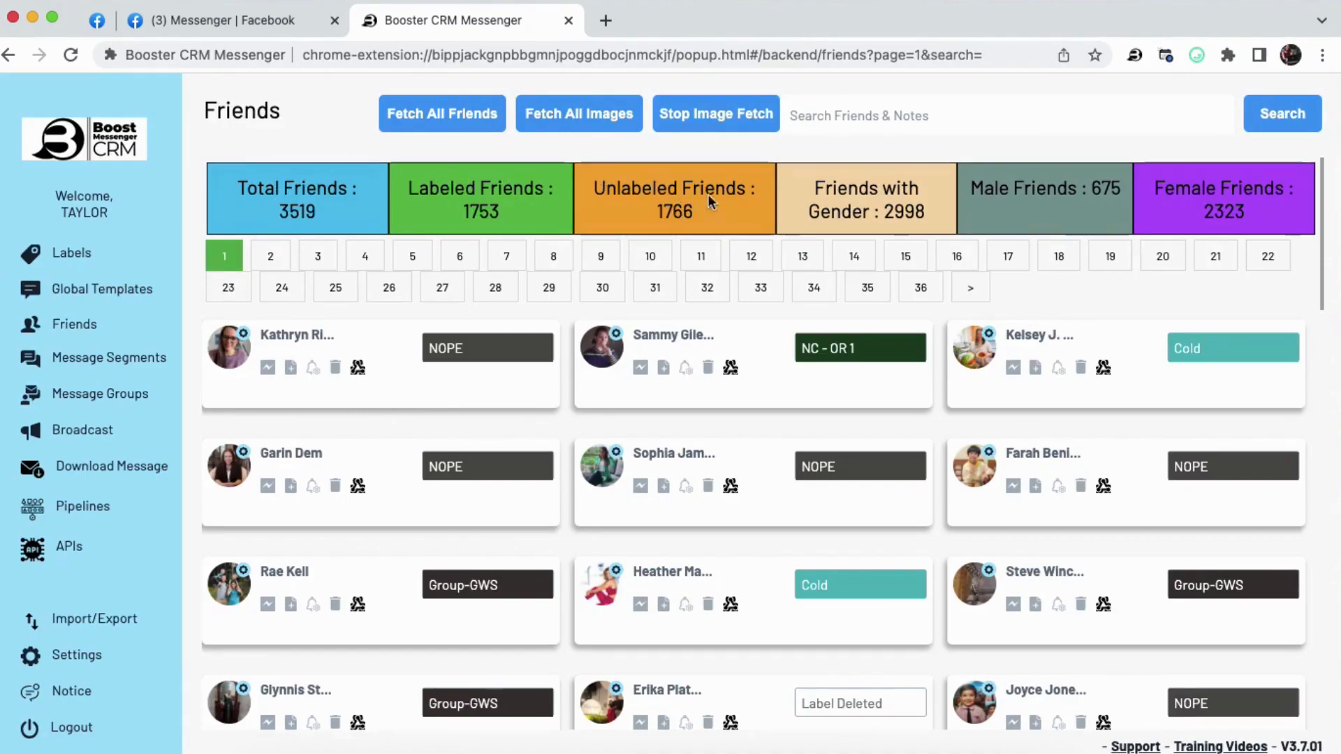
pyautogui.moveTo(333, 228)
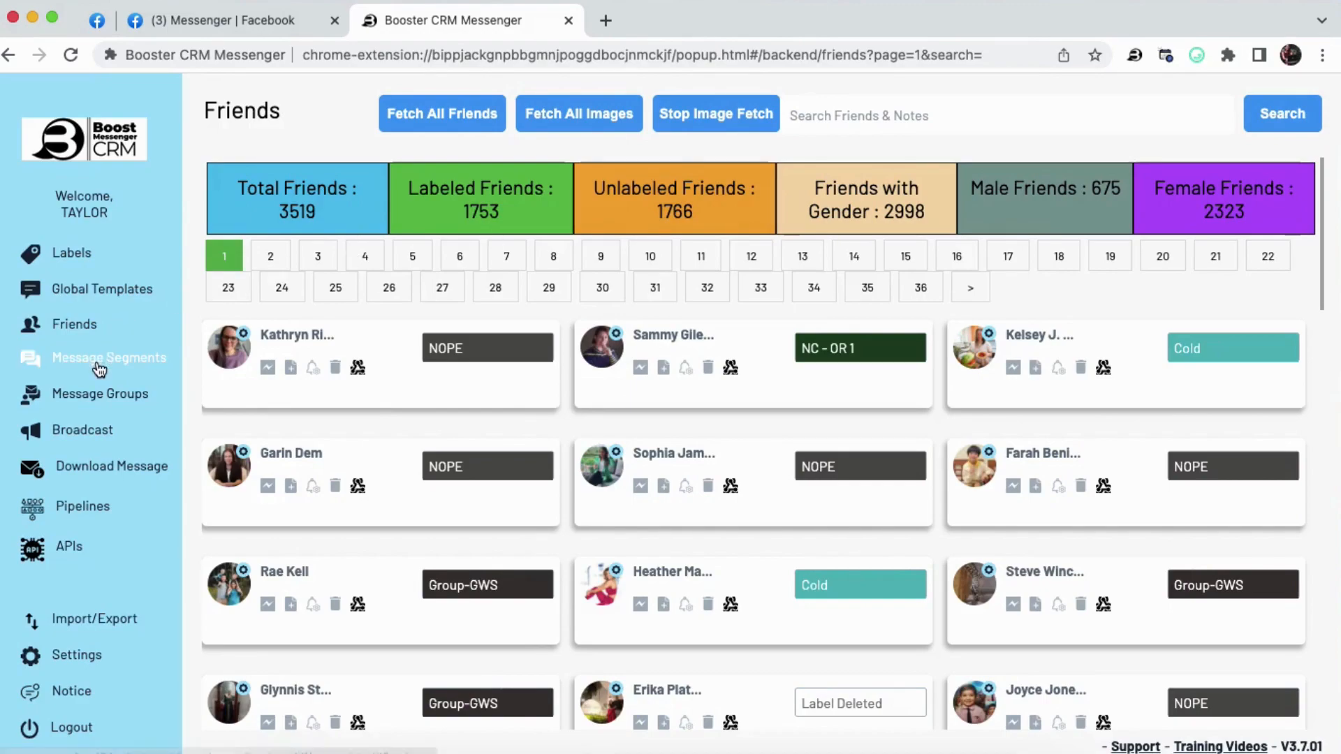
# Review the Intro-SC segment's four greeting variations and close the editor without saving
pyautogui.click(109, 356)
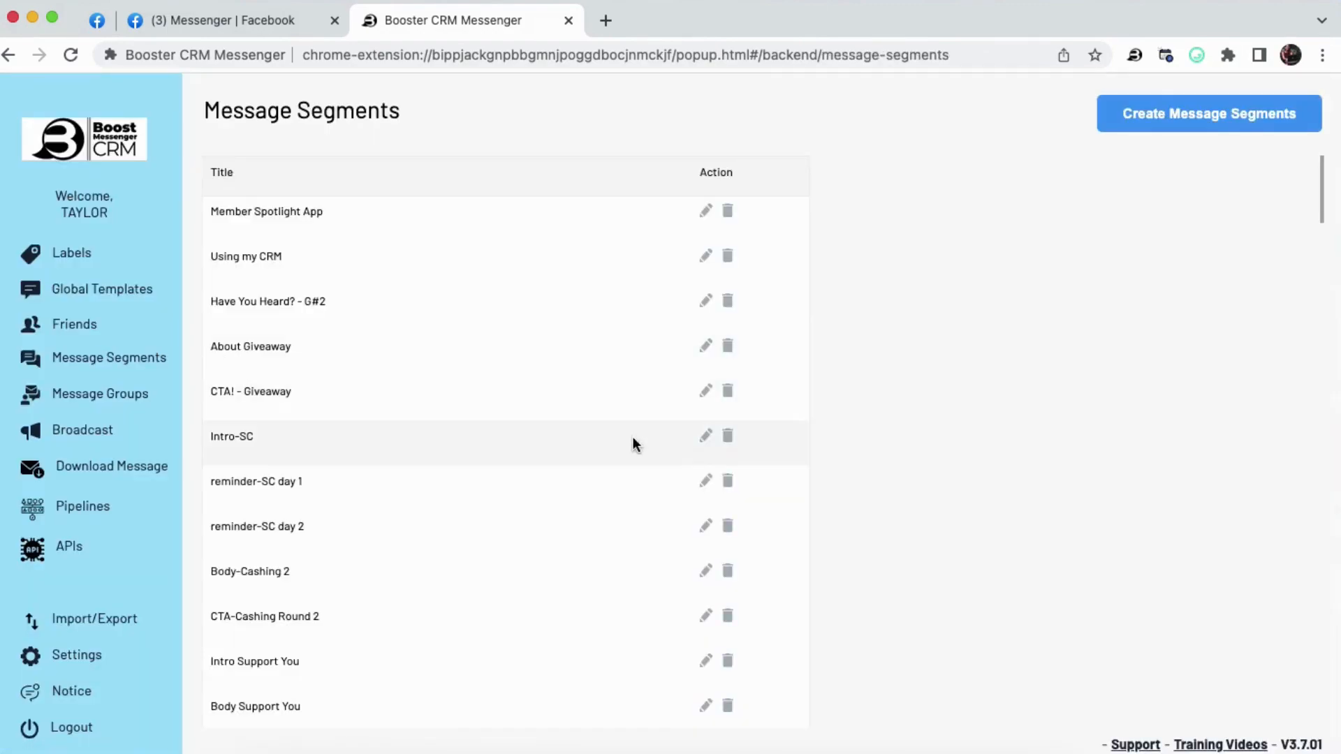
pyautogui.moveTo(419, 215)
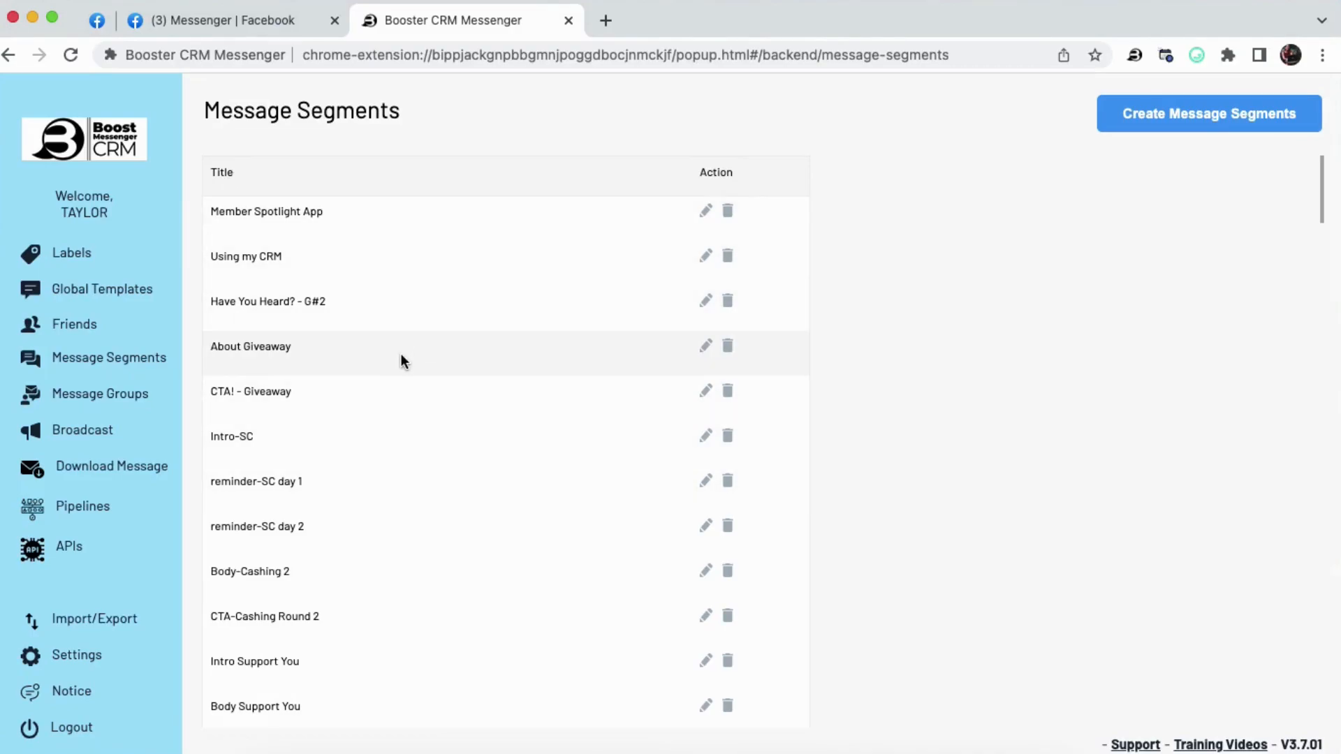
pyautogui.moveTo(301, 375)
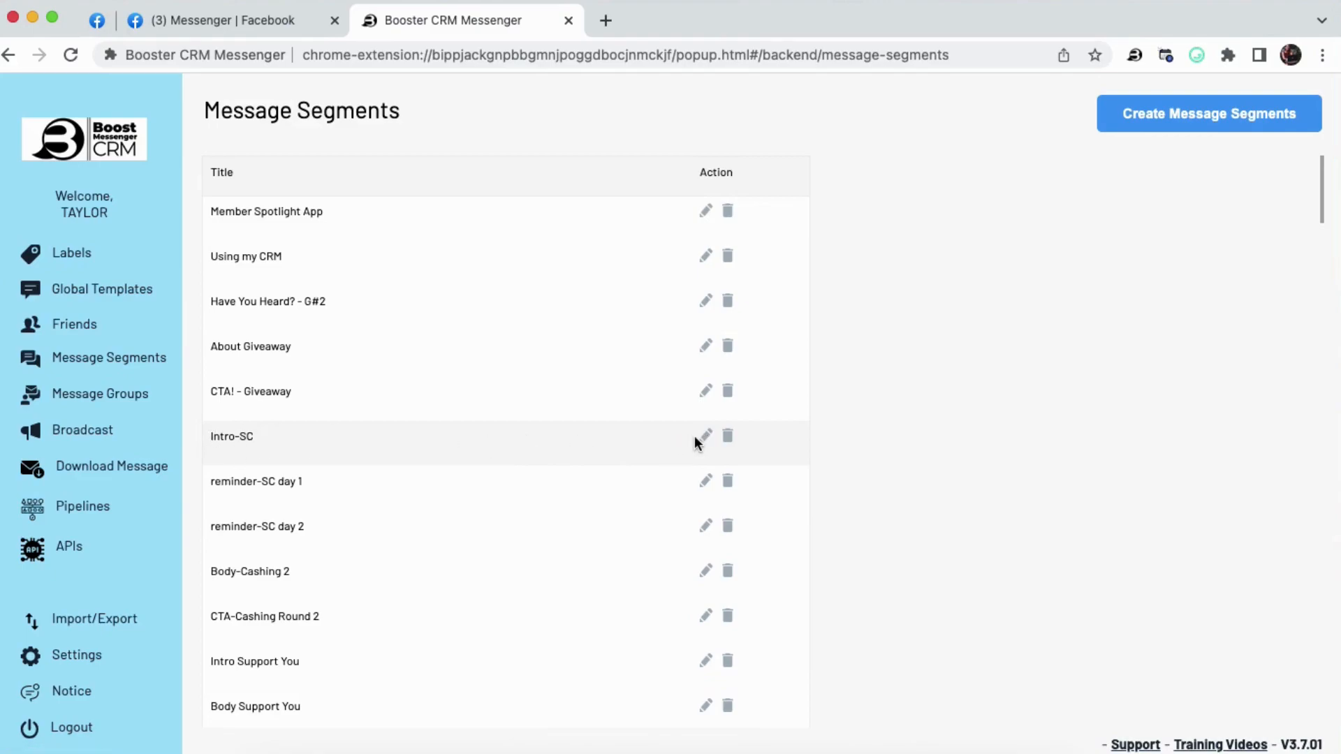
pyautogui.click(704, 436)
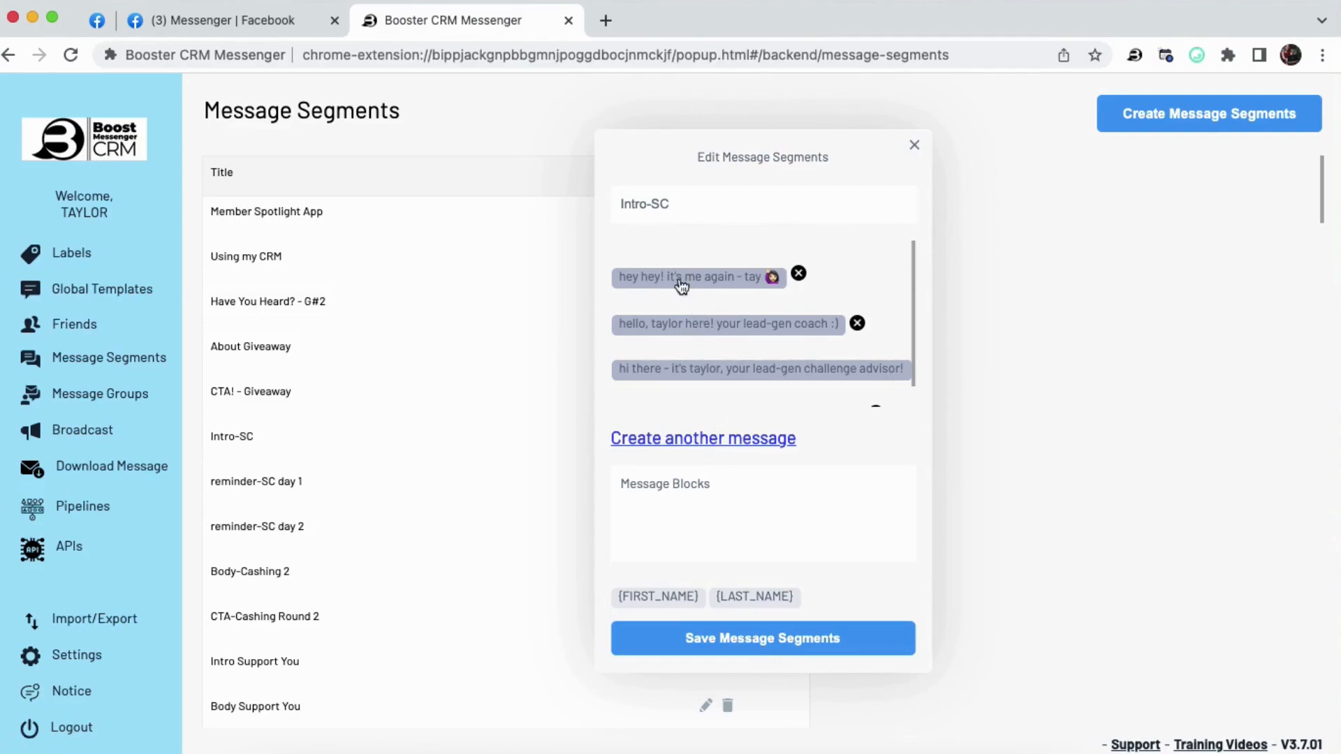
pyautogui.moveTo(683, 359)
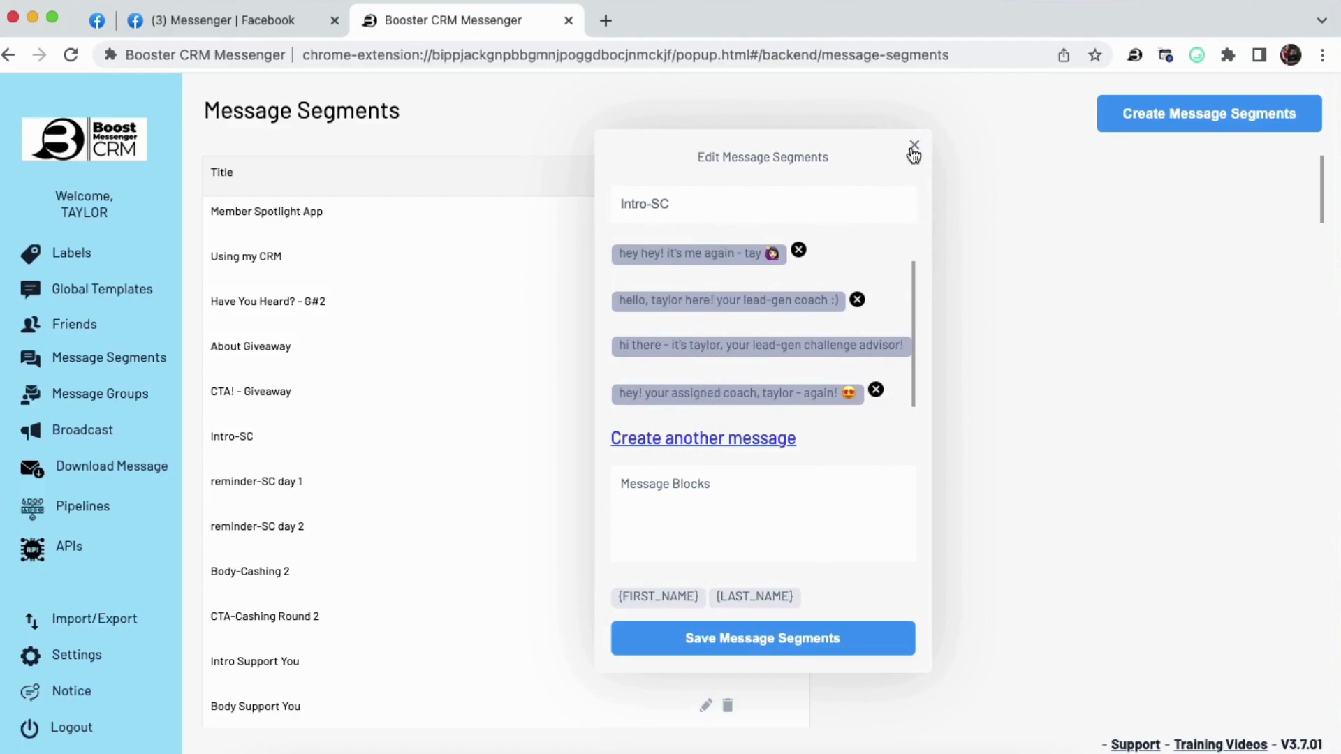
pyautogui.click(912, 145)
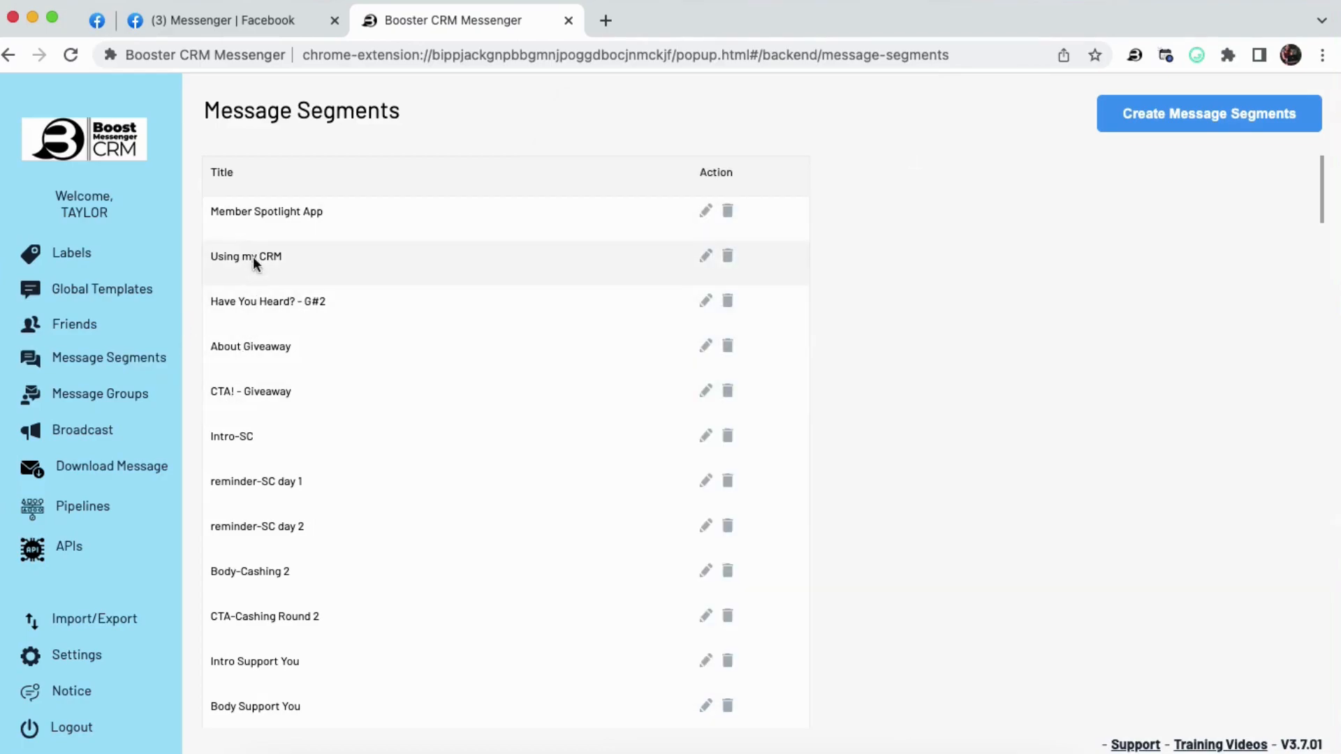
pyautogui.moveTo(100, 394)
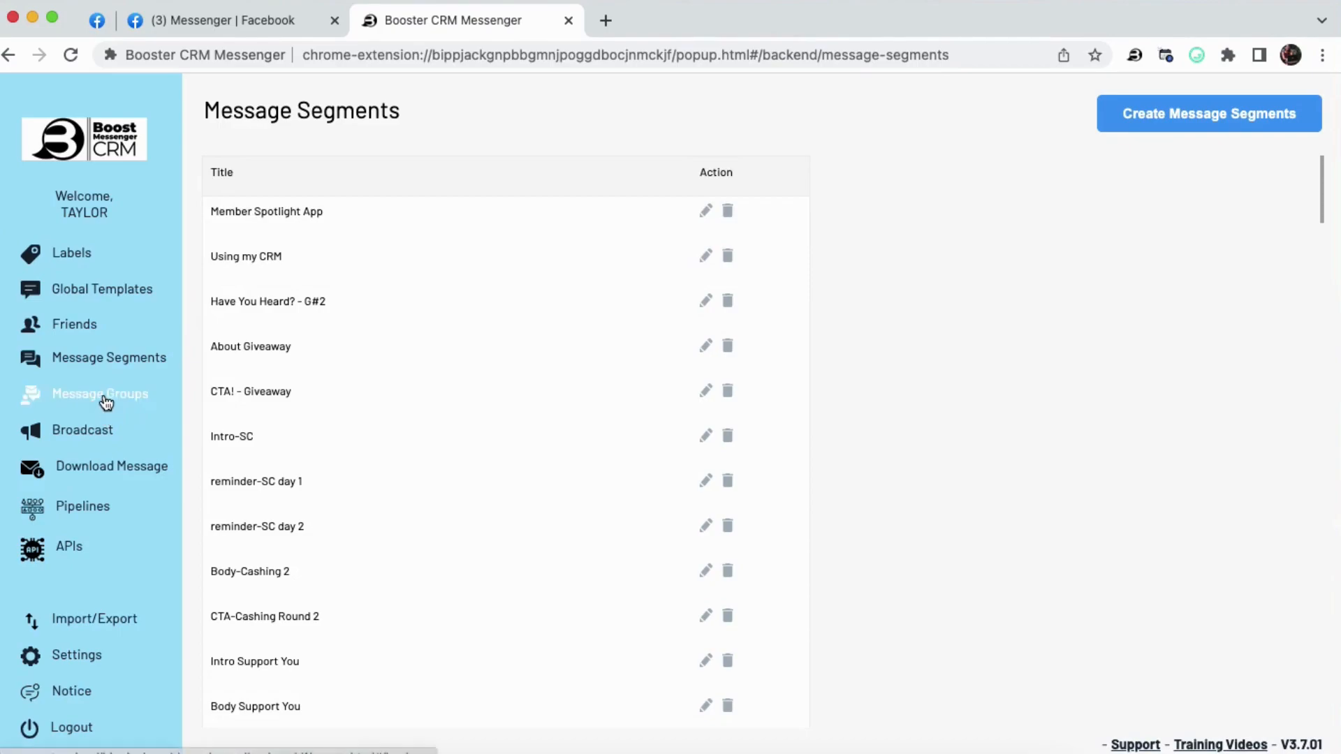
# Review the GIVEAWAY #2 - FINALIZED message group and re-save it unchanged
pyautogui.click(99, 394)
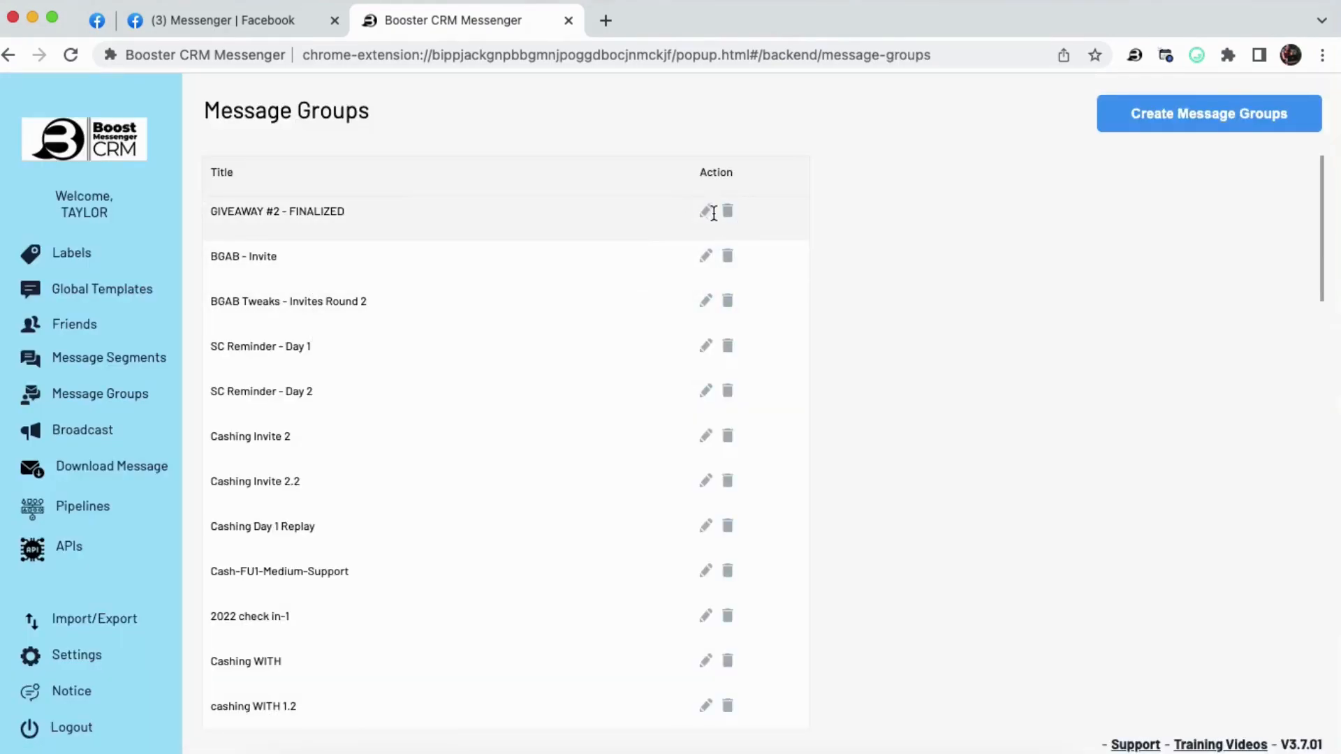
pyautogui.click(704, 213)
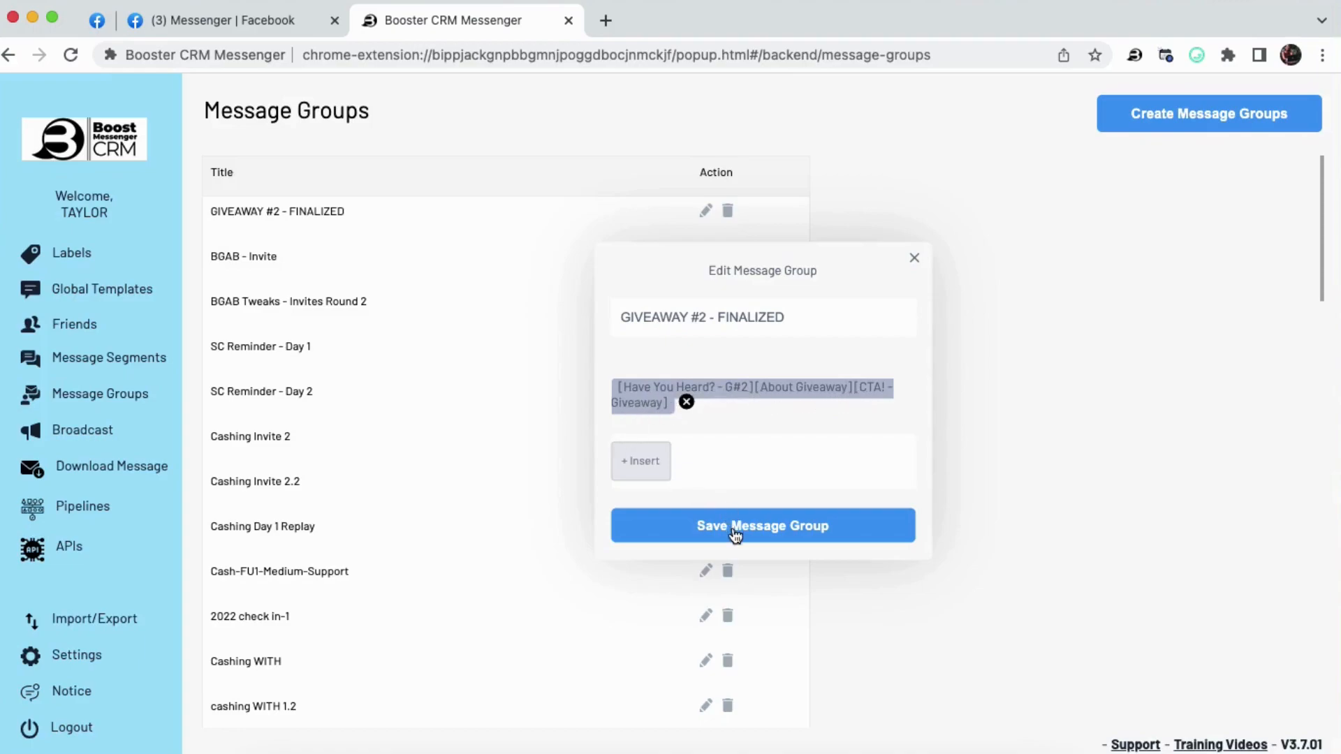
pyautogui.click(761, 526)
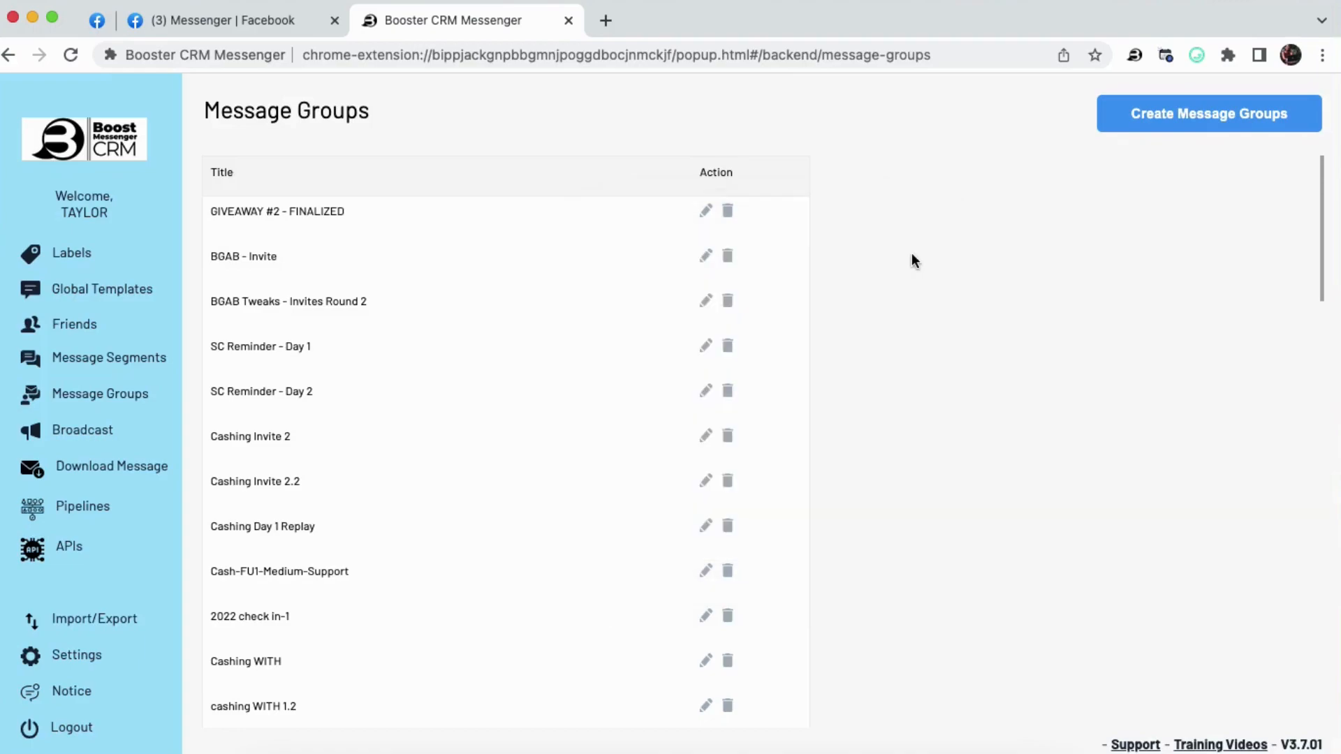
pyautogui.moveTo(289, 252)
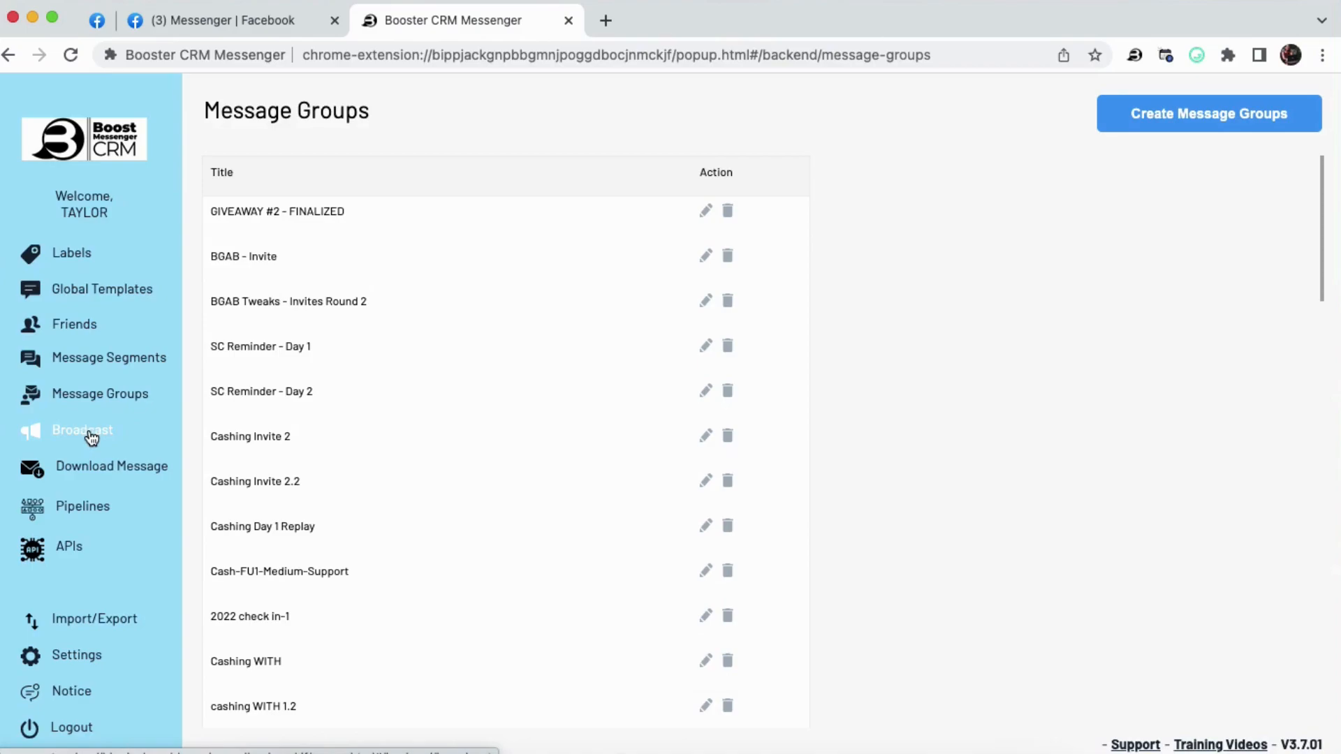
# Start a new broadcast targeting the TEAM BSS label as its audience
pyautogui.click(82, 429)
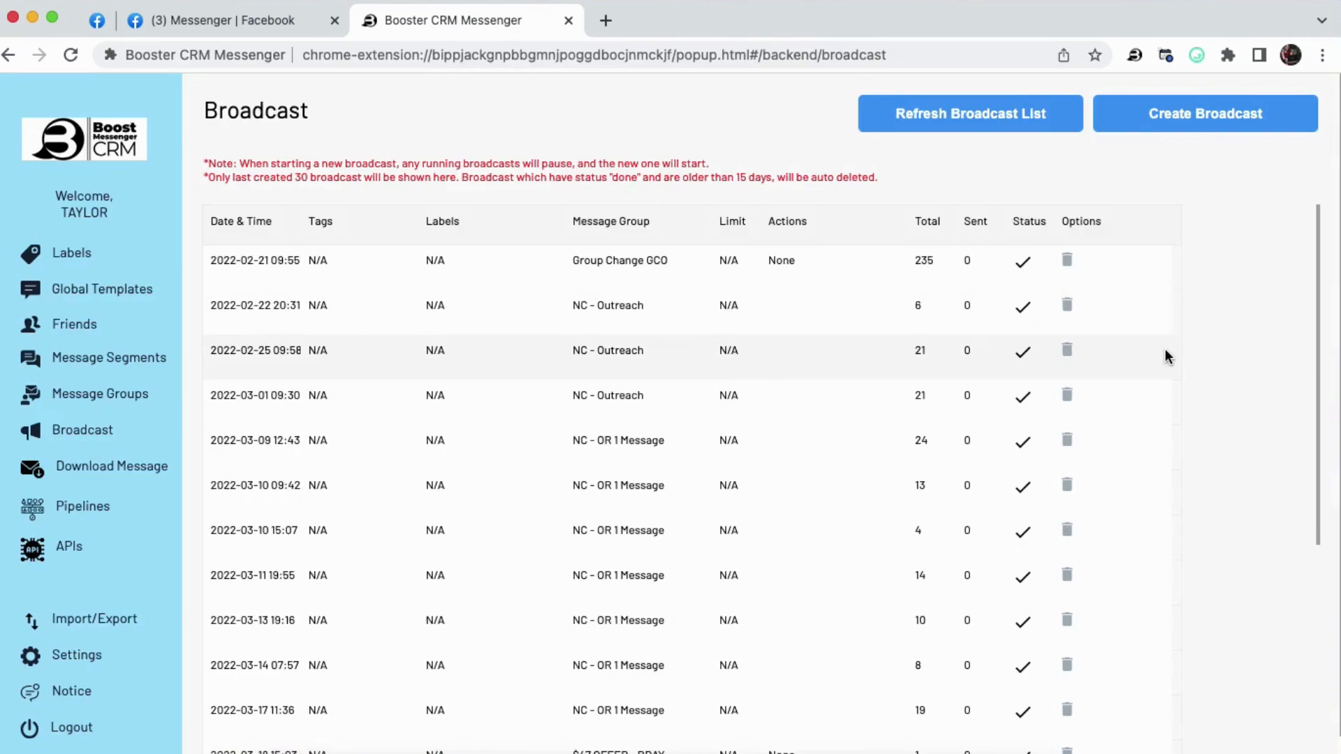
pyautogui.moveTo(1238, 380)
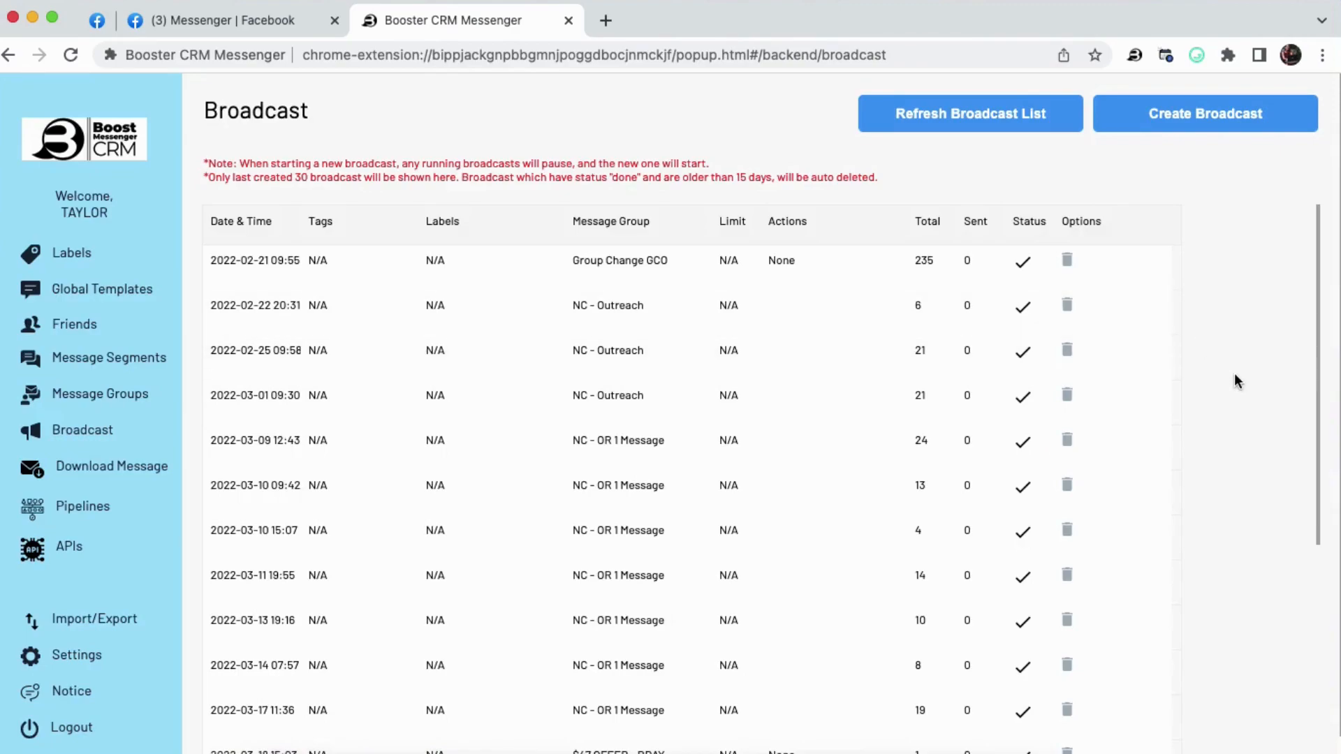
pyautogui.moveTo(1172, 121)
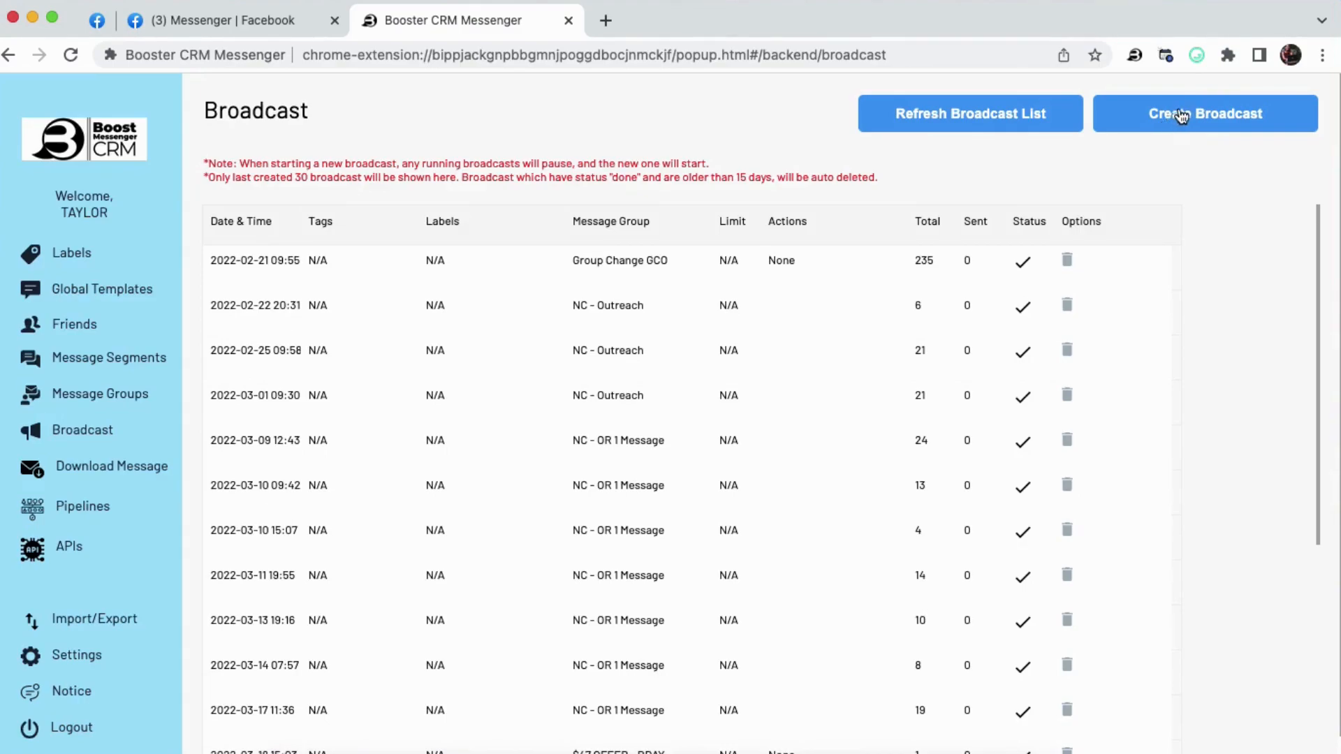
pyautogui.click(1204, 113)
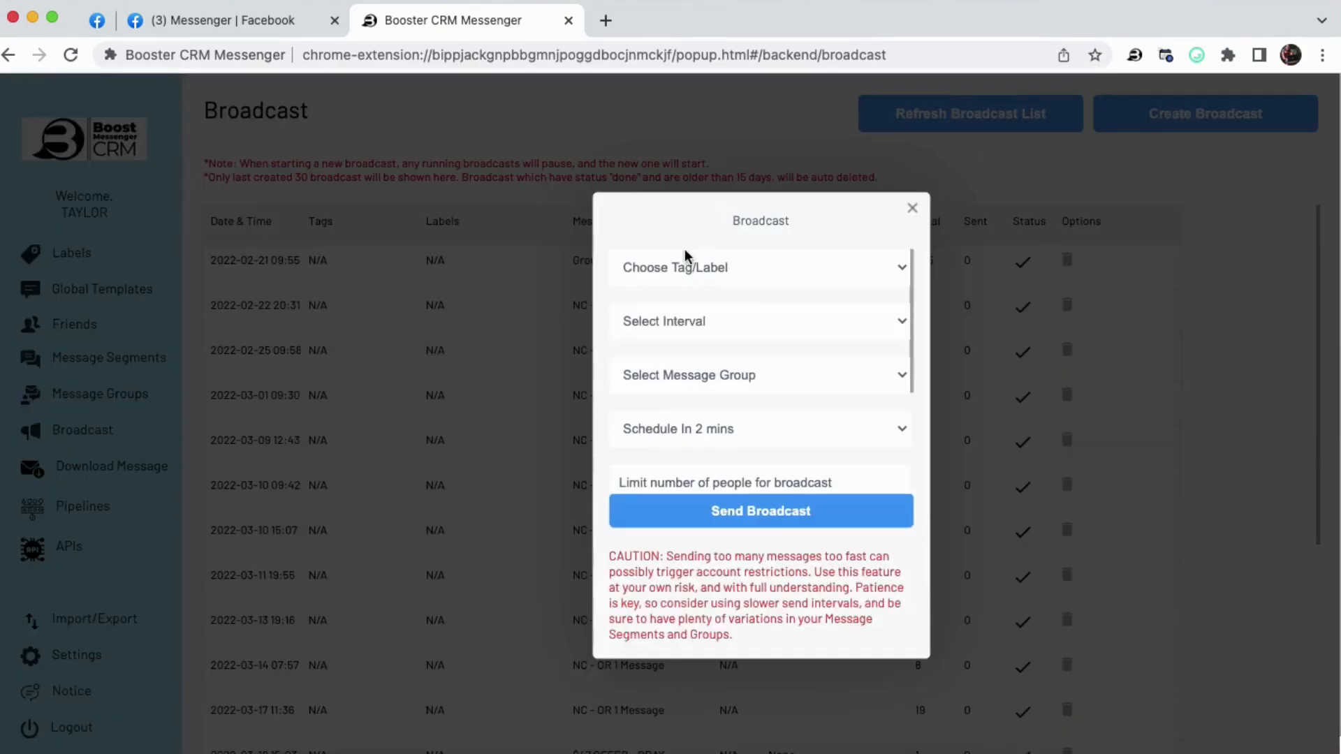
pyautogui.click(760, 267)
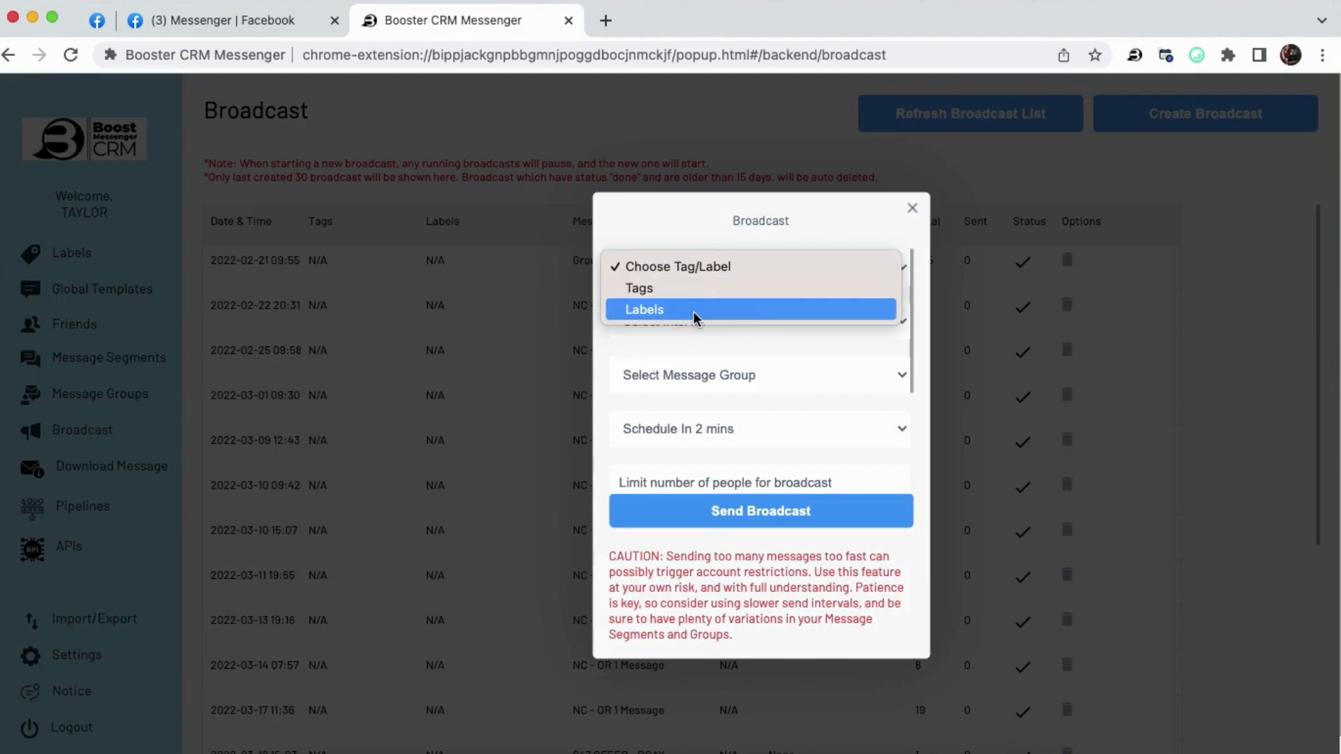
pyautogui.click(644, 308)
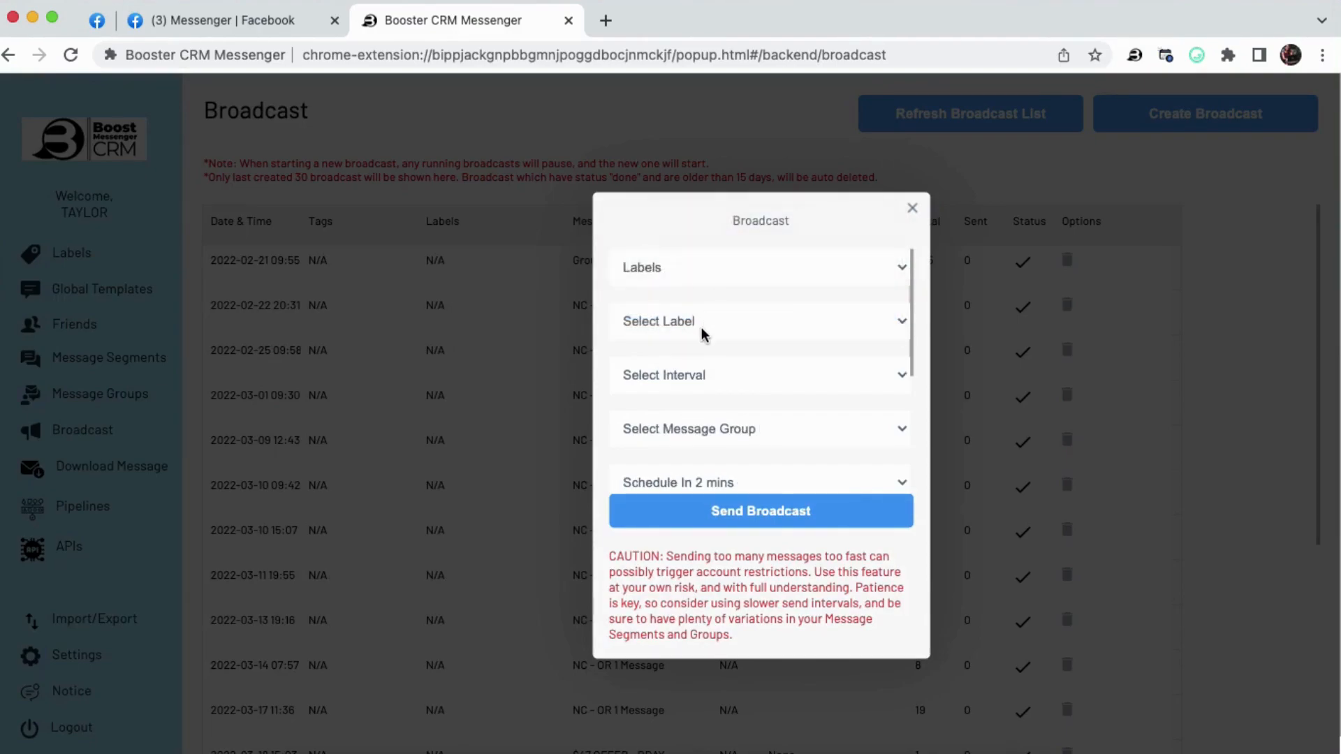
pyautogui.click(759, 322)
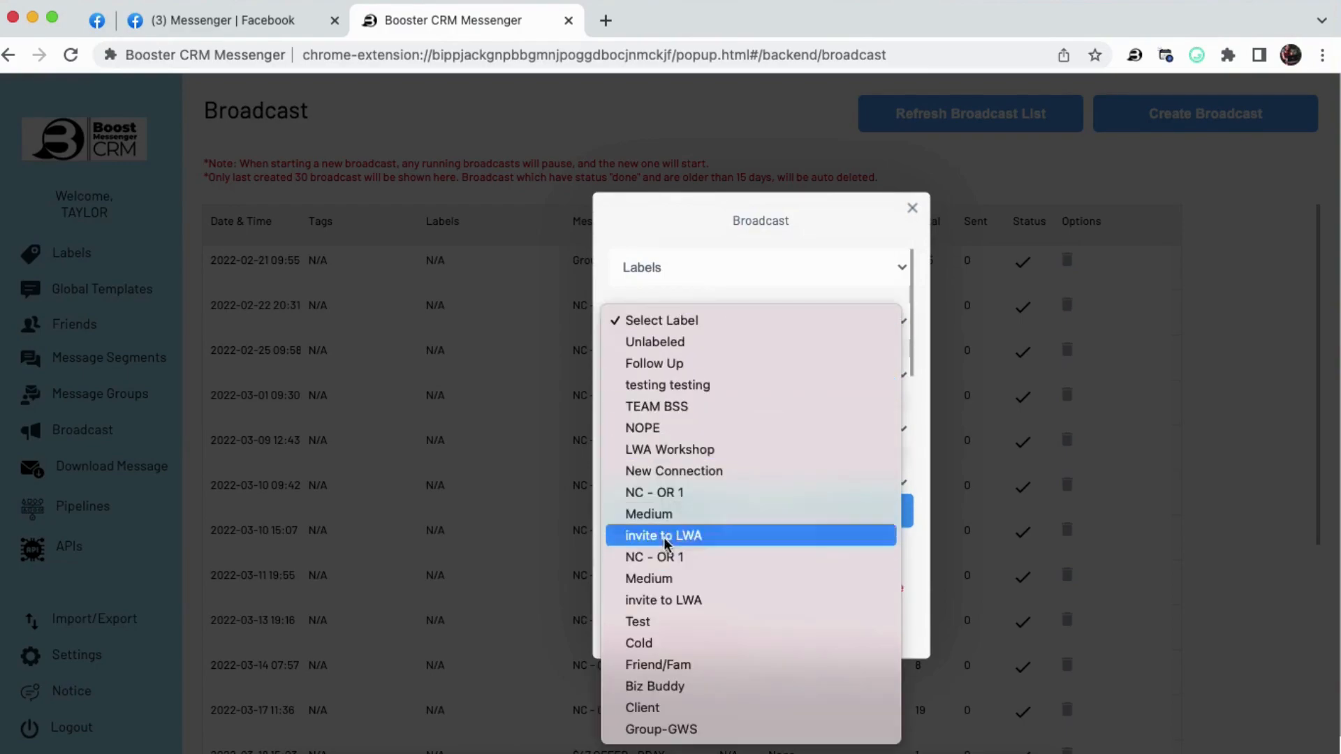
pyautogui.click(657, 407)
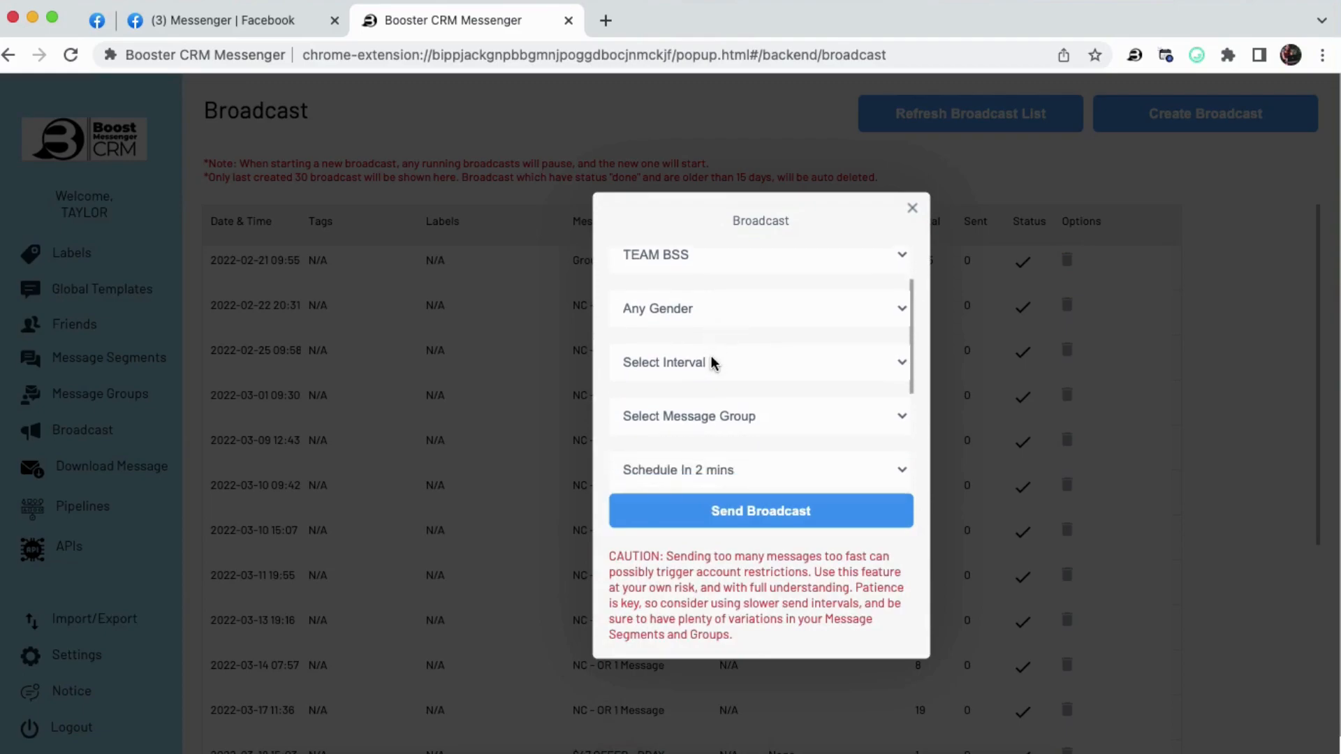
# Assign the SC Reminder - Day 2 message group, leaving the schedule unchanged and unsent
pyautogui.click(757, 362)
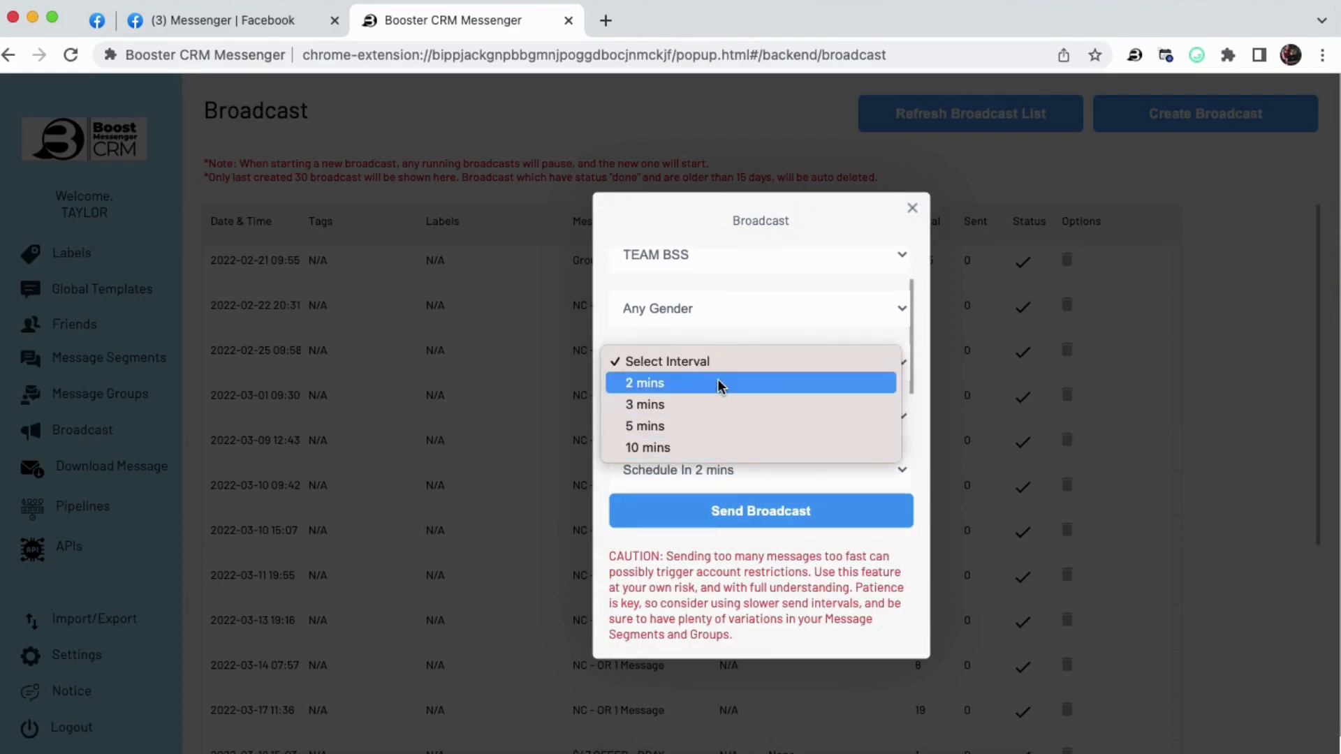
pyautogui.moveTo(760, 285)
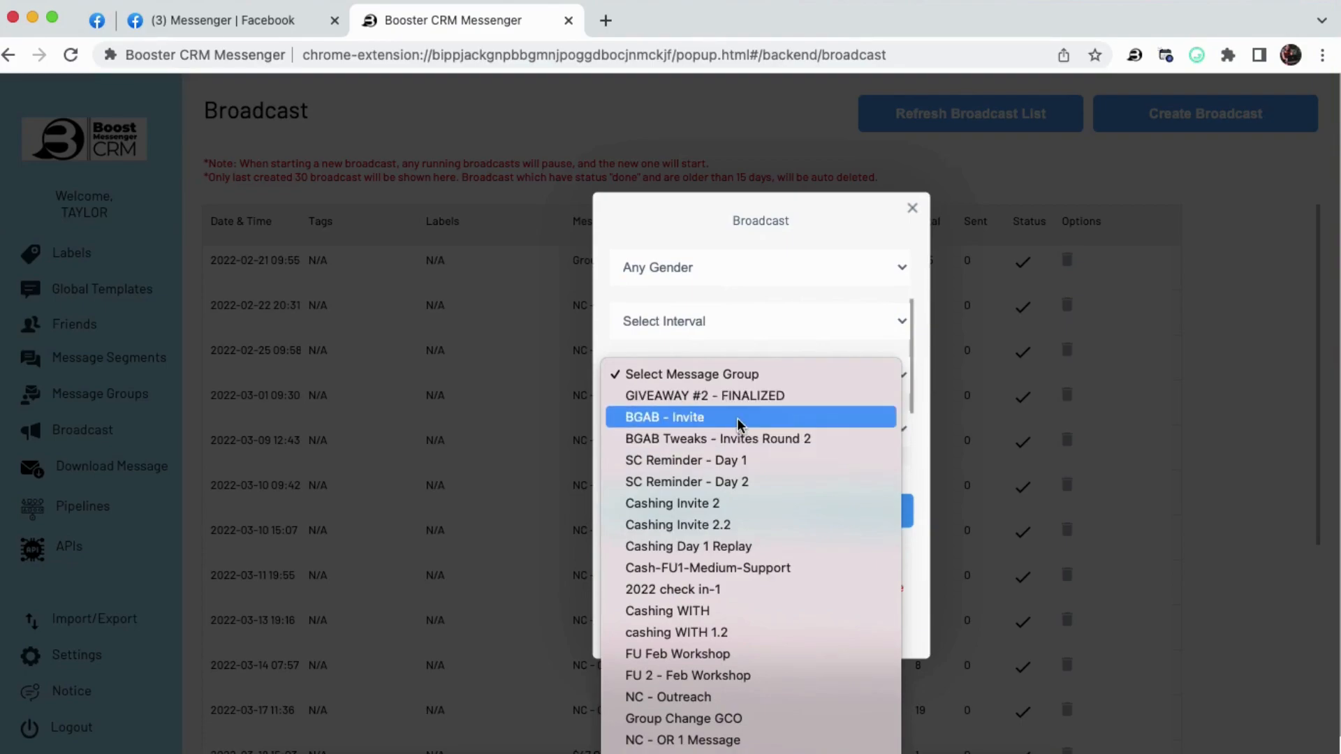
pyautogui.moveTo(740, 383)
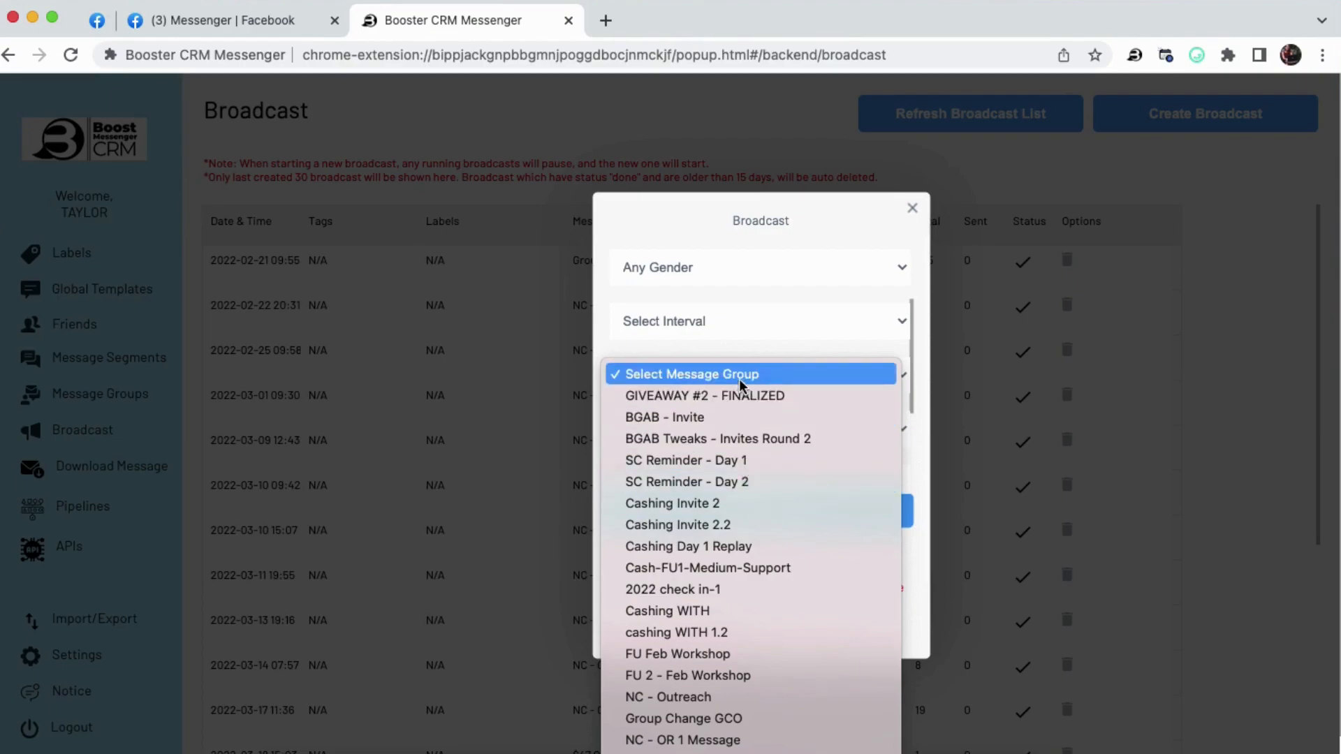
pyautogui.click(685, 481)
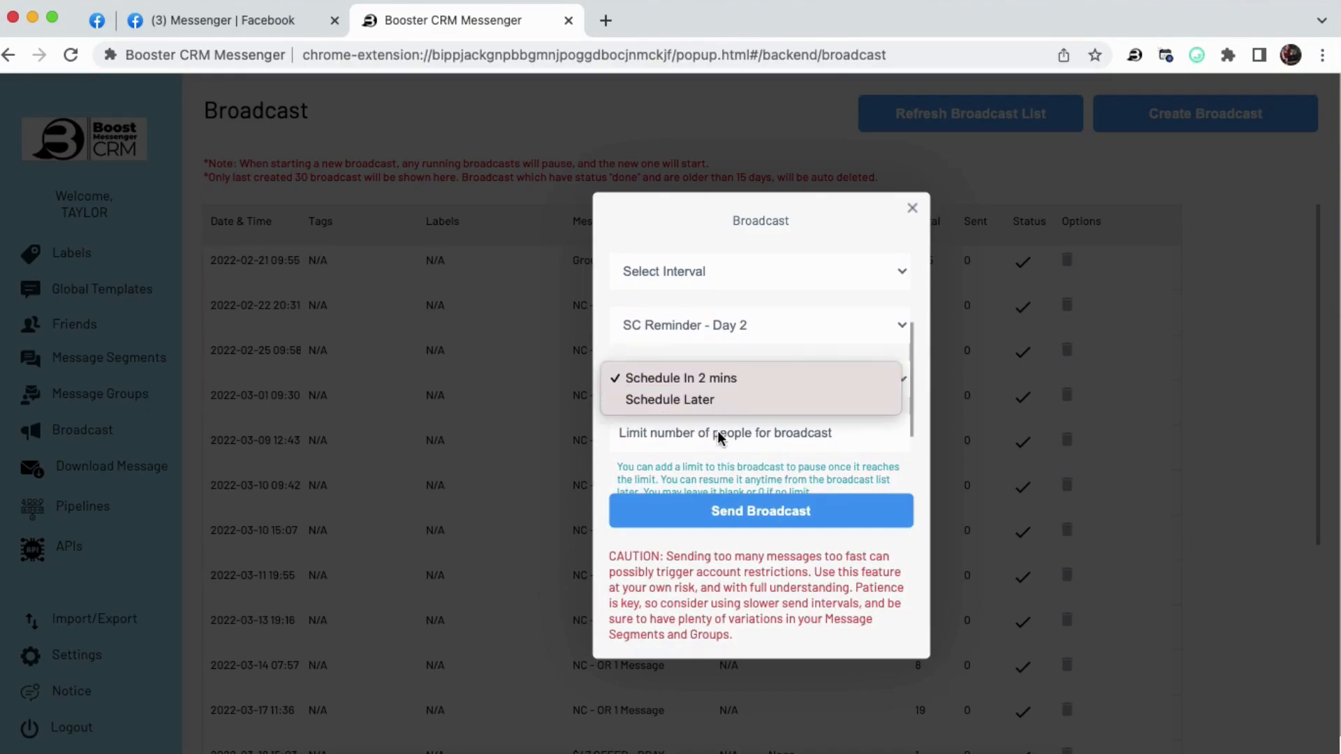
pyautogui.click(679, 378)
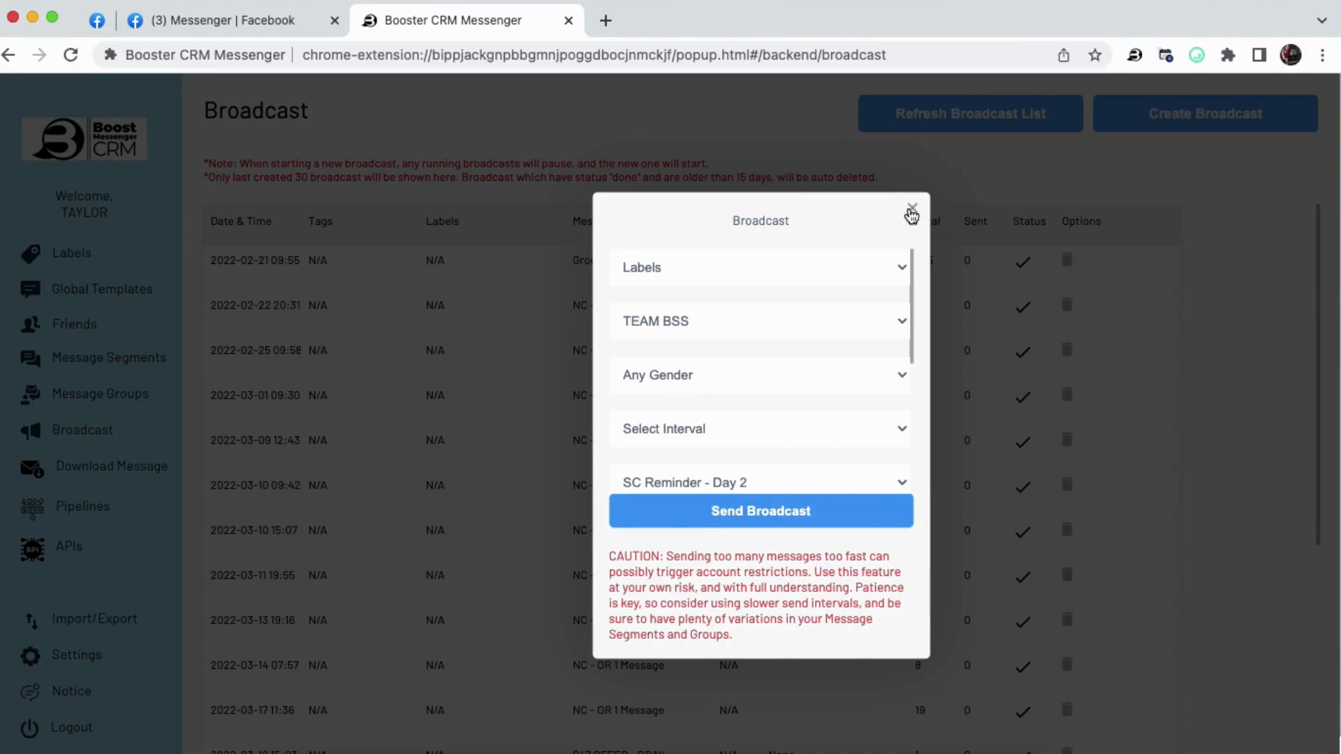
pyautogui.moveTo(912, 215)
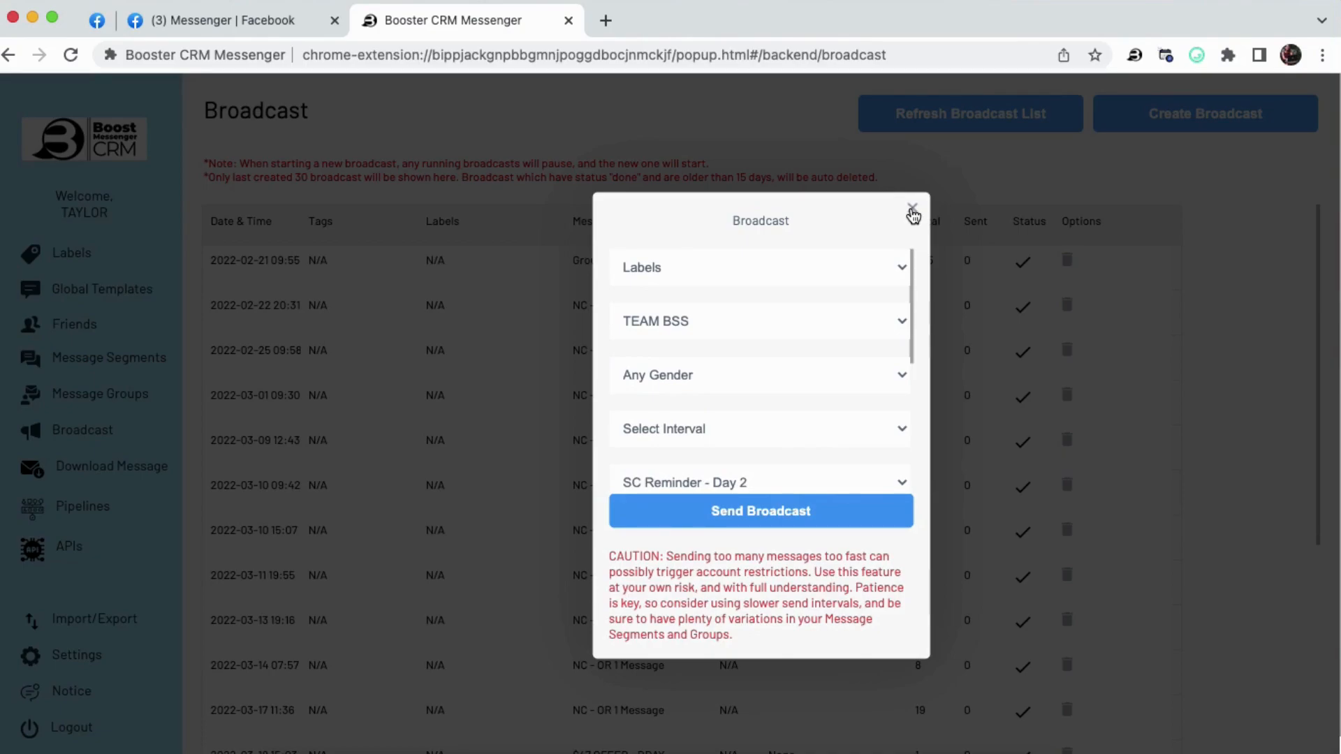
# Discard the unsent broadcast and go to the Message Downloader with an empty thread ID
pyautogui.click(913, 210)
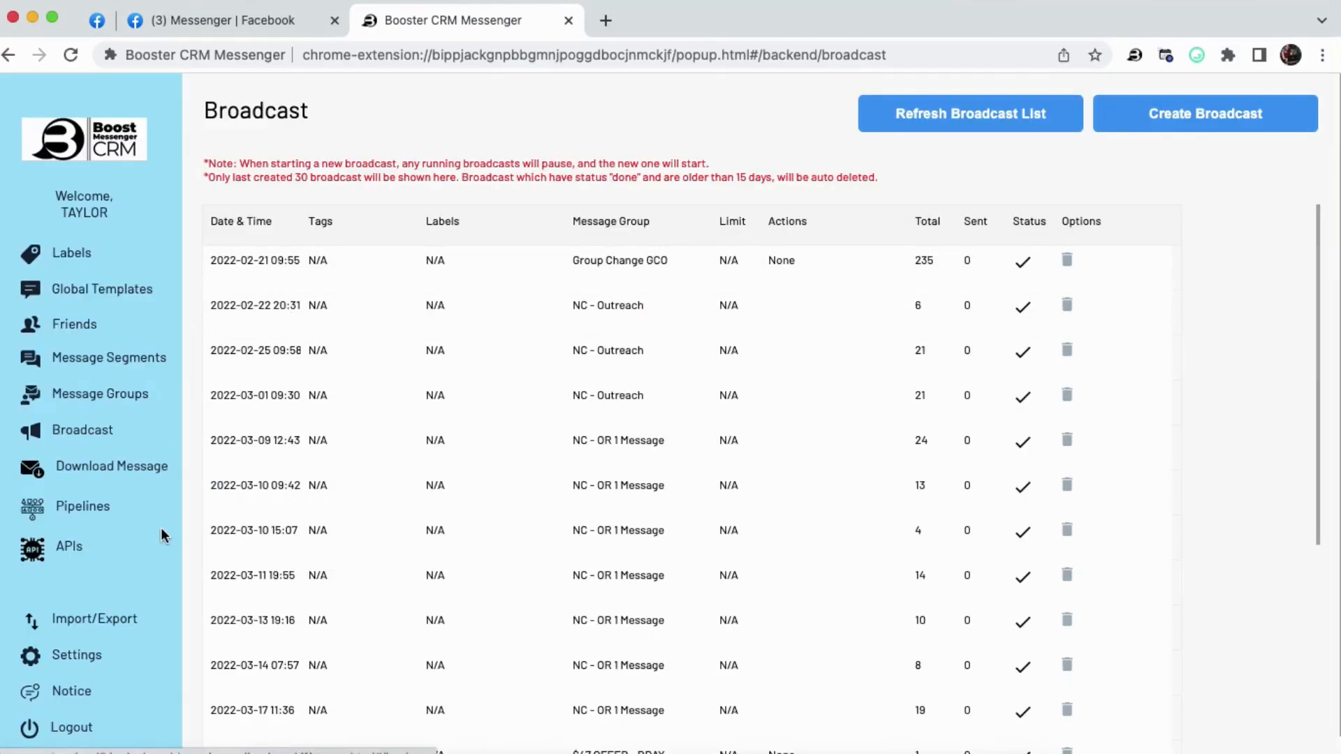
pyautogui.moveTo(96, 475)
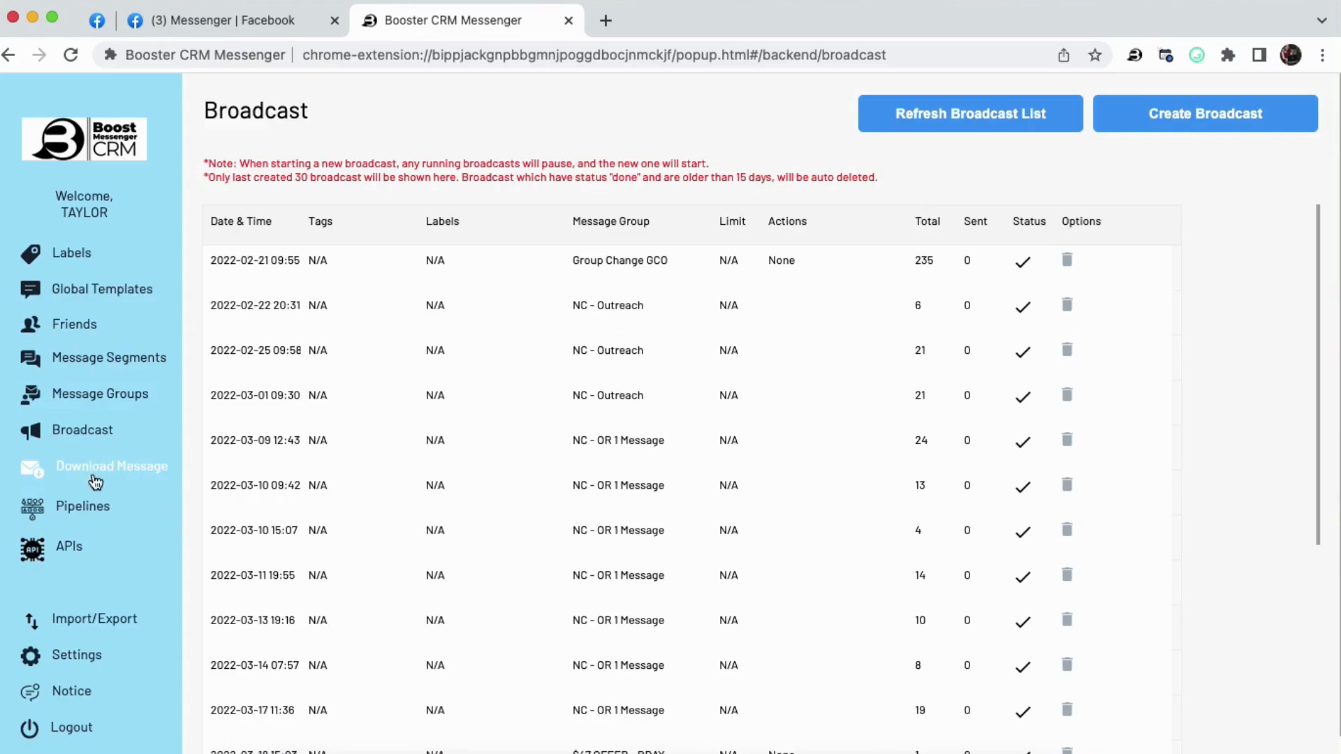
pyautogui.click(112, 467)
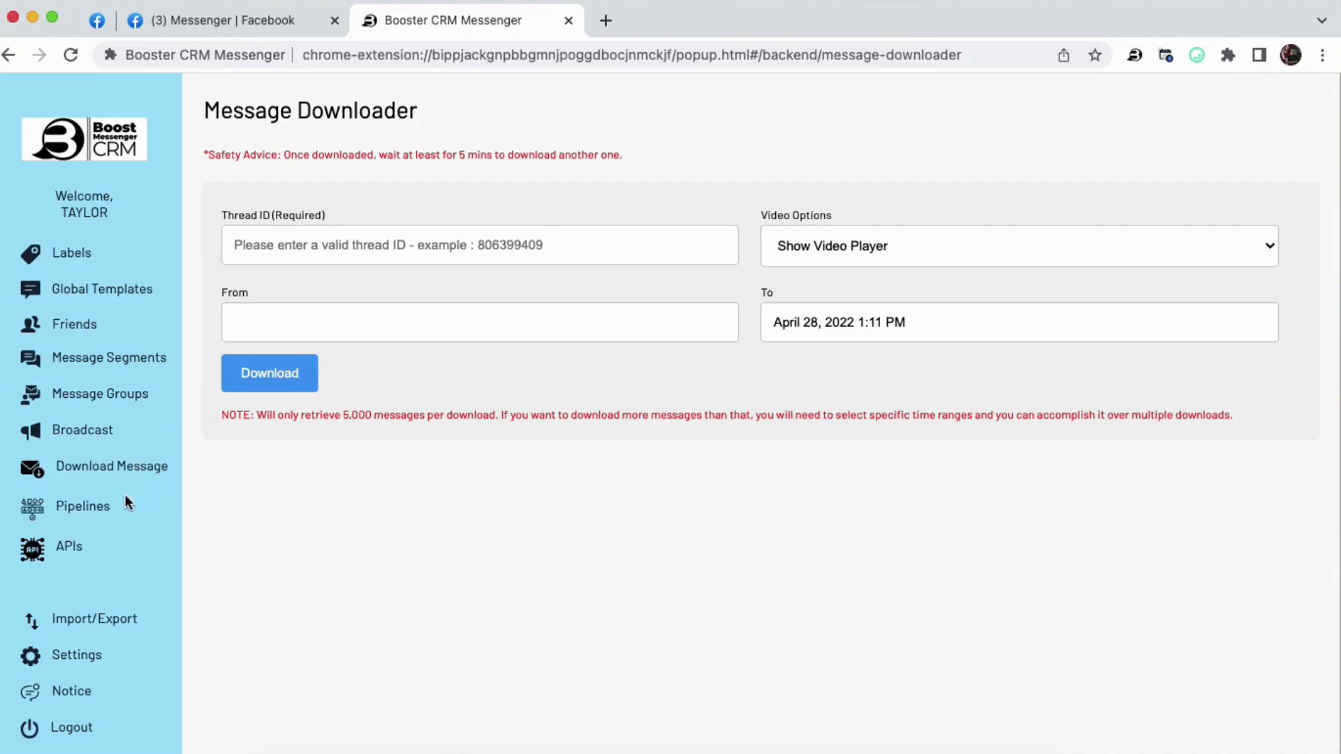
pyautogui.moveTo(117, 502)
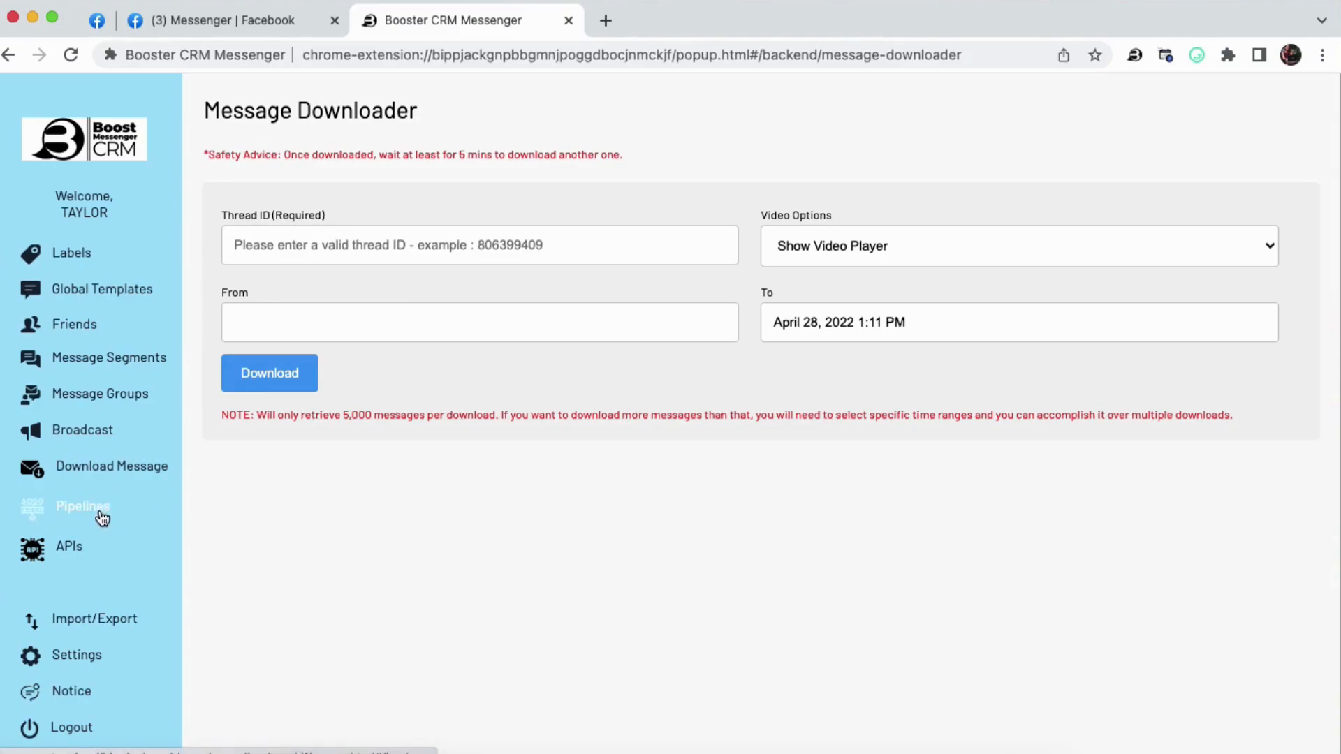
# Go to the Pipelines (BETA) page offering to create a first pipeline
pyautogui.click(82, 506)
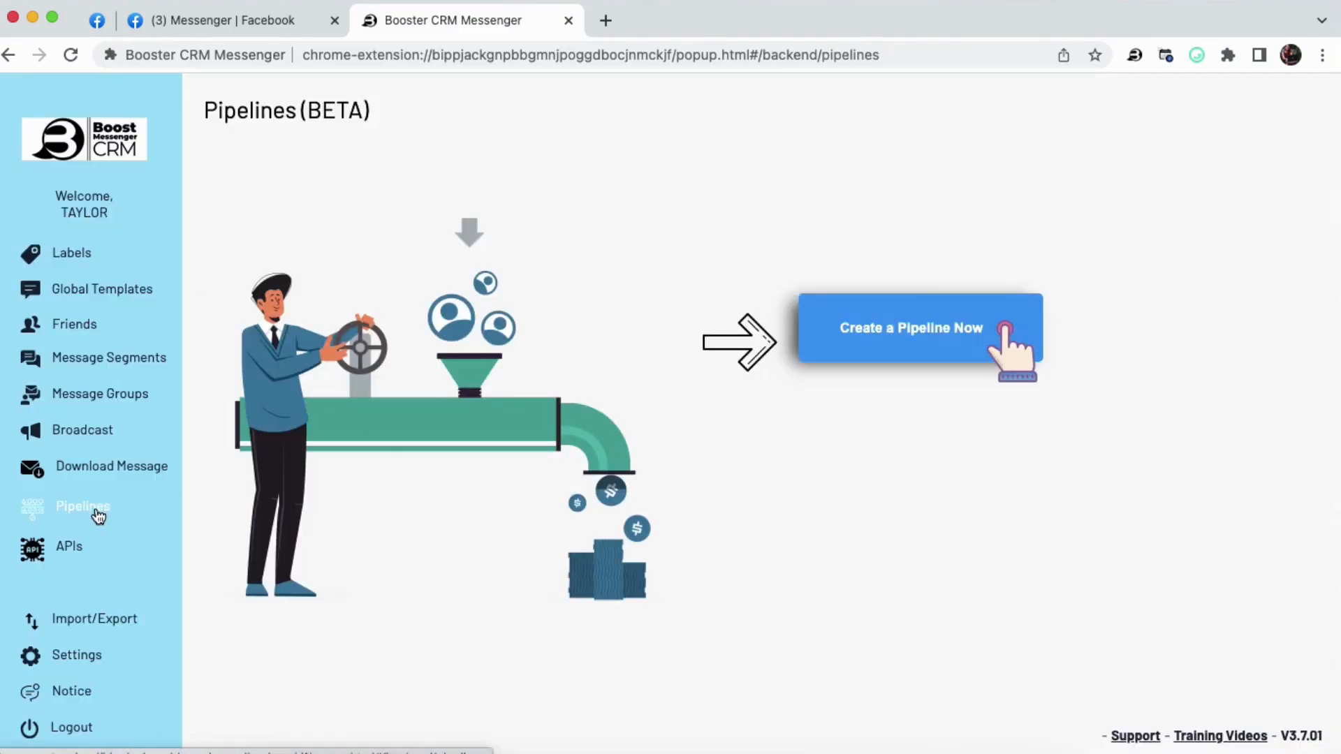
pyautogui.moveTo(385, 377)
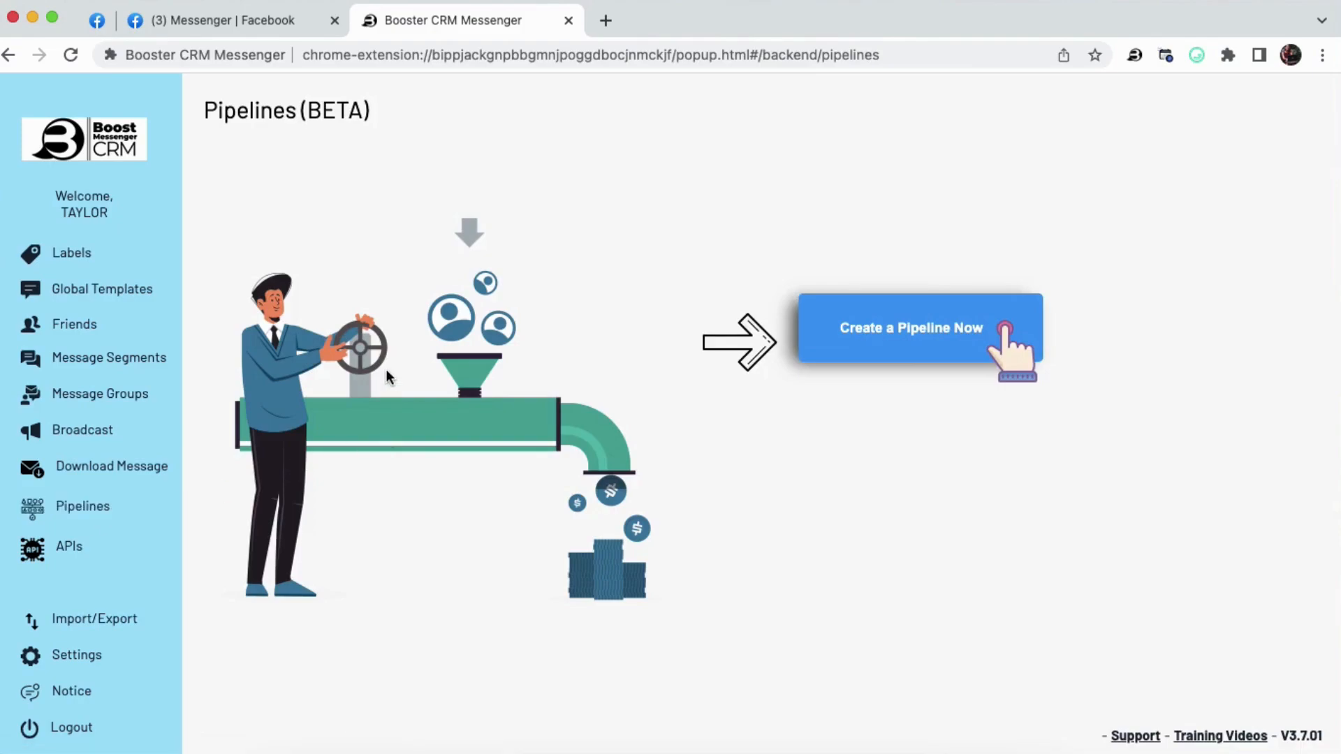
pyautogui.moveTo(357, 266)
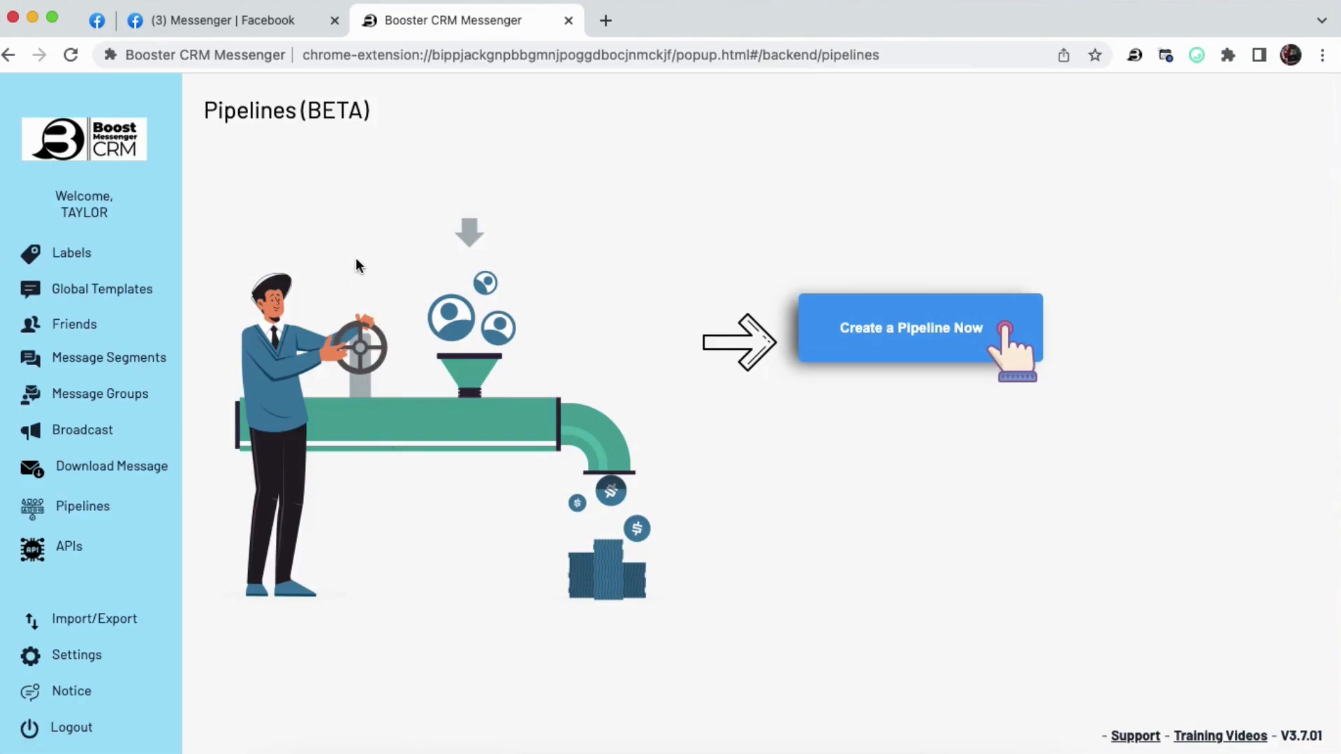
pyautogui.moveTo(908, 327)
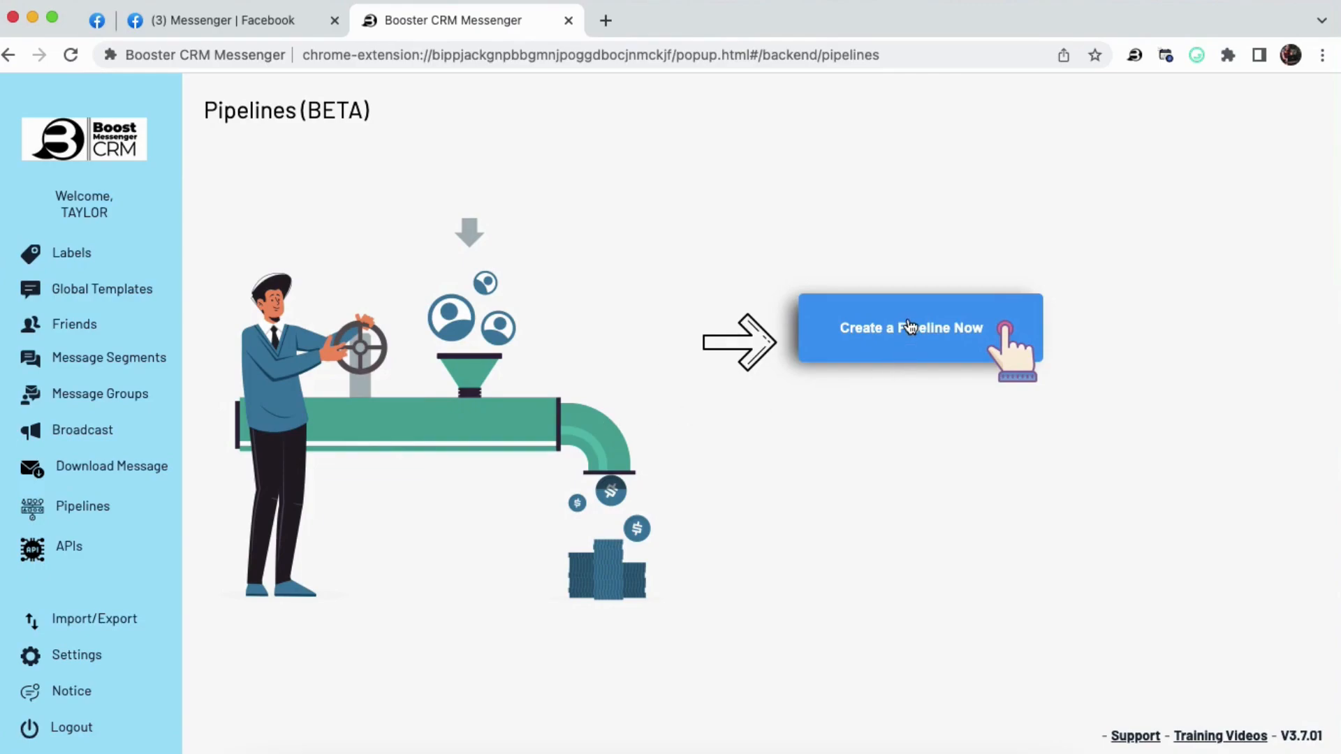
pyautogui.moveTo(228, 246)
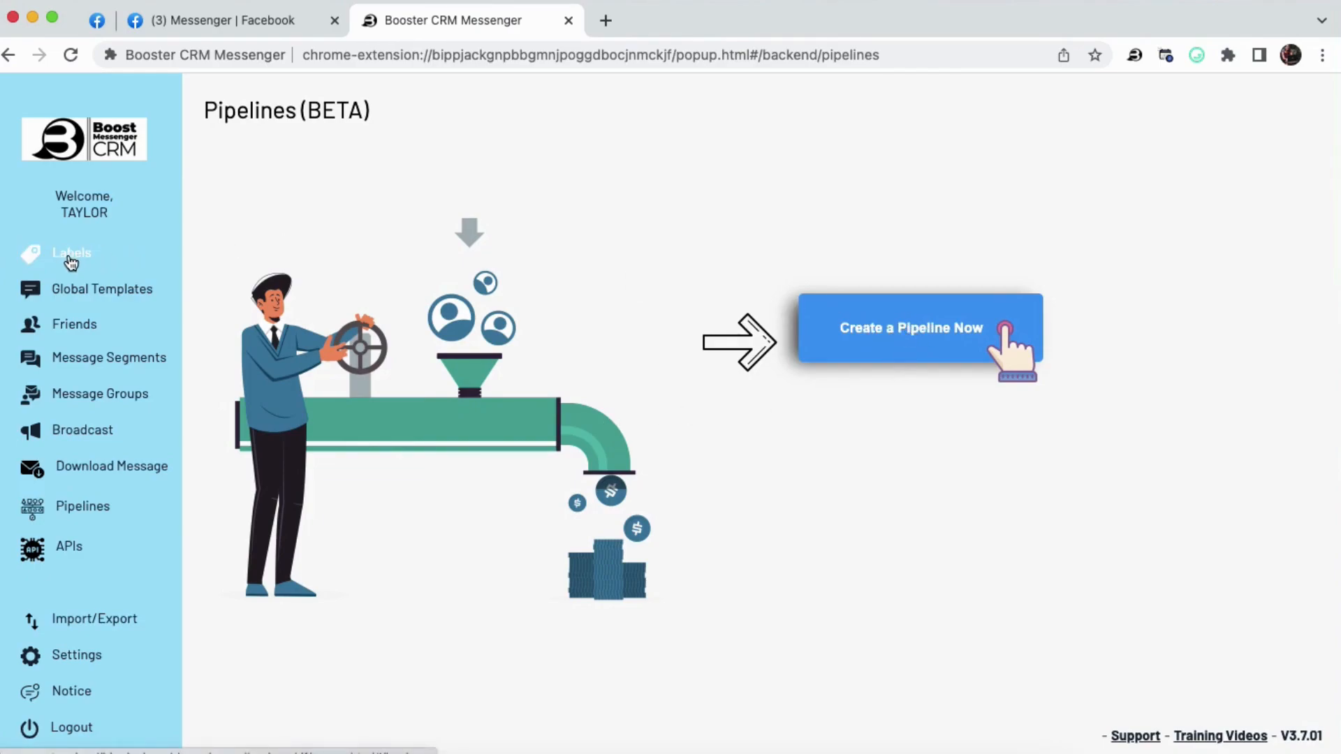
pyautogui.moveTo(403, 571)
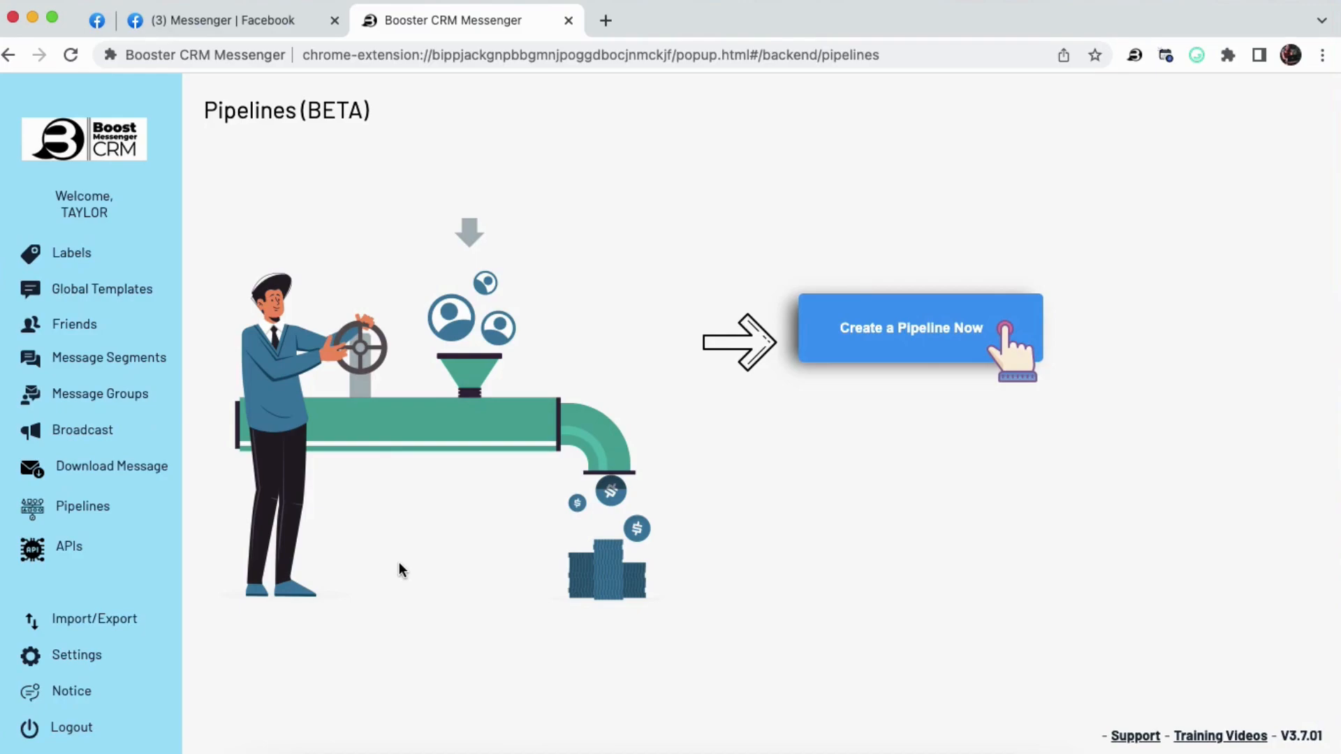
pyautogui.moveTo(341, 585)
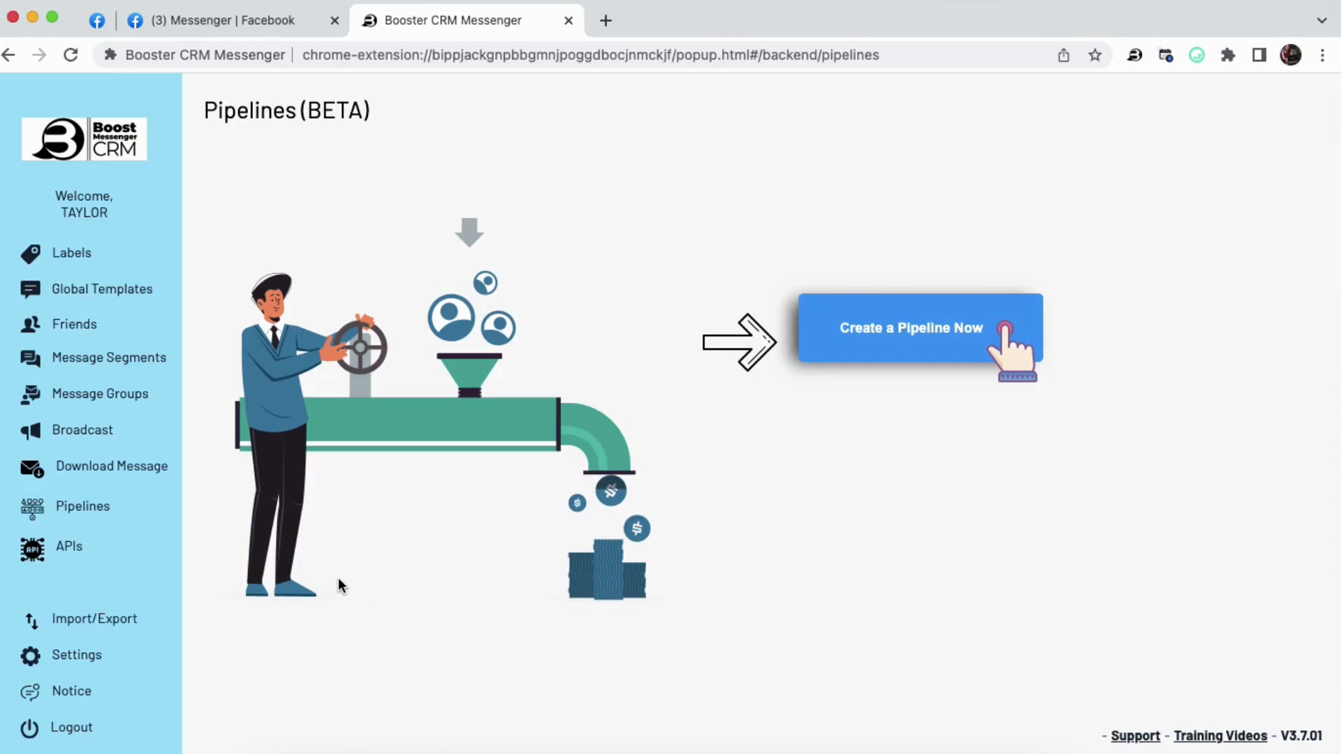
pyautogui.moveTo(252, 547)
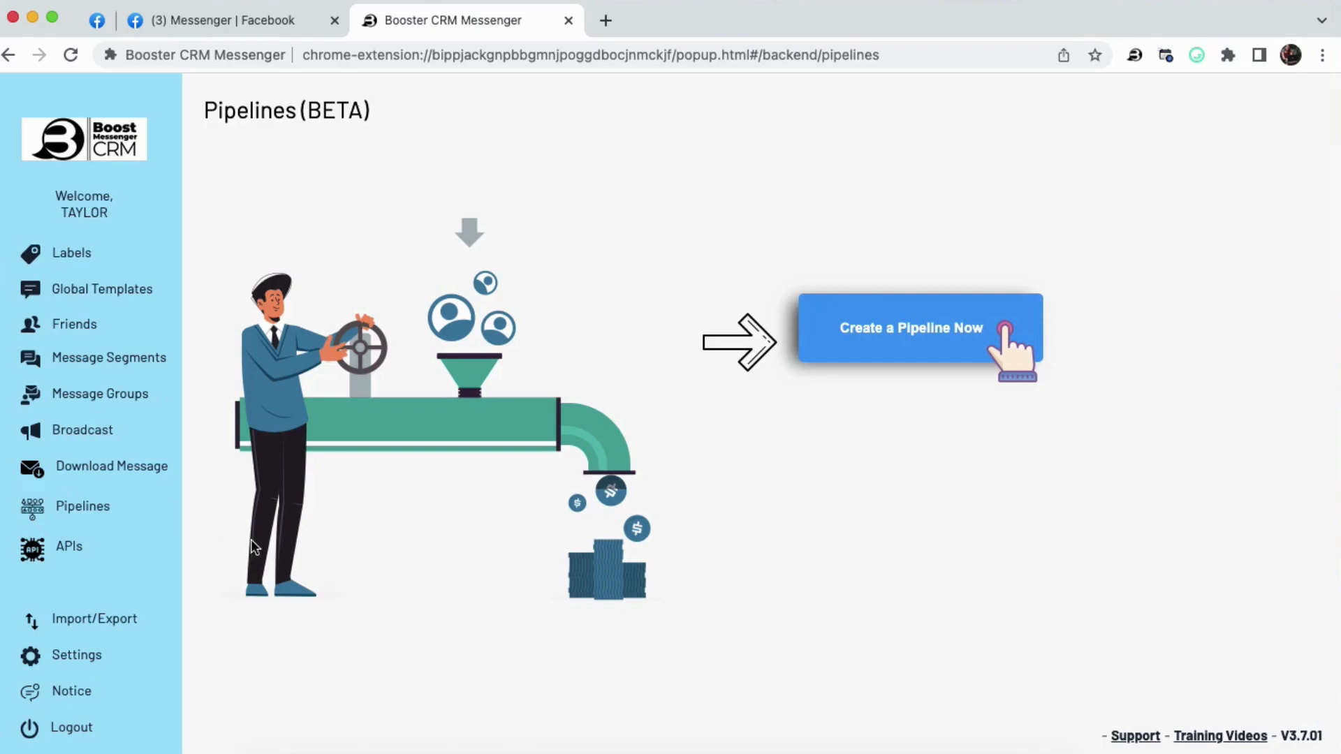
pyautogui.moveTo(395, 454)
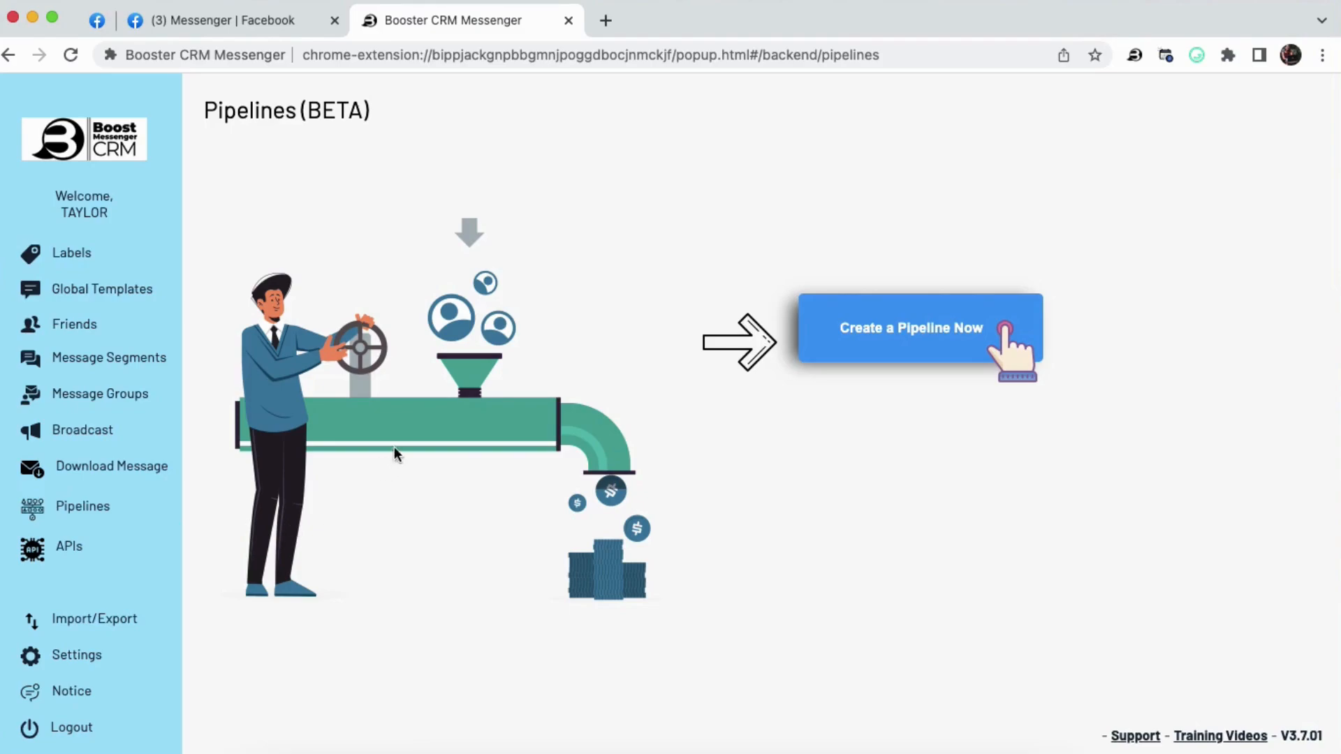
pyautogui.moveTo(375, 468)
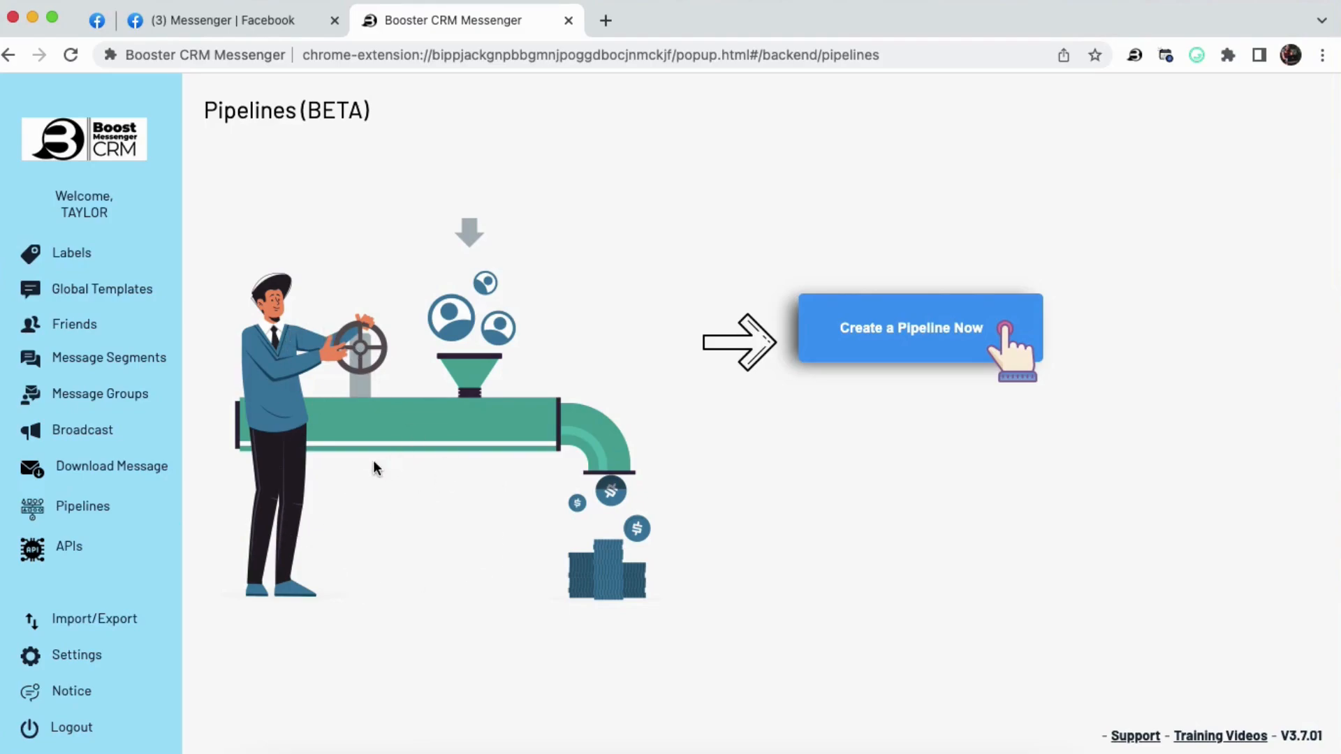
pyautogui.moveTo(374, 477)
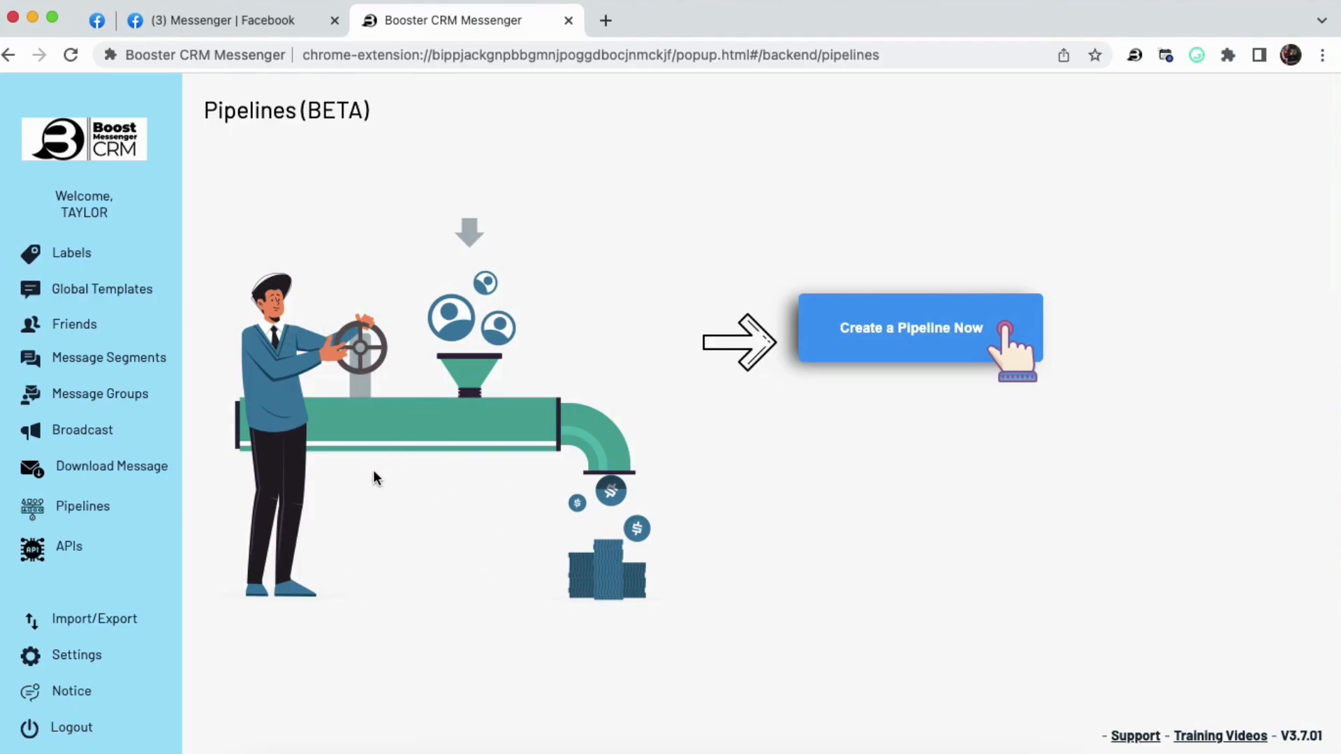
pyautogui.moveTo(69, 550)
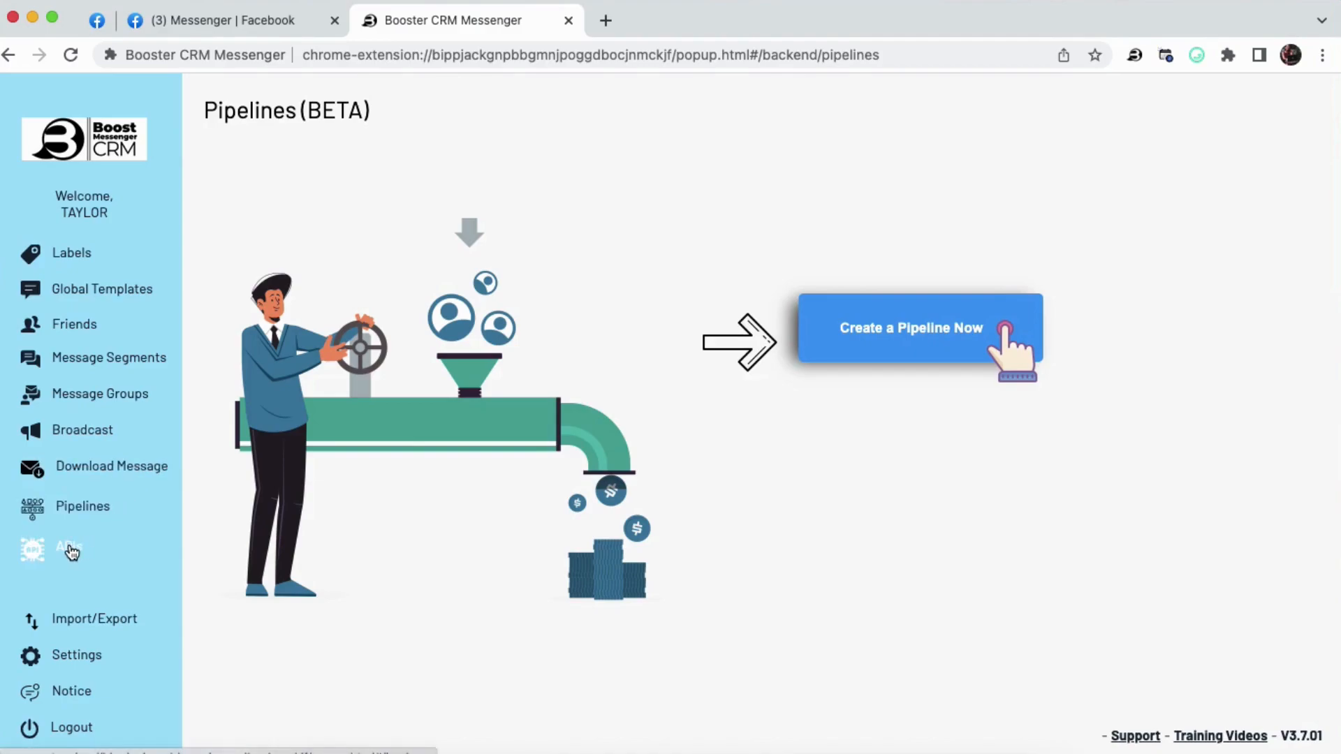
# Go to the APIs page showing no Group Monkey API yet
pyautogui.click(69, 549)
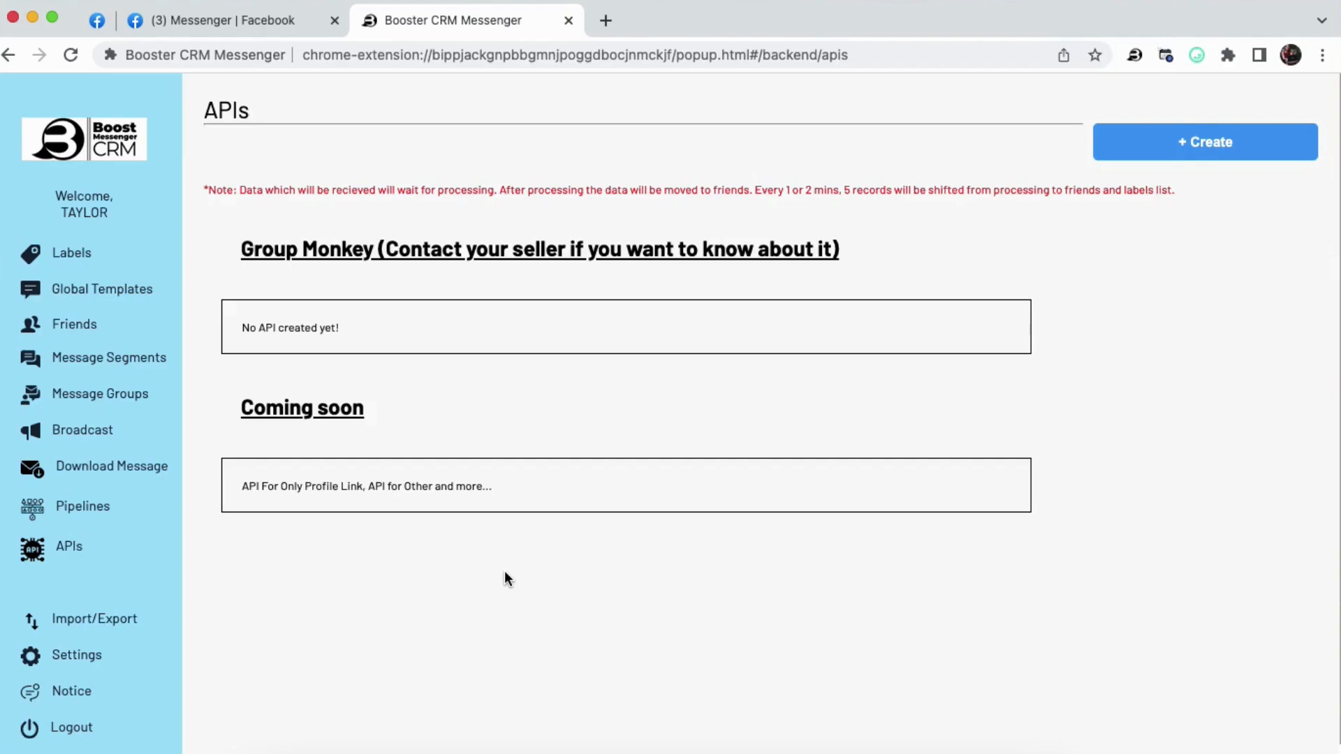
pyautogui.moveTo(510, 573)
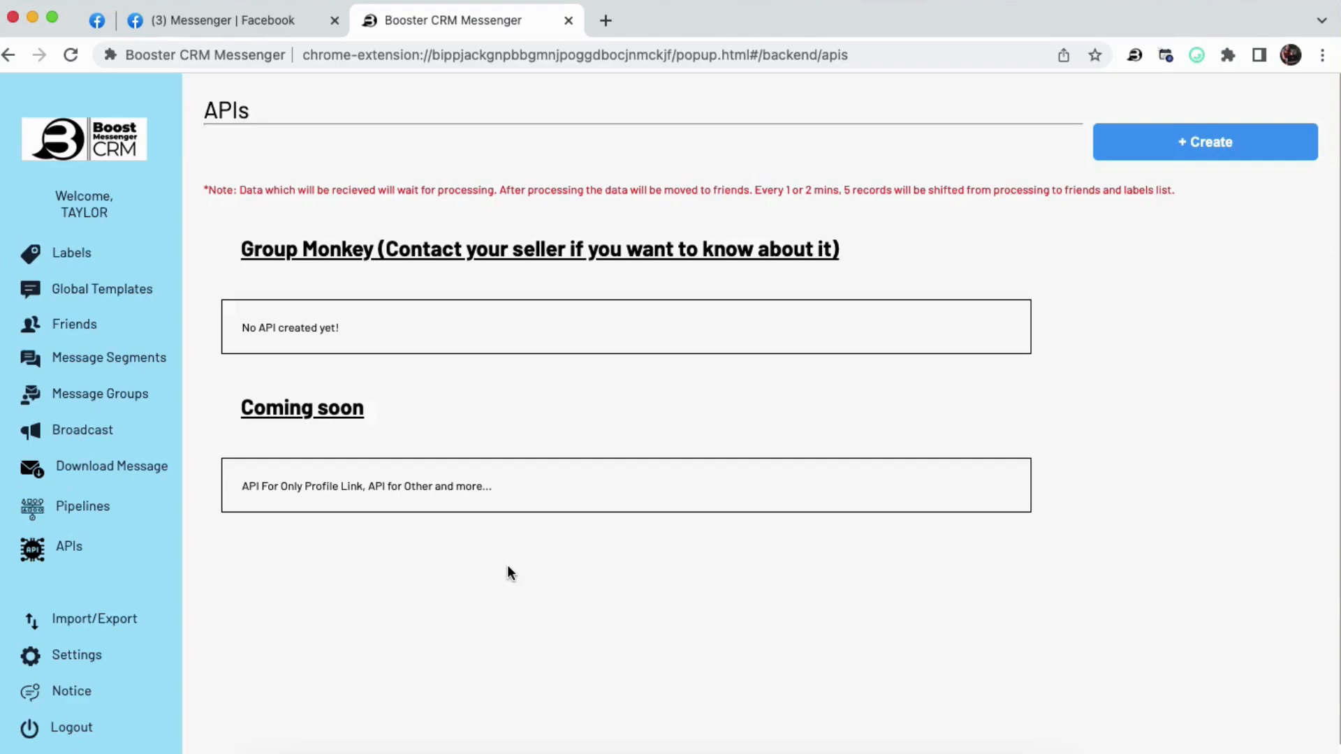
pyautogui.moveTo(513, 563)
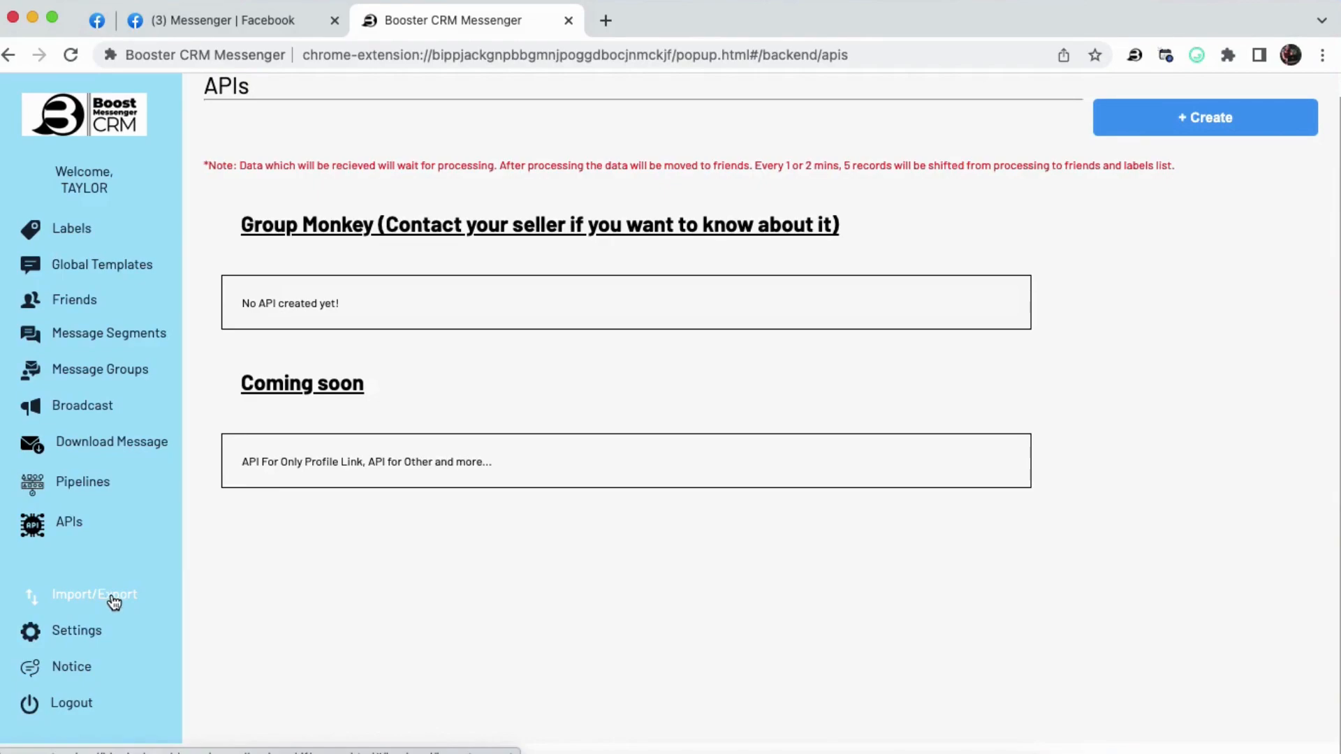
pyautogui.click(93, 595)
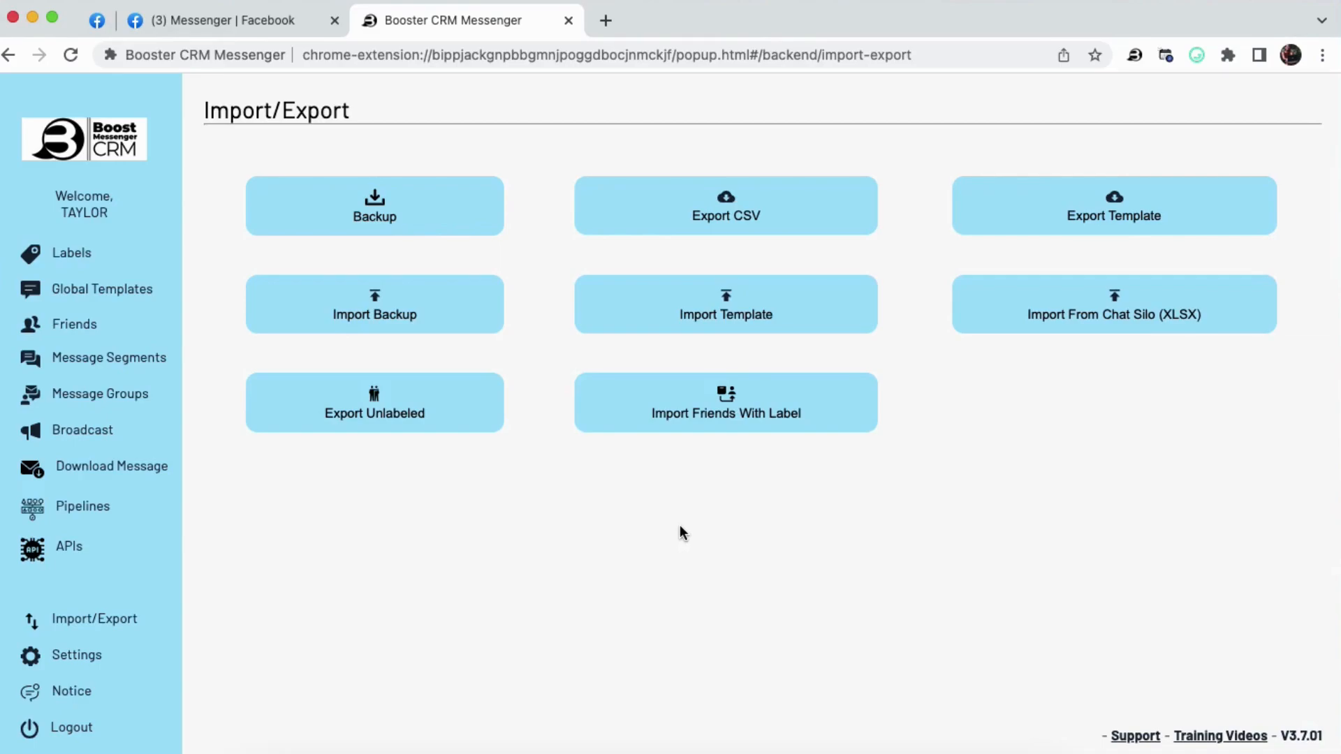
pyautogui.moveTo(362, 211)
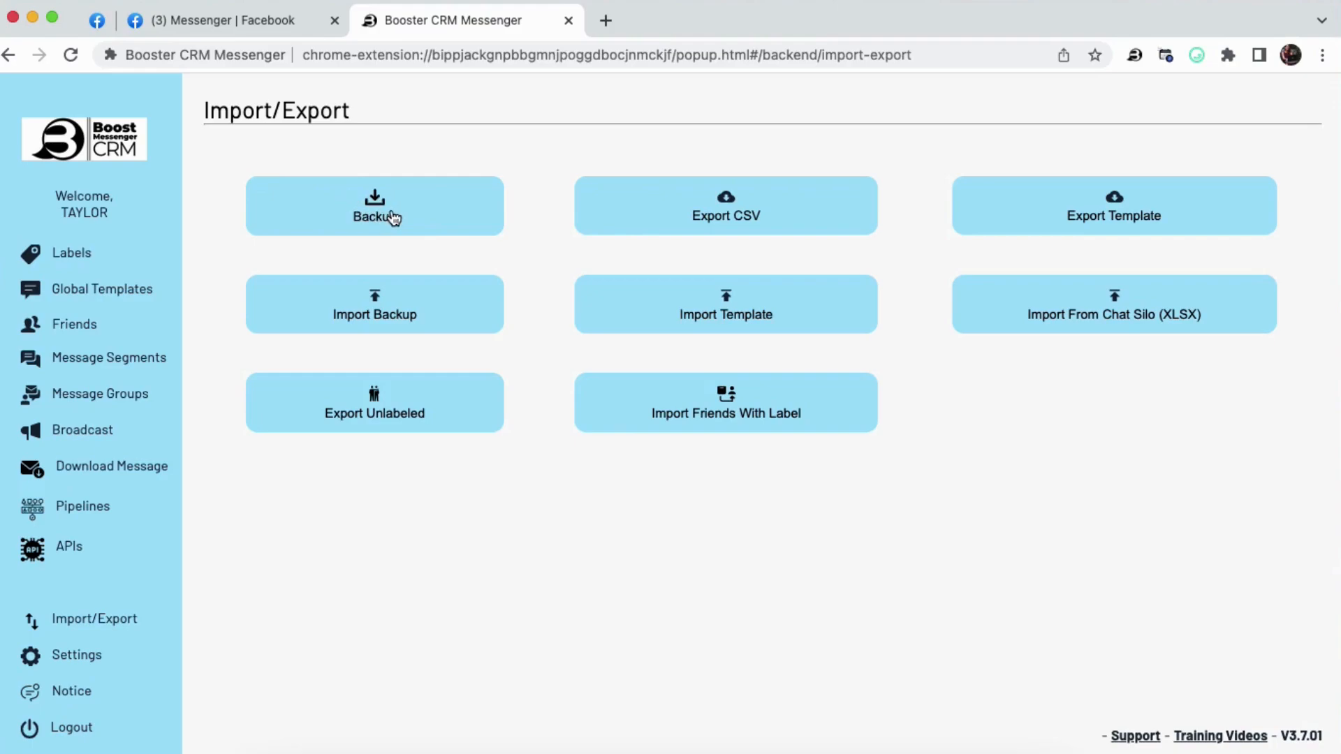
pyautogui.moveTo(401, 221)
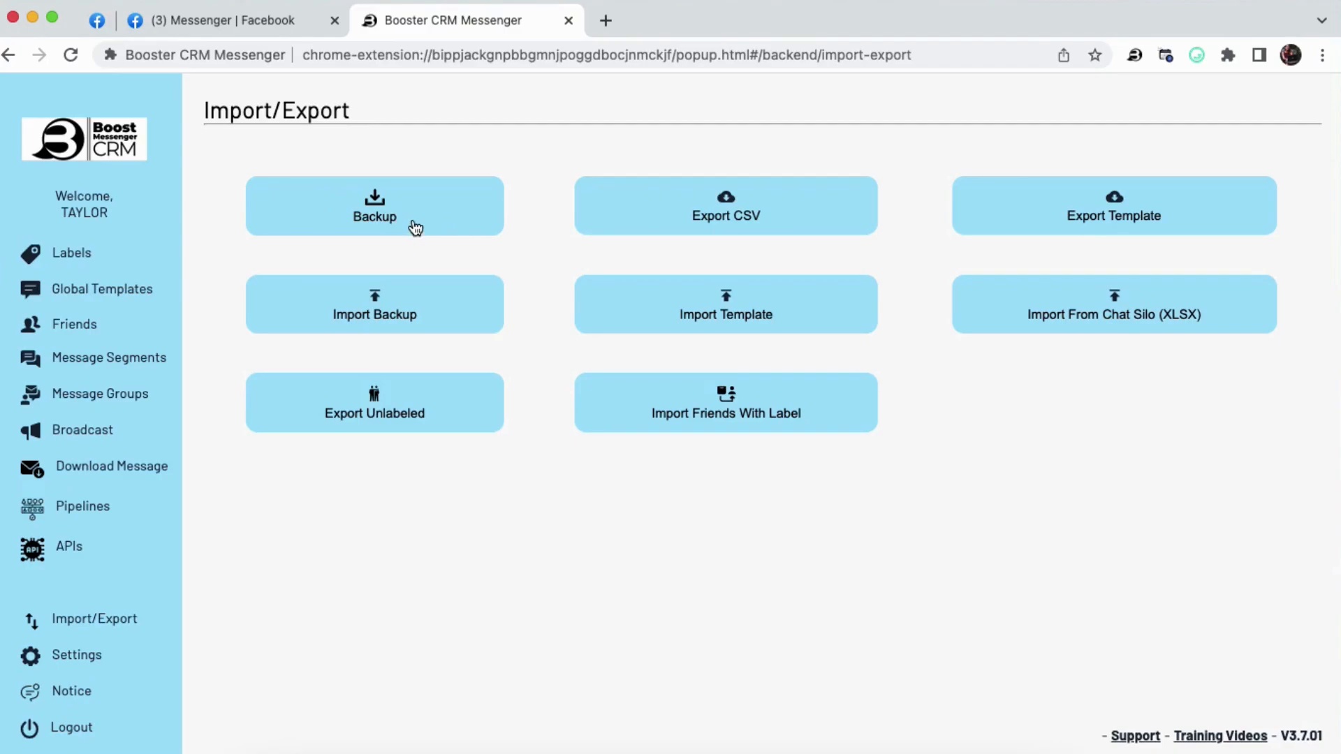
pyautogui.moveTo(394, 323)
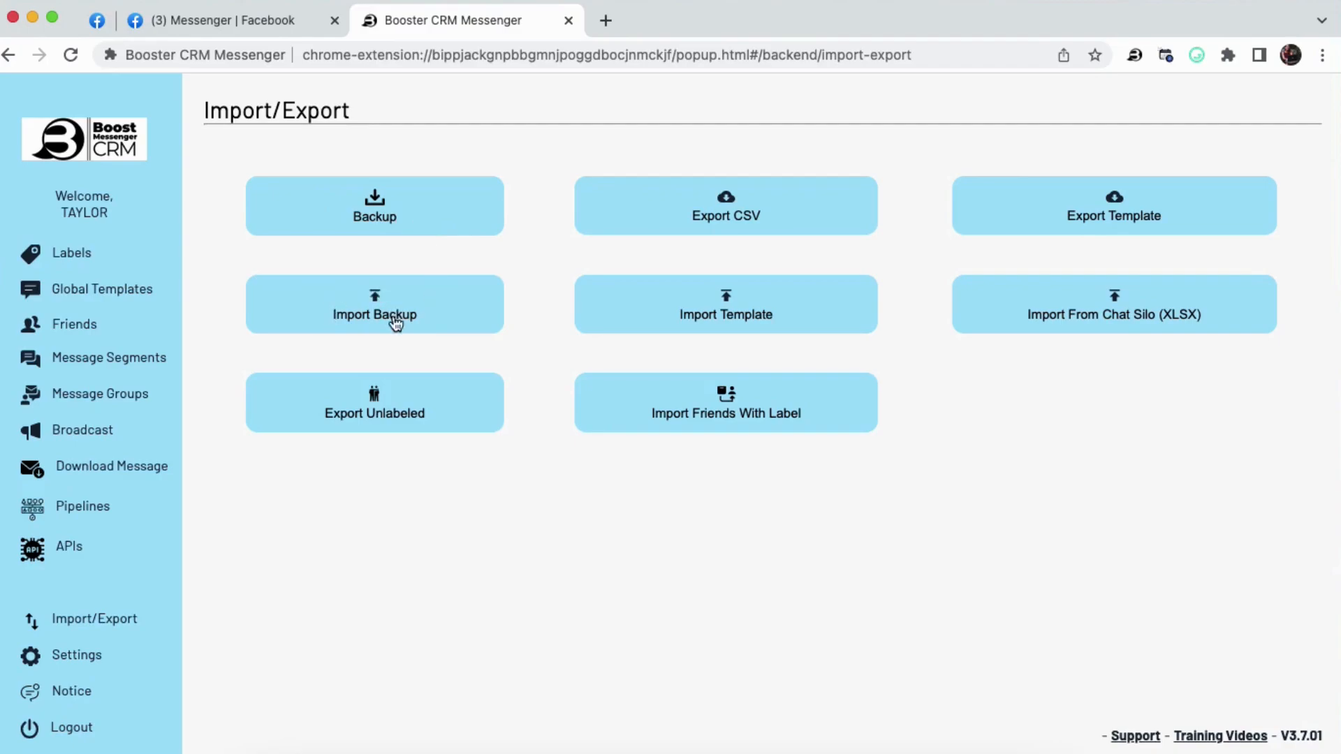
pyautogui.moveTo(356, 332)
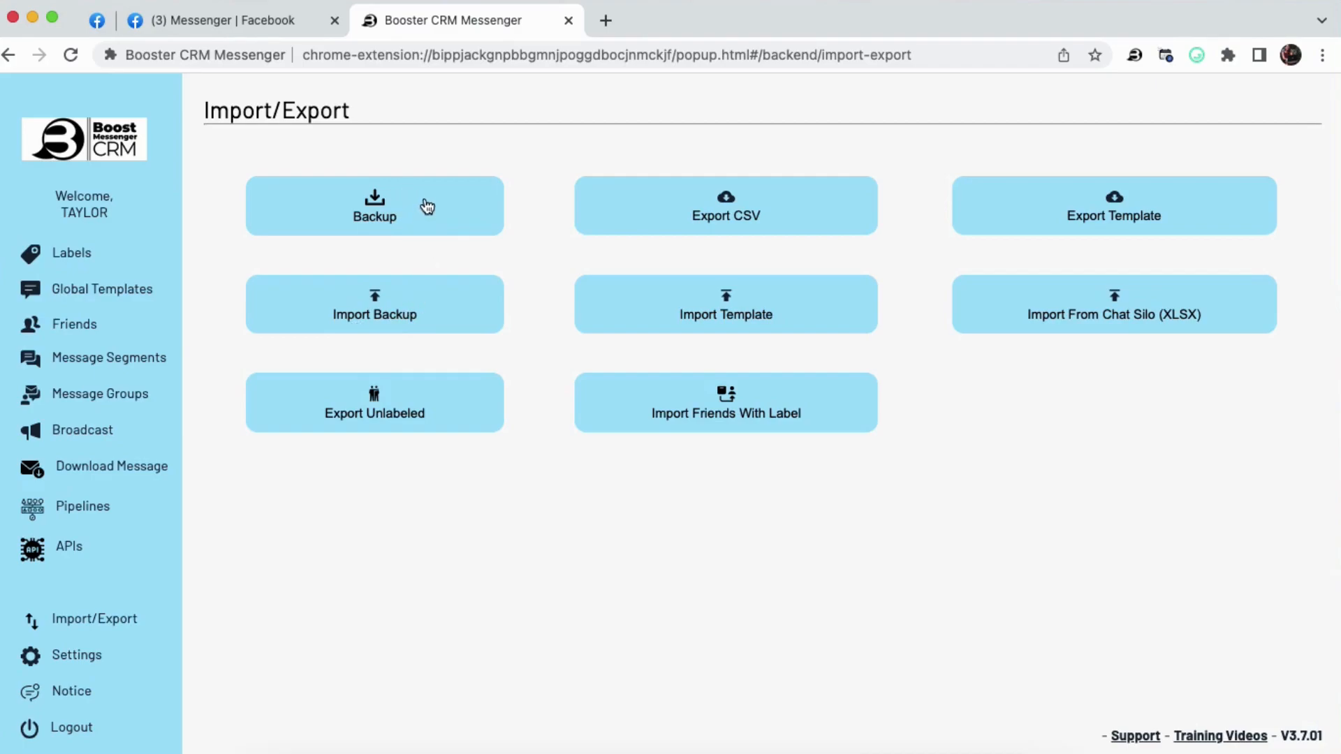
pyautogui.moveTo(333, 310)
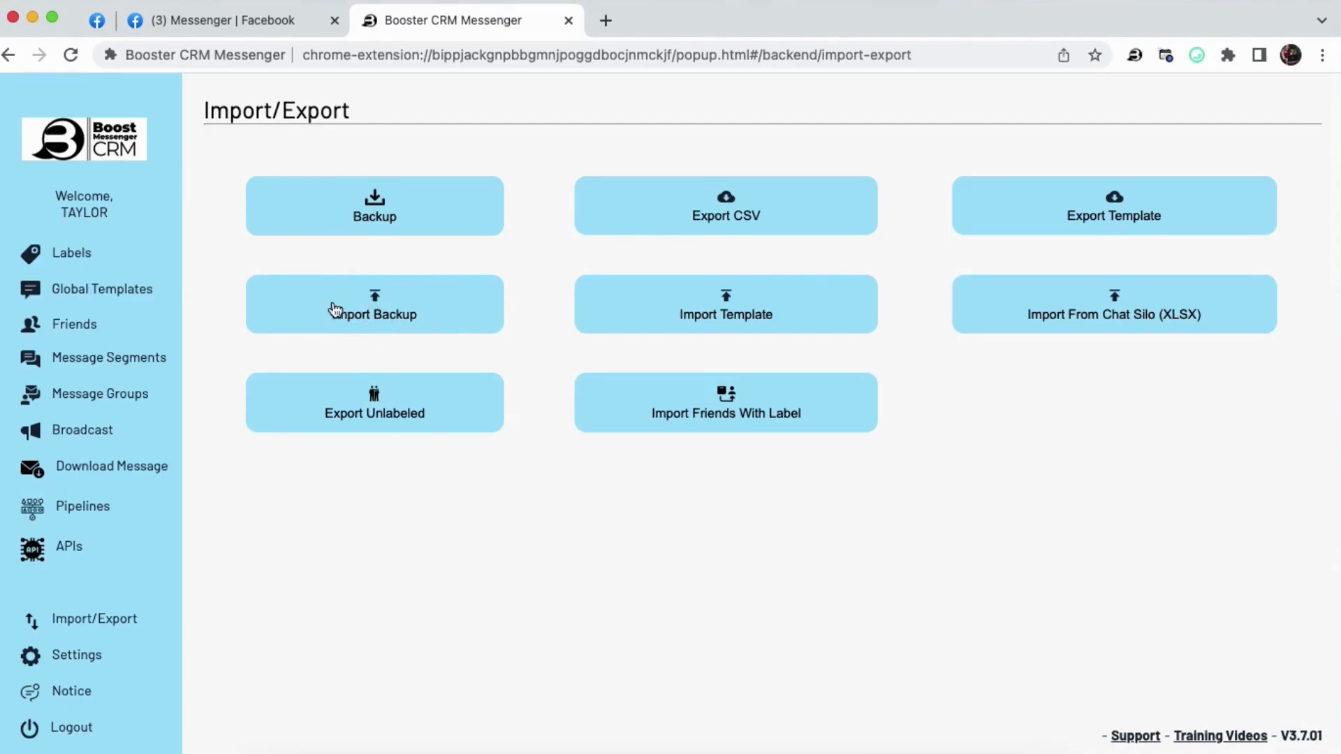
pyautogui.moveTo(550, 306)
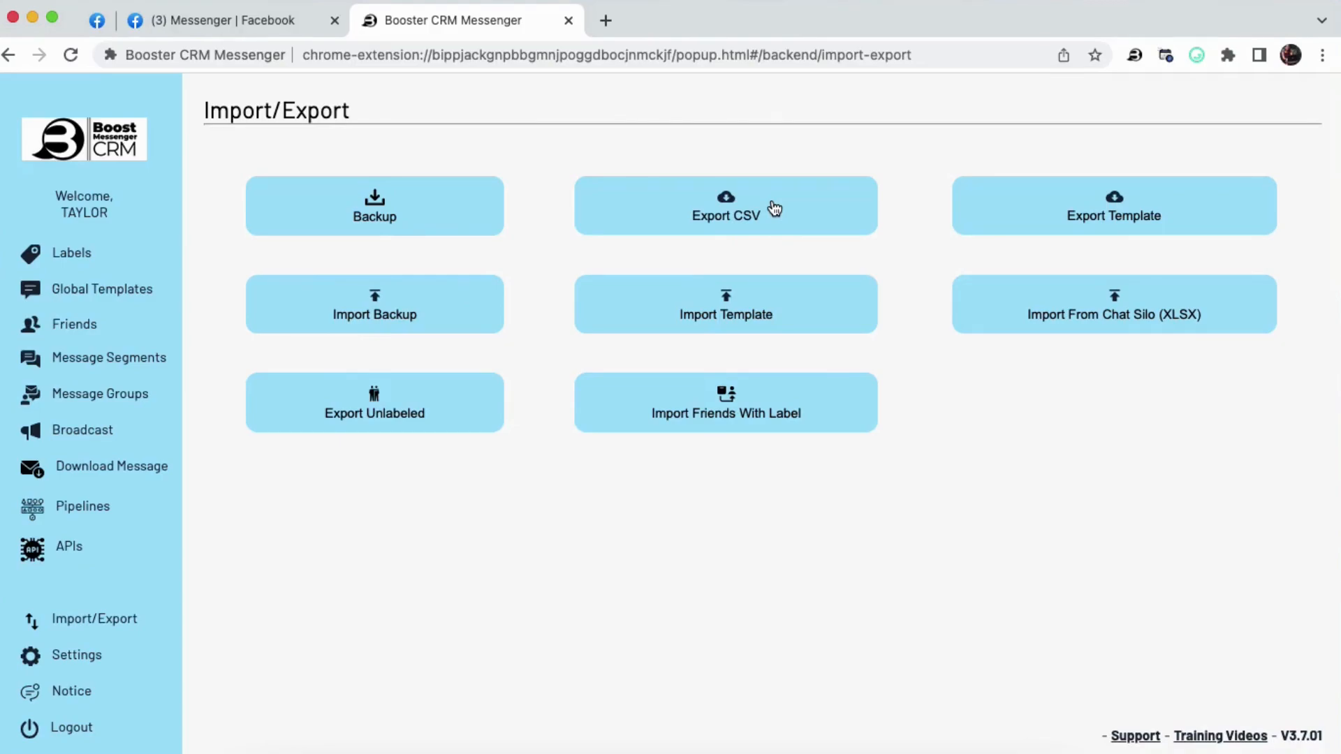
pyautogui.moveTo(773, 206)
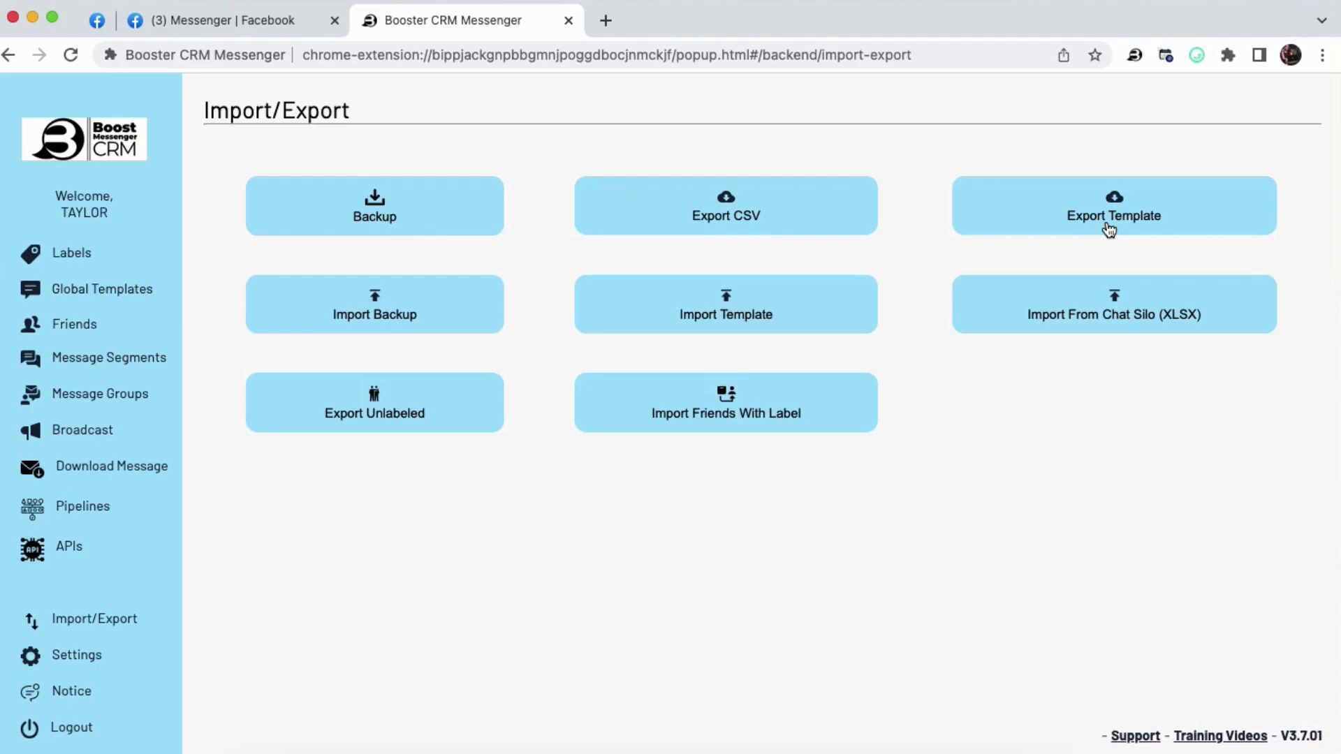
pyautogui.moveTo(1145, 230)
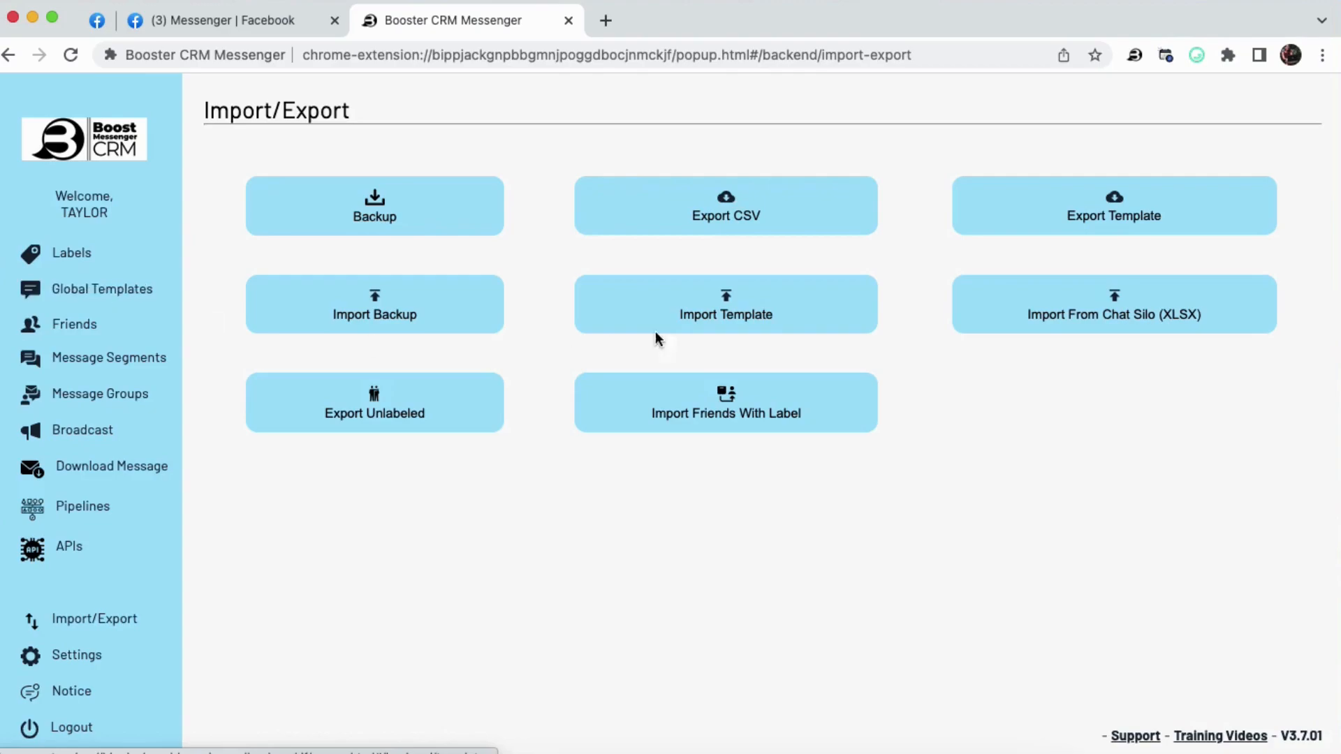
pyautogui.moveTo(764, 295)
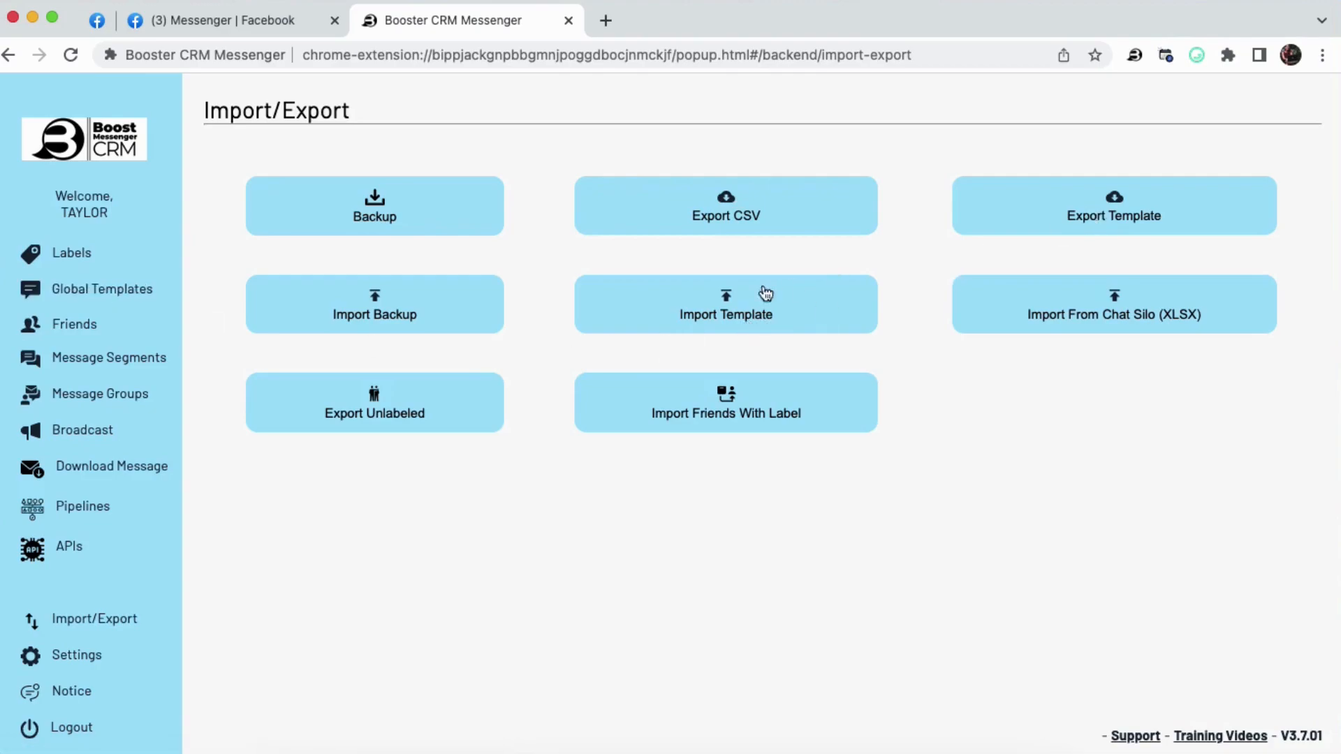
pyautogui.moveTo(658, 306)
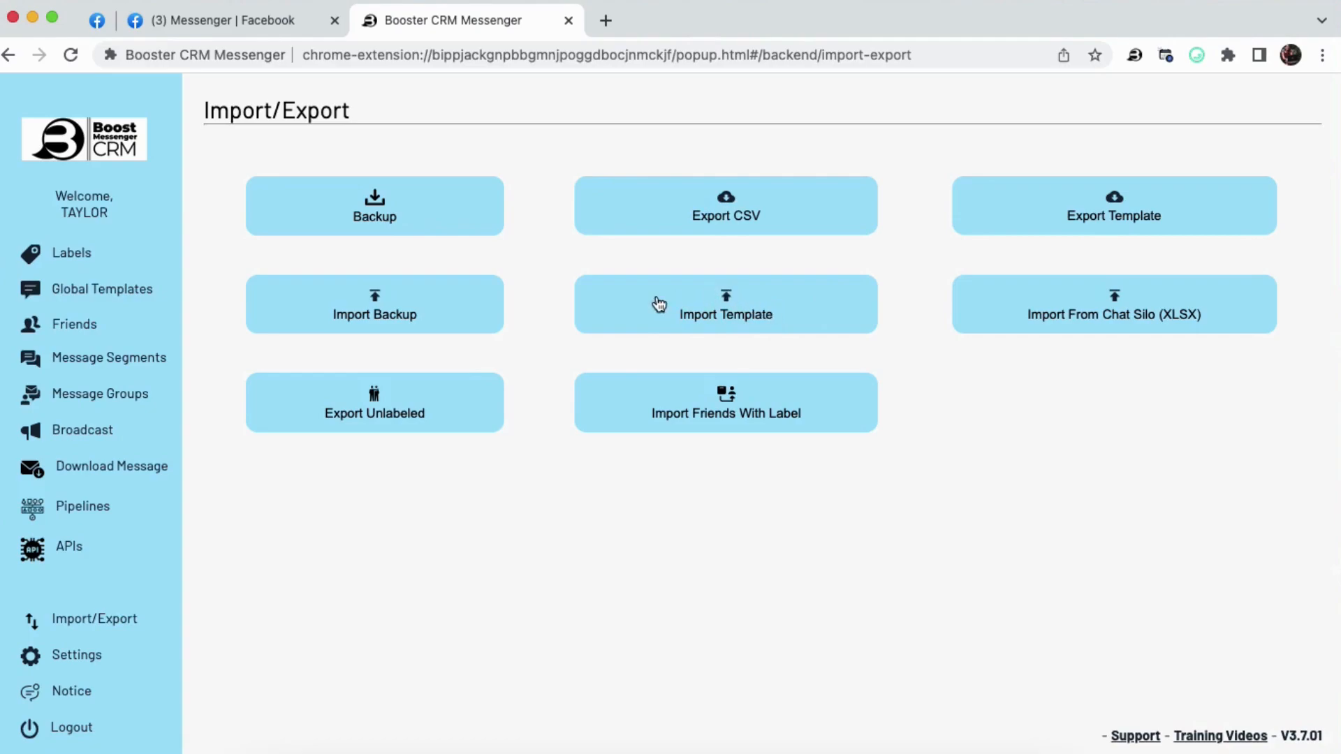
pyautogui.moveTo(756, 326)
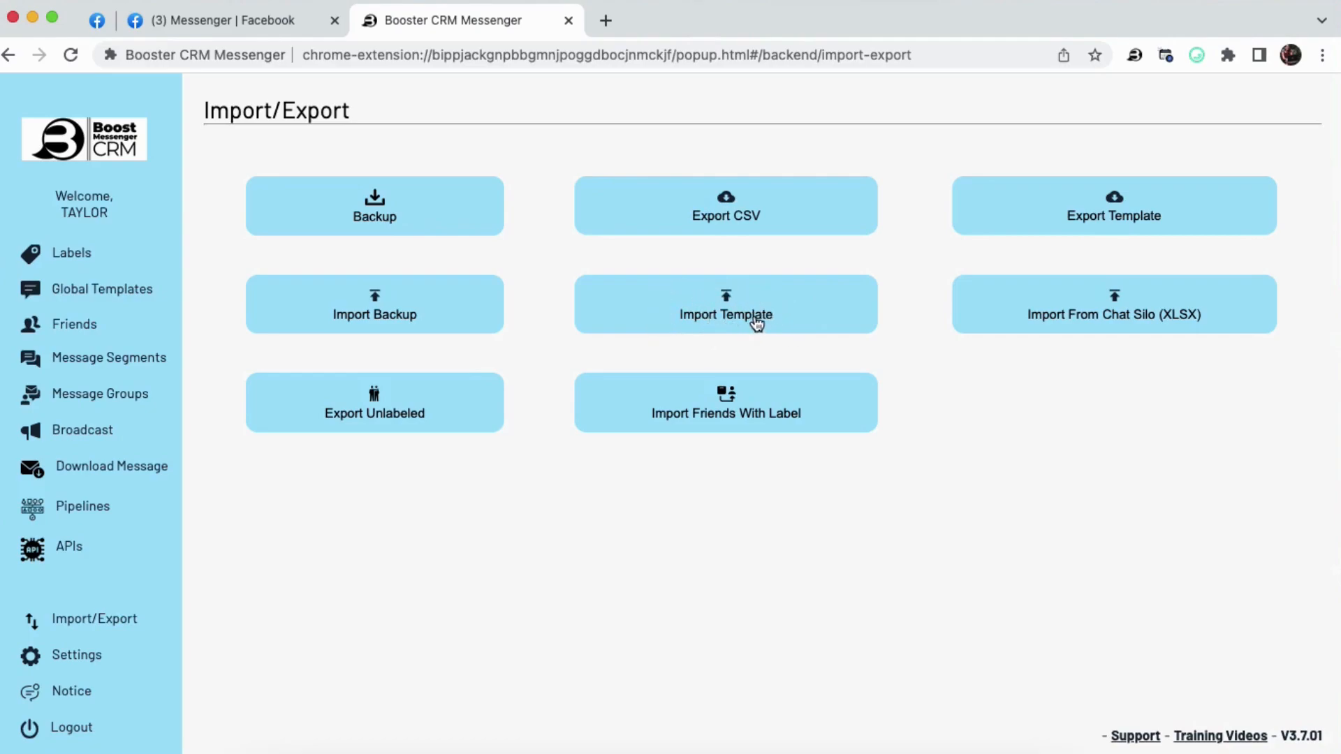
pyautogui.moveTo(767, 333)
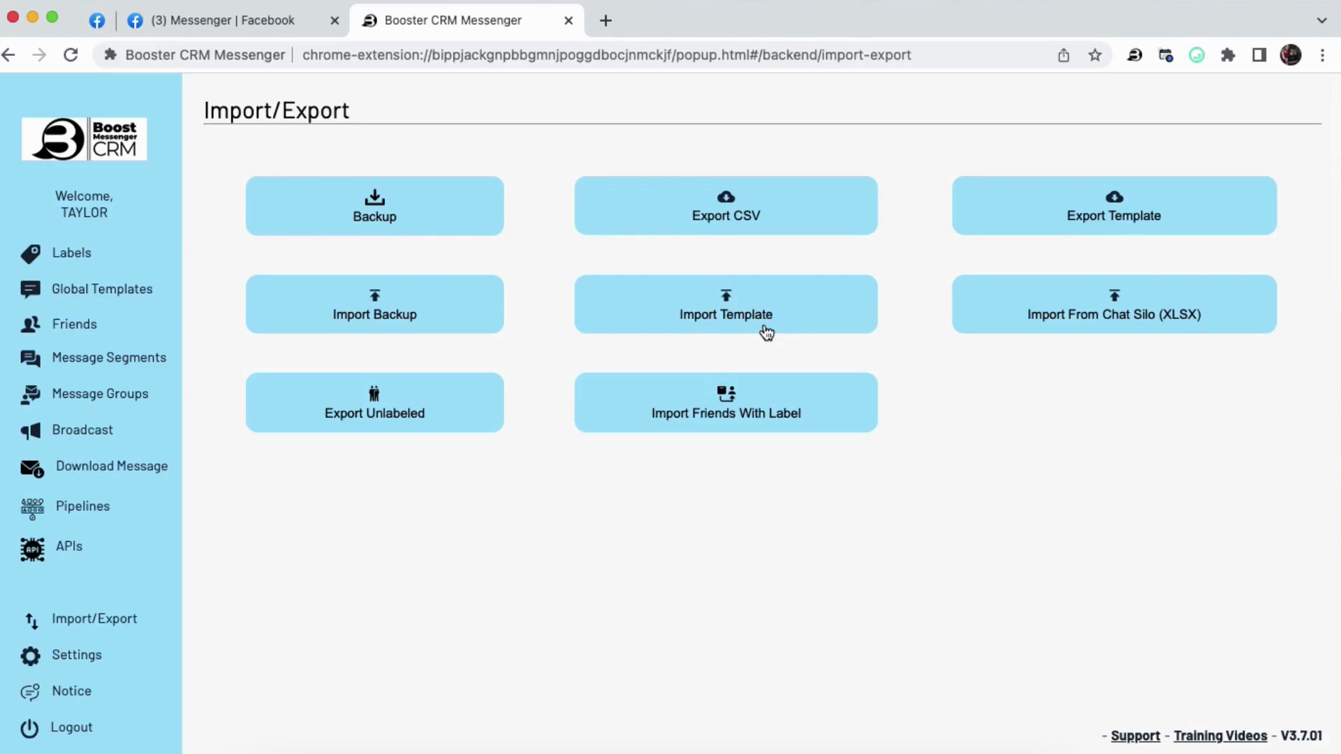
pyautogui.moveTo(1020, 304)
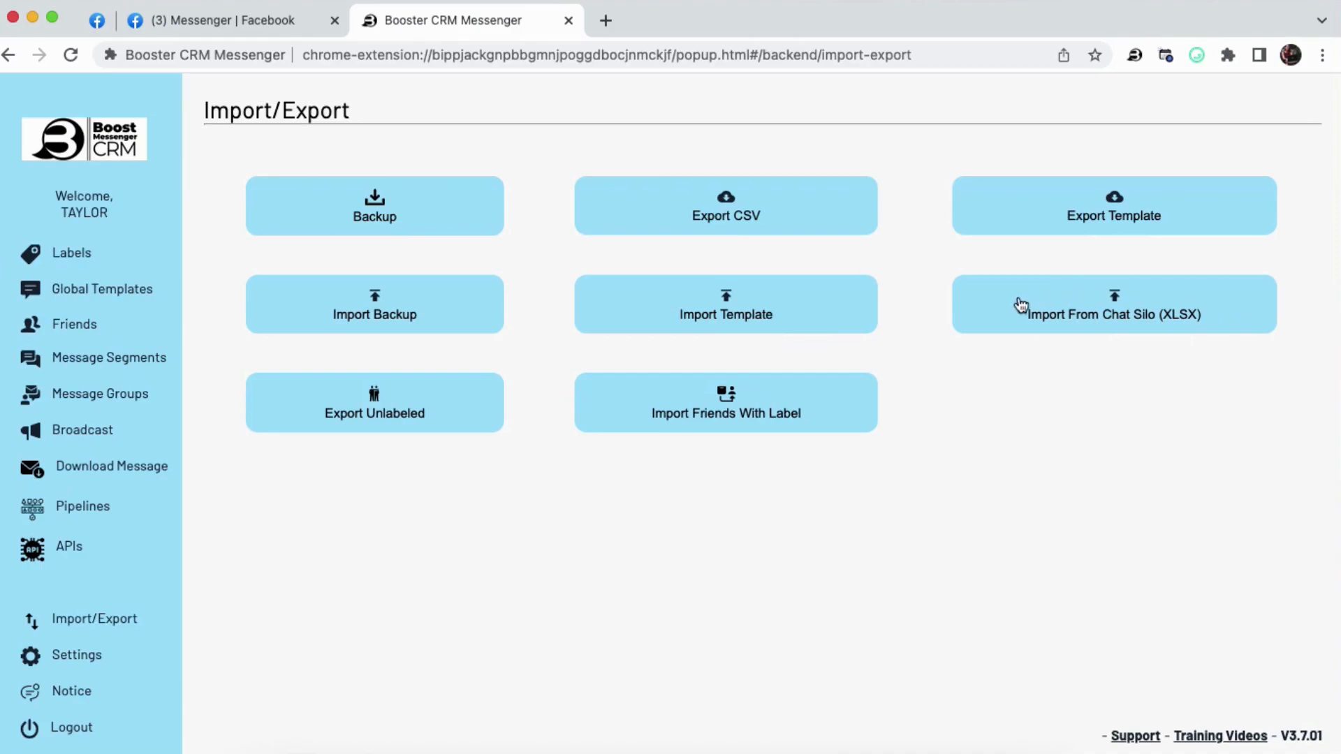
pyautogui.moveTo(1106, 331)
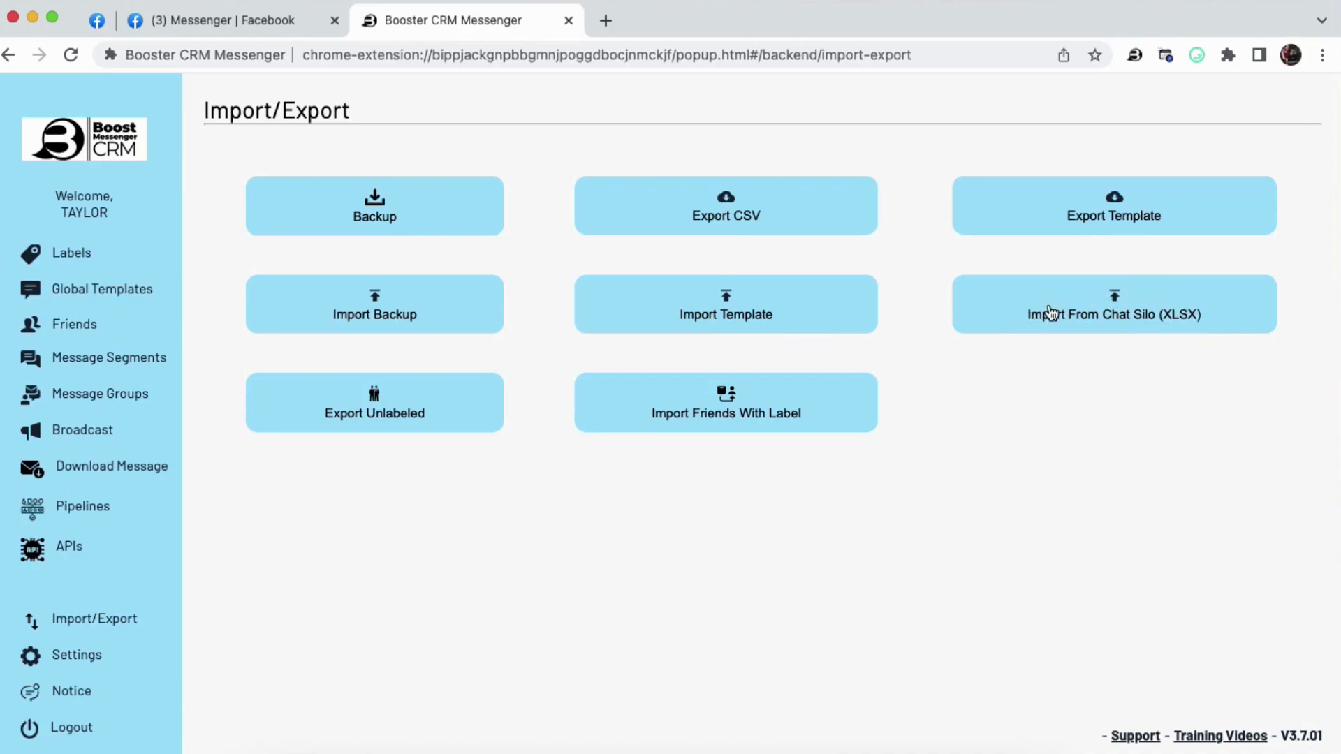
pyautogui.moveTo(1111, 331)
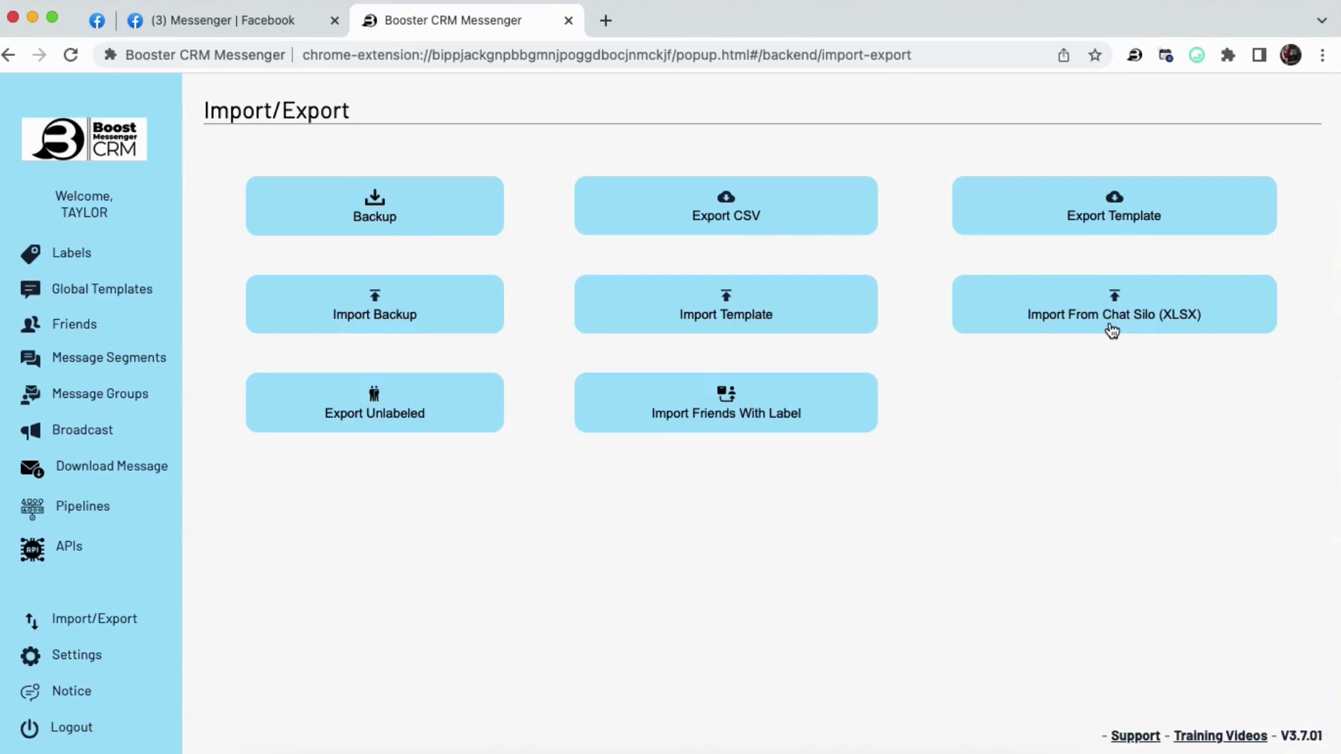
pyautogui.moveTo(358, 427)
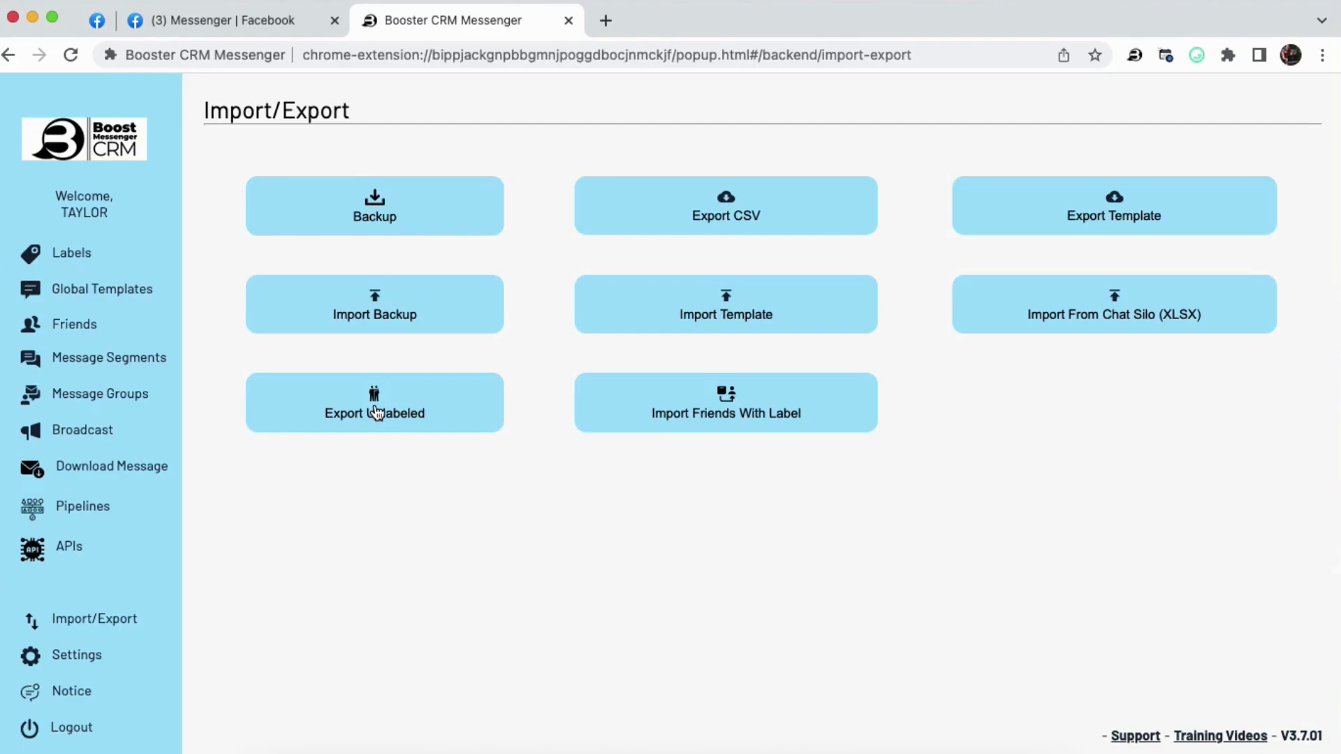
pyautogui.moveTo(613, 413)
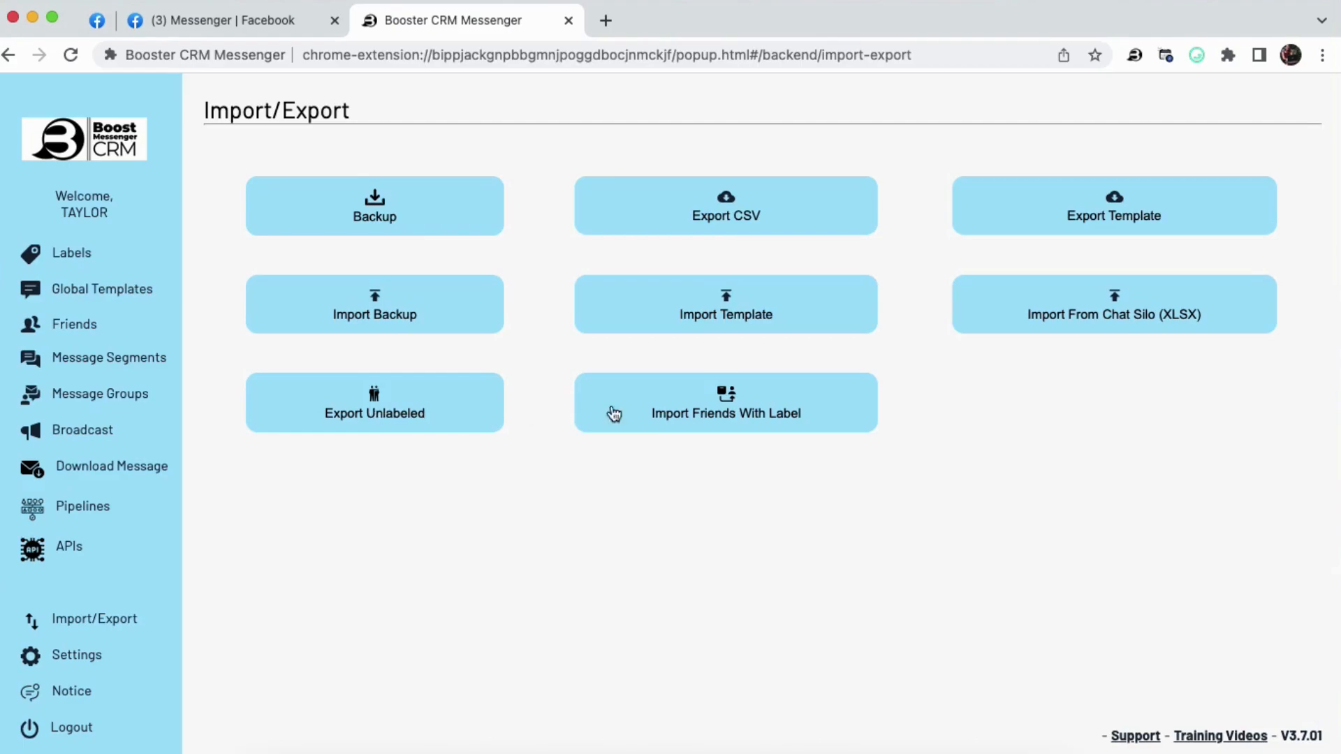
pyautogui.moveTo(665, 401)
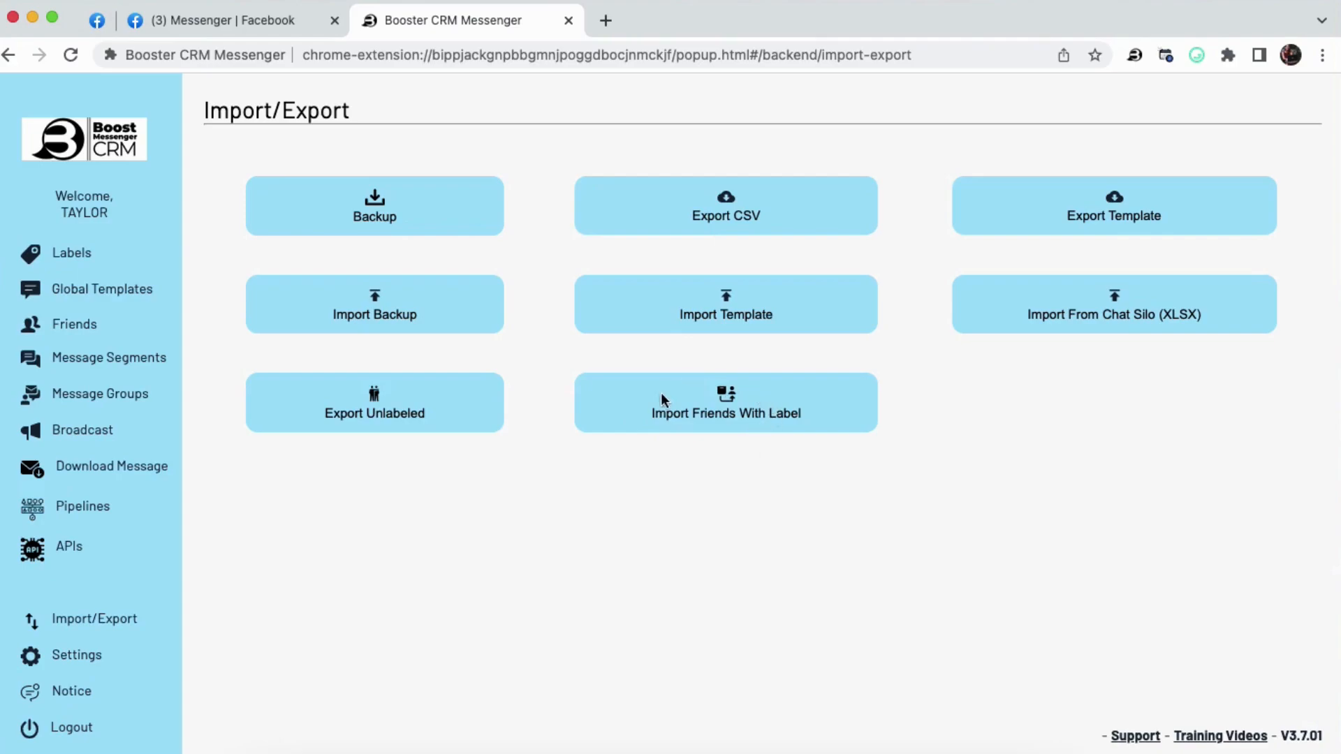
pyautogui.moveTo(741, 419)
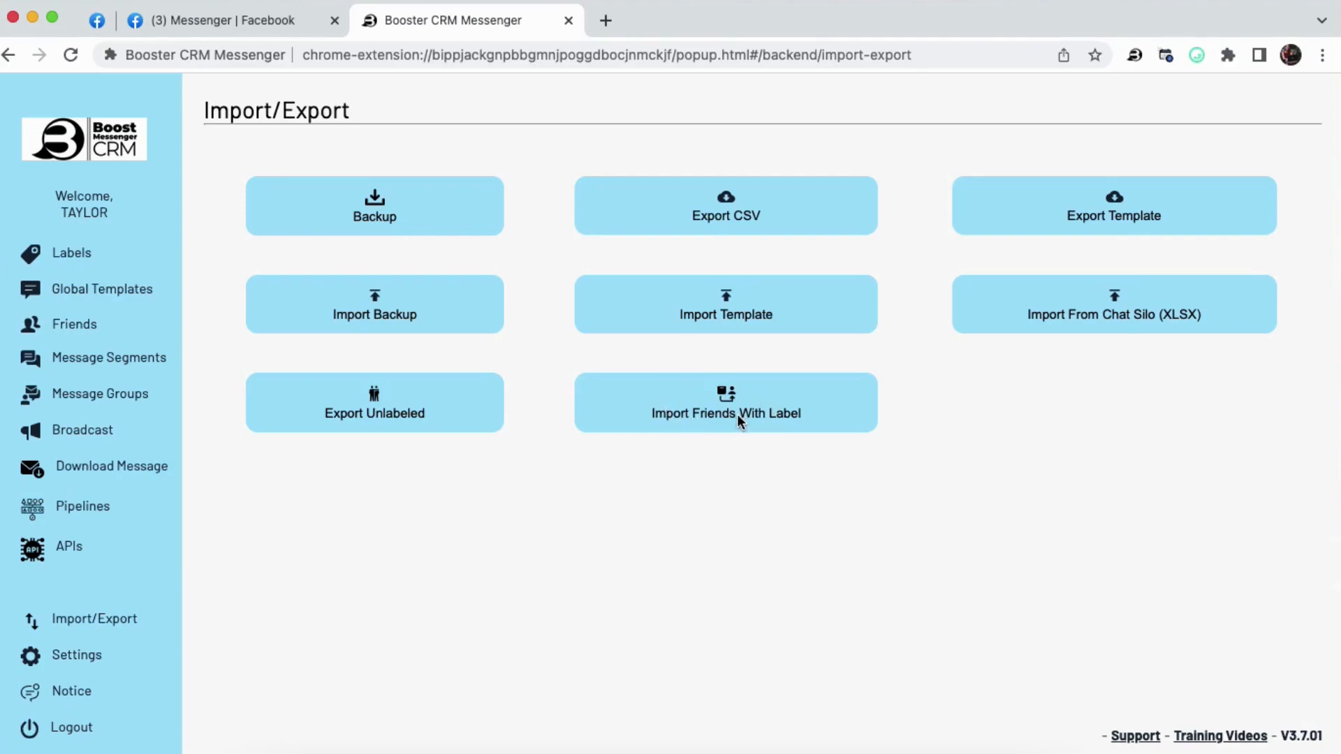
pyautogui.moveTo(73, 679)
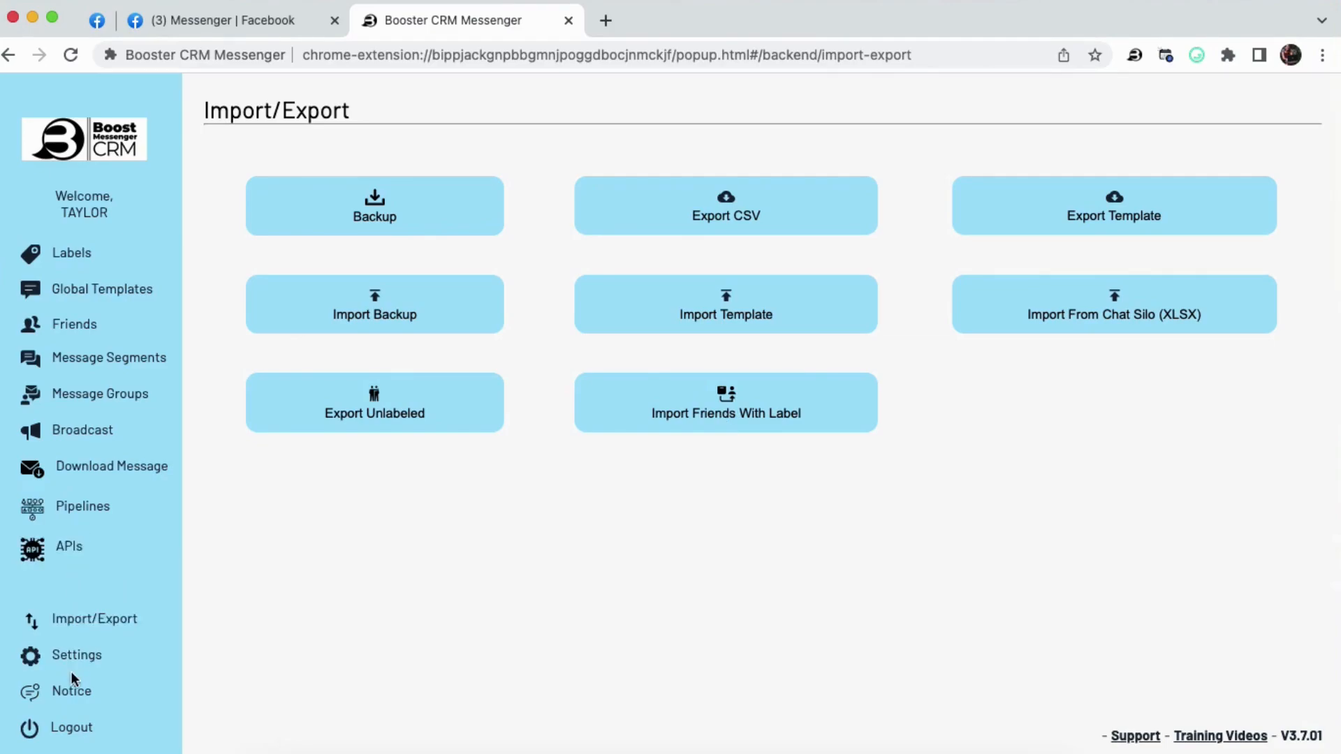
# Go to Settings and switch on 'Show Labels in Quick Chat'
pyautogui.click(76, 656)
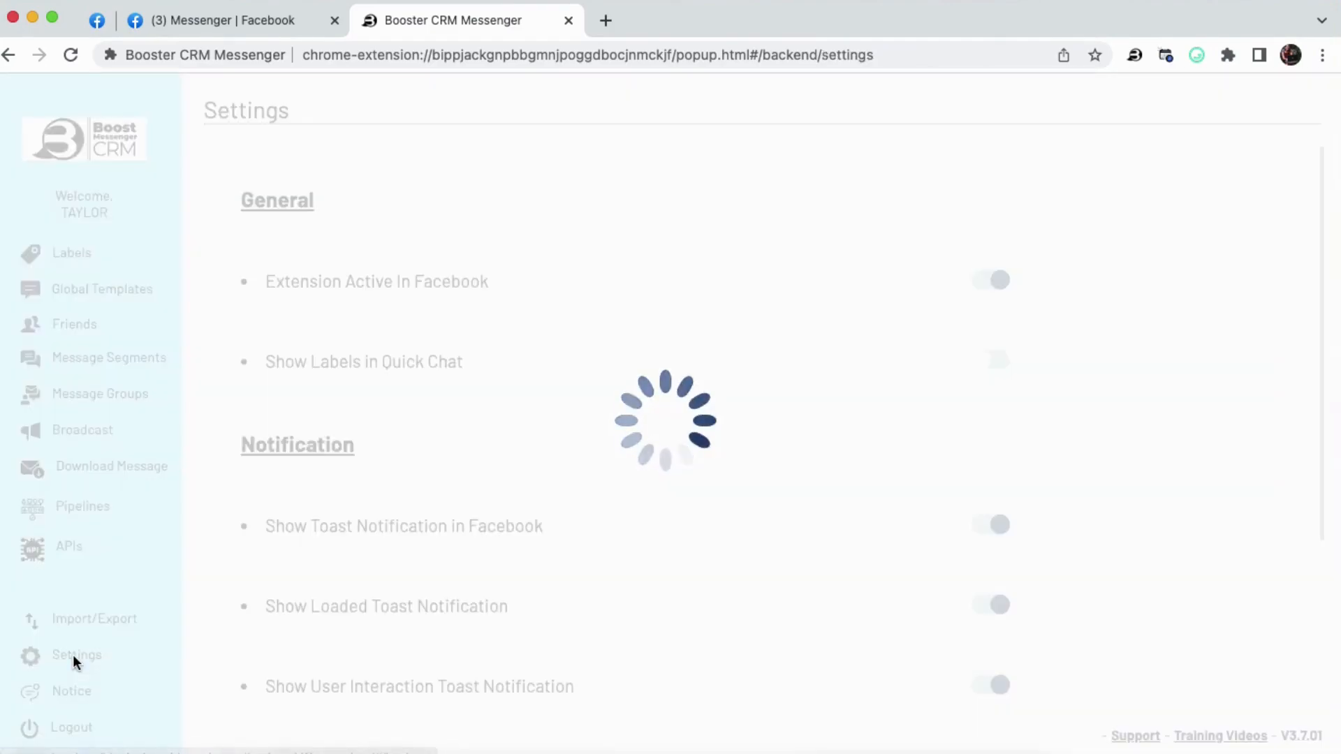
pyautogui.click(75, 655)
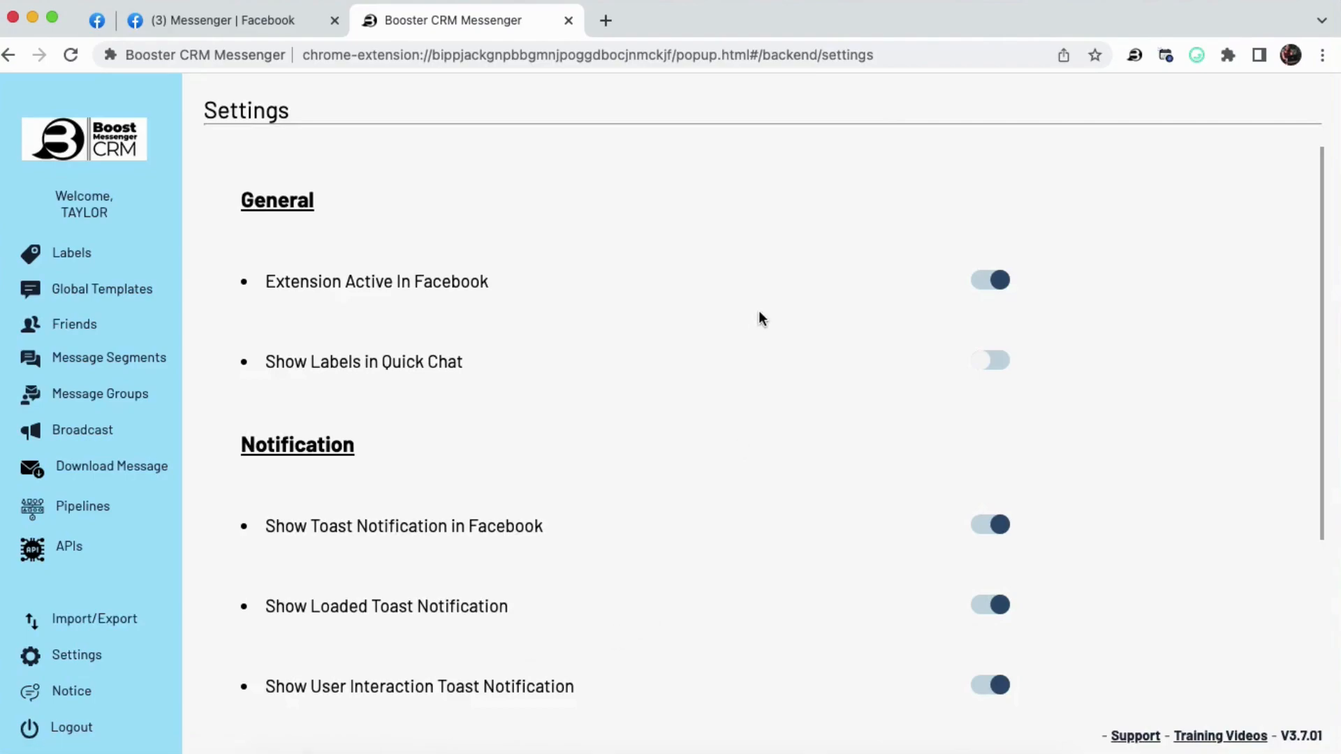
pyautogui.moveTo(1019, 295)
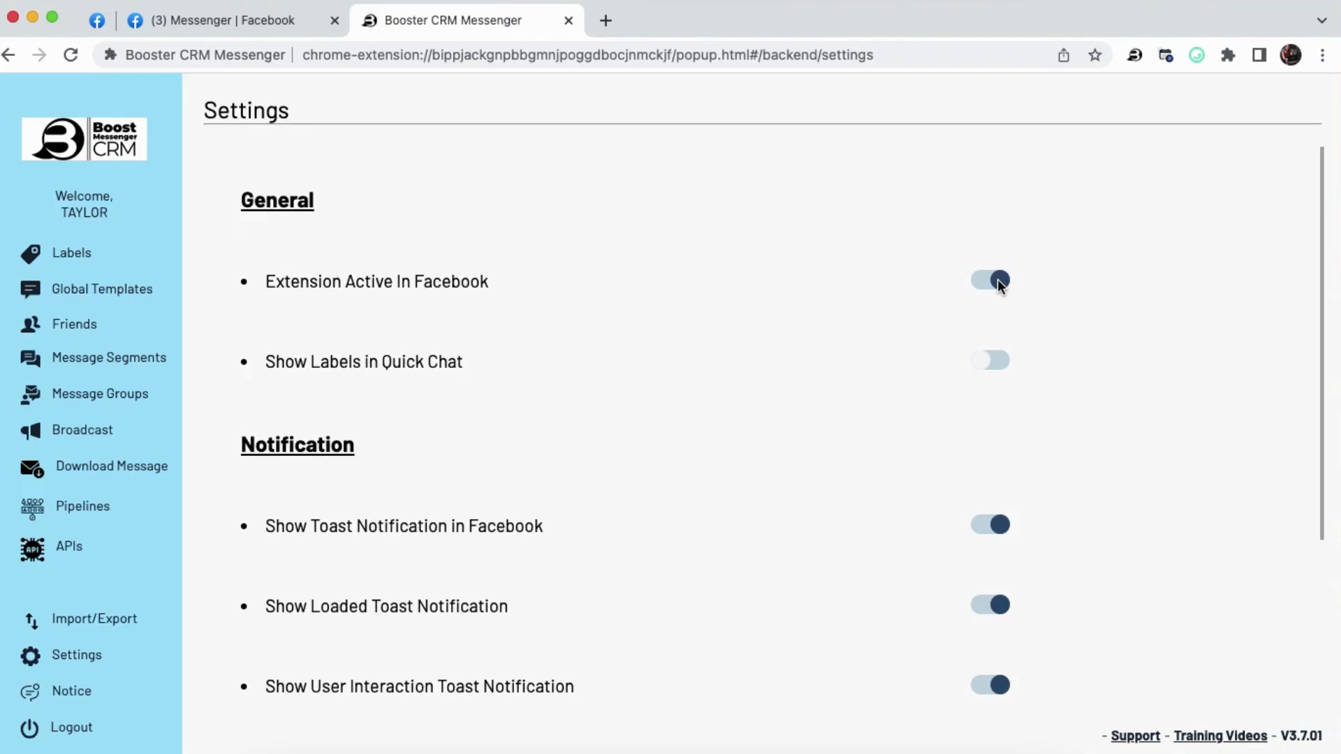
pyautogui.click(989, 360)
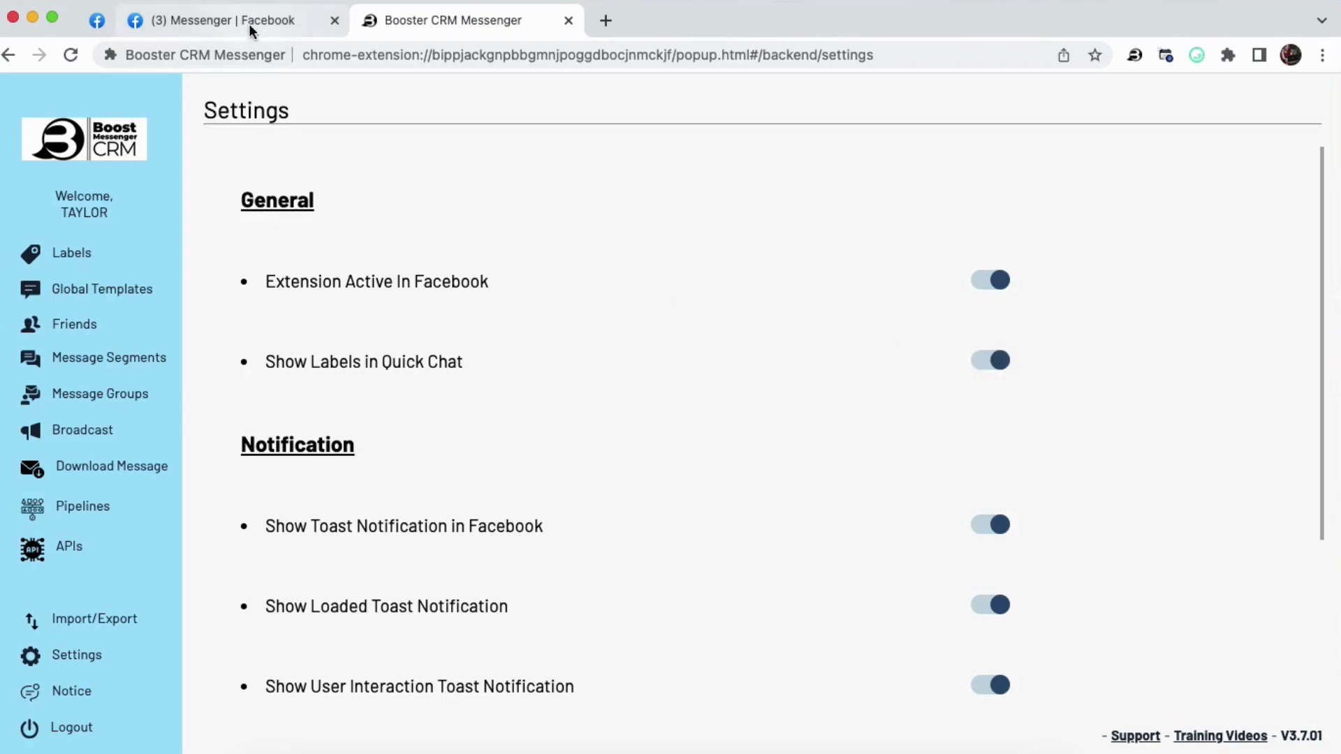
pyautogui.click(210, 19)
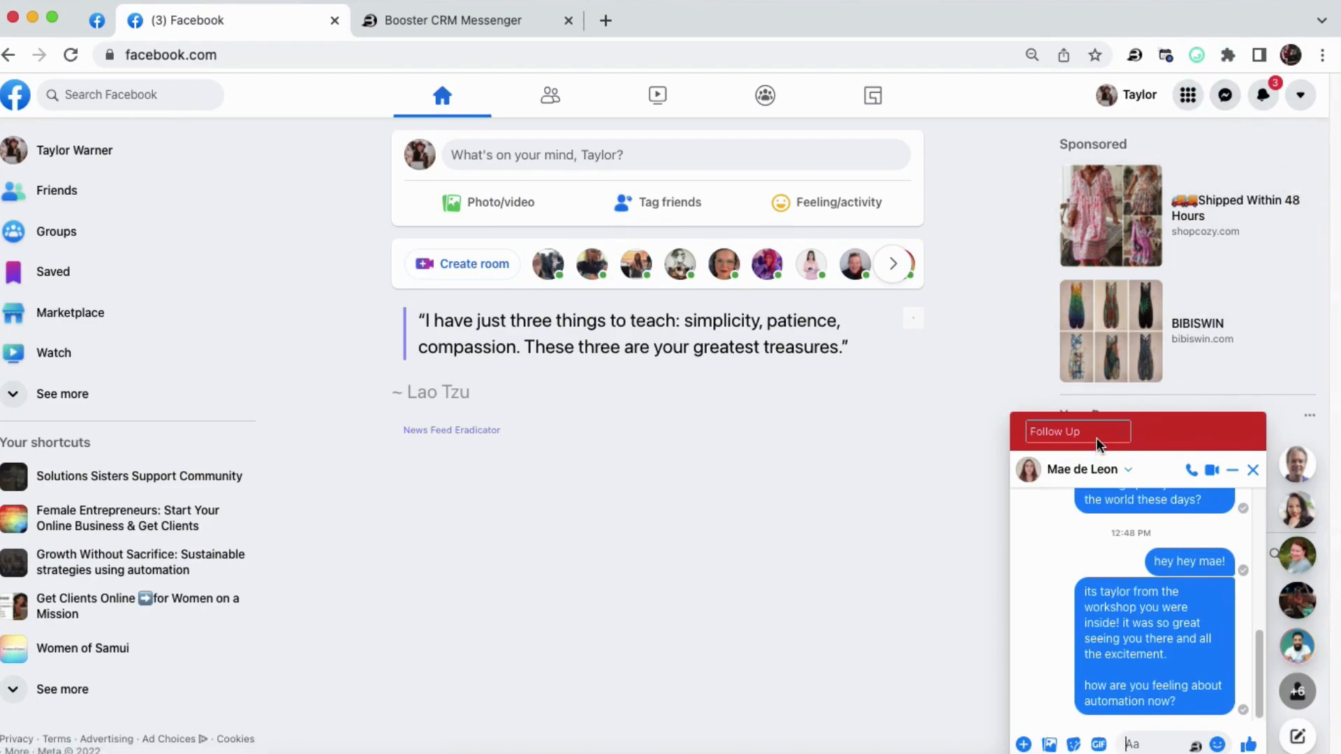
pyautogui.click(453, 19)
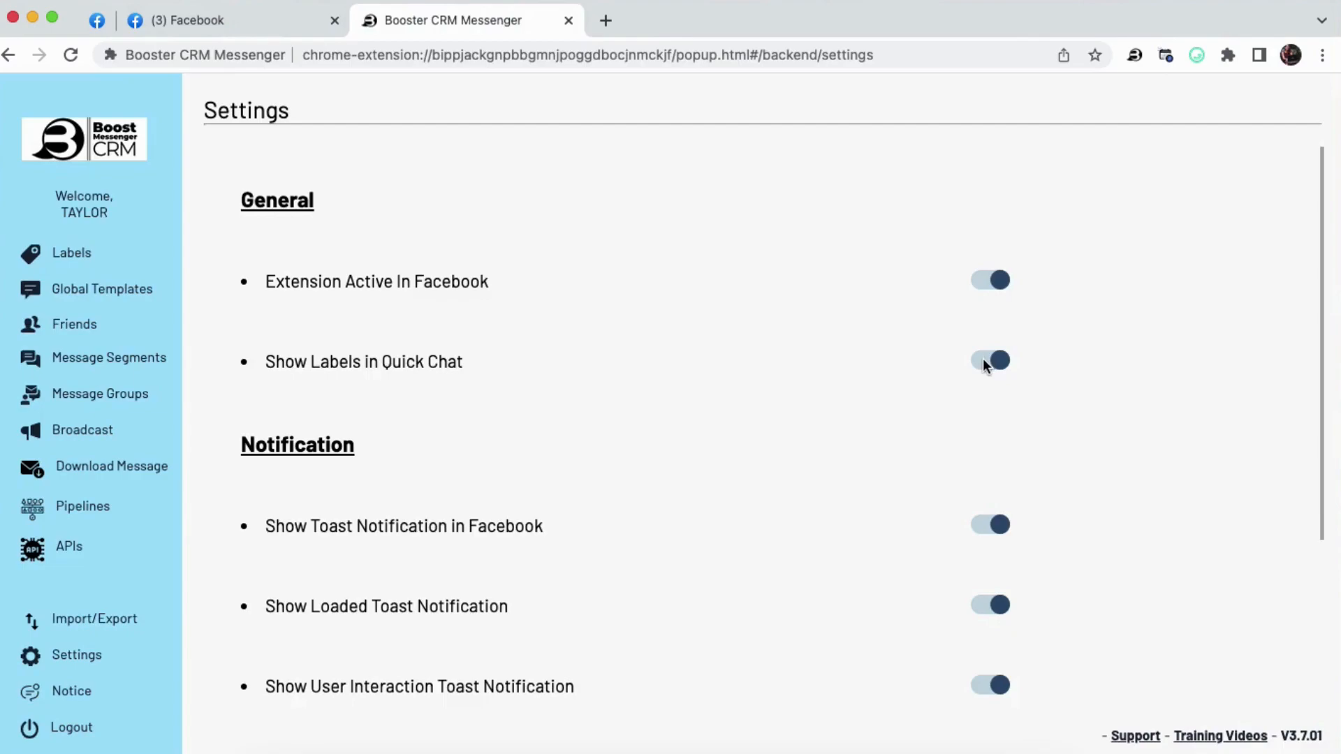
# Switch off 'Show Labels in Quick Chat' and toggle Facebook toast notifications off then back on
pyautogui.click(989, 361)
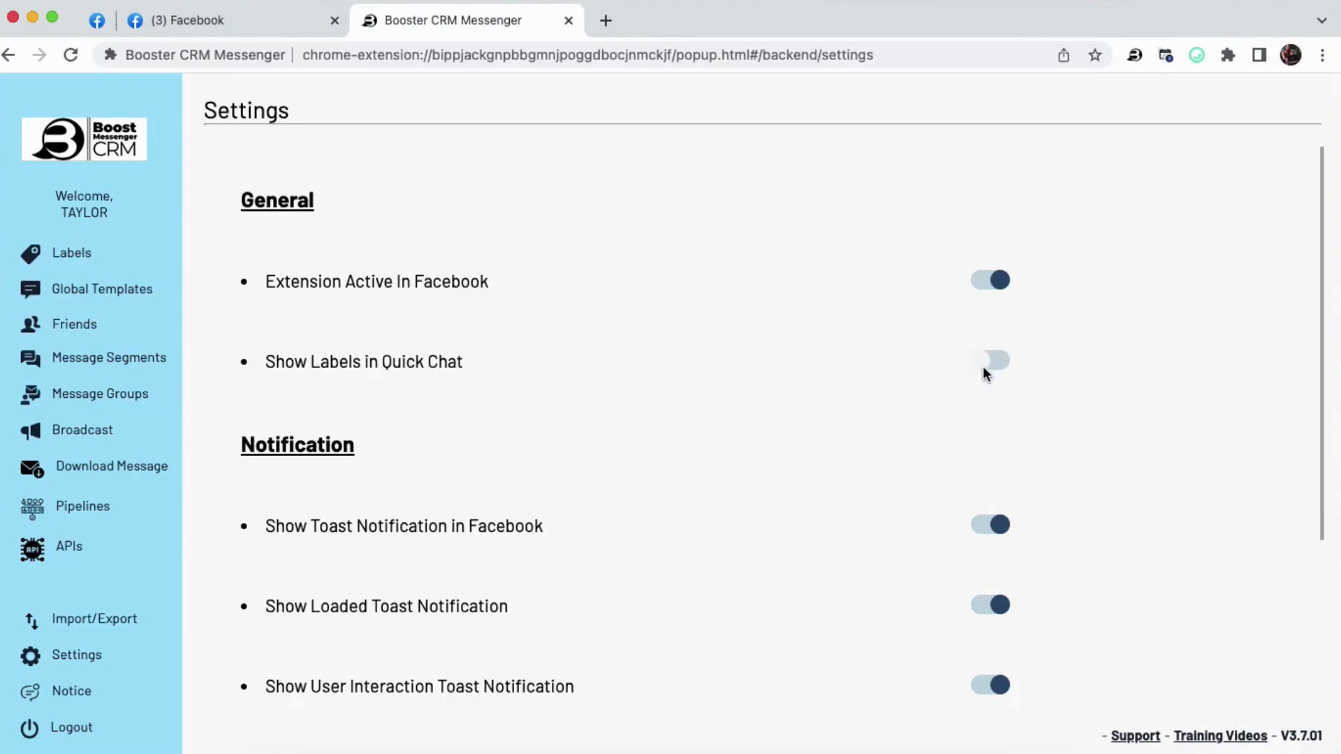
pyautogui.scroll(-3)
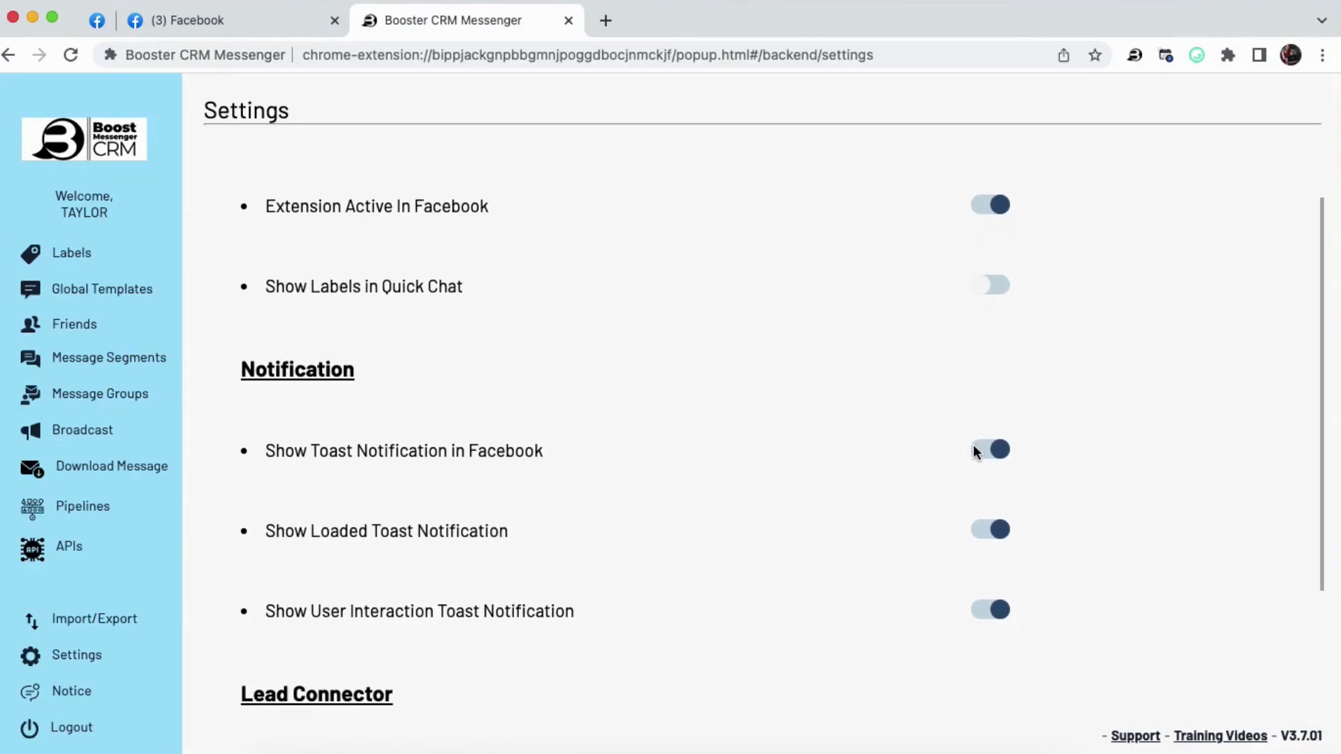
pyautogui.click(990, 452)
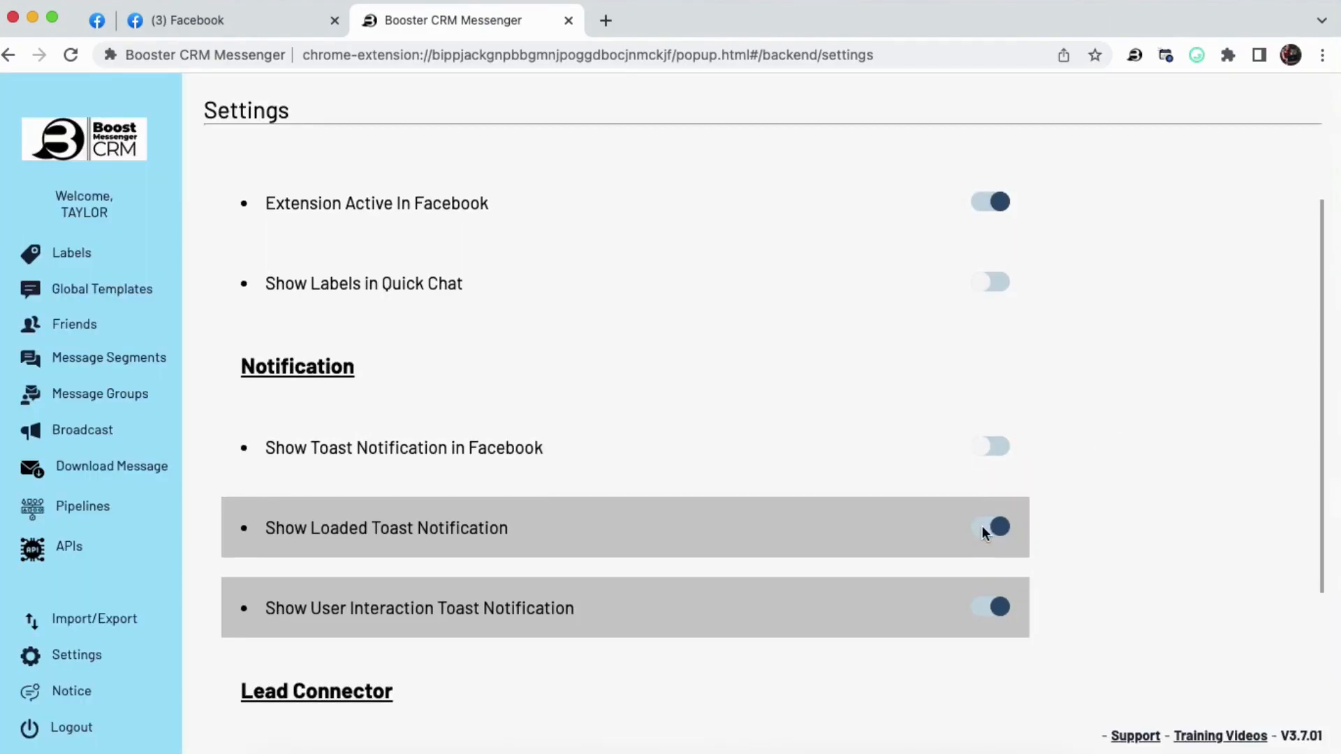
pyautogui.scroll(-3)
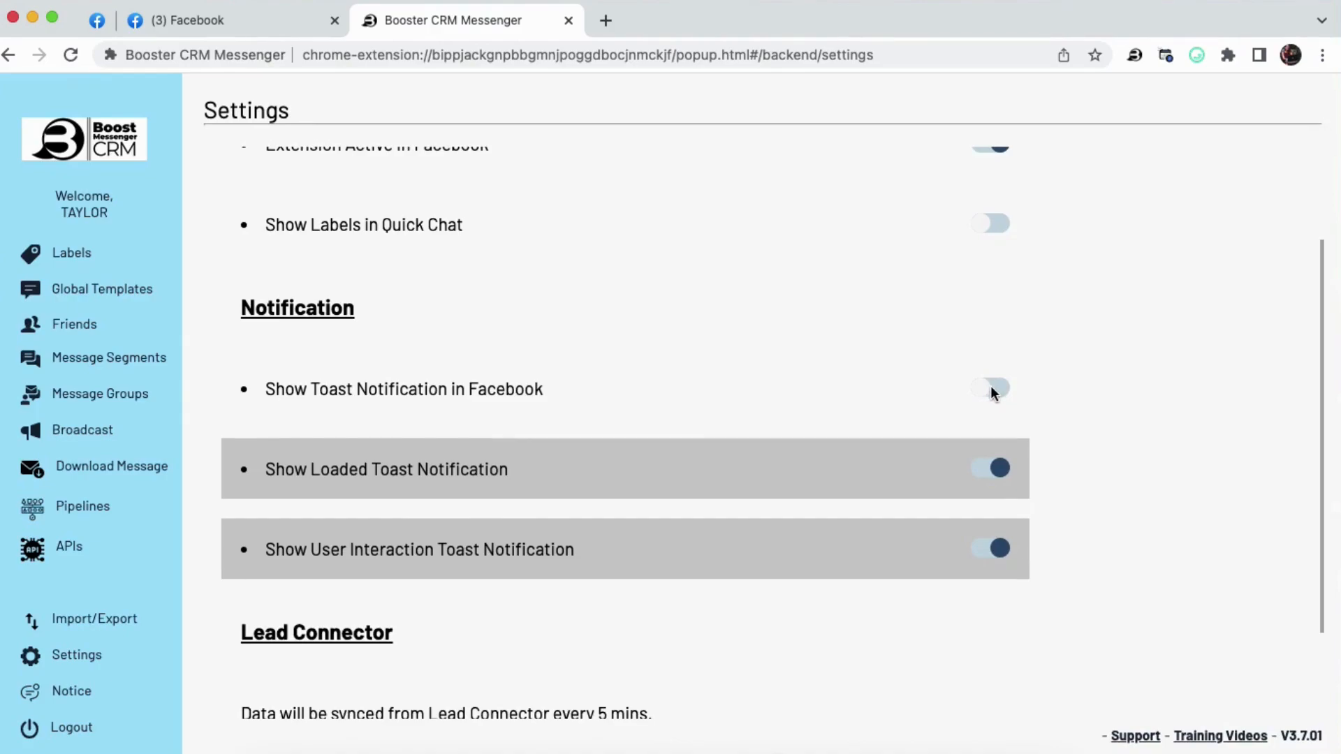
pyautogui.click(989, 388)
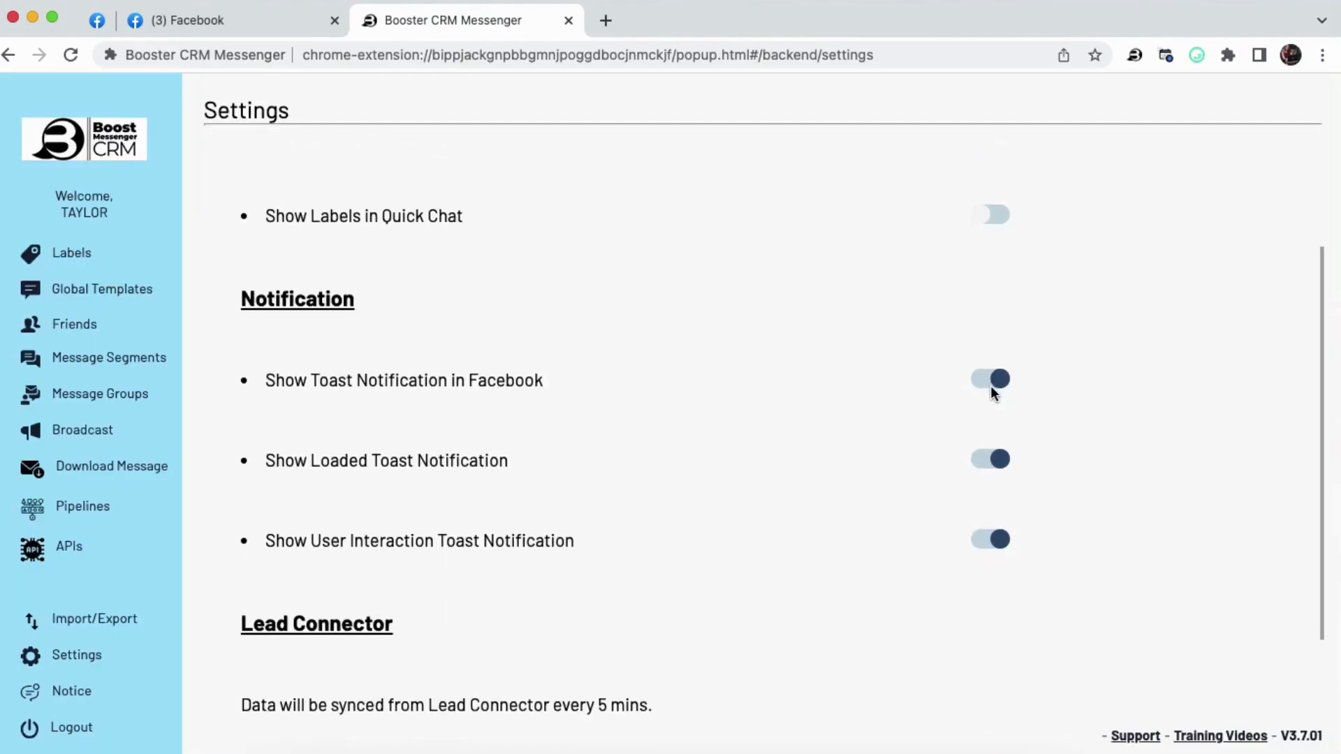
pyautogui.scroll(-3)
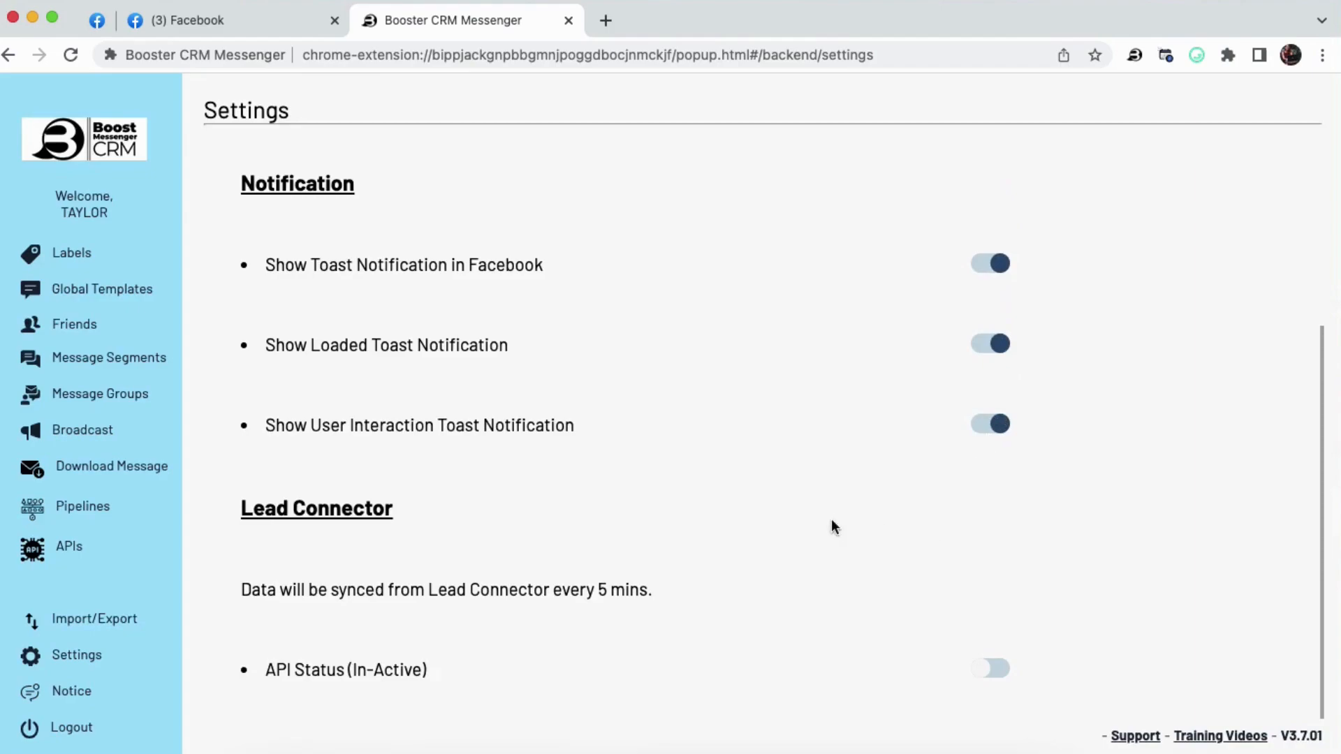
pyautogui.moveTo(353, 538)
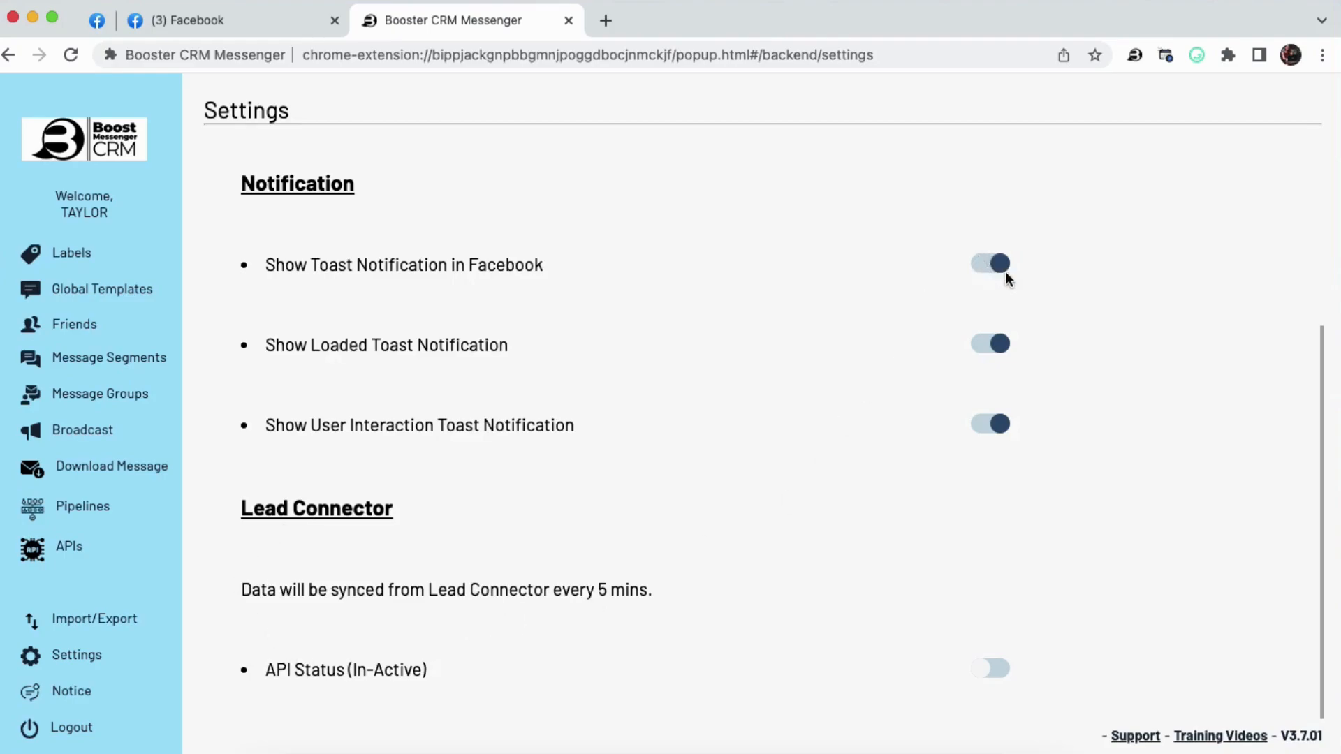
pyautogui.moveTo(555, 282)
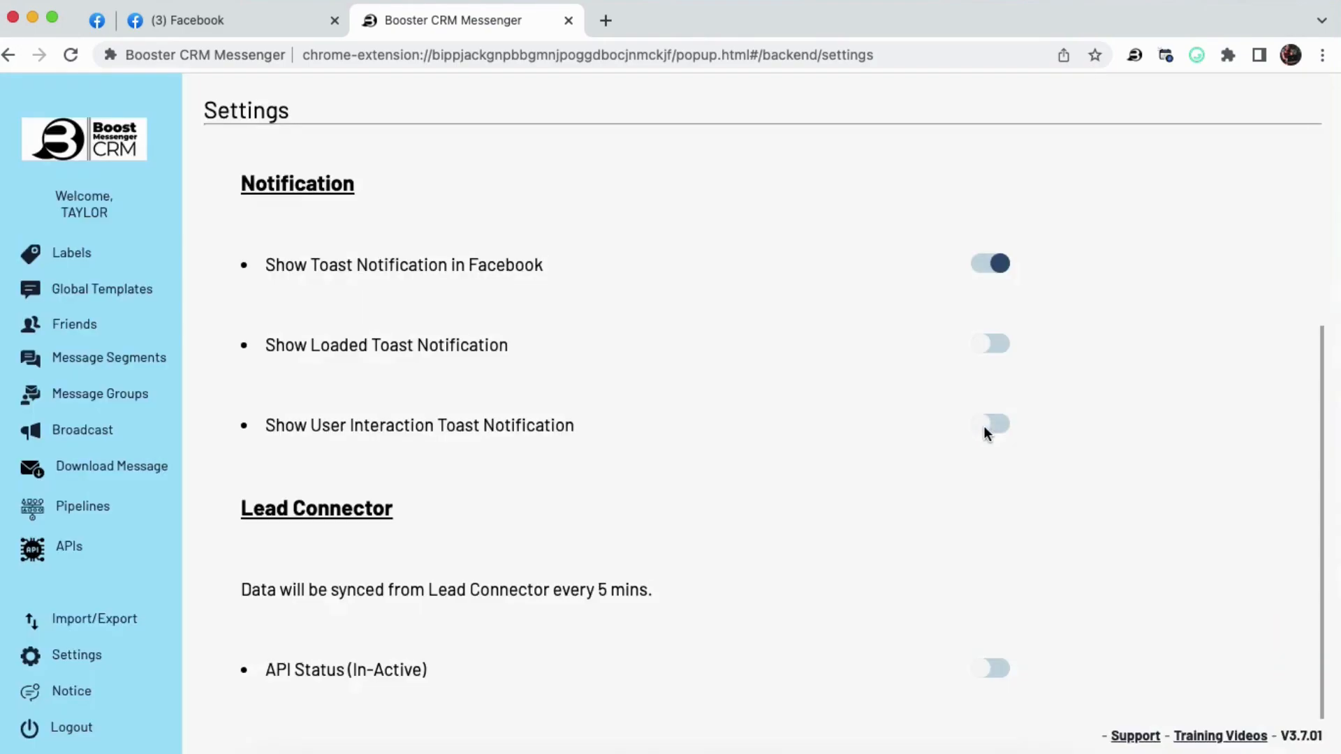
pyautogui.moveTo(413, 502)
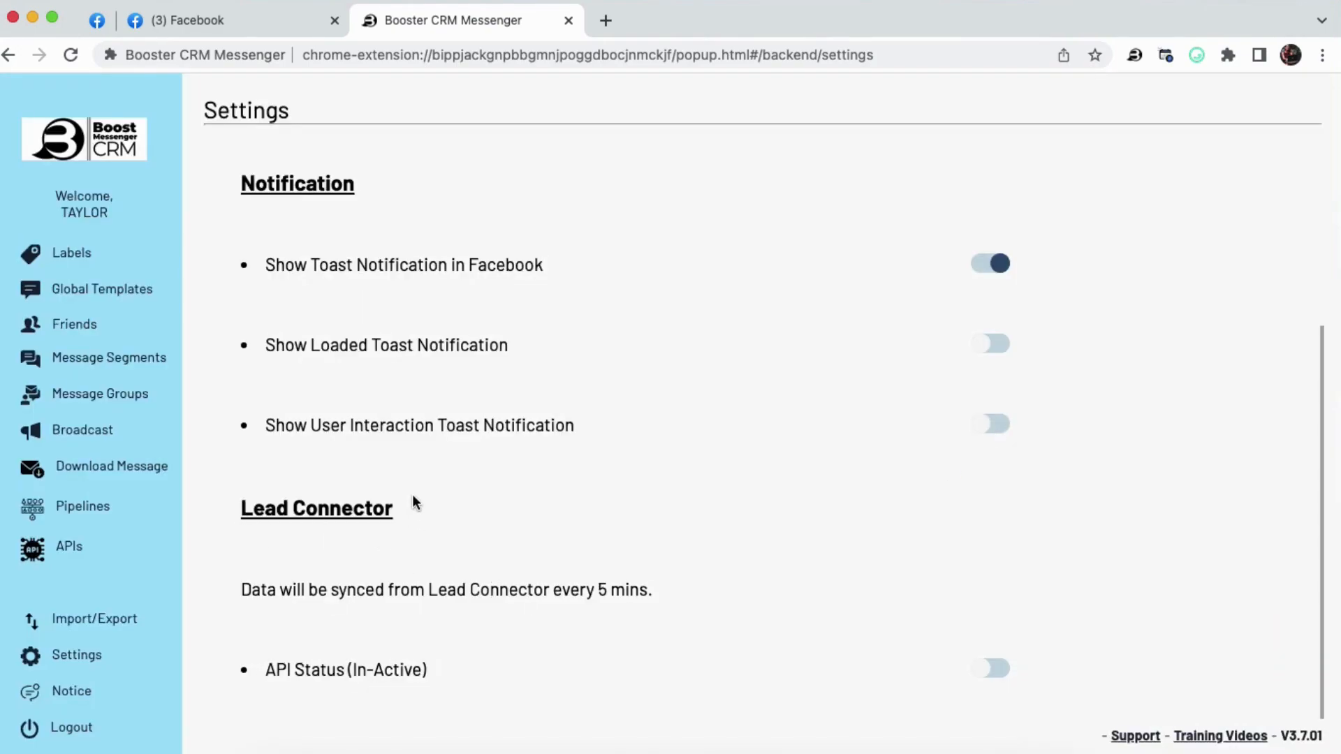
pyautogui.moveTo(422, 515)
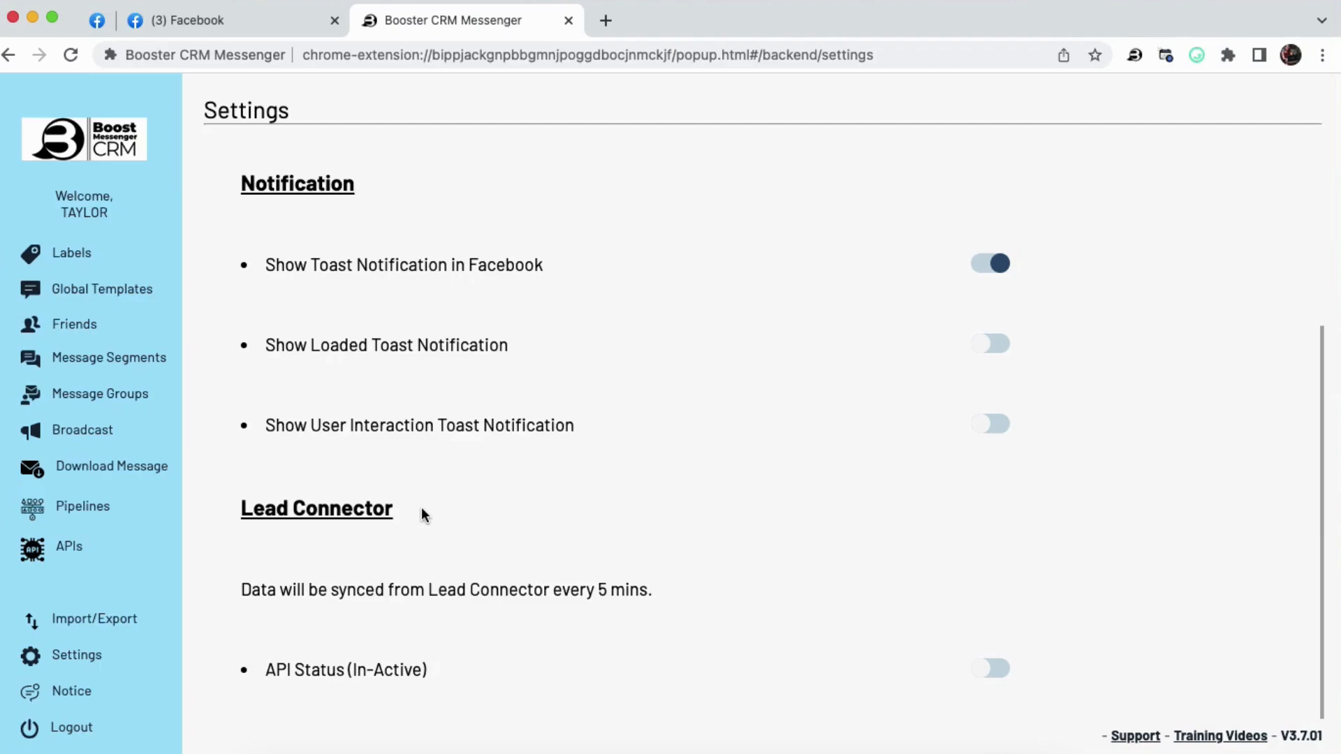
pyautogui.moveTo(419, 533)
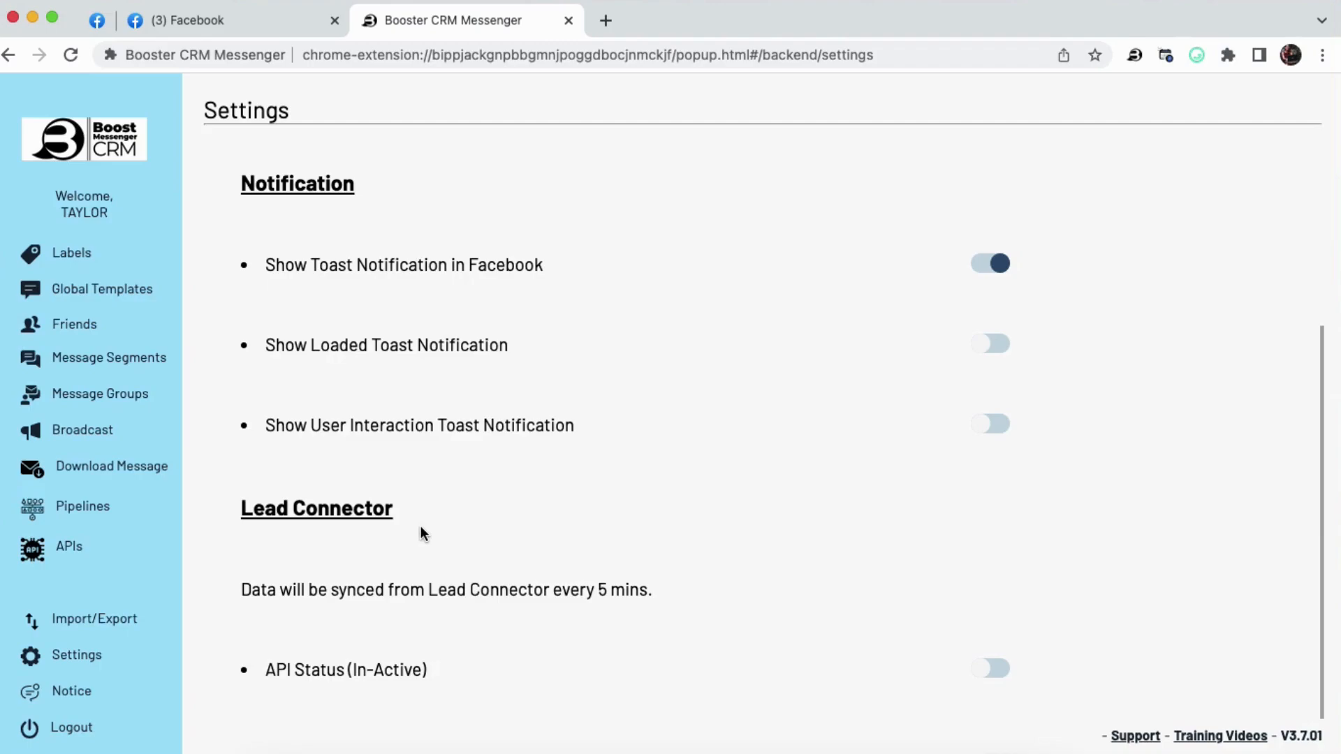
pyautogui.moveTo(1023, 282)
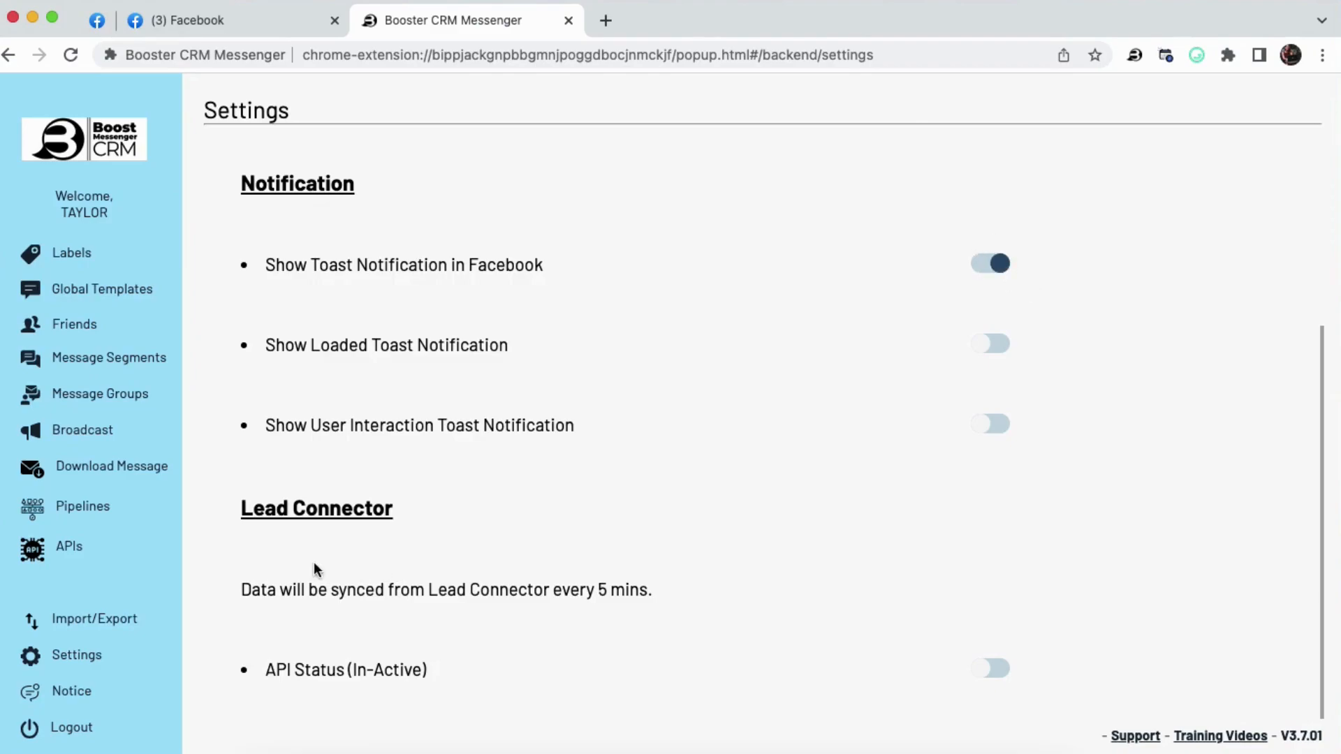
pyautogui.moveTo(296, 532)
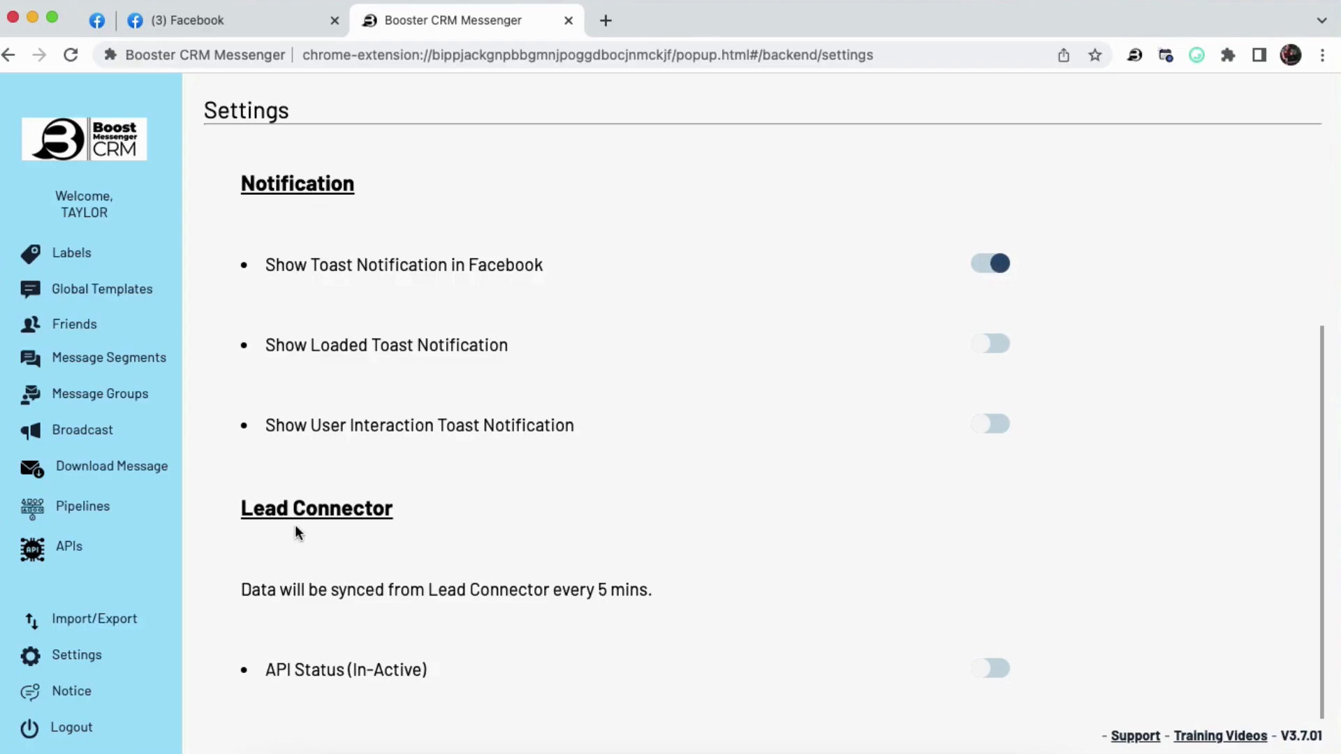
pyautogui.moveTo(430, 504)
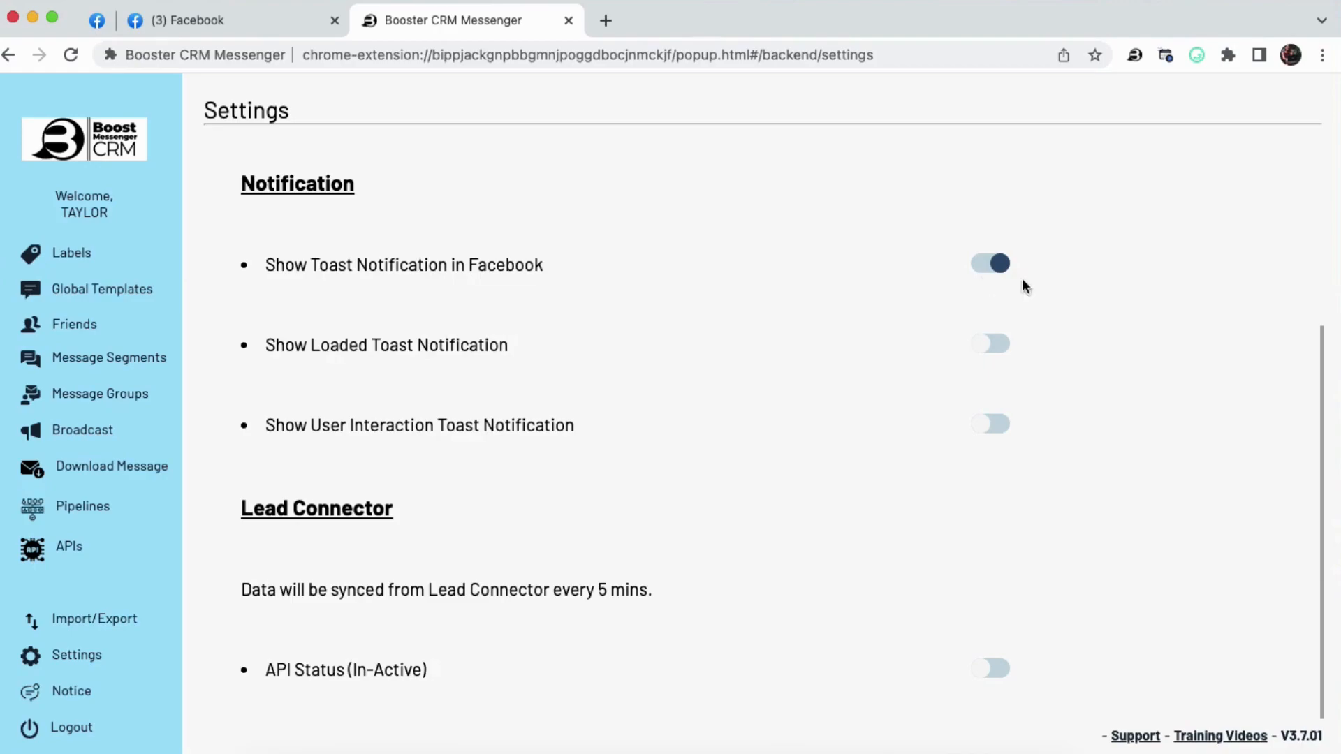
pyautogui.moveTo(984, 279)
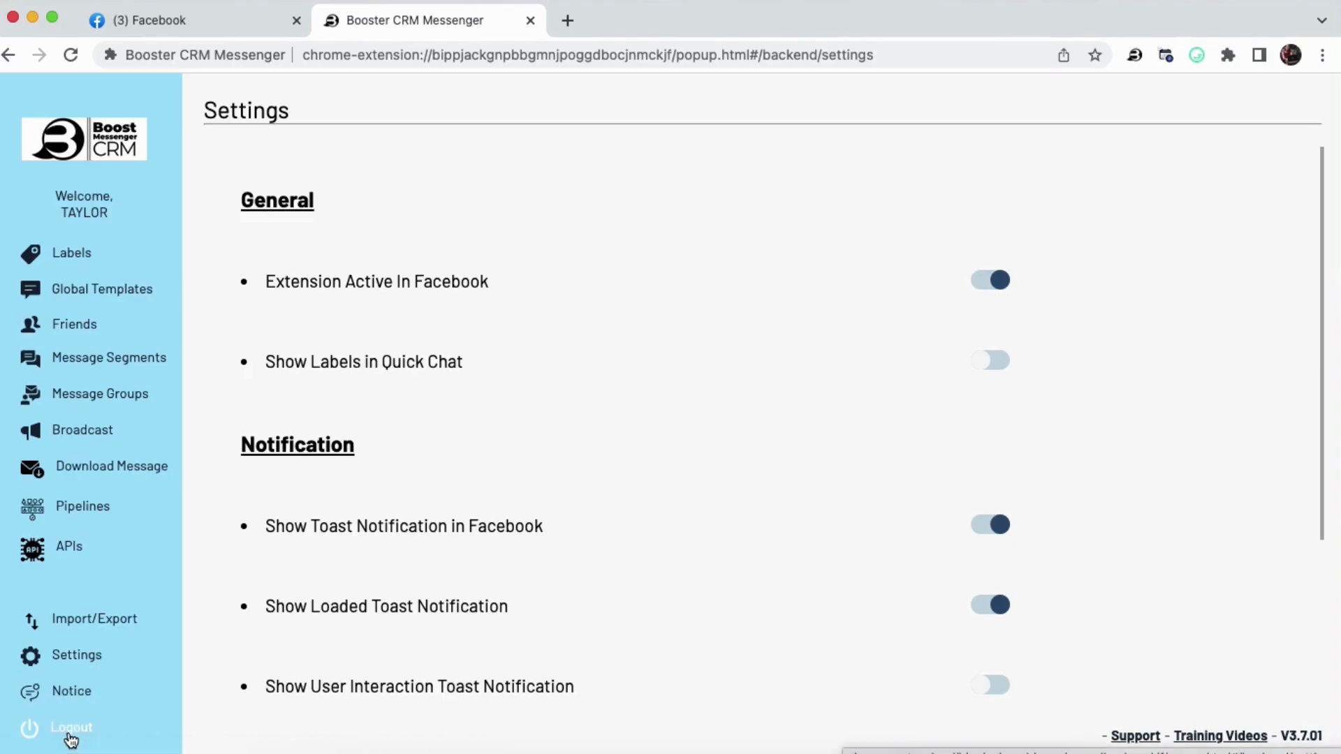
pyautogui.moveTo(857, 255)
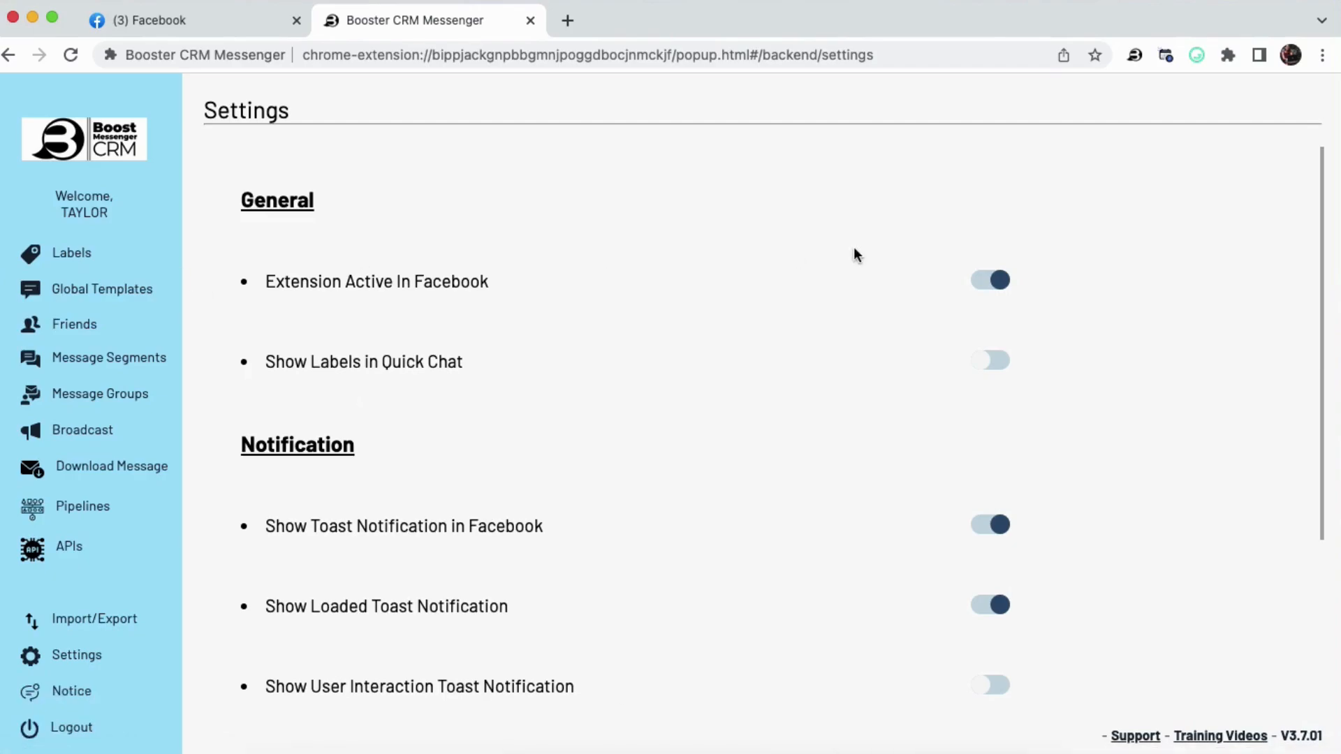
pyautogui.moveTo(102, 245)
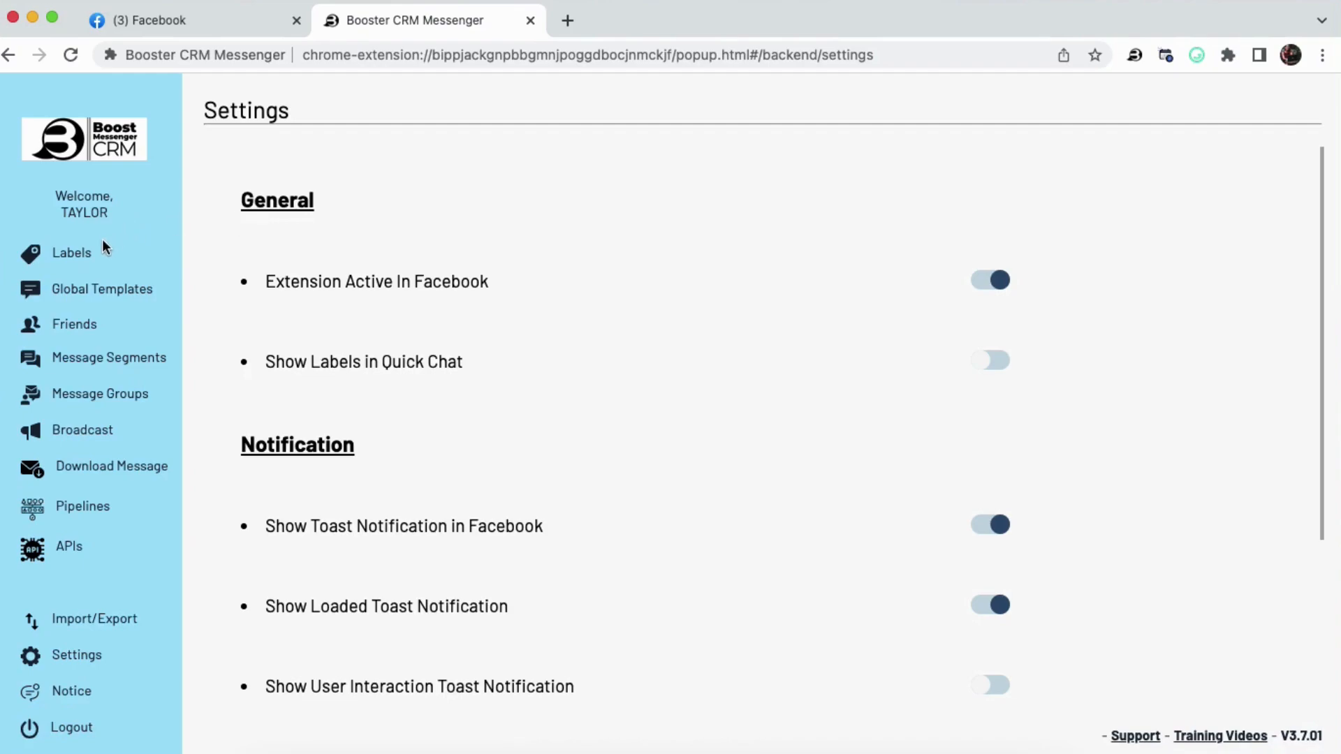